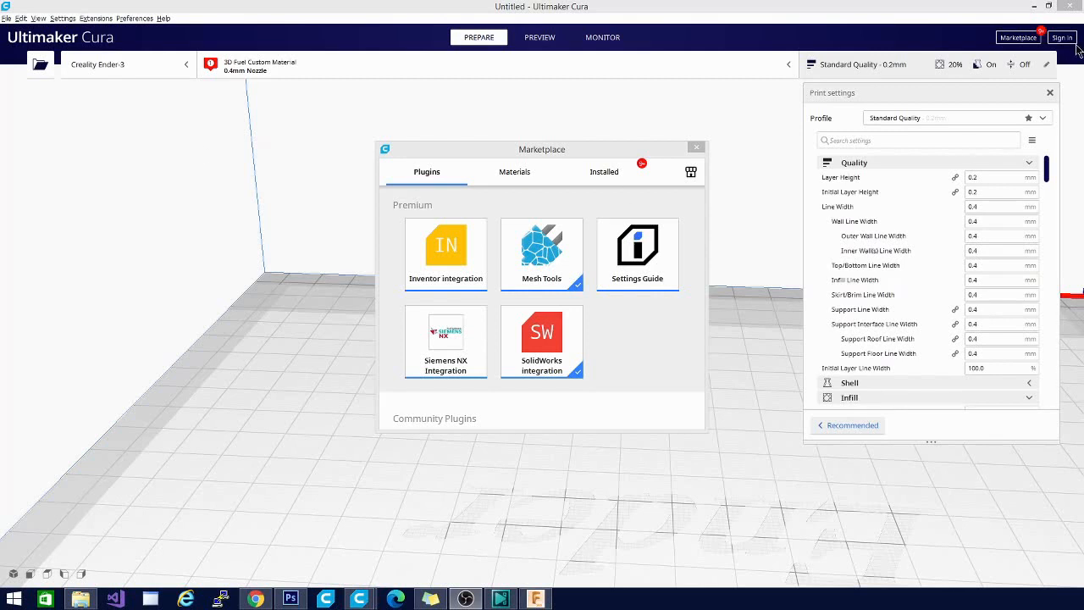
{"action": "mouse_move", "coordinate": [346, 483]}
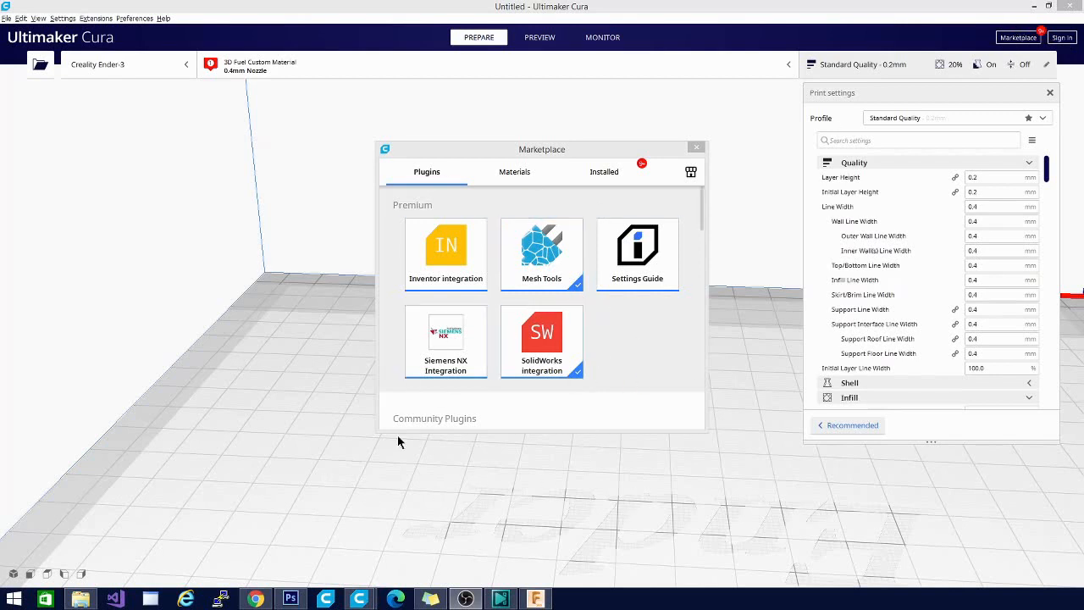
{"action": "mouse_move", "coordinate": [566, 309]}
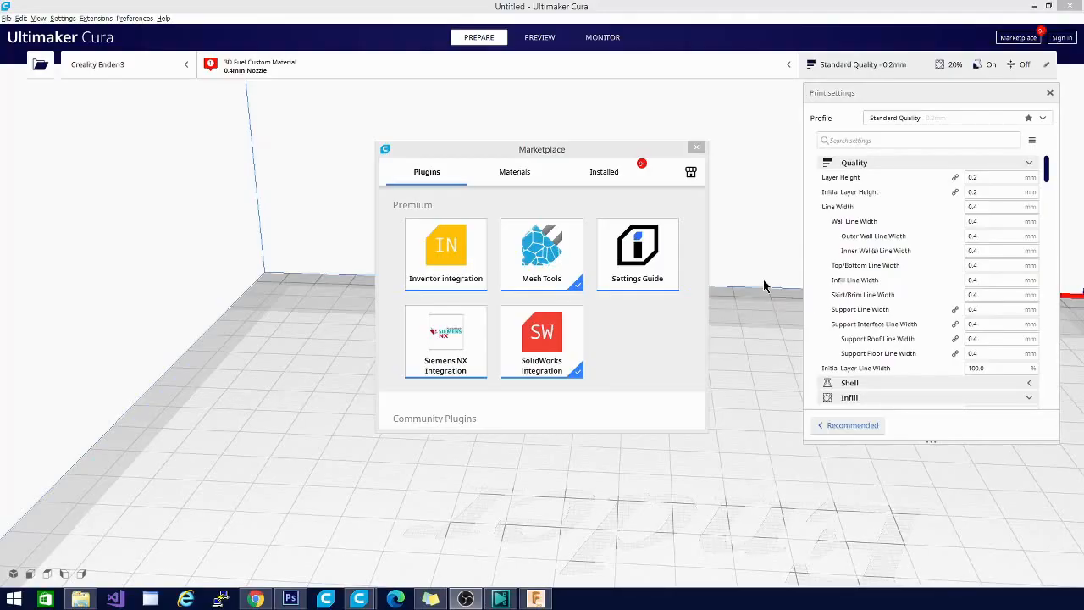
{"action": "mouse_move", "coordinate": [632, 348]}
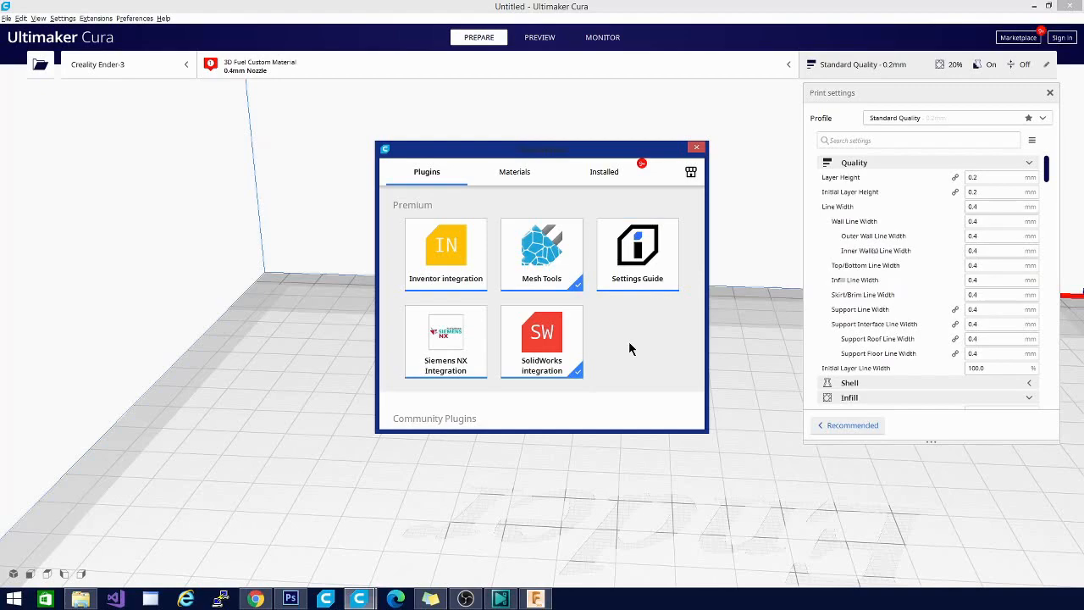
Scroll the Marketplace Plugins tab down to the Community Plugins and the Arc Welder card.
{"action": "scroll", "scroll_direction": "down", "scroll_amount": 3}
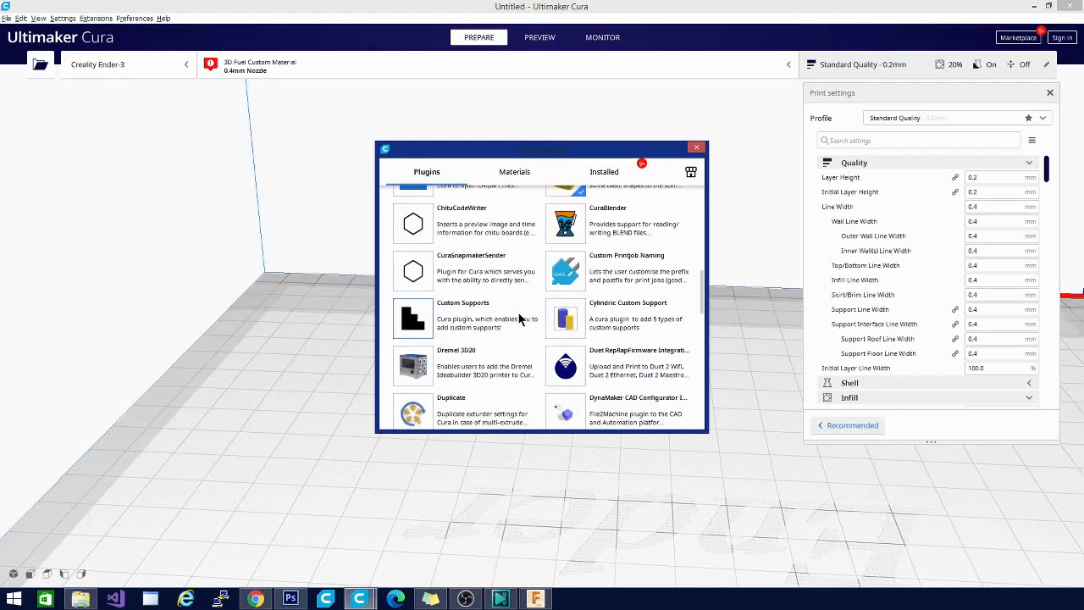
{"action": "scroll", "scroll_direction": "down", "scroll_amount": 3}
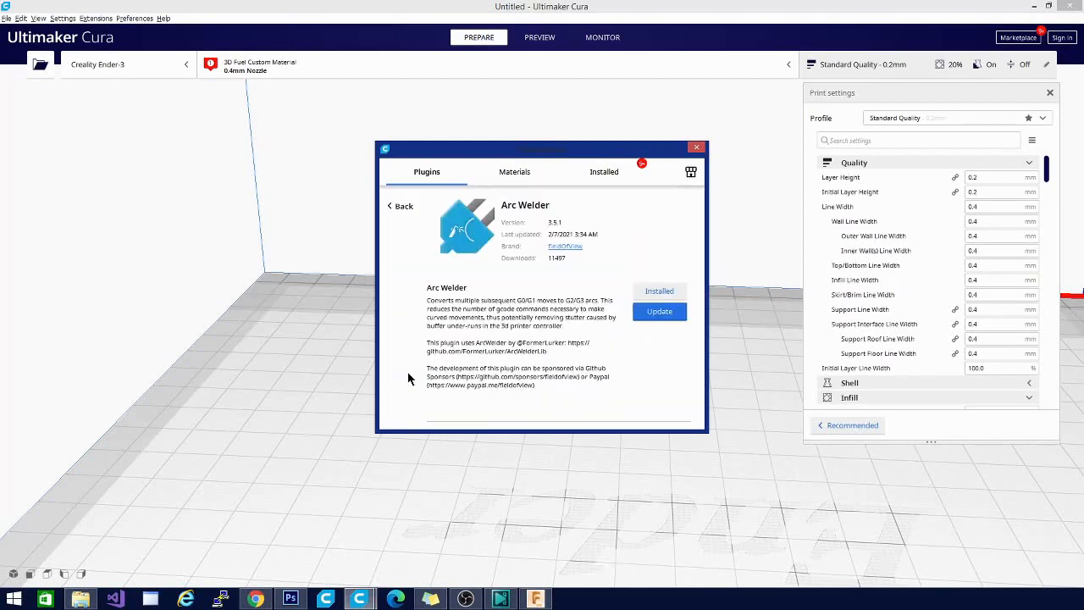
{"action": "mouse_move", "coordinate": [491, 260]}
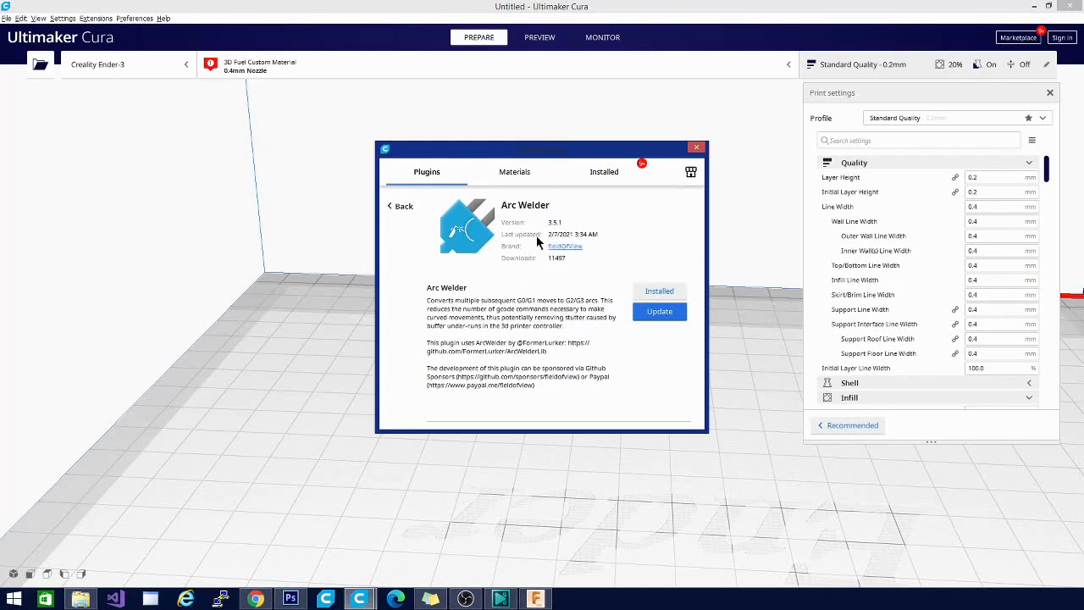
{"action": "mouse_move", "coordinate": [390, 213]}
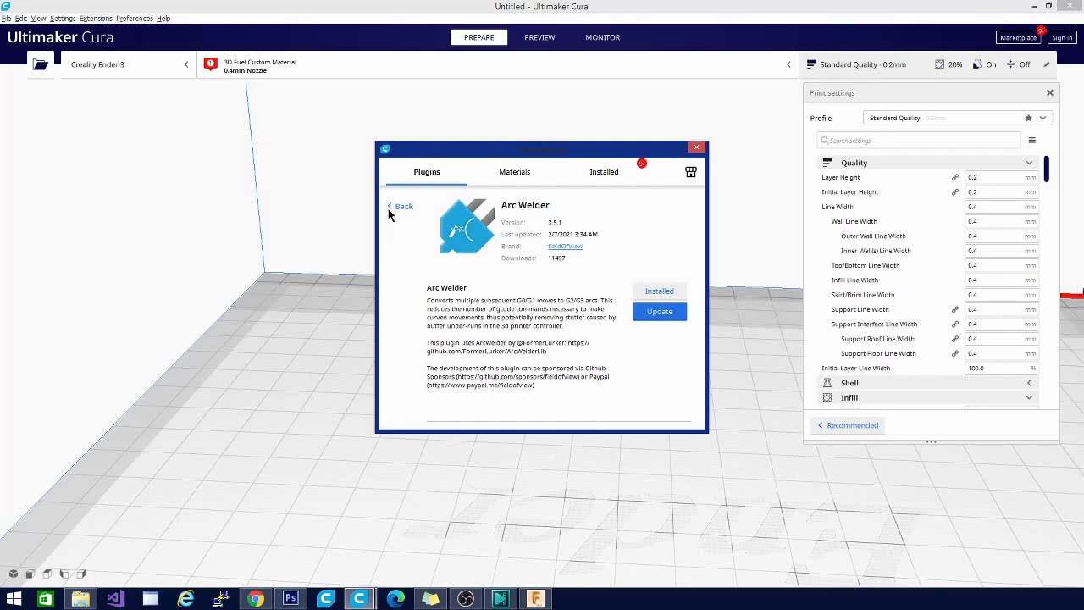
{"action": "mouse_move", "coordinate": [404, 211]}
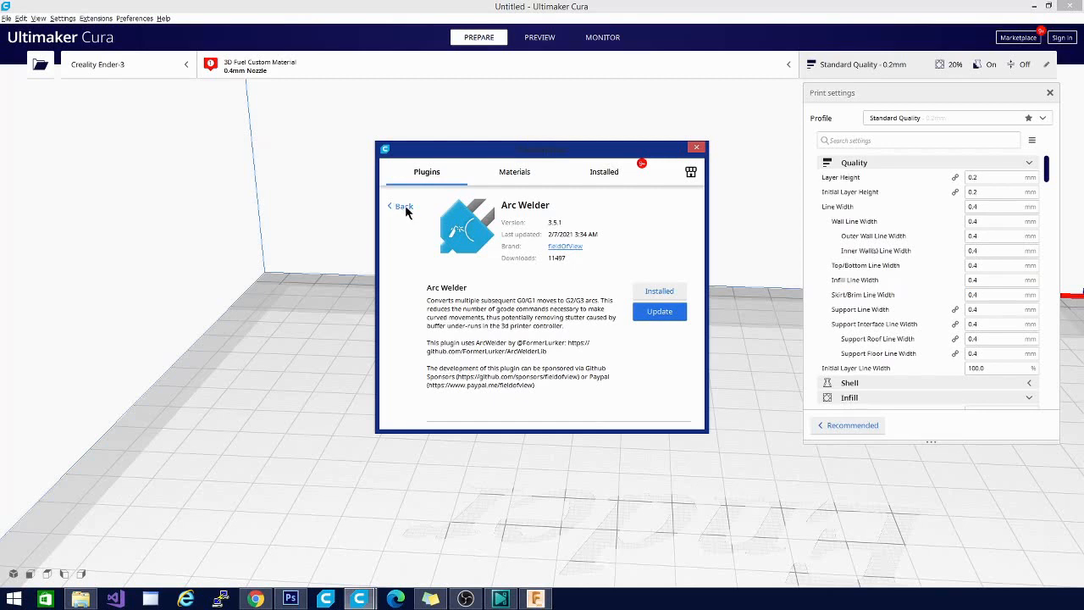
{"action": "mouse_move", "coordinate": [424, 199]}
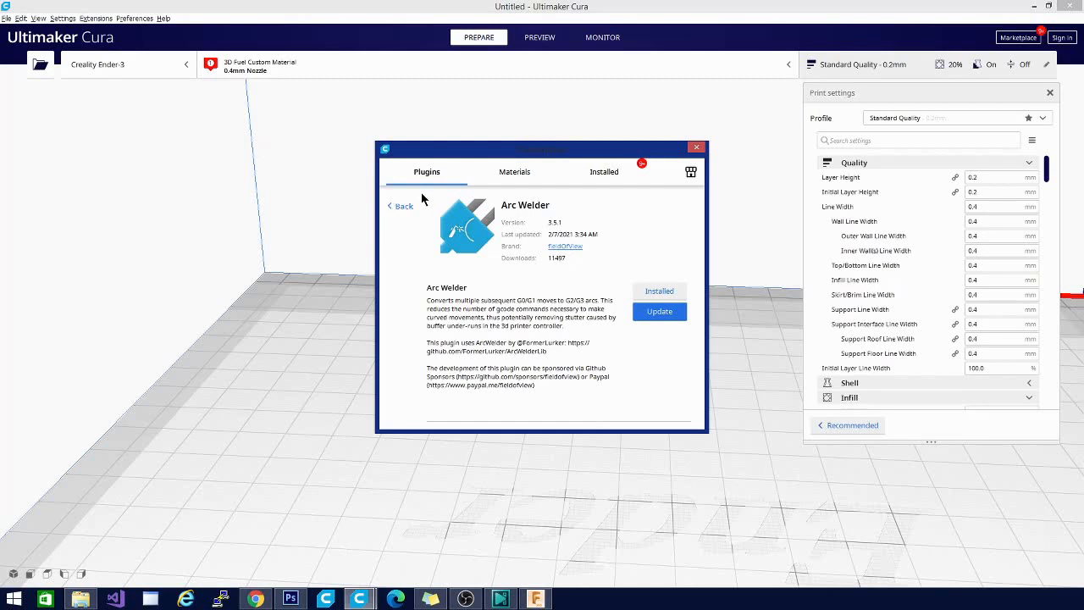
{"action": "left_click", "coordinate": [399, 206]}
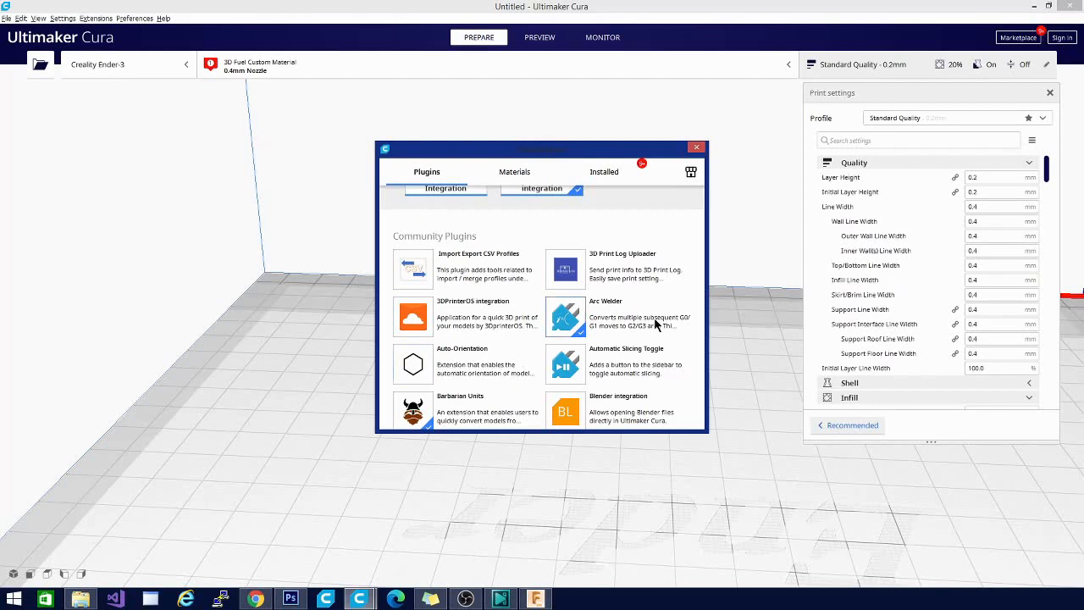
{"action": "scroll", "scroll_direction": "down", "scroll_amount": 3}
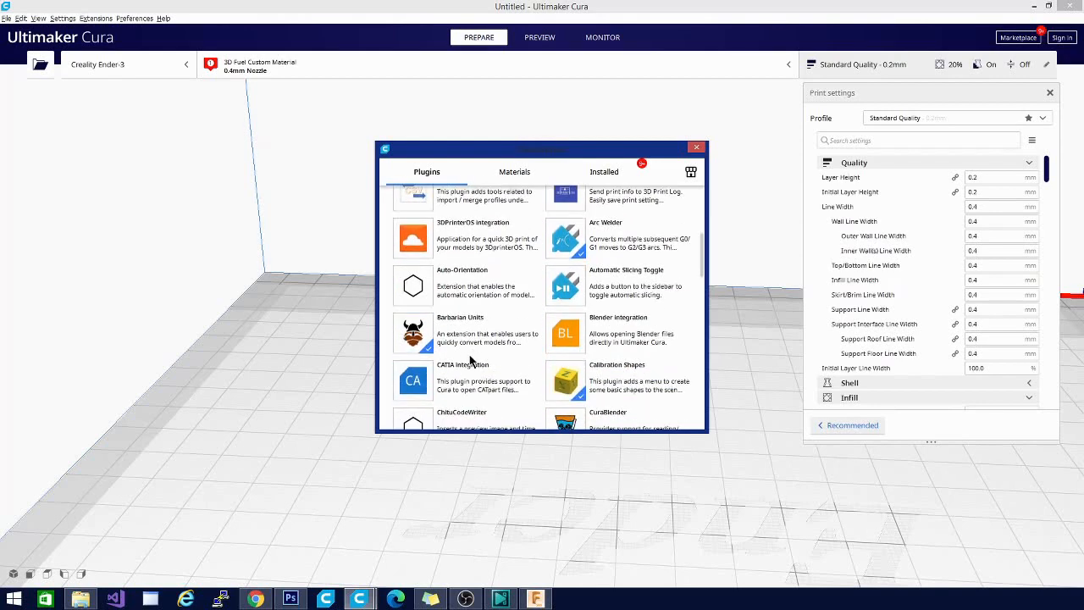
{"action": "scroll", "scroll_direction": "down", "scroll_amount": 3}
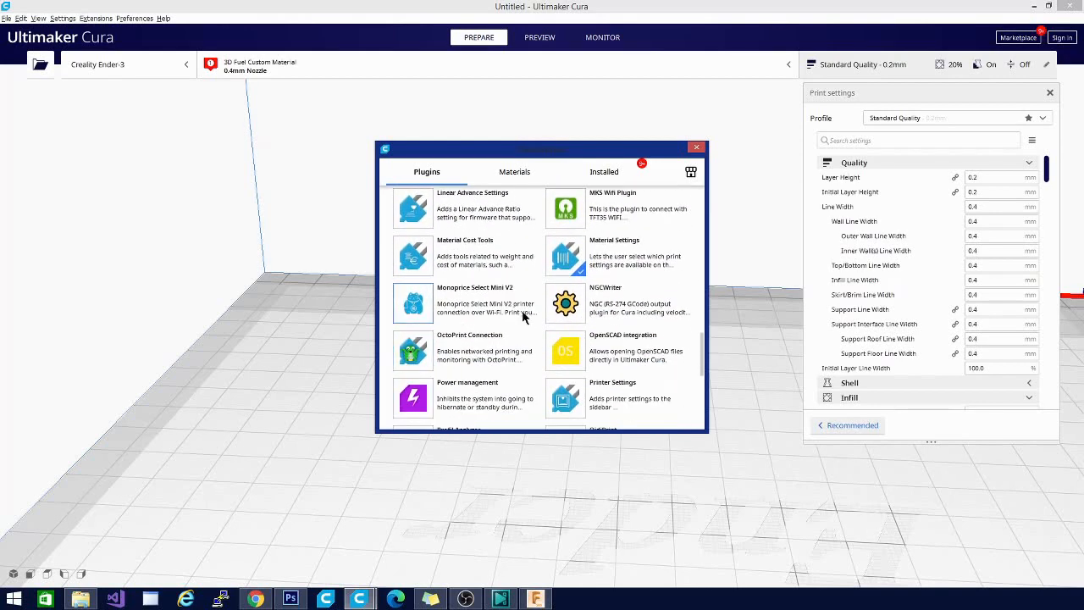
{"action": "scroll", "scroll_direction": "down", "scroll_amount": 3}
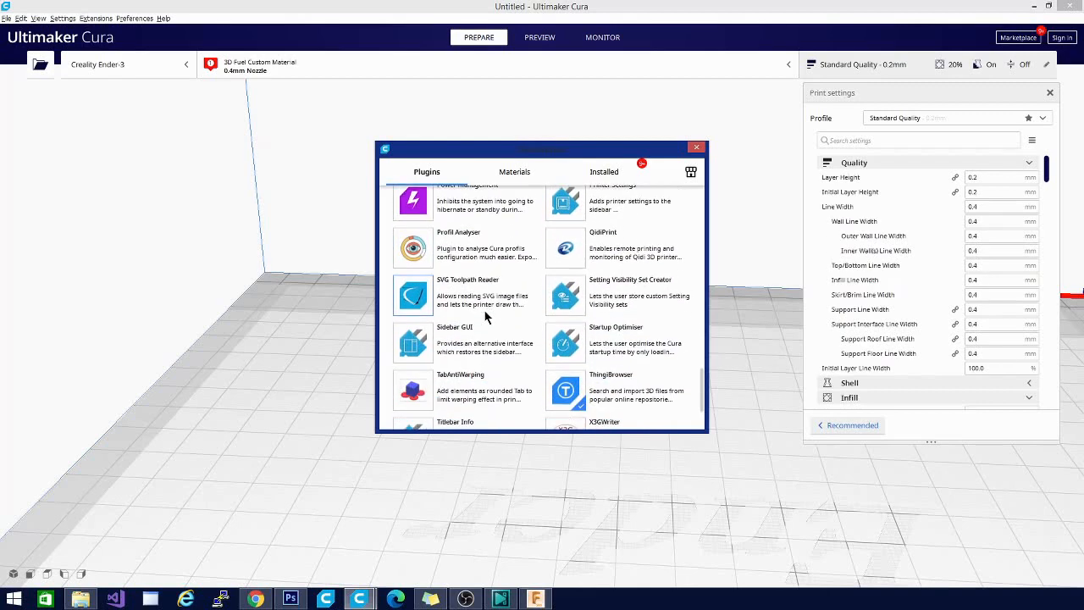
{"action": "scroll", "scroll_direction": "down", "scroll_amount": 3}
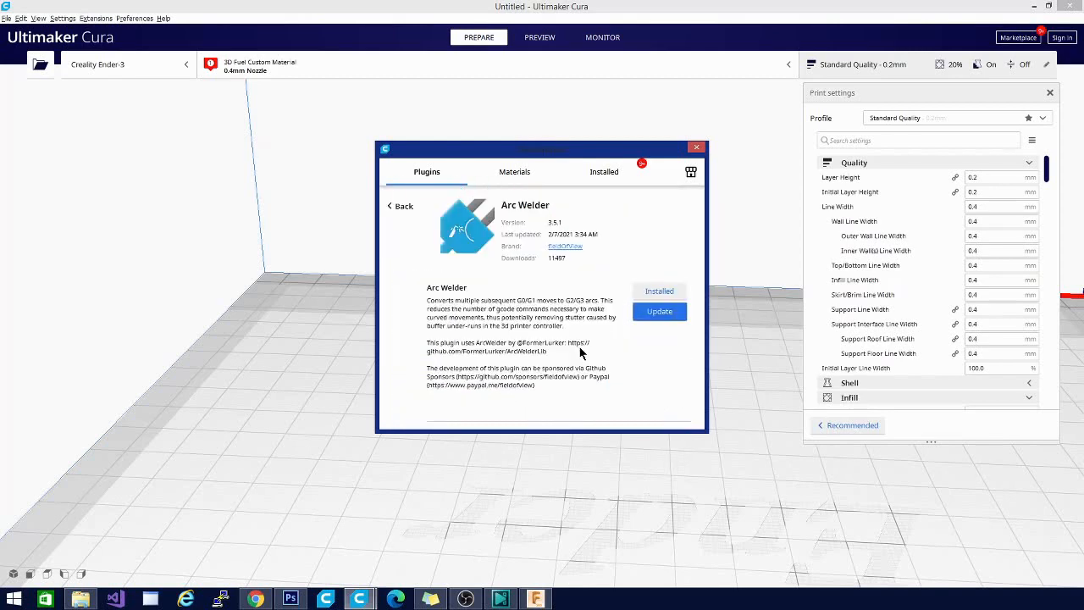
{"action": "mouse_move", "coordinate": [497, 353]}
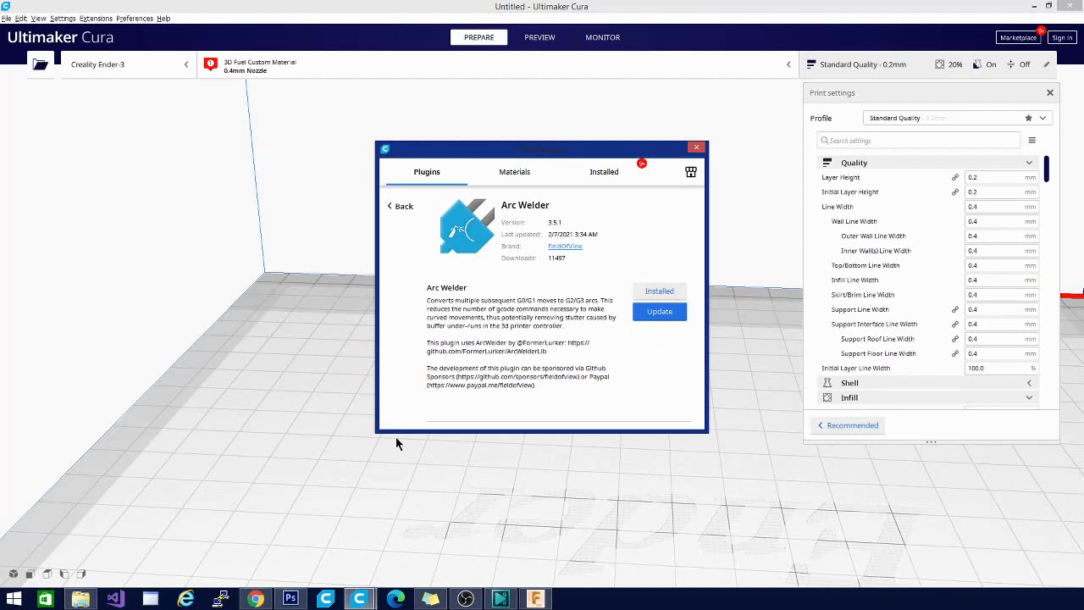
{"action": "mouse_move", "coordinate": [493, 309]}
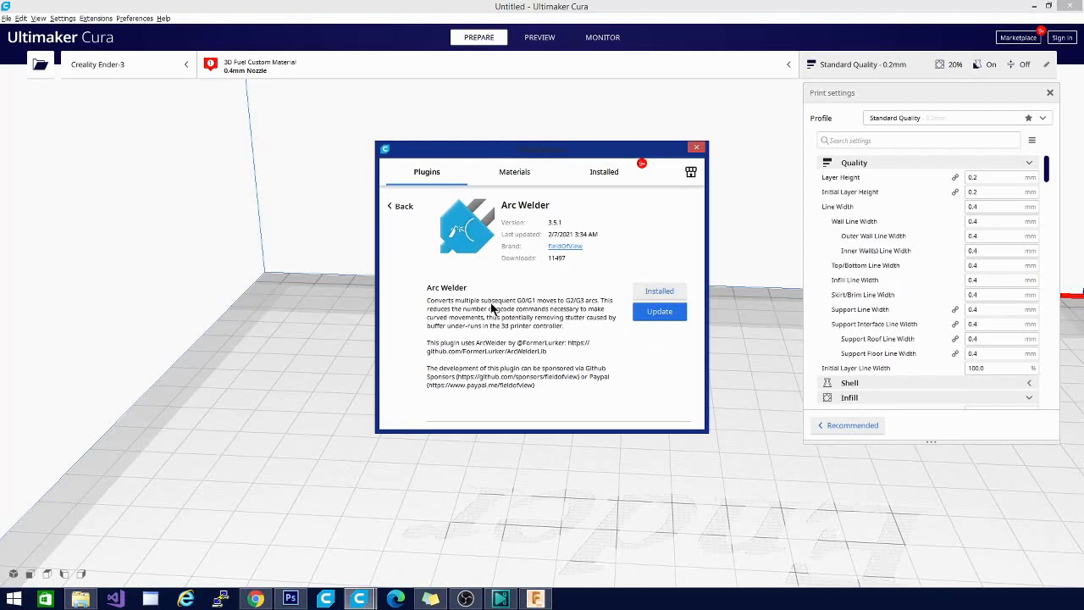
{"action": "mouse_move", "coordinate": [461, 472]}
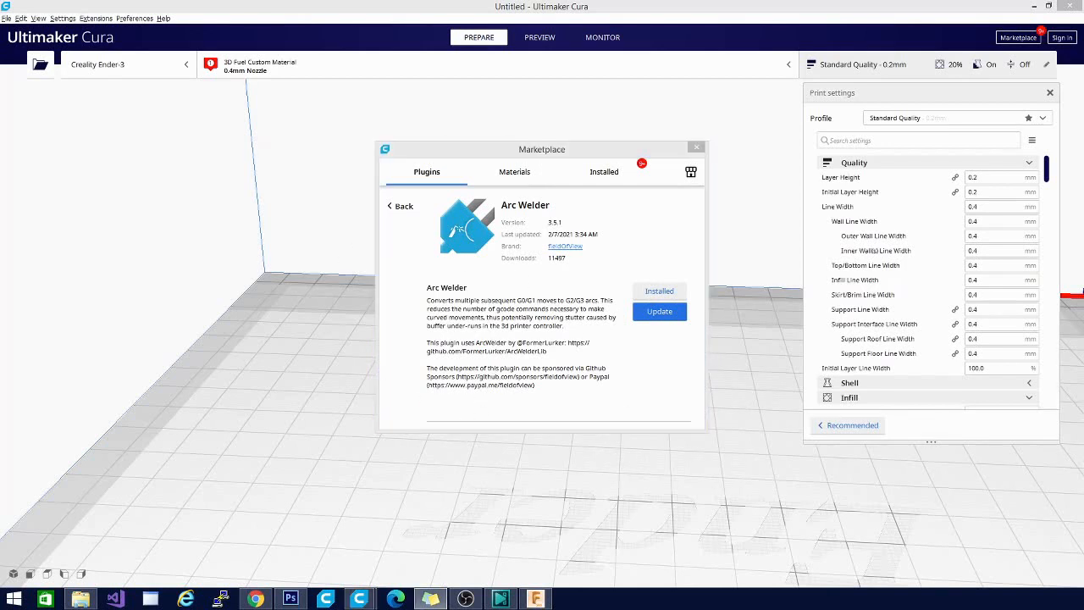
{"action": "mouse_move", "coordinate": [566, 416]}
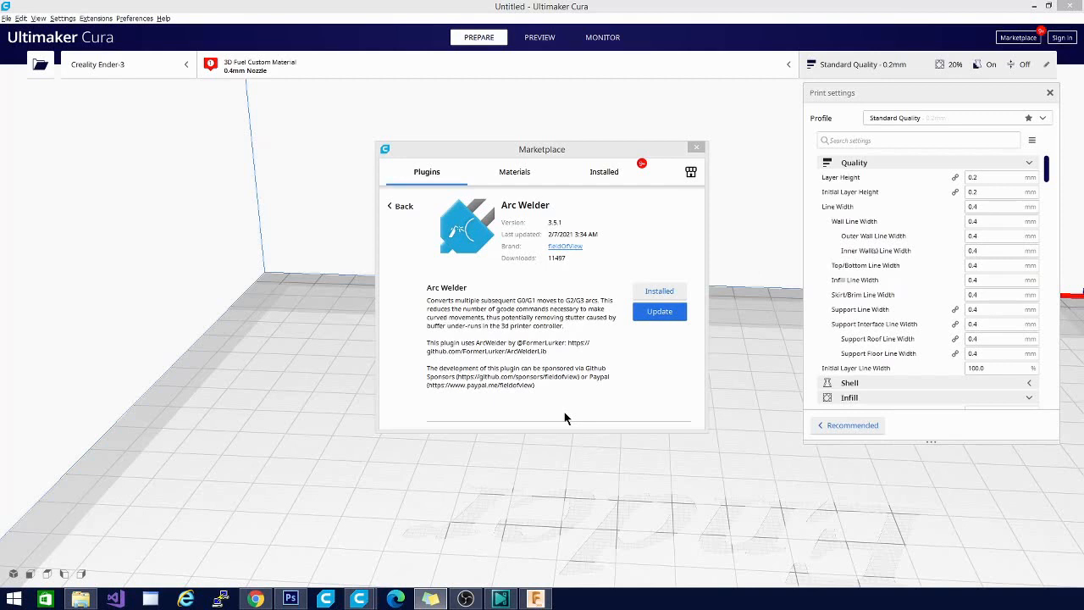
{"action": "mouse_move", "coordinate": [489, 281]}
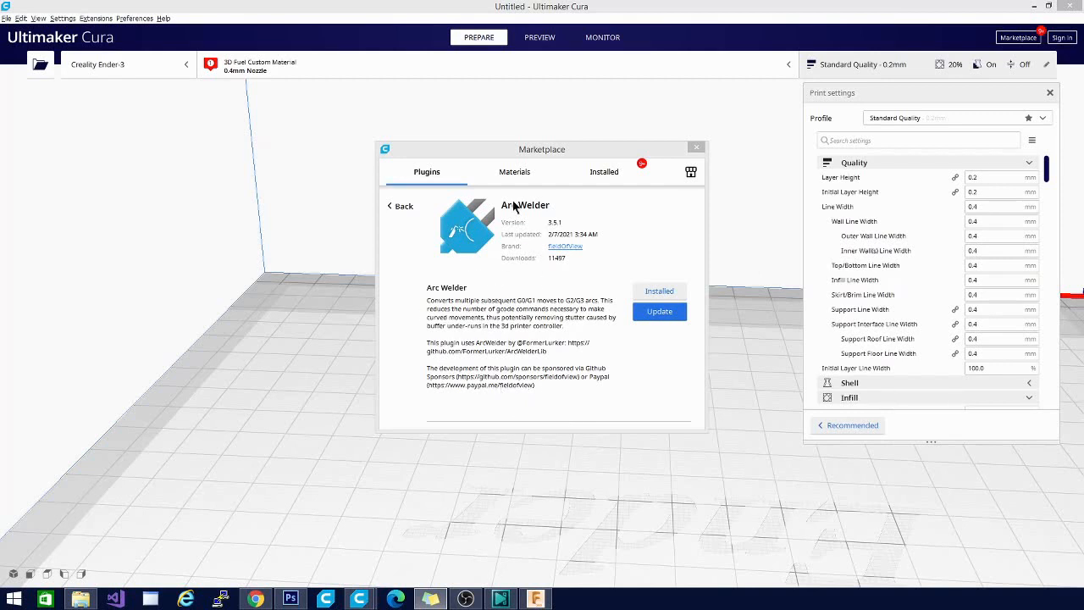
{"action": "mouse_move", "coordinate": [584, 347]}
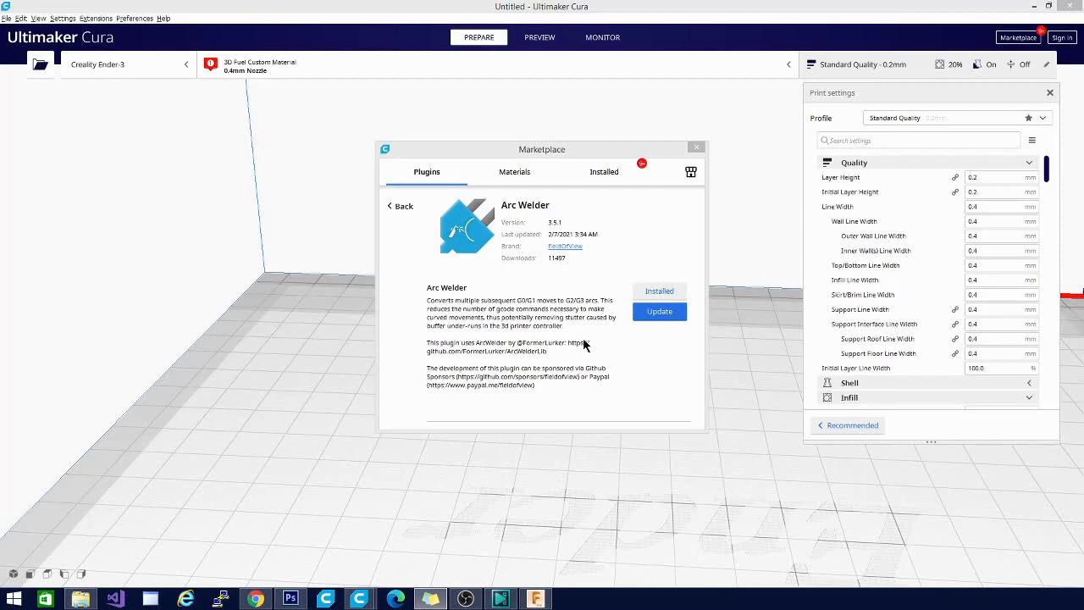
{"action": "mouse_move", "coordinate": [565, 183]}
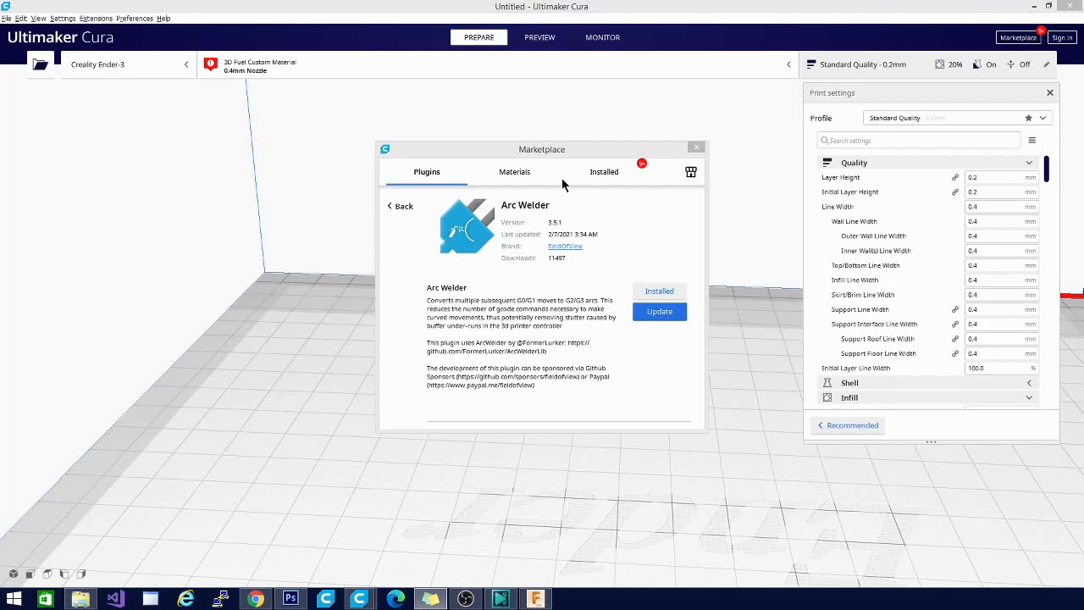
{"action": "mouse_move", "coordinate": [442, 280]}
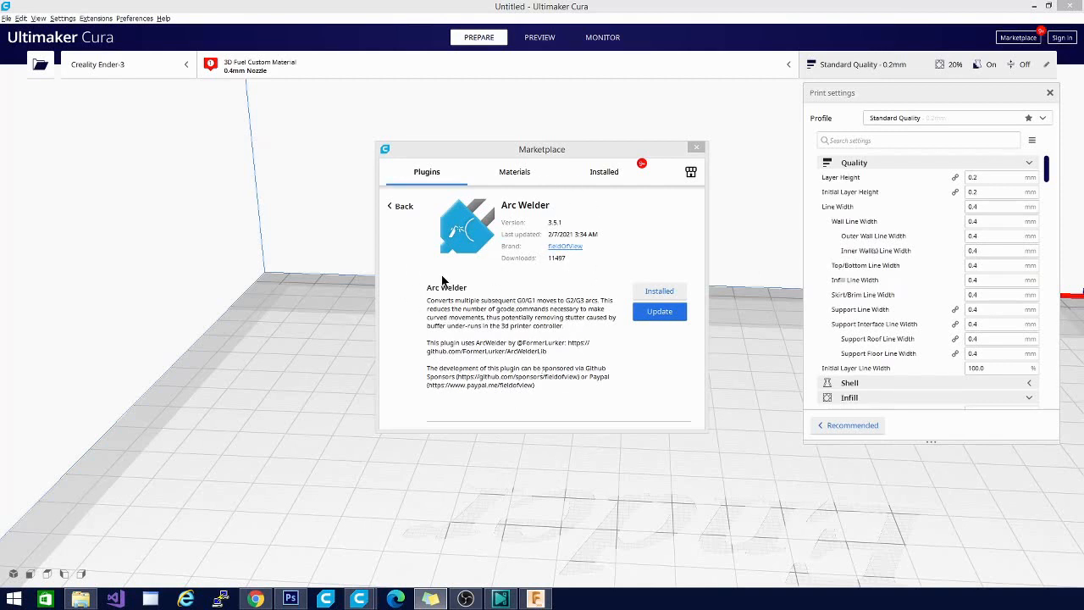
{"action": "mouse_move", "coordinate": [584, 286]}
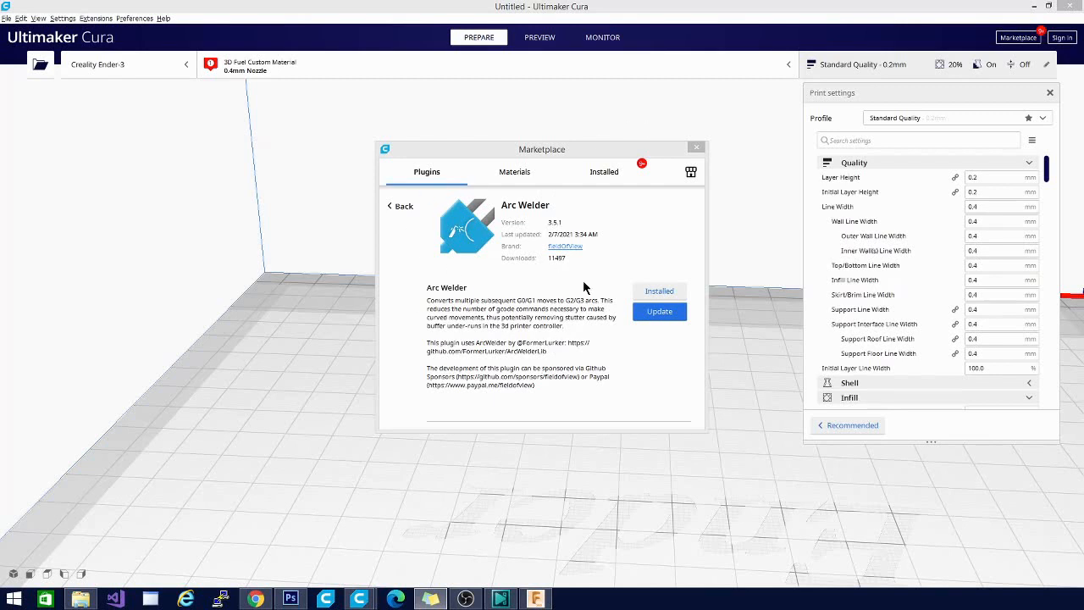
Scroll through the Installed plugins list, then close the Marketplace window.
{"action": "left_click", "coordinate": [604, 171]}
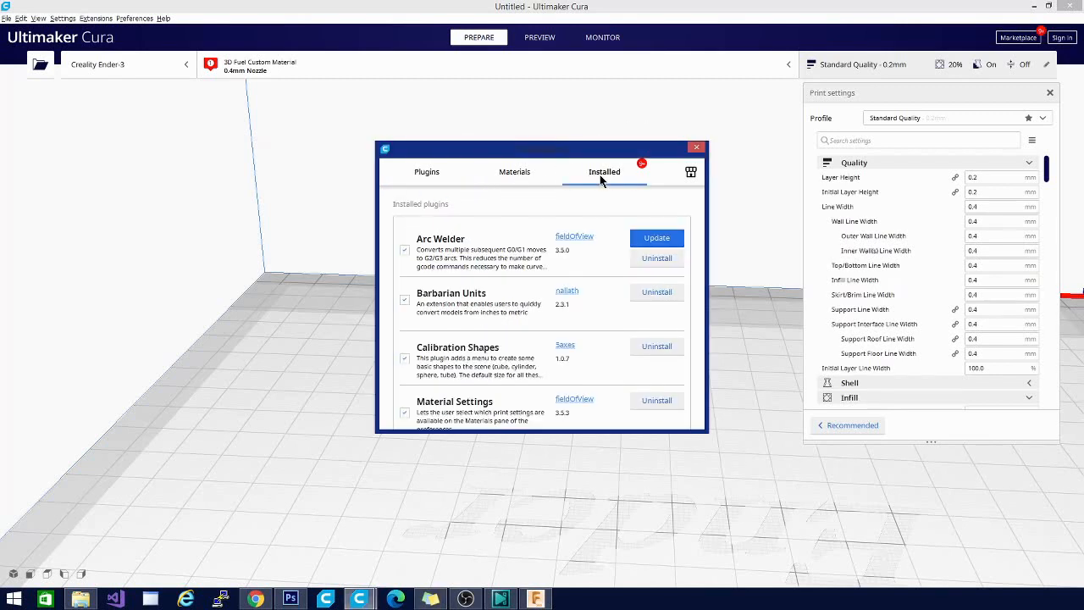
{"action": "mouse_move", "coordinate": [572, 373]}
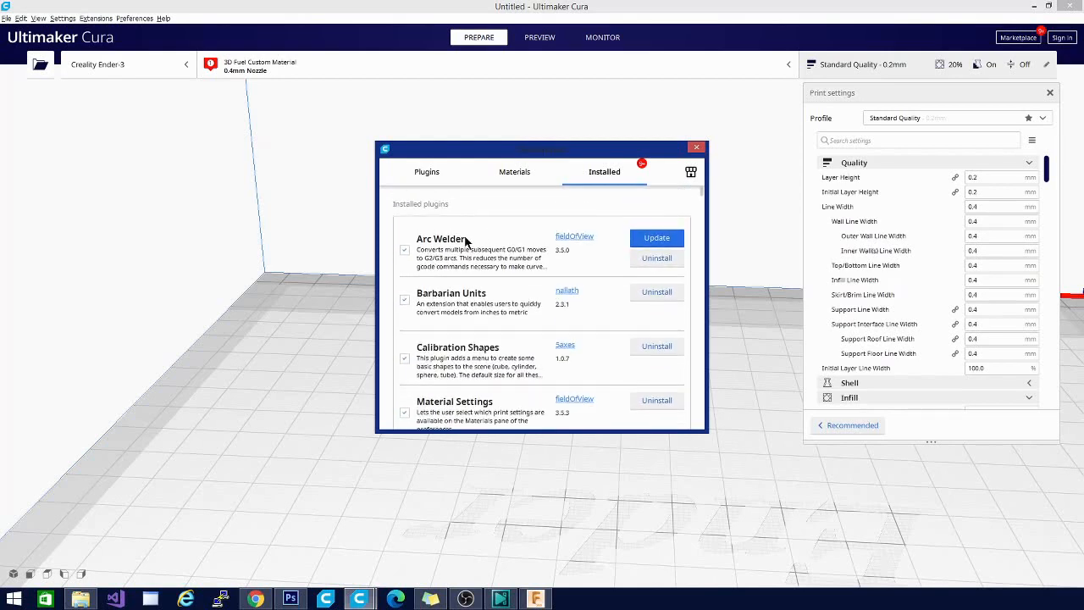
{"action": "mouse_move", "coordinate": [440, 296]}
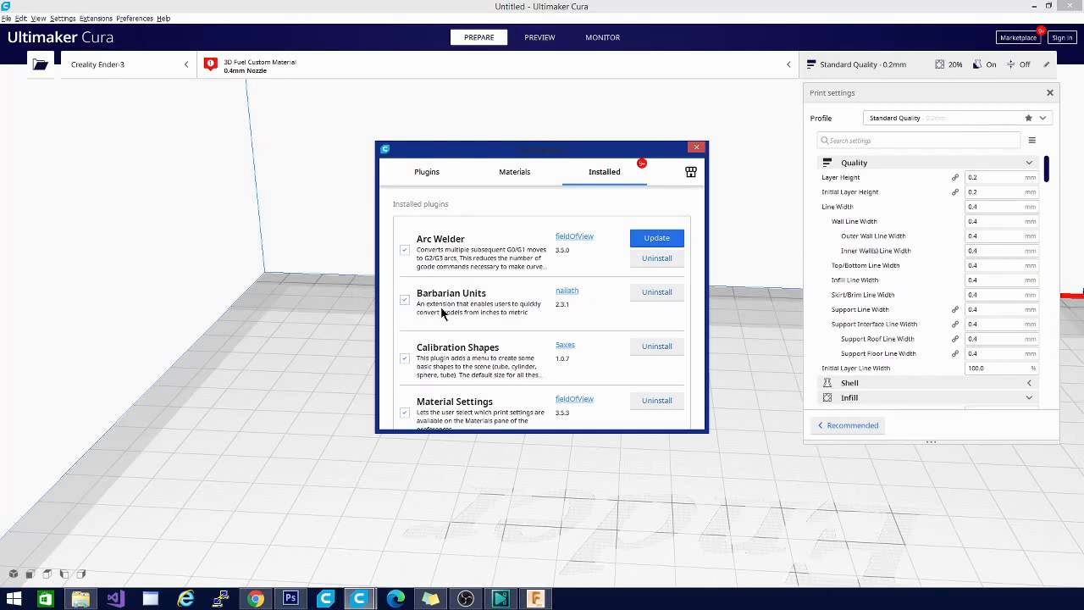
{"action": "mouse_move", "coordinate": [313, 588]}
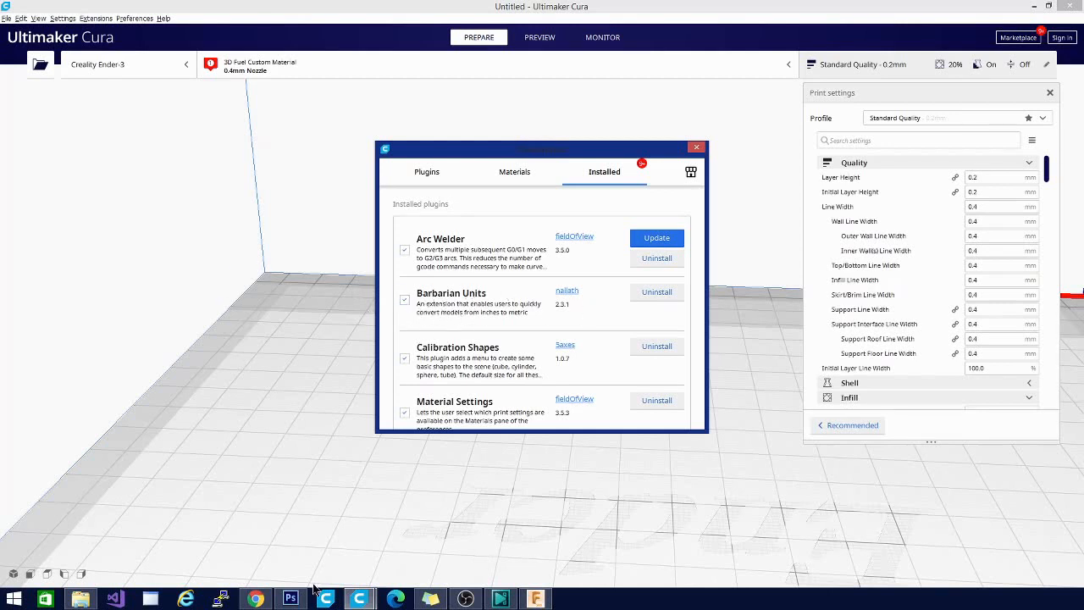
{"action": "mouse_move", "coordinate": [316, 265]}
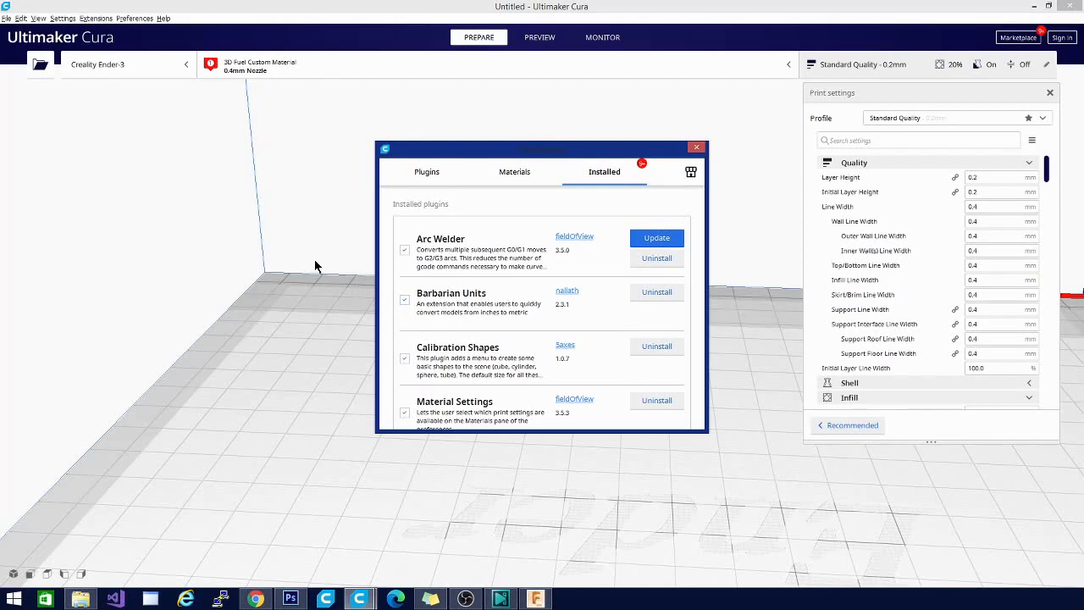
{"action": "scroll", "scroll_direction": "down", "scroll_amount": 3}
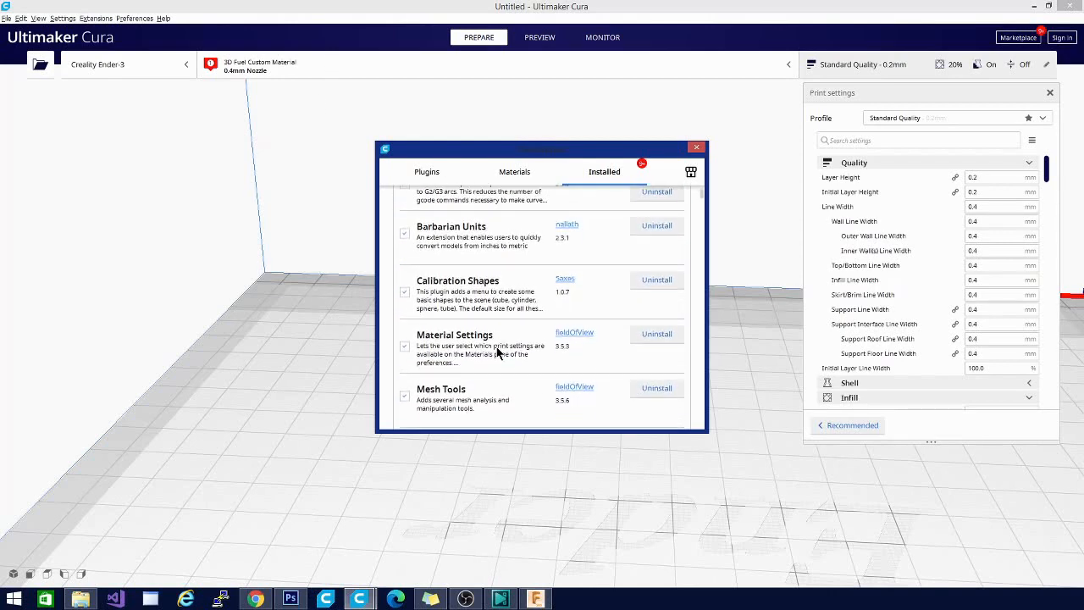
{"action": "scroll", "scroll_direction": "down", "scroll_amount": 3}
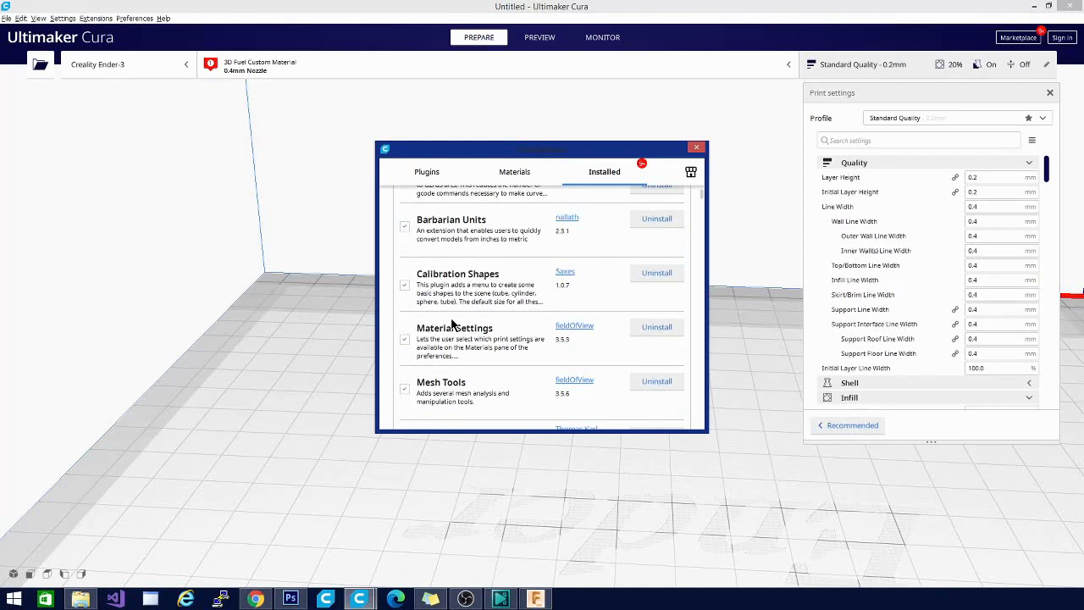
{"action": "mouse_move", "coordinate": [521, 299]}
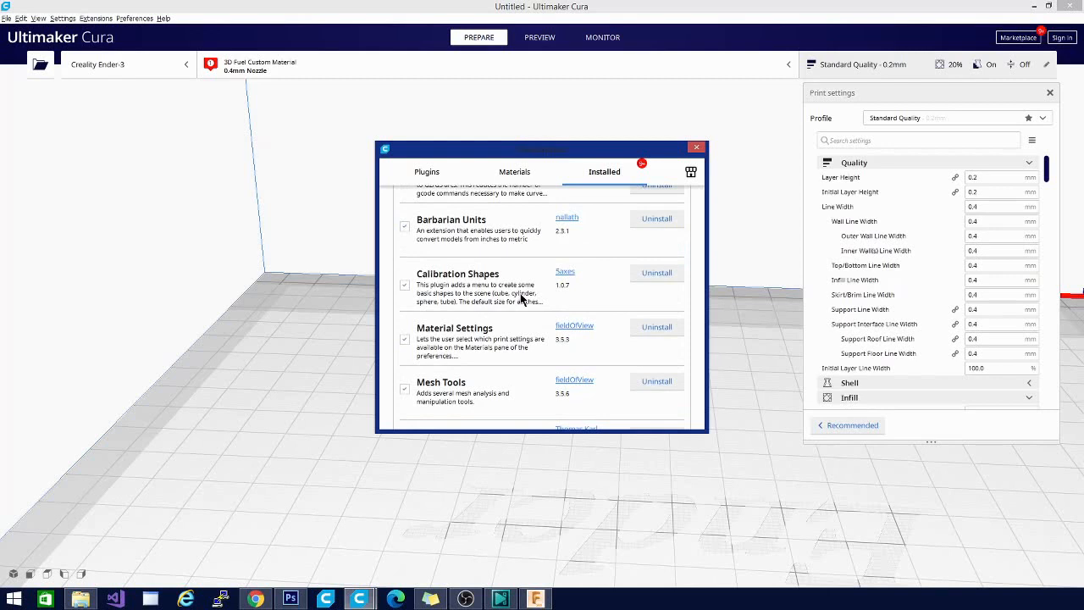
{"action": "mouse_move", "coordinate": [521, 310]}
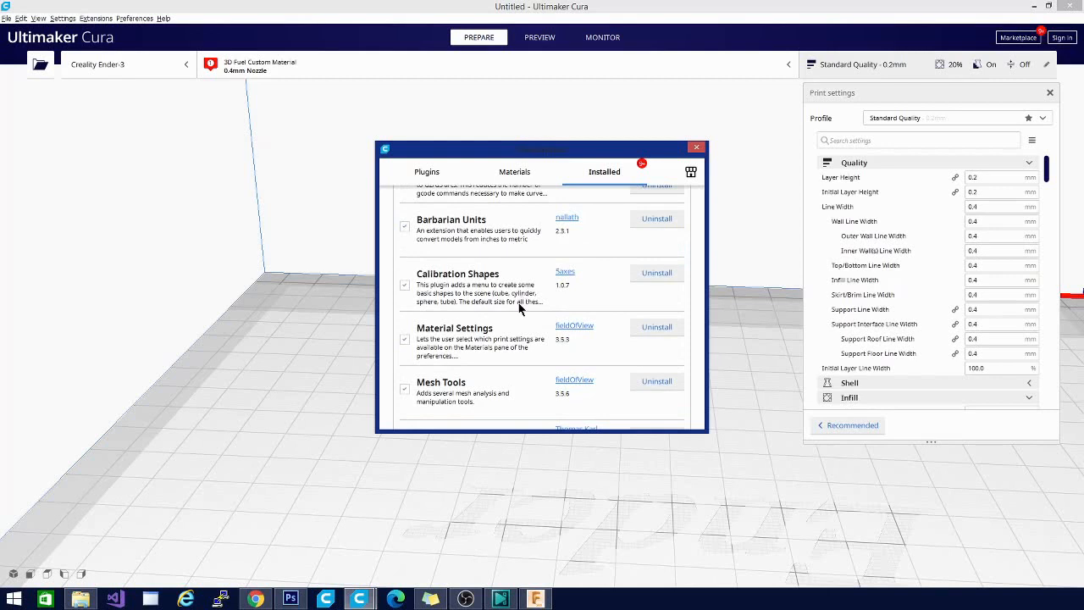
{"action": "mouse_move", "coordinate": [328, 399]}
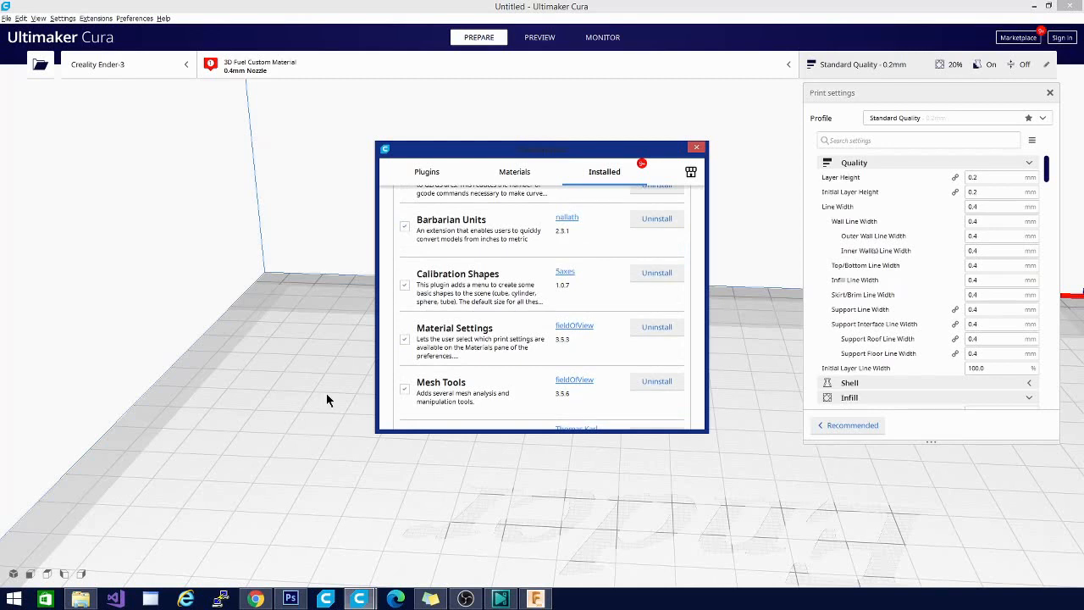
{"action": "scroll", "scroll_direction": "down", "scroll_amount": 3}
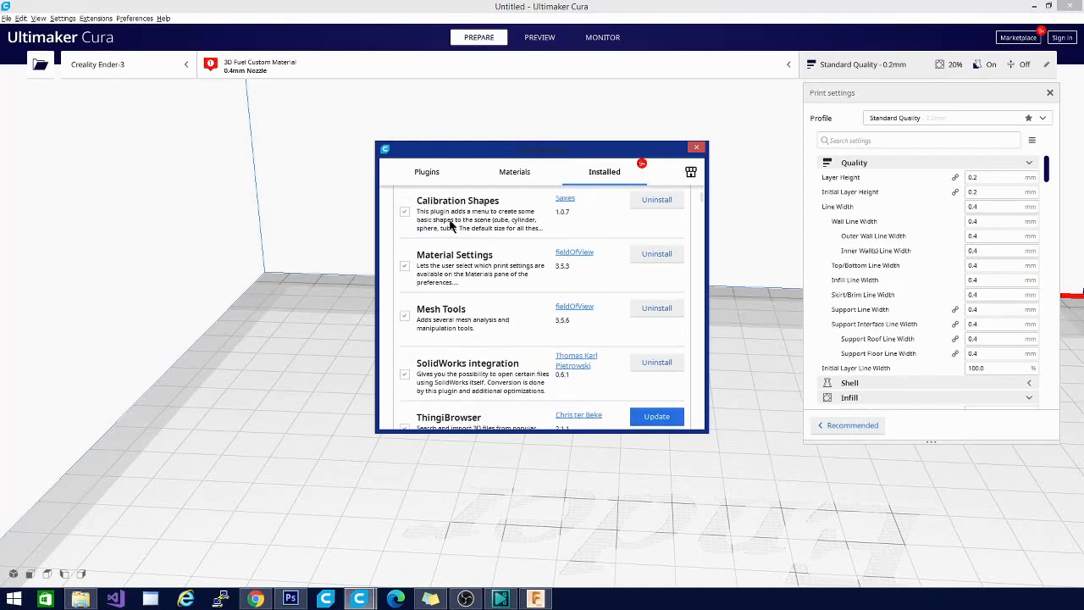
{"action": "mouse_move", "coordinate": [513, 222]}
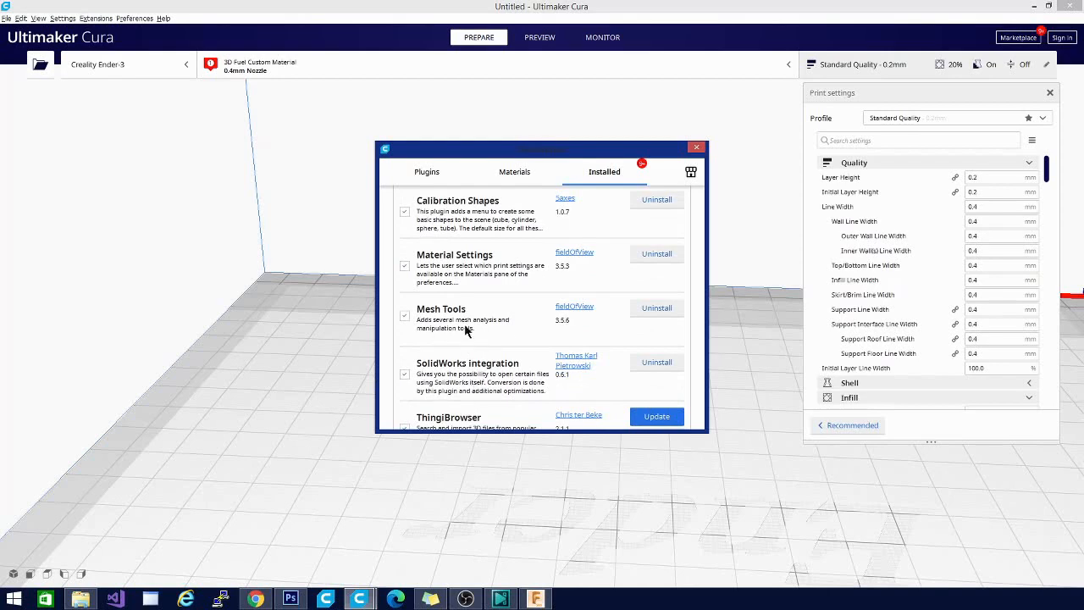
{"action": "scroll", "scroll_direction": "down", "scroll_amount": 3}
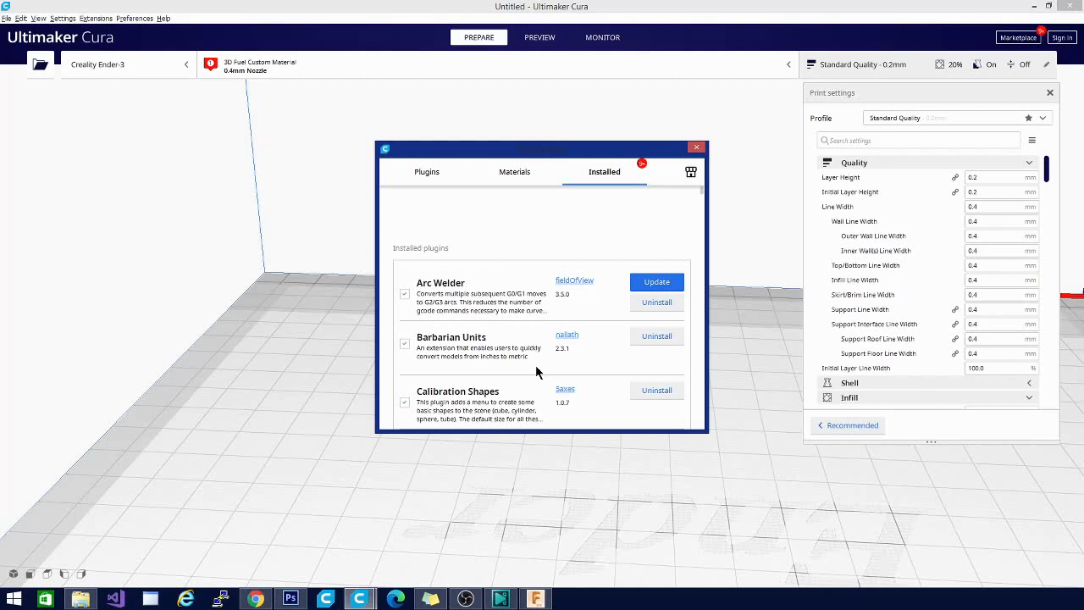
{"action": "scroll", "scroll_direction": "down", "scroll_amount": 3}
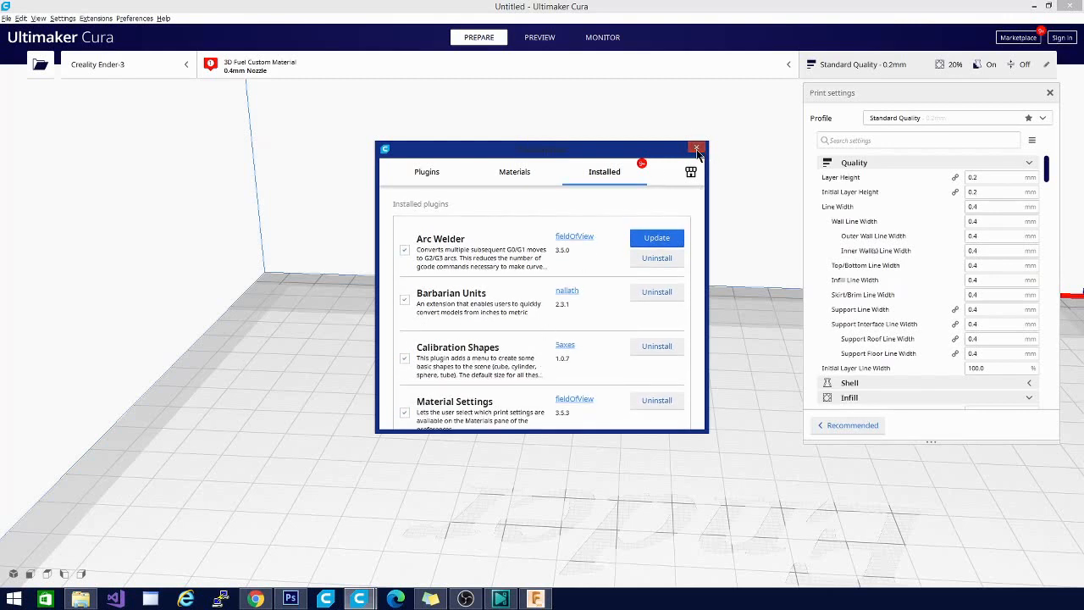
{"action": "left_click", "coordinate": [695, 148]}
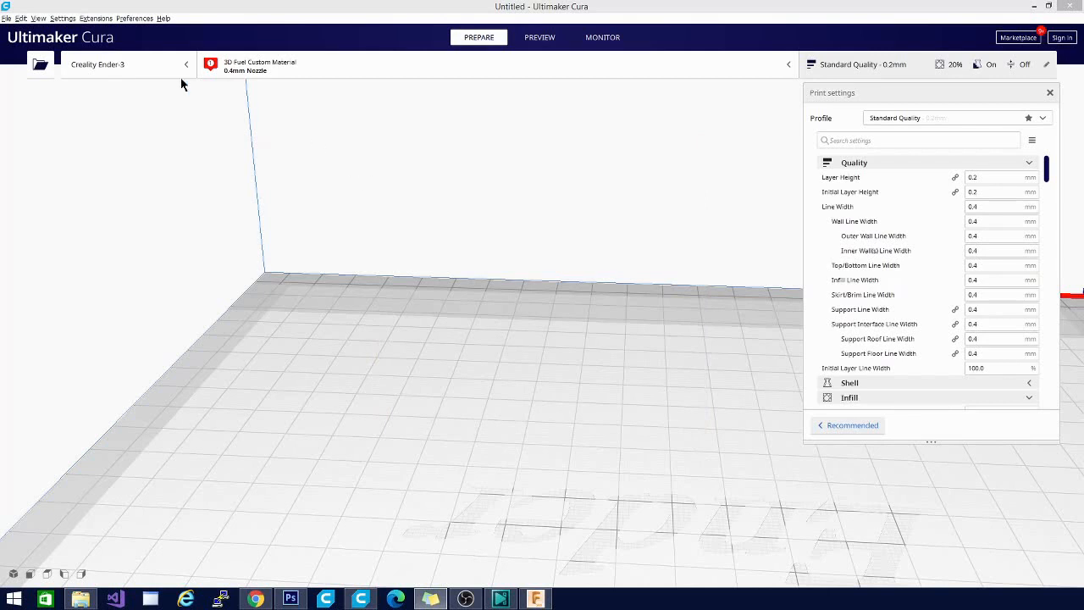
{"action": "mouse_move", "coordinate": [127, 21]}
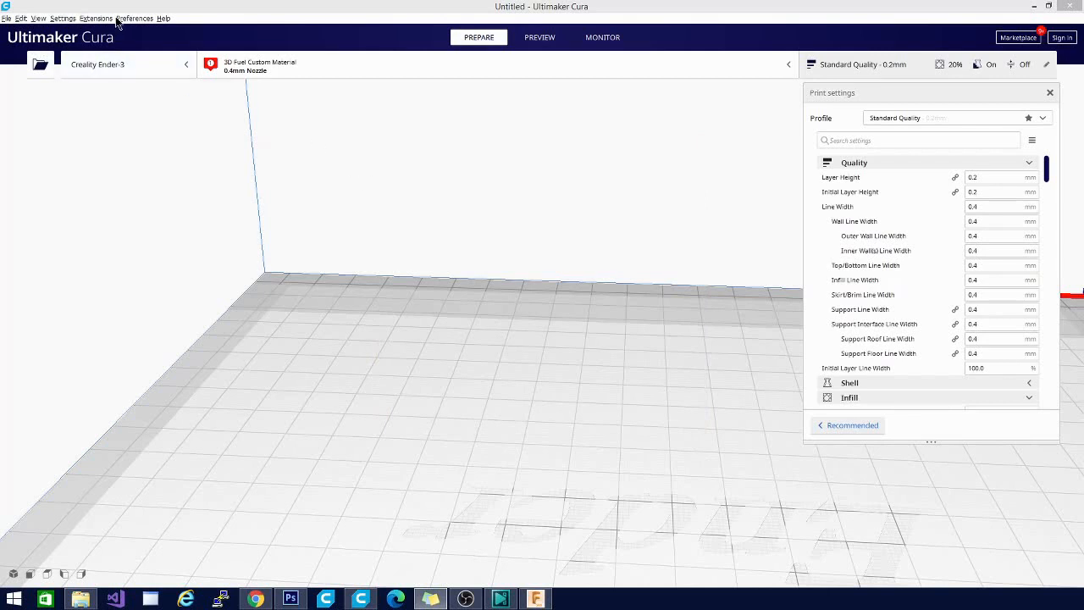
Open the Extensions menu listing Part for calibration, Mesh Tools and ThingiBrowser.
{"action": "left_click", "coordinate": [96, 18]}
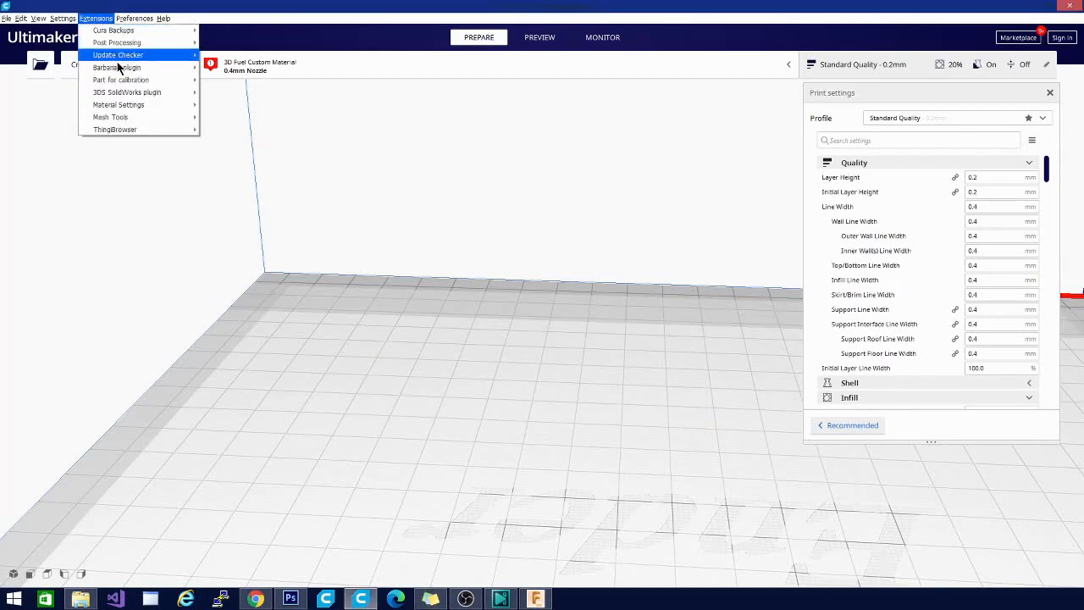
{"action": "mouse_move", "coordinate": [113, 30]}
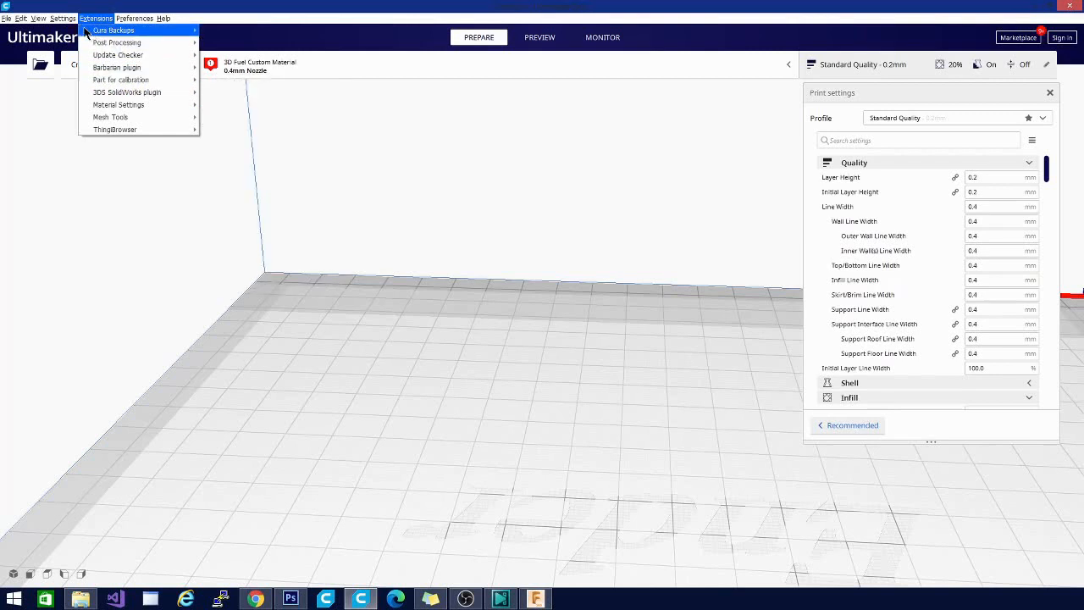
{"action": "mouse_move", "coordinate": [118, 54]}
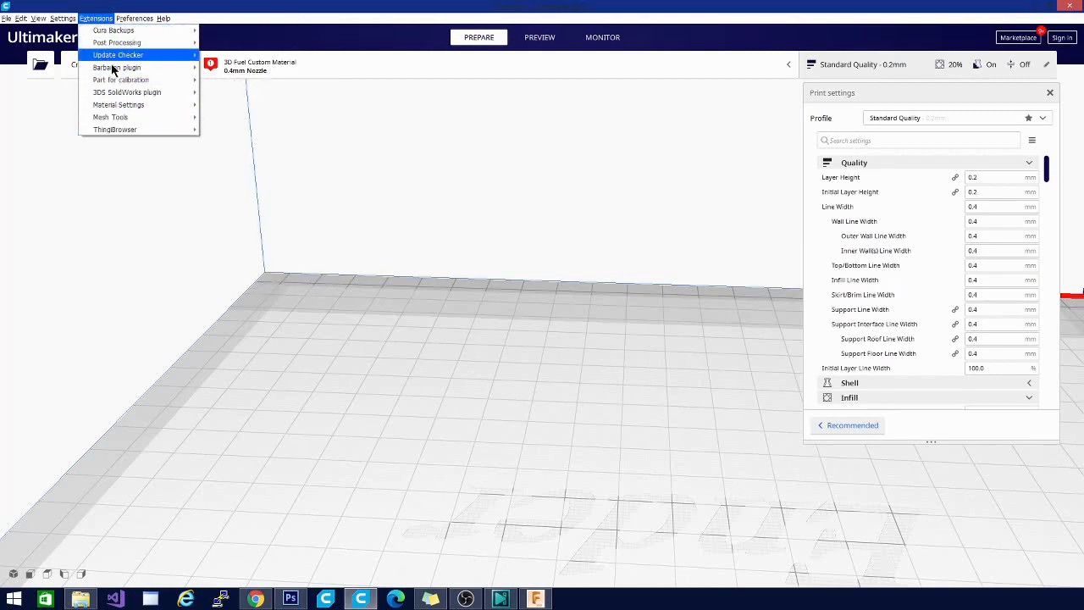
{"action": "mouse_move", "coordinate": [128, 105]}
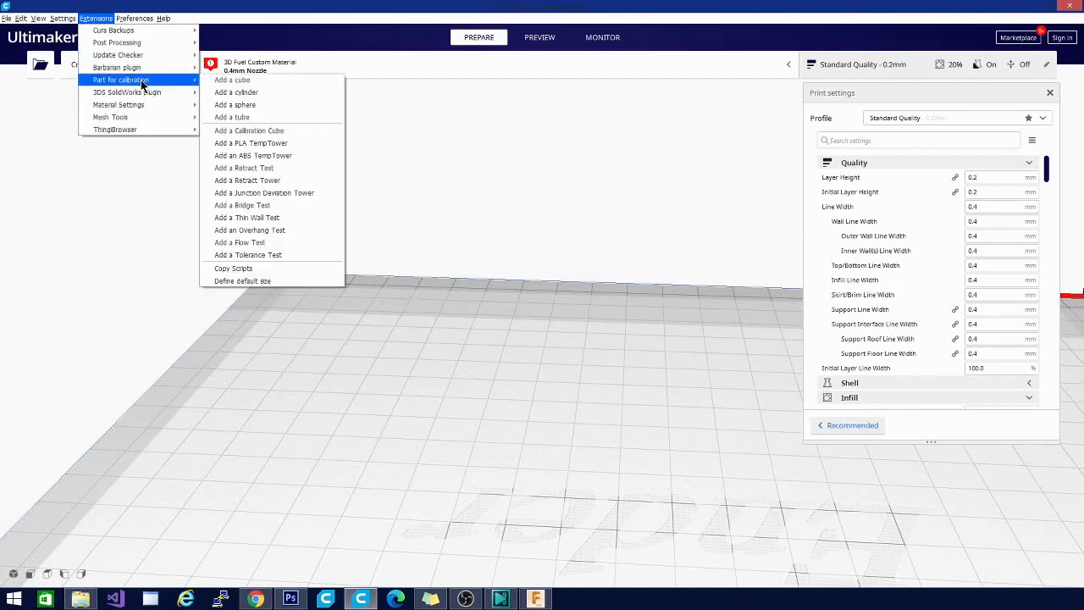
{"action": "mouse_move", "coordinate": [231, 80]}
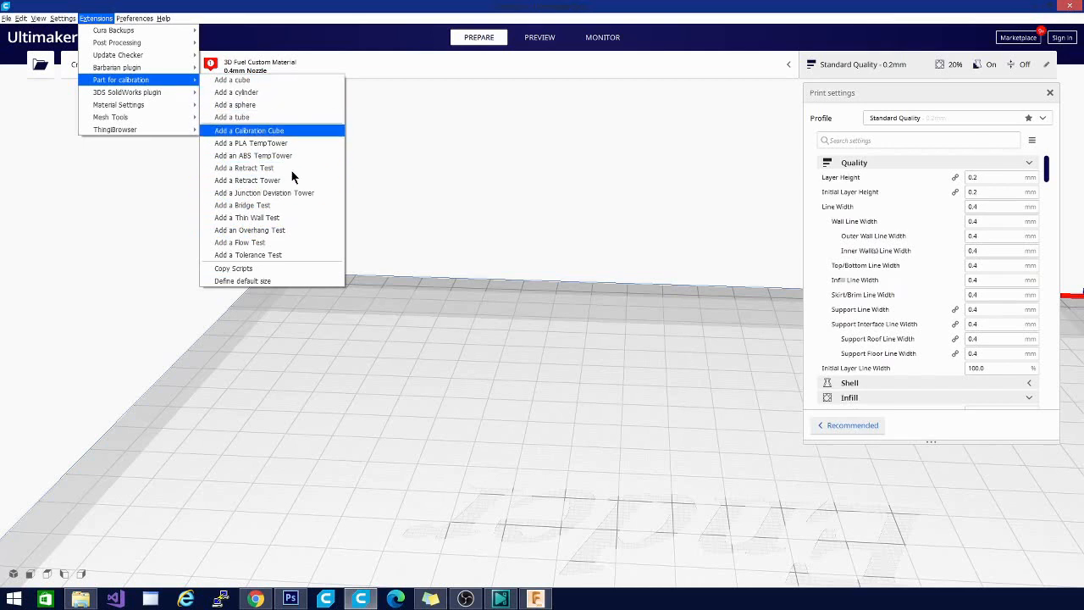
{"action": "mouse_move", "coordinate": [254, 117]}
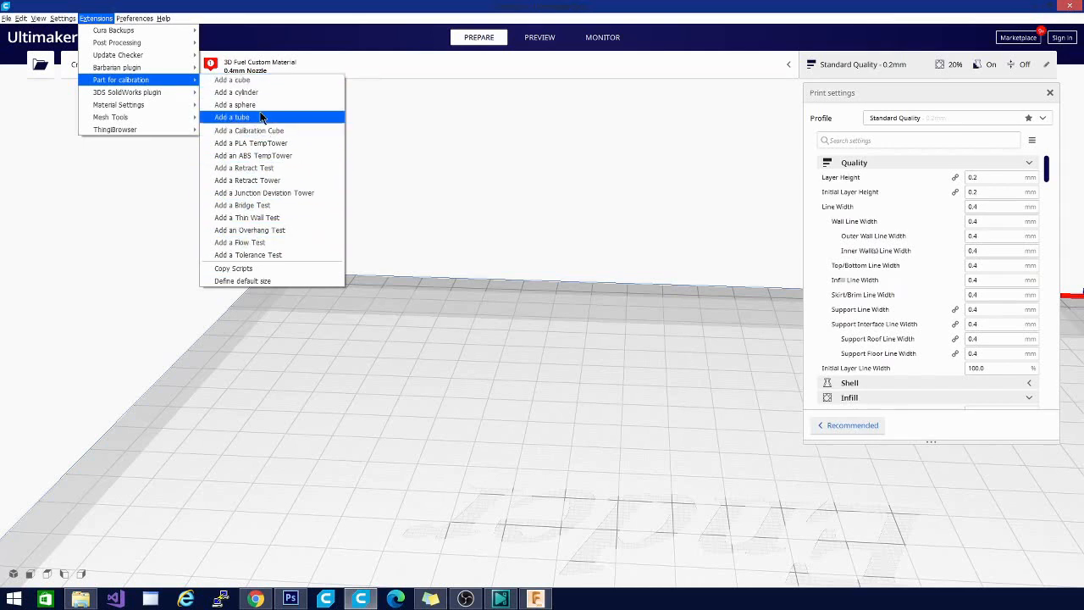
{"action": "mouse_move", "coordinate": [252, 121]}
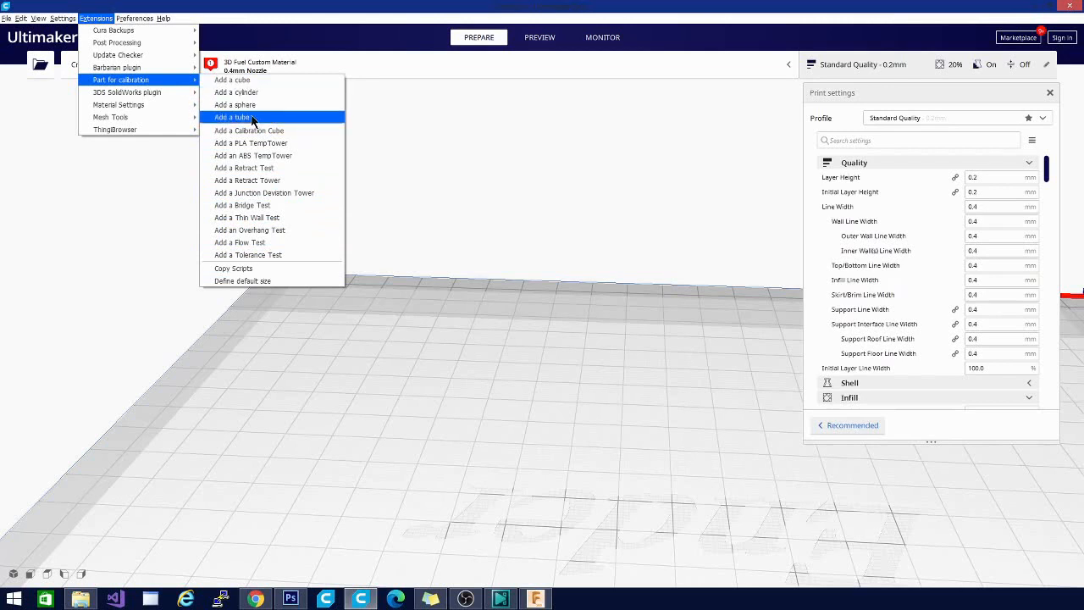
{"action": "mouse_move", "coordinate": [271, 130]}
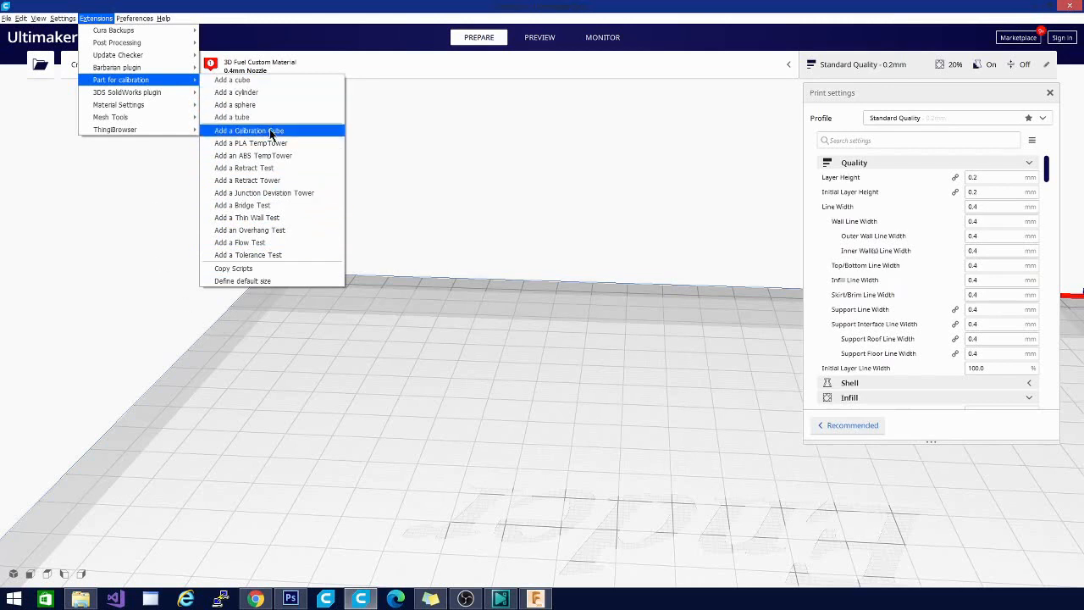
{"action": "mouse_move", "coordinate": [246, 231]}
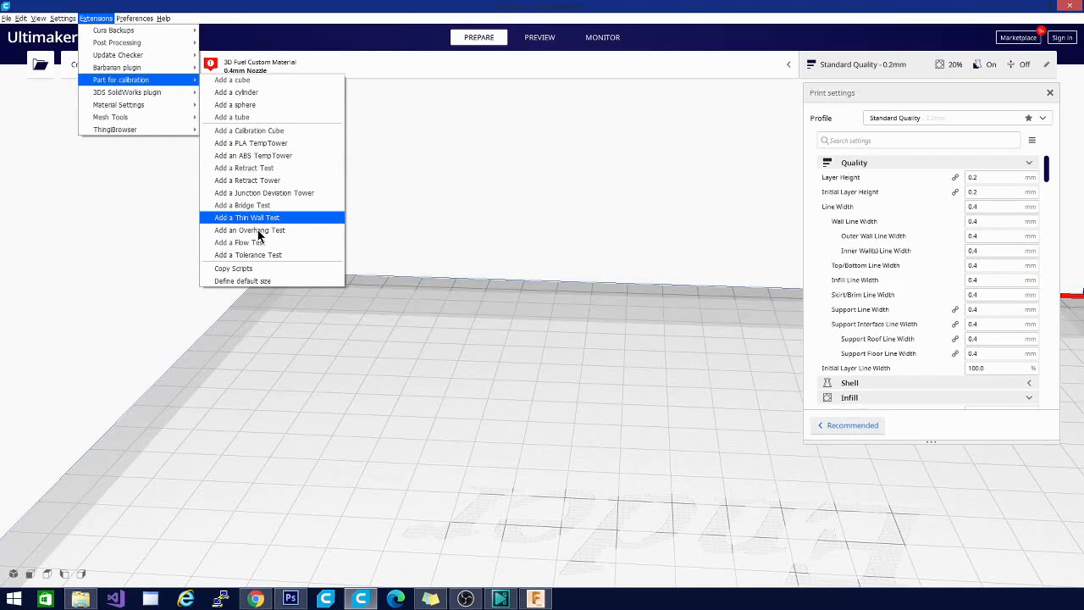
{"action": "mouse_move", "coordinate": [265, 174]}
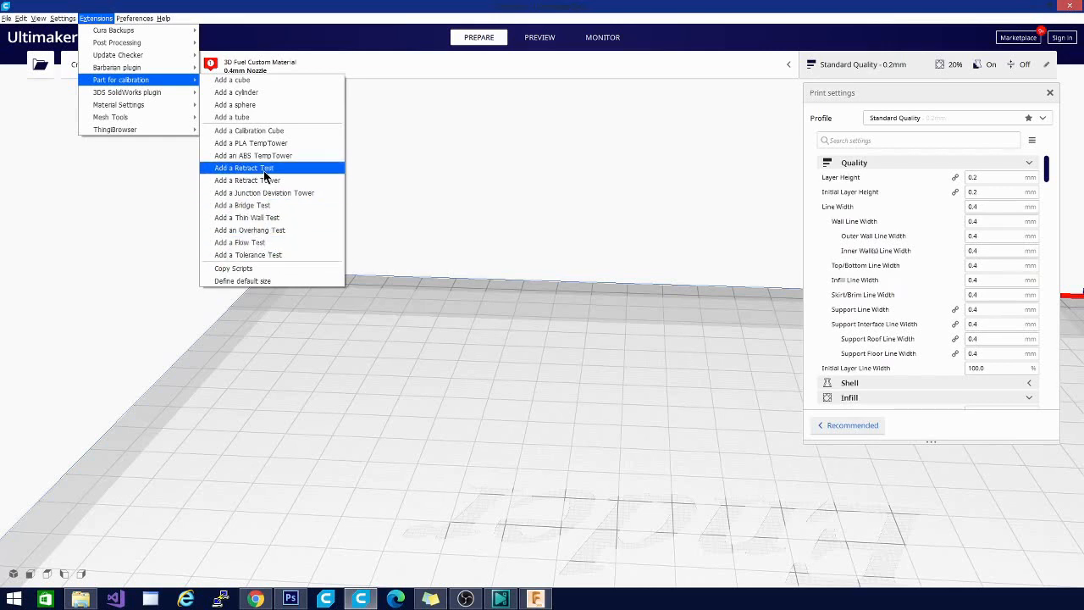
{"action": "mouse_move", "coordinate": [269, 138]}
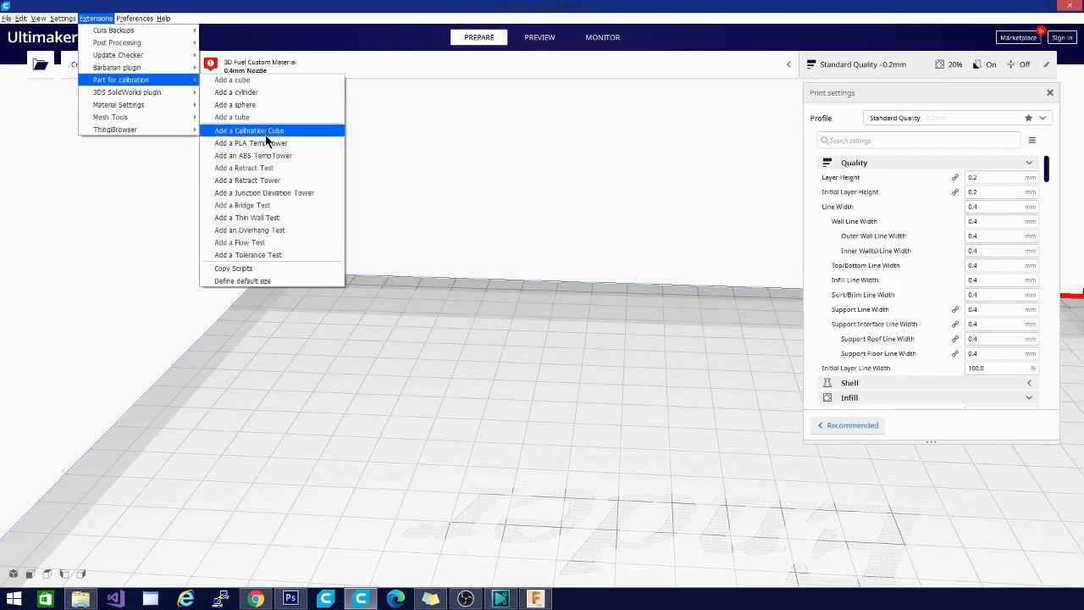
Add a 20 mm Calibration Cube via Part for calibration, then orbit the view.
{"action": "left_click", "coordinate": [249, 131]}
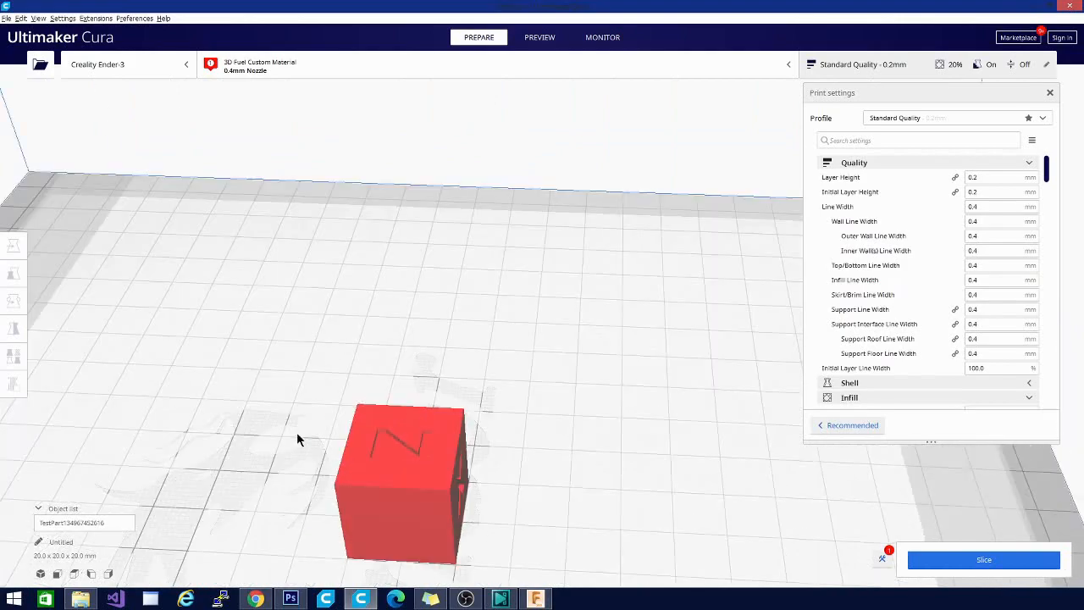
{"action": "left_click_drag", "start_coordinate": [296, 439], "coordinate": [406, 401]}
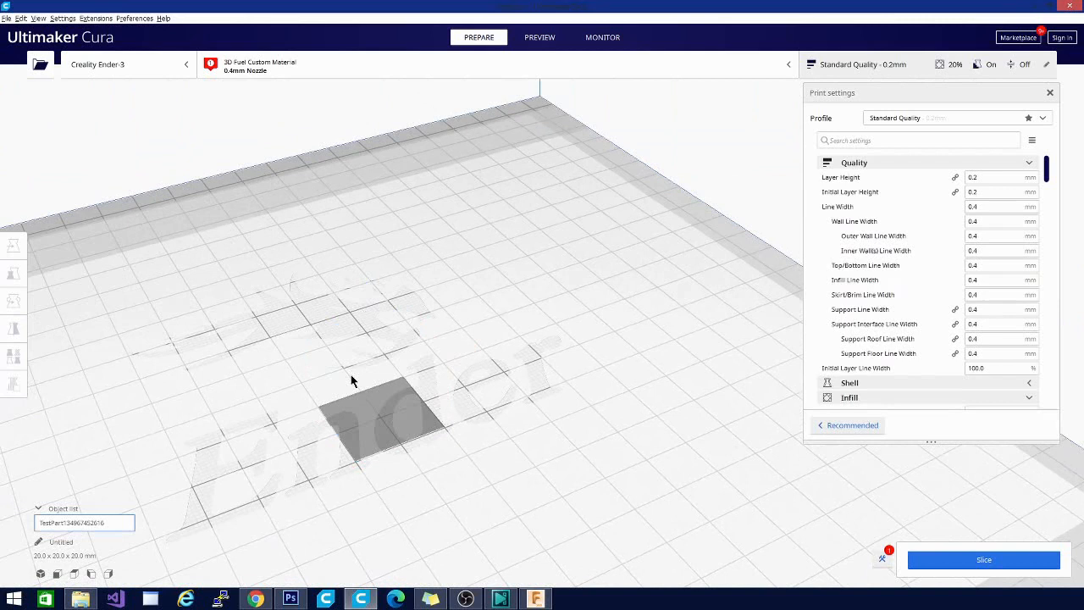
Add a PLA TempTower from Extensions > Part for calibration.
{"action": "left_click", "coordinate": [96, 18]}
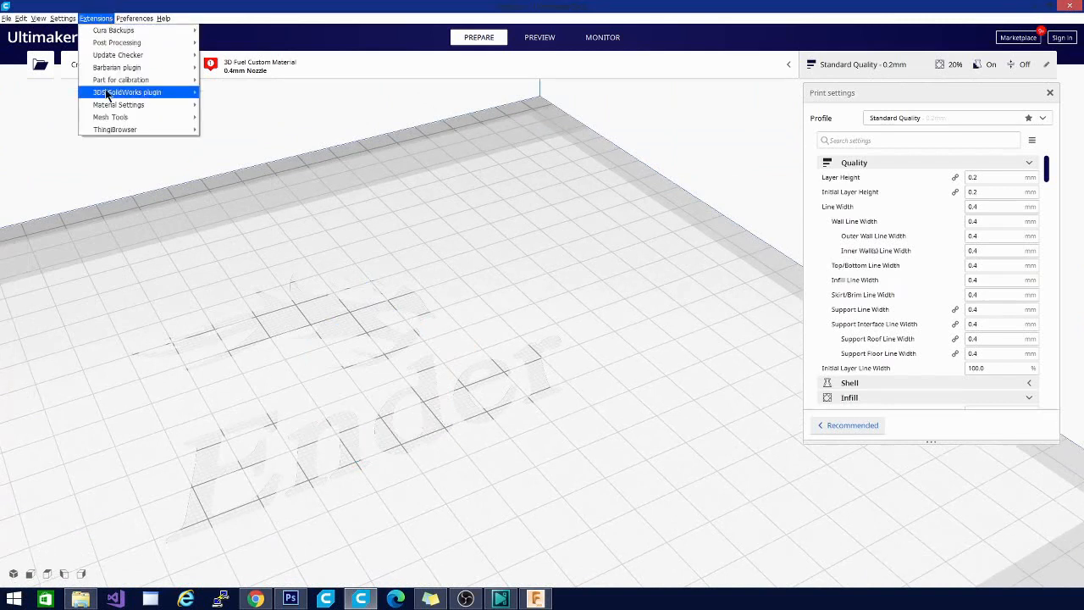
{"action": "mouse_move", "coordinate": [142, 83]}
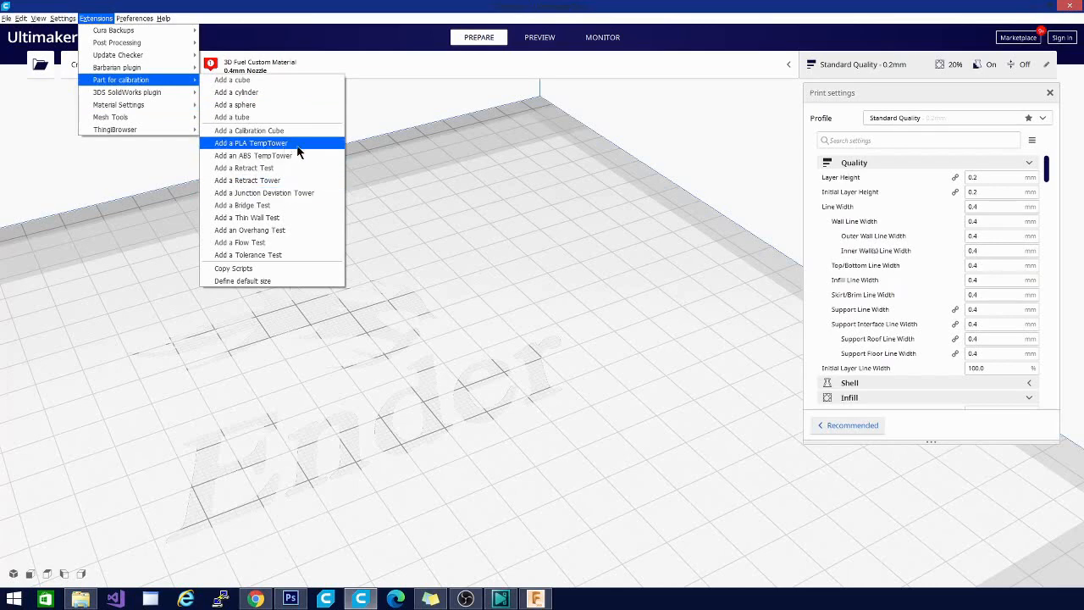
{"action": "mouse_move", "coordinate": [289, 145]}
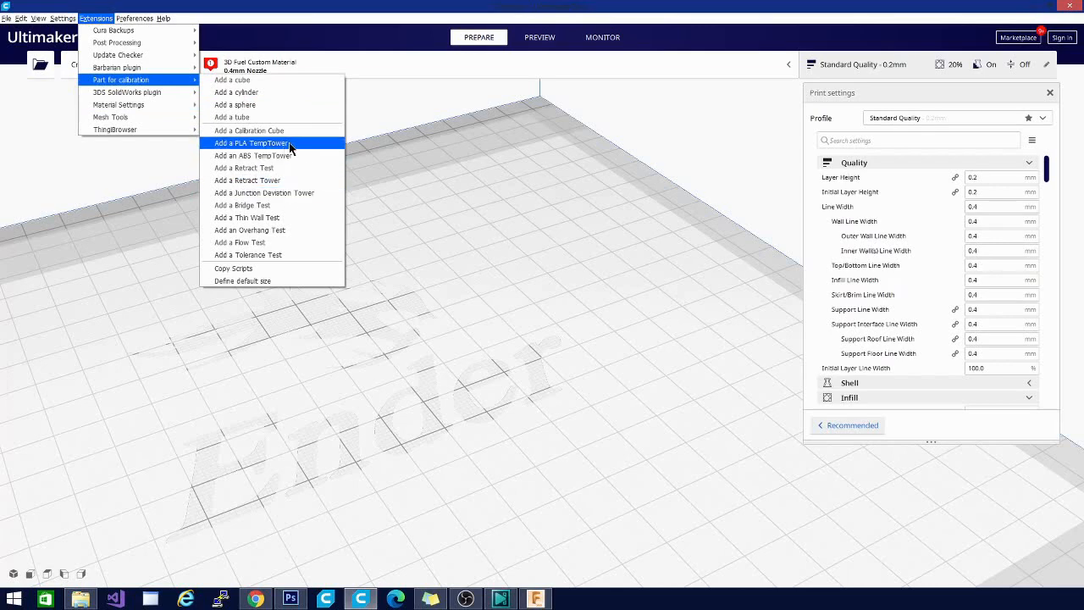
{"action": "left_click", "coordinate": [251, 143]}
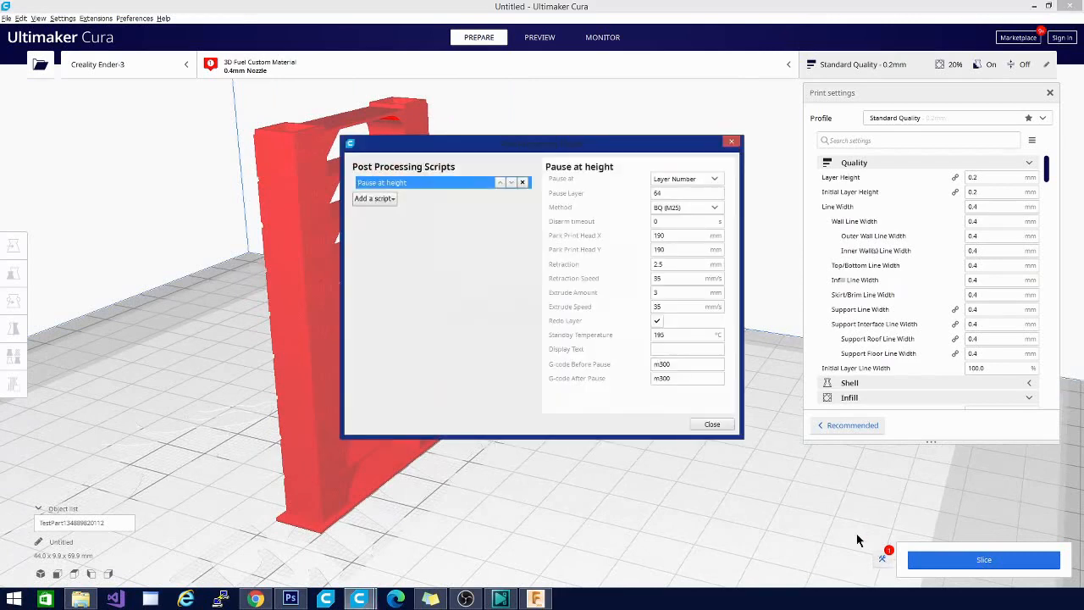
Delete the 'Pause at height' script and close the Post Processing Plugin dialog.
{"action": "left_click", "coordinate": [711, 423]}
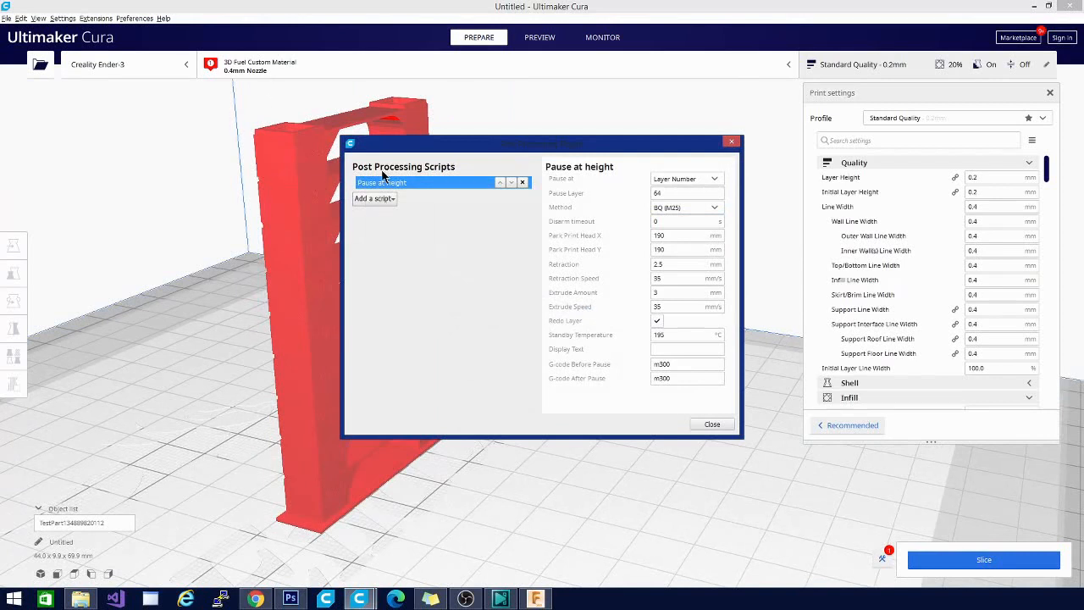
{"action": "mouse_move", "coordinate": [425, 171]}
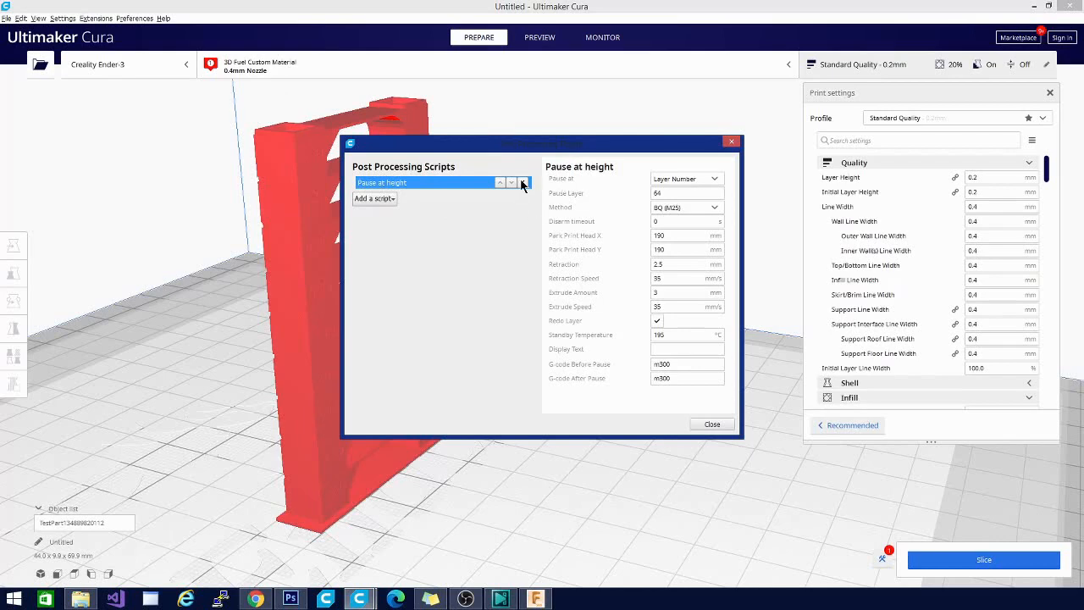
{"action": "left_click", "coordinate": [524, 182]}
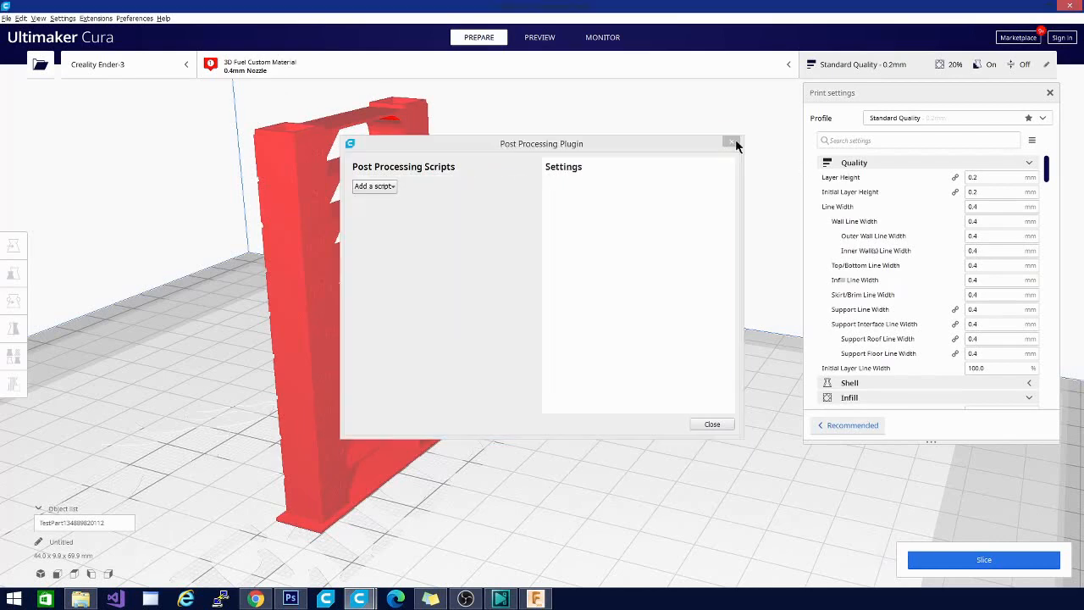
{"action": "left_click", "coordinate": [732, 143]}
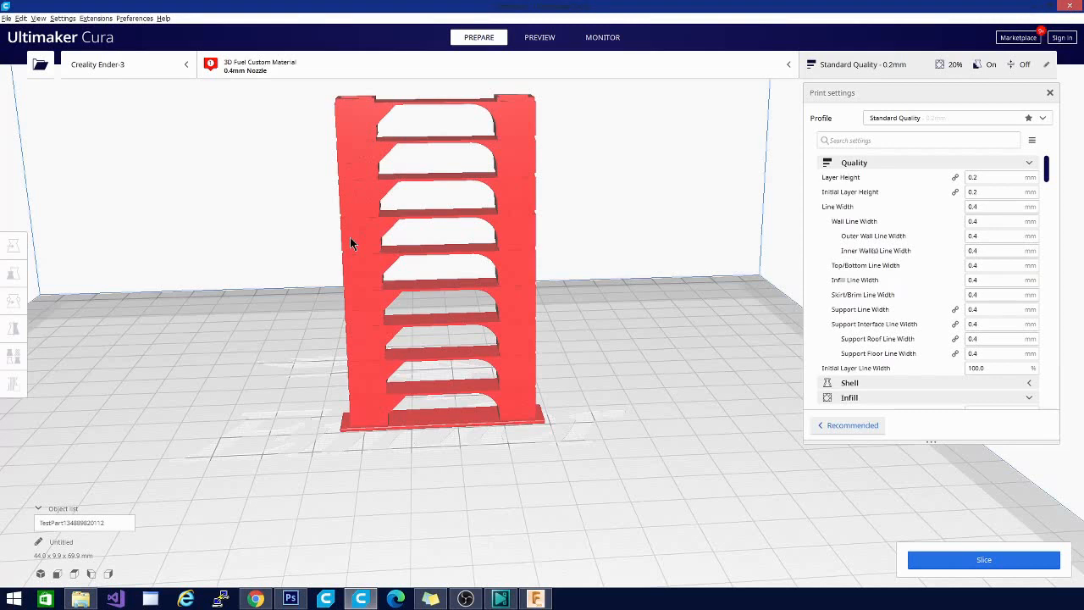
Replace the temperature tower with a plain test cube, delete it, and orbit the view.
{"action": "left_click", "coordinate": [97, 18]}
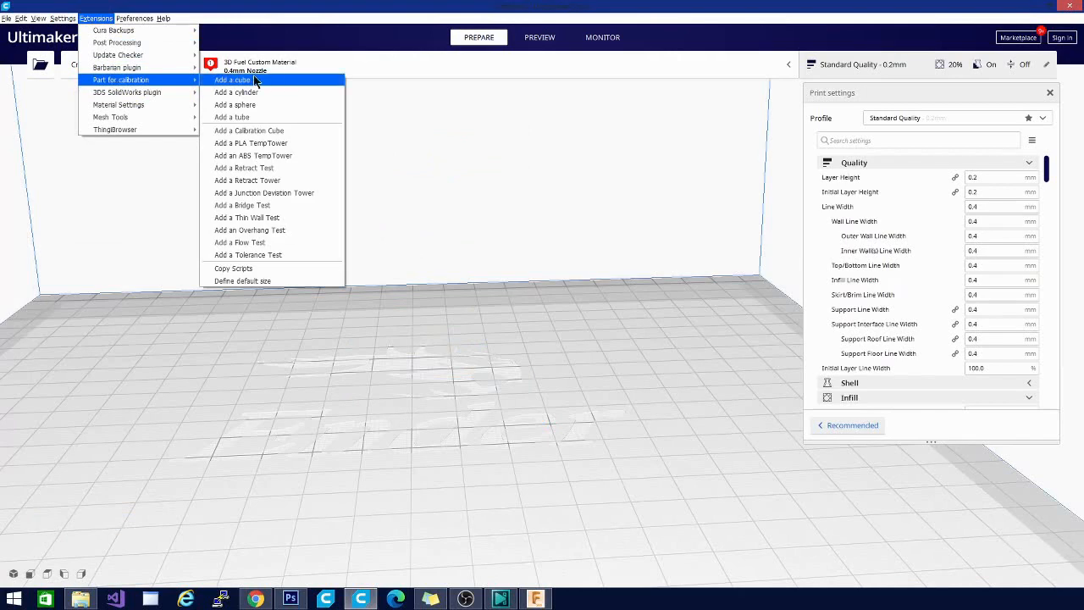
{"action": "left_click", "coordinate": [231, 80]}
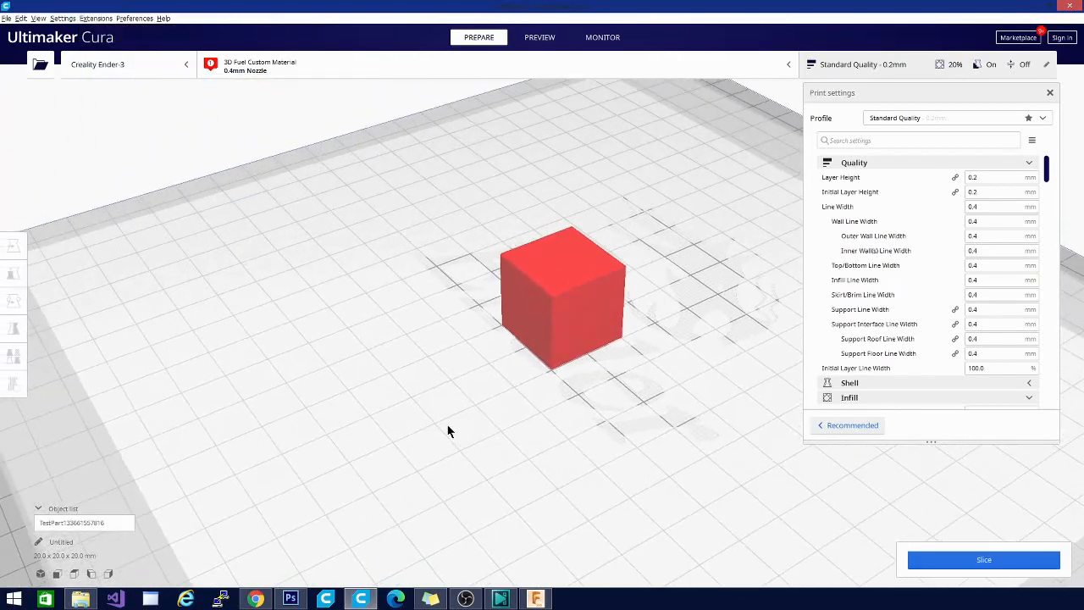
{"action": "left_click", "coordinate": [564, 297]}
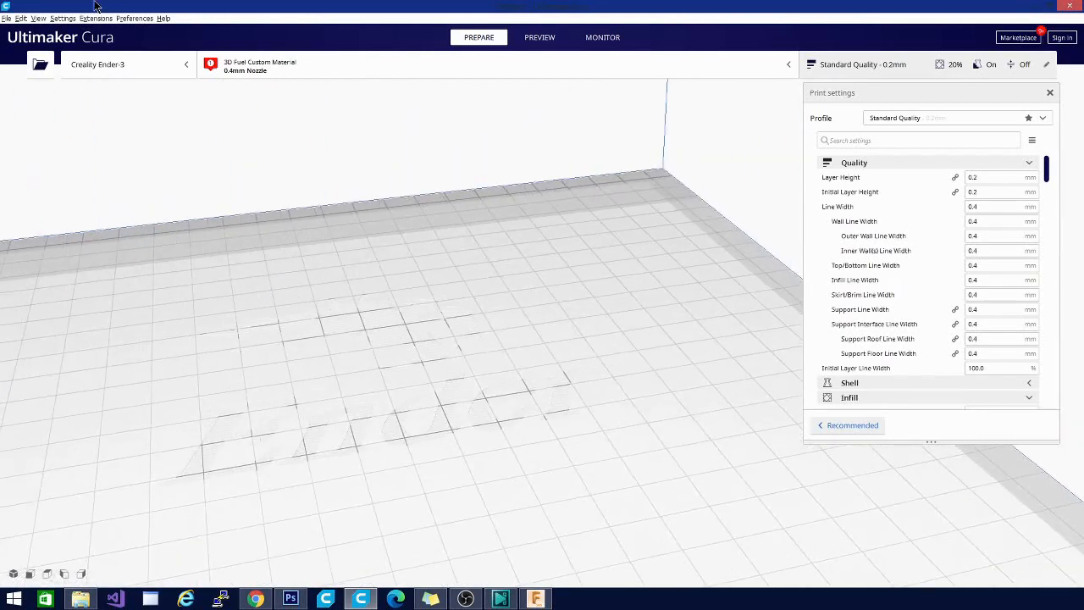
{"action": "mouse_move", "coordinate": [76, 41]}
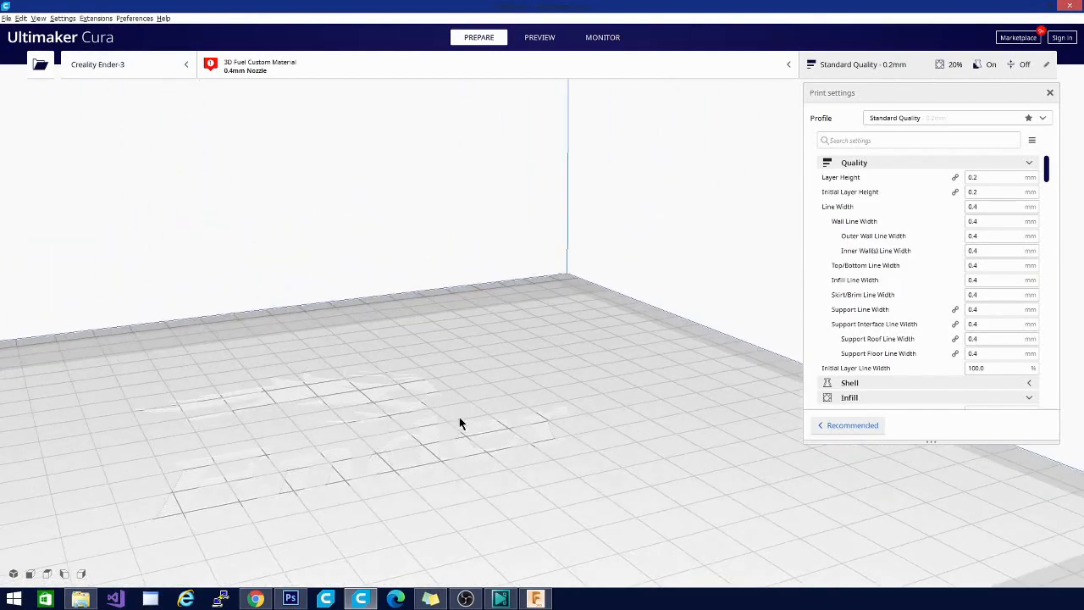
{"action": "left_click_drag", "start_coordinate": [461, 424], "coordinate": [384, 304]}
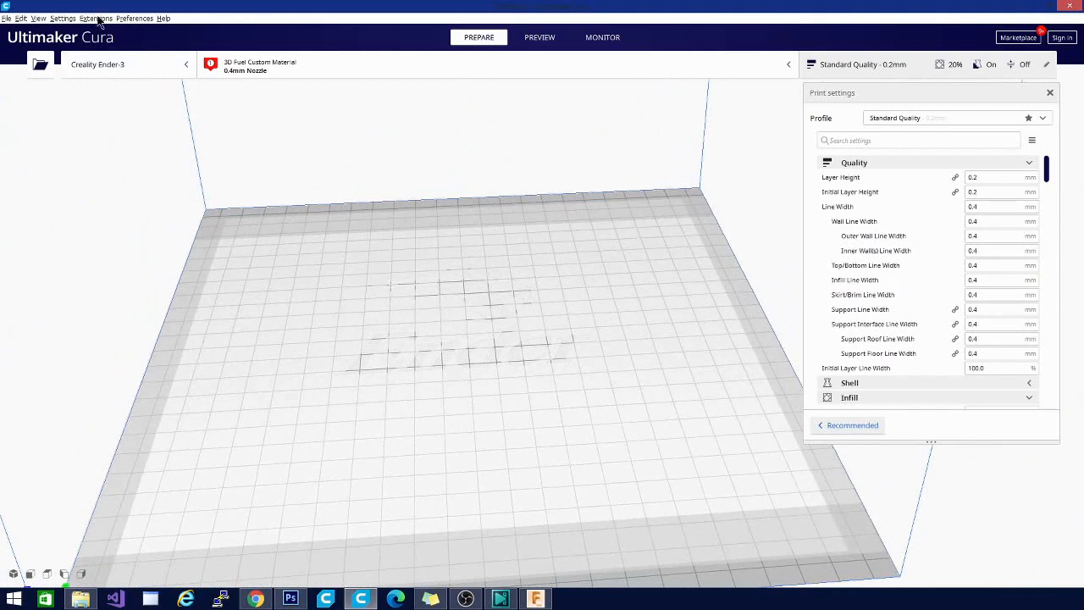
Open the Extensions menu to reach Material Settings' configure option.
{"action": "left_click", "coordinate": [96, 18]}
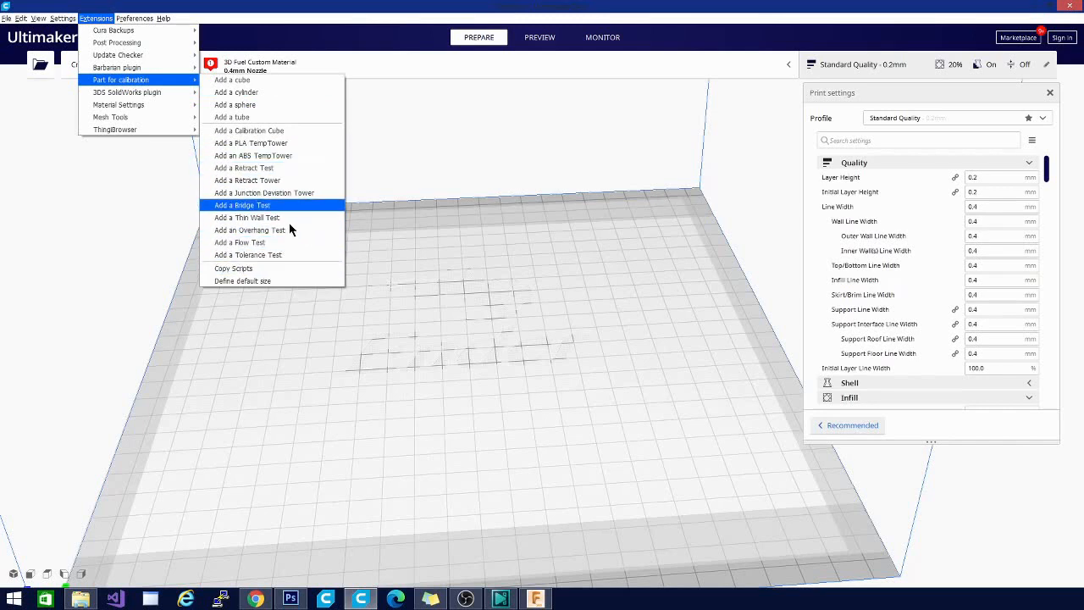
{"action": "mouse_move", "coordinate": [291, 196]}
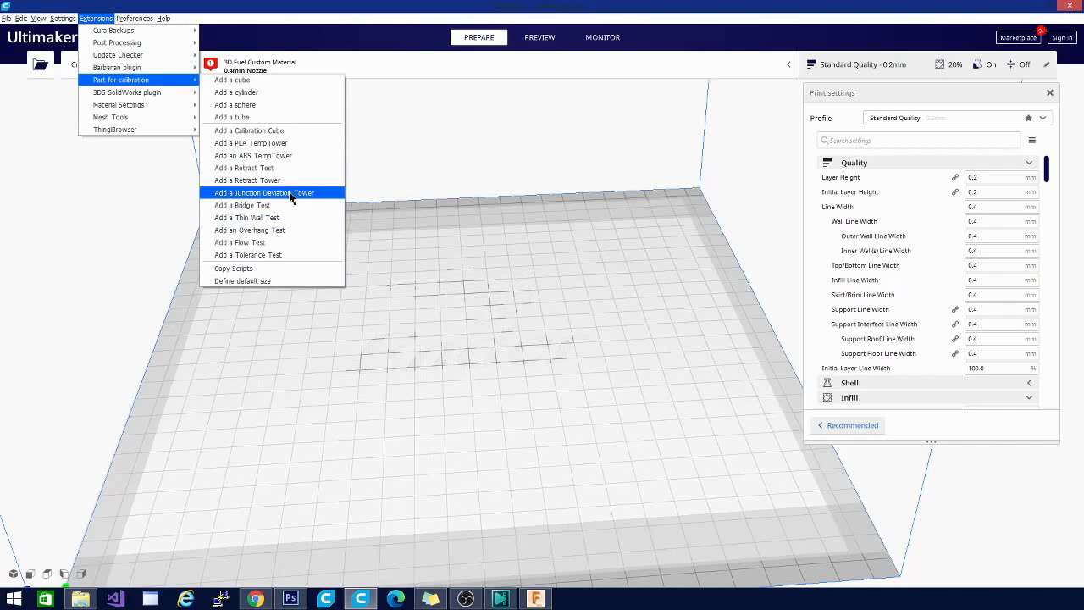
{"action": "mouse_move", "coordinate": [183, 89]}
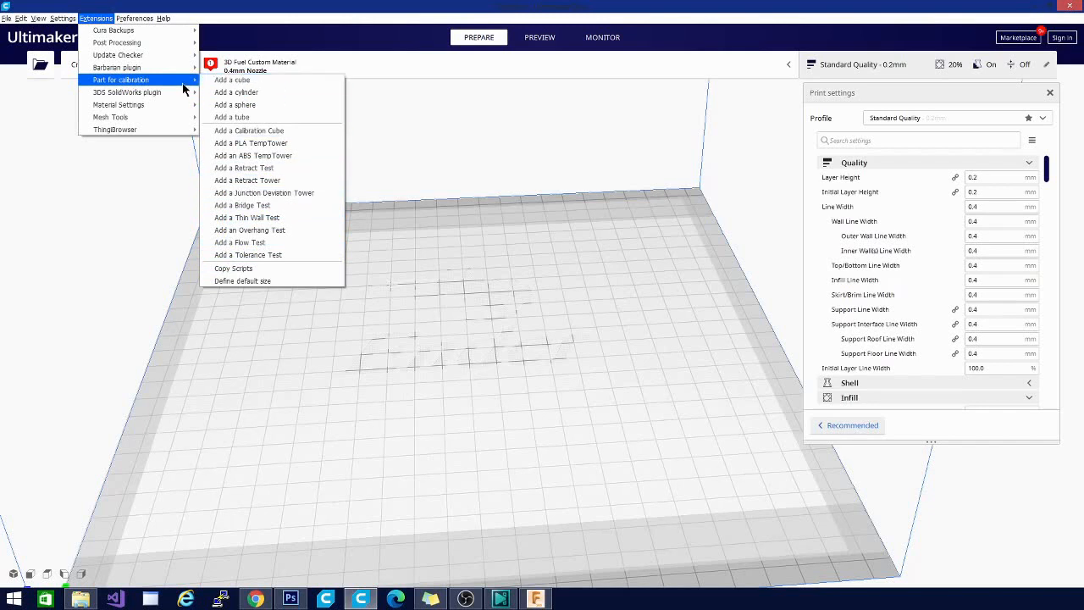
{"action": "mouse_move", "coordinate": [127, 95]}
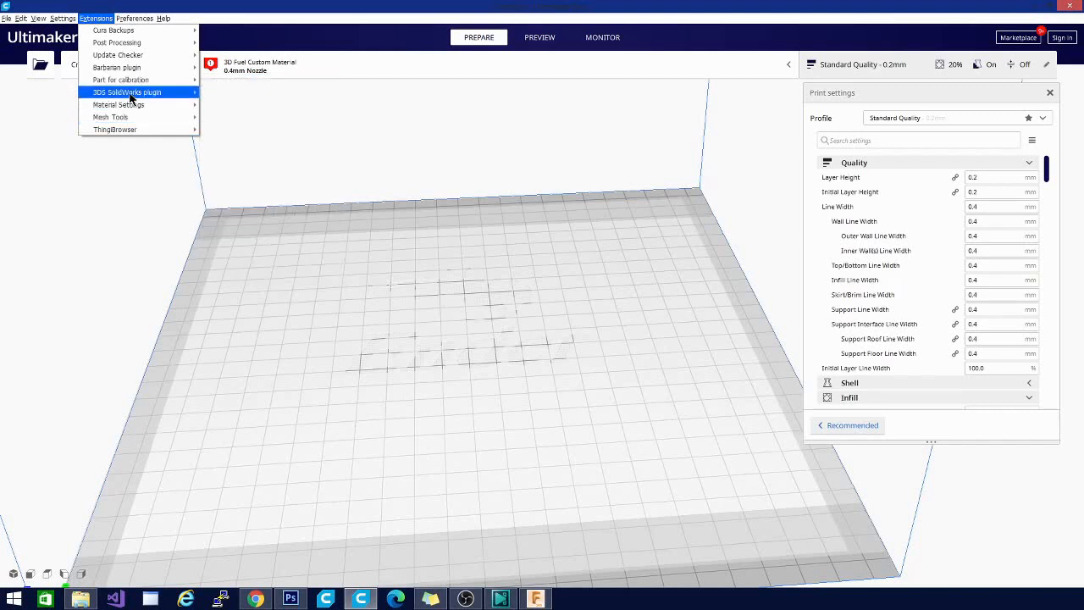
{"action": "mouse_move", "coordinate": [141, 109]}
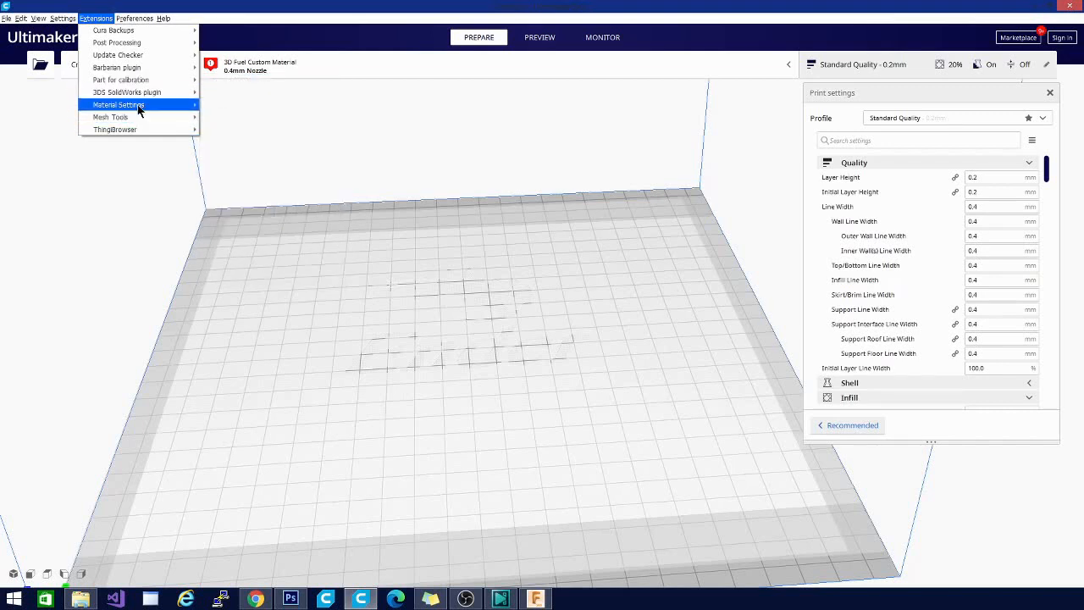
{"action": "mouse_move", "coordinate": [140, 104]}
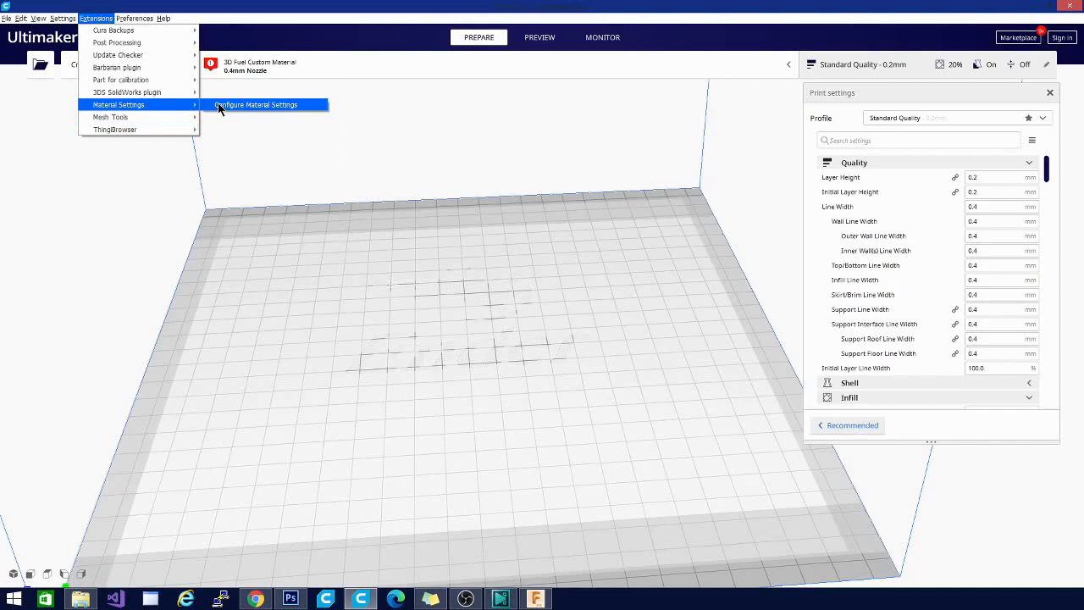
Open Configure Material Settings and scroll down to the Material section.
{"action": "left_click", "coordinate": [256, 104]}
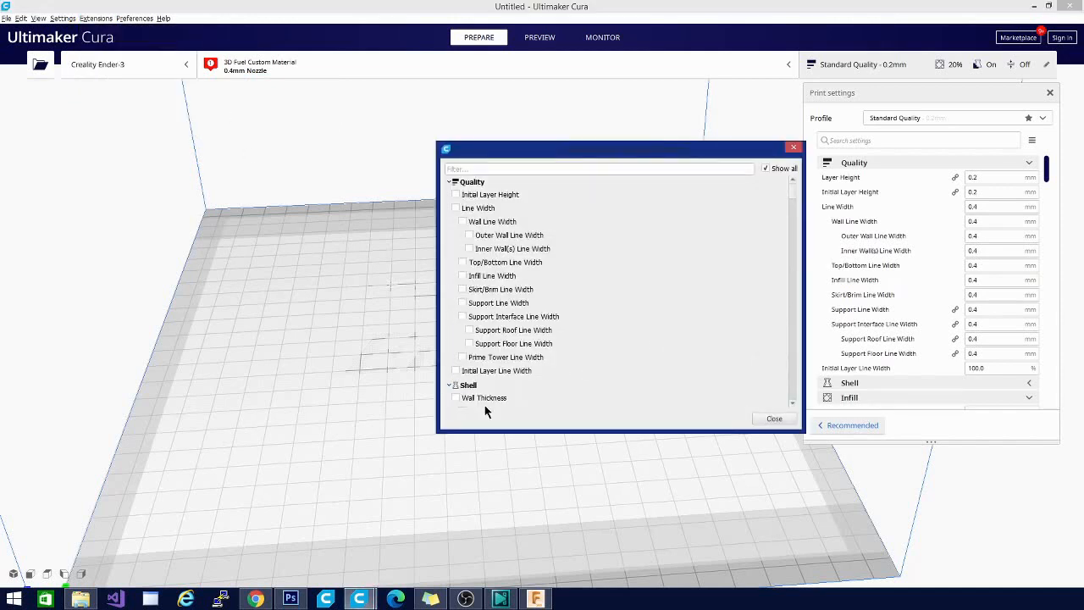
{"action": "scroll", "scroll_direction": "down", "scroll_amount": 3}
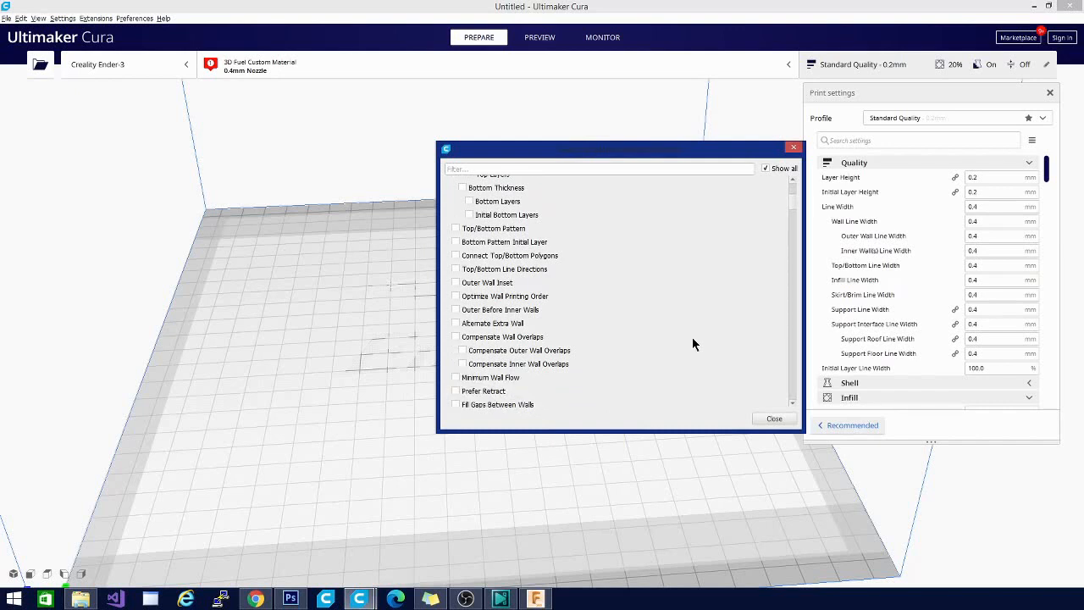
{"action": "scroll", "scroll_direction": "down", "scroll_amount": 3}
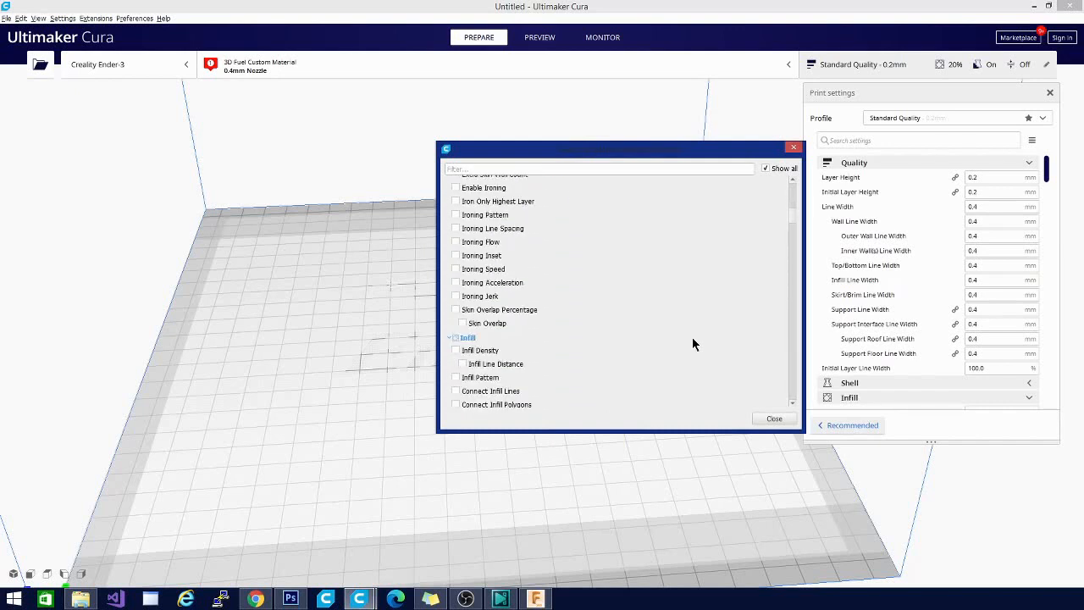
{"action": "scroll", "scroll_direction": "down", "scroll_amount": 3}
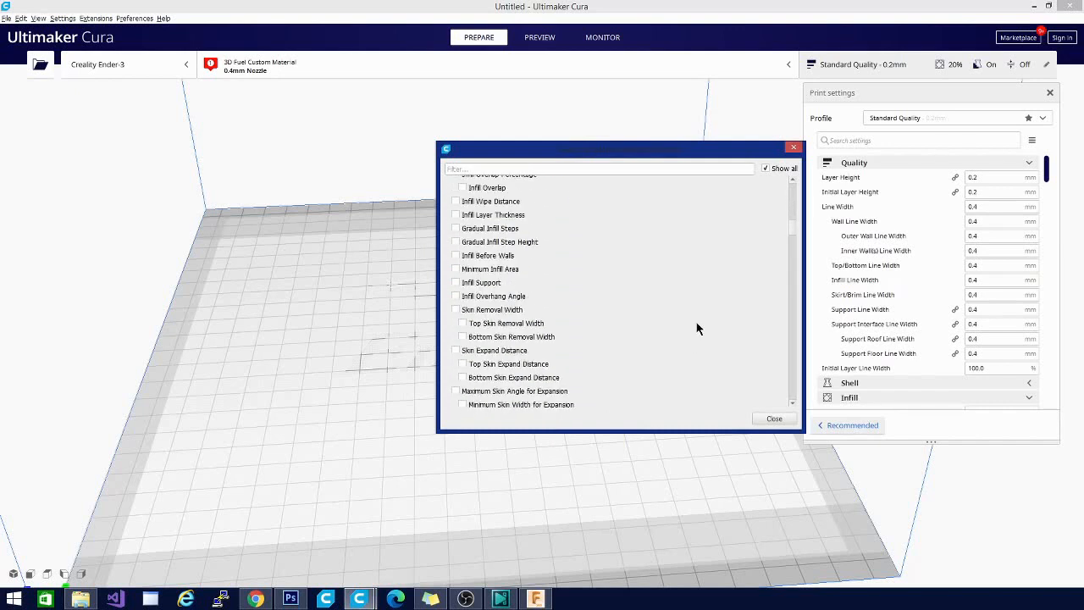
{"action": "scroll", "scroll_direction": "down", "scroll_amount": 3}
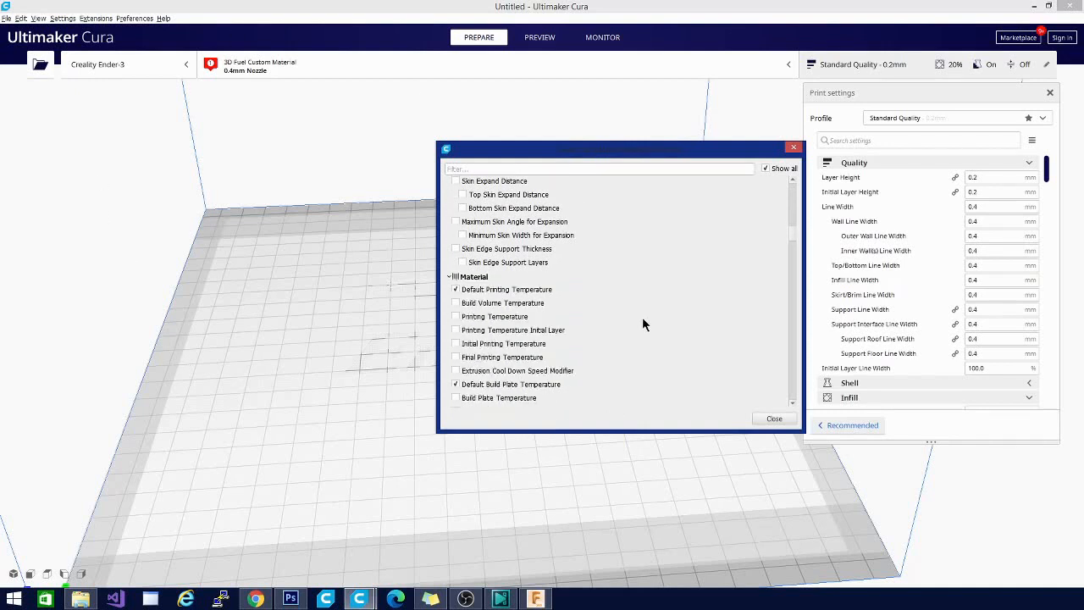
{"action": "scroll", "scroll_direction": "down", "scroll_amount": 3}
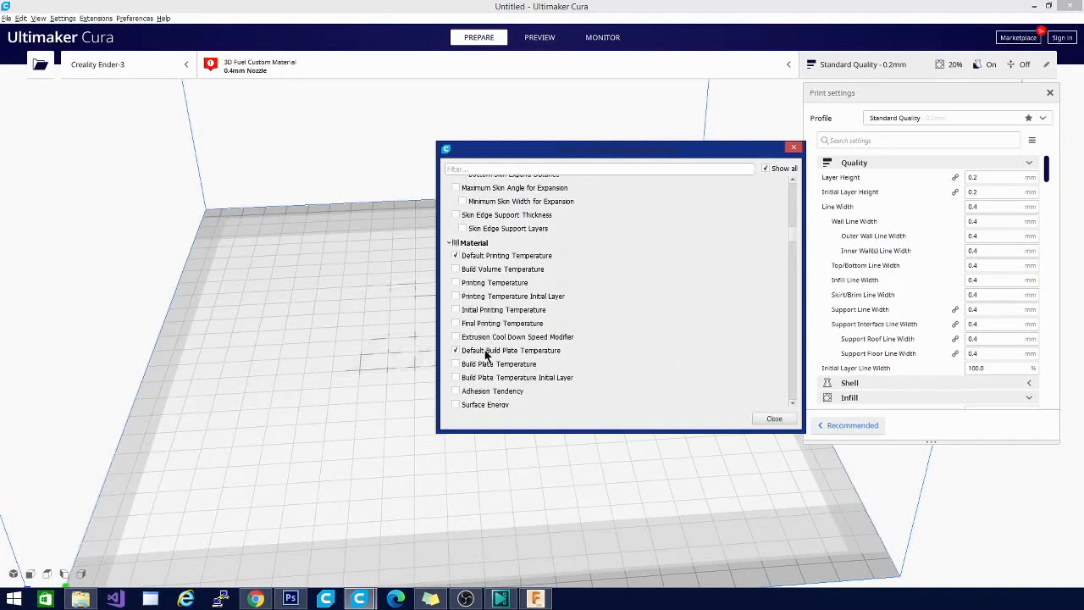
{"action": "scroll", "scroll_direction": "down", "scroll_amount": 3}
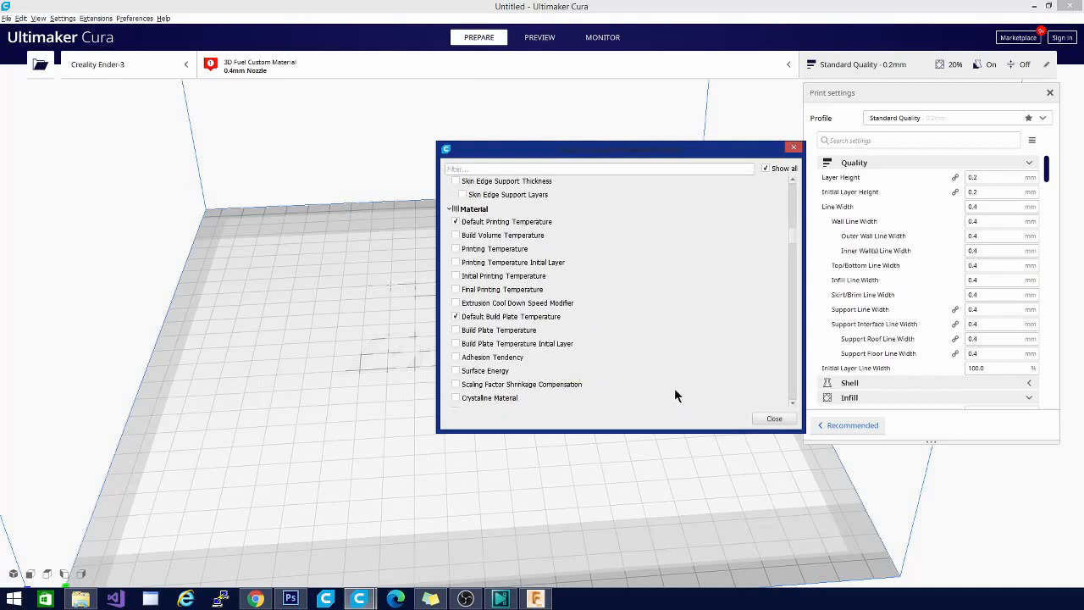
{"action": "scroll", "scroll_direction": "down", "scroll_amount": 3}
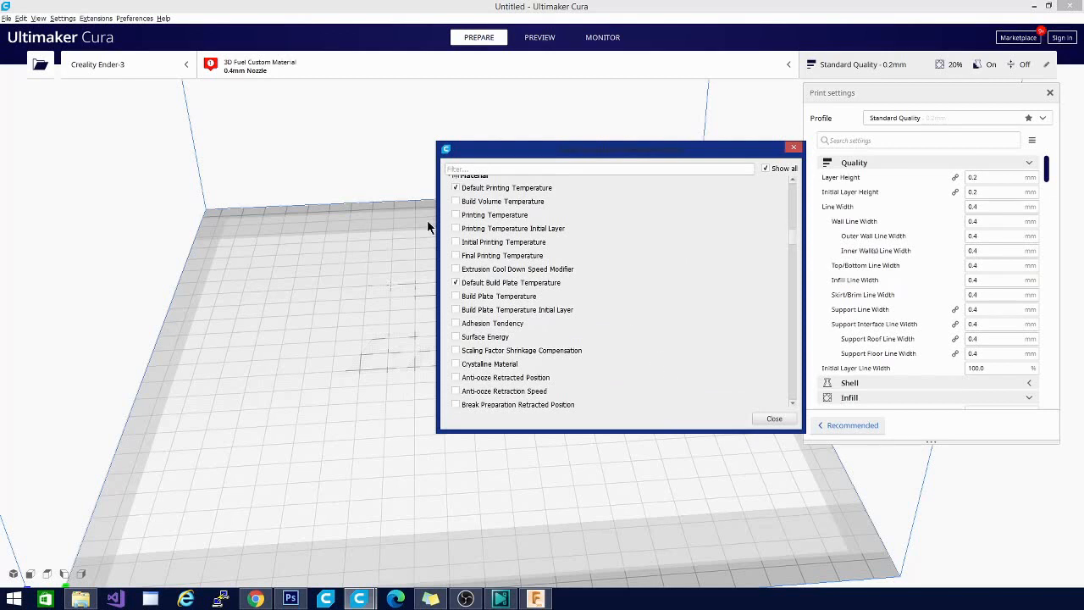
Tick Printing Temperature, Printing Temperature Initial Layer and Initial Printing Temperature, then close.
{"action": "left_click", "coordinate": [456, 214]}
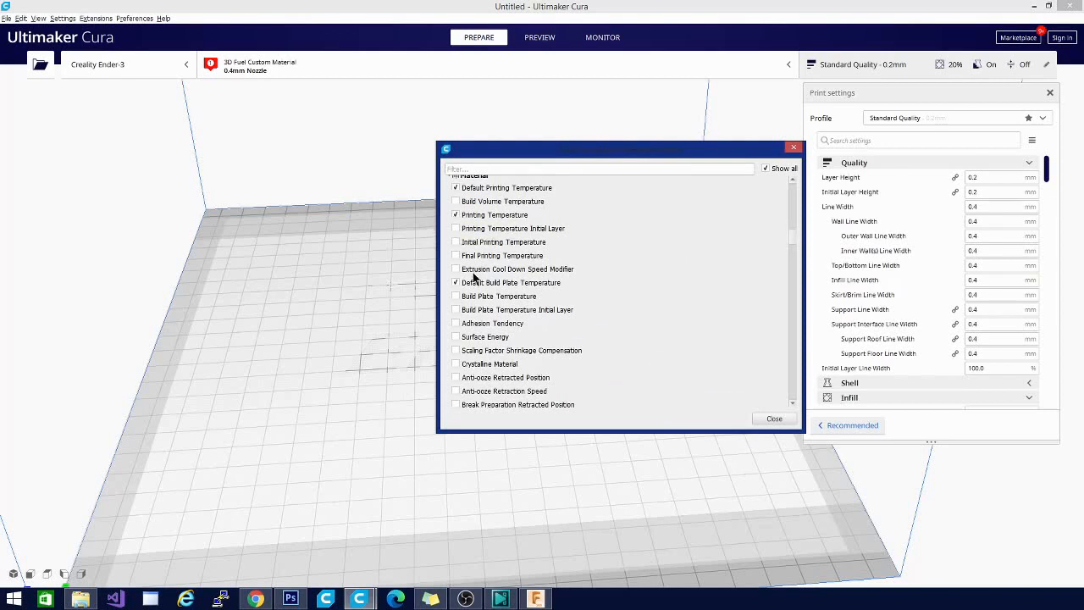
{"action": "left_click", "coordinate": [455, 228]}
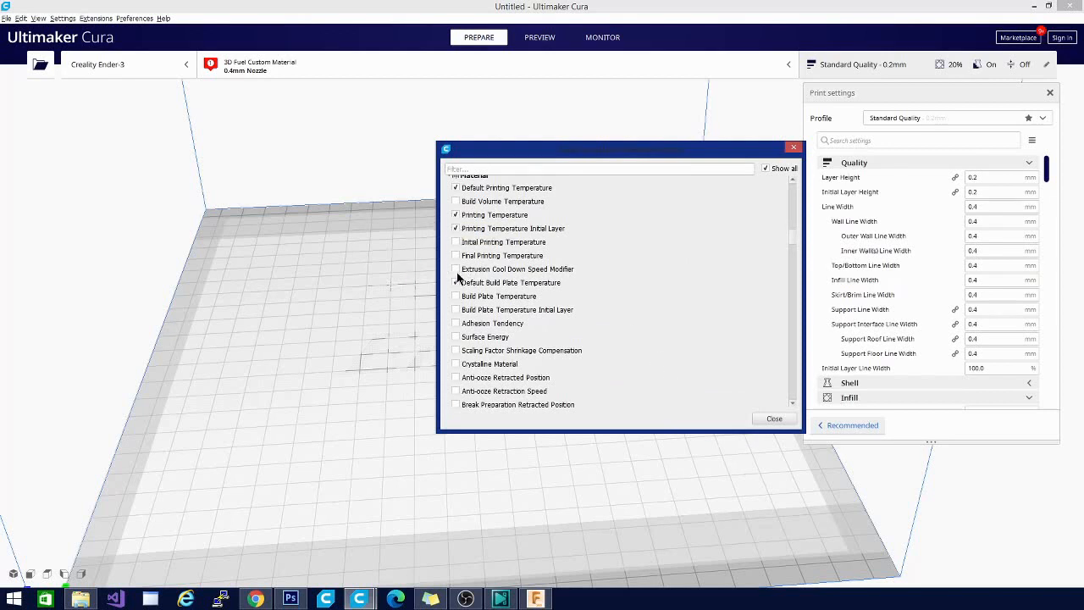
{"action": "left_click", "coordinate": [456, 282]}
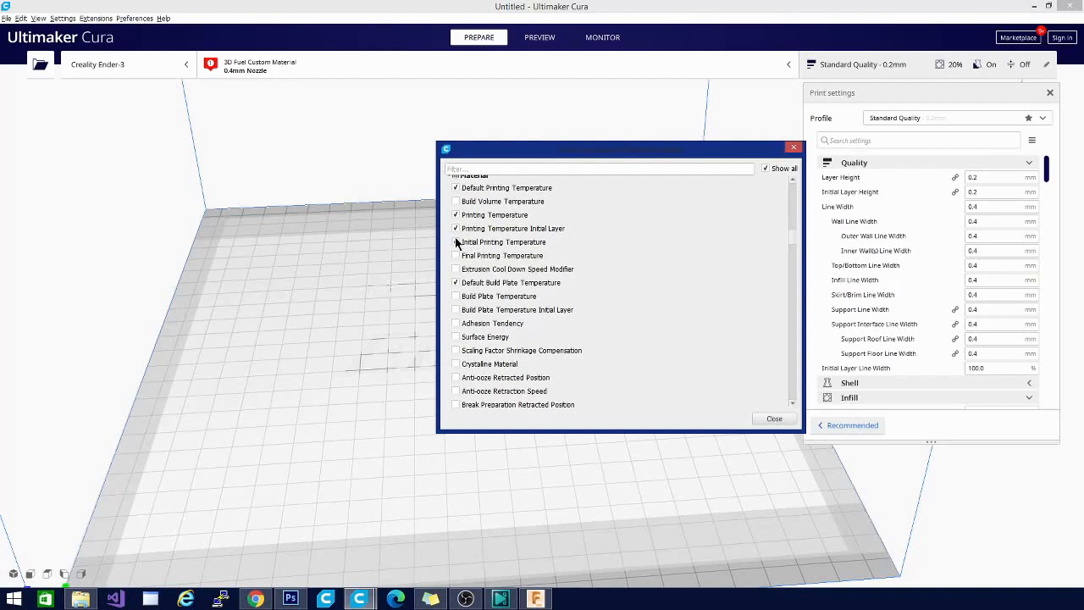
{"action": "left_click", "coordinate": [454, 242]}
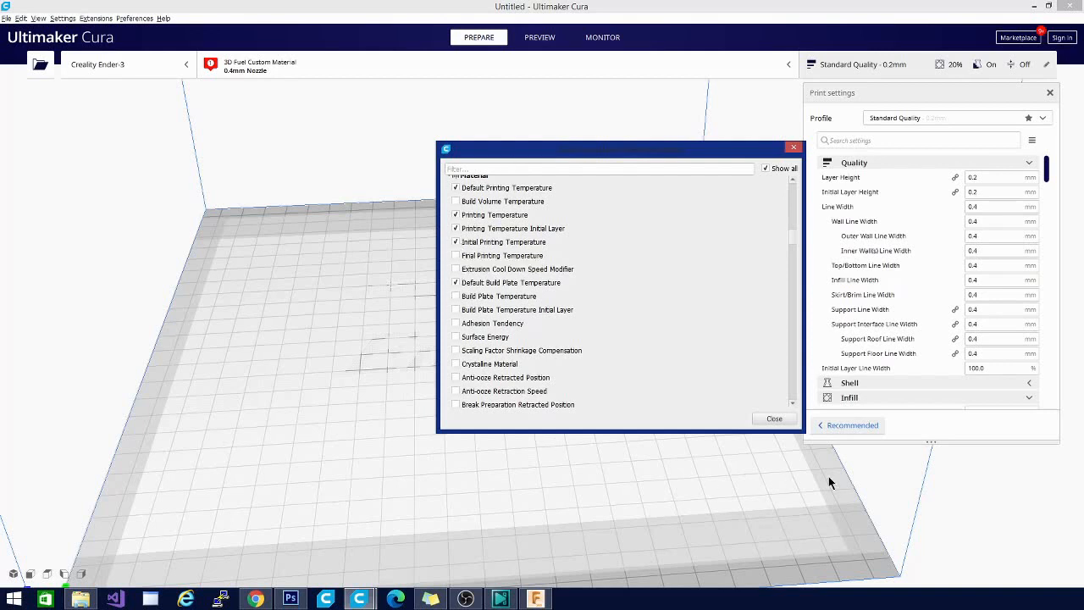
{"action": "left_click", "coordinate": [774, 418]}
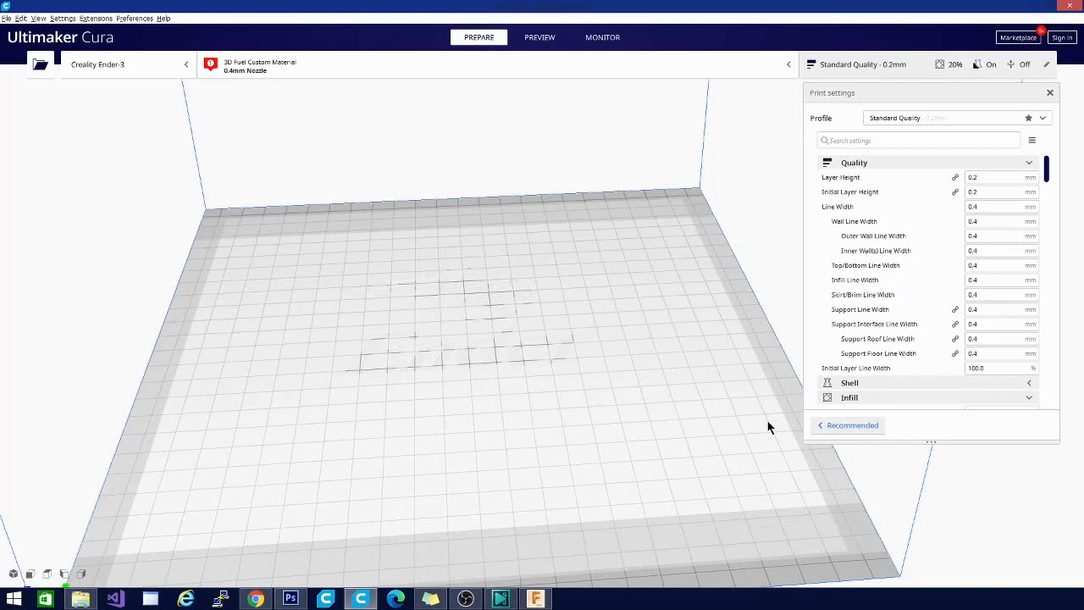
{"action": "mouse_move", "coordinate": [612, 70]}
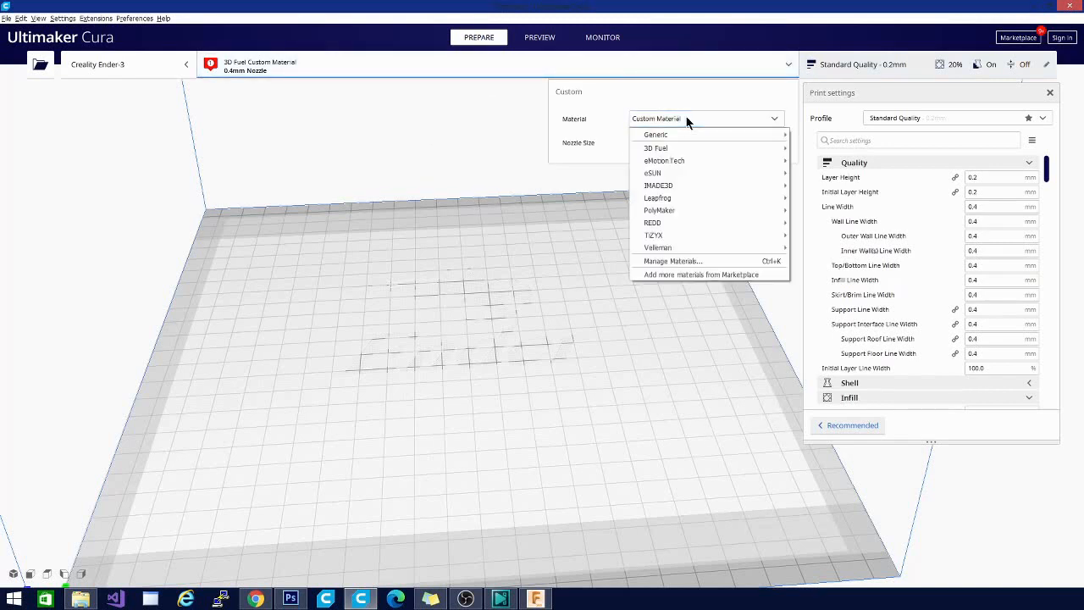
{"action": "mouse_move", "coordinate": [665, 148]}
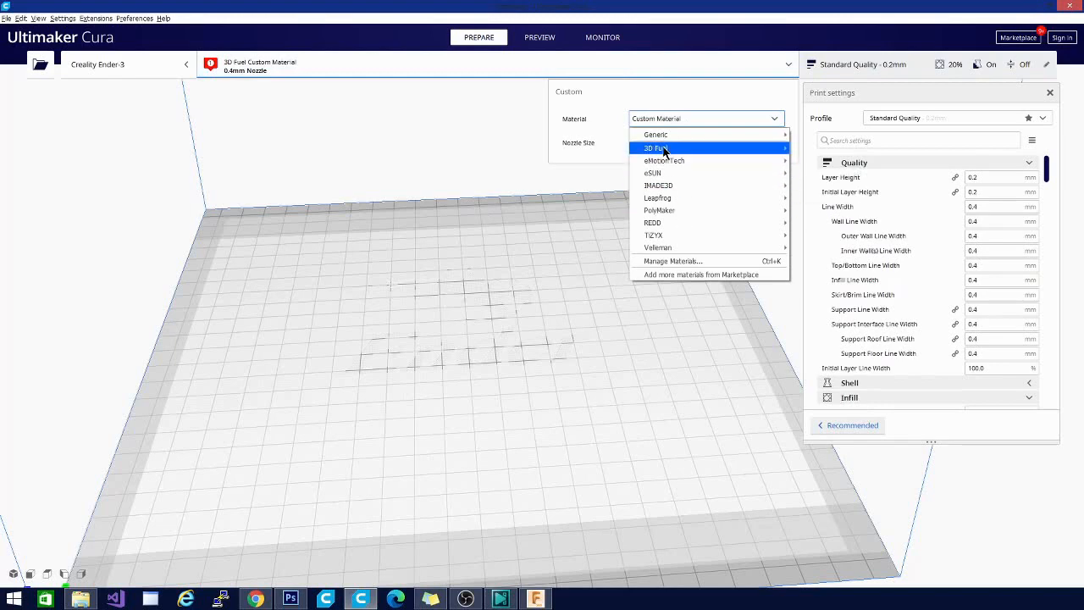
{"action": "mouse_move", "coordinate": [662, 261]}
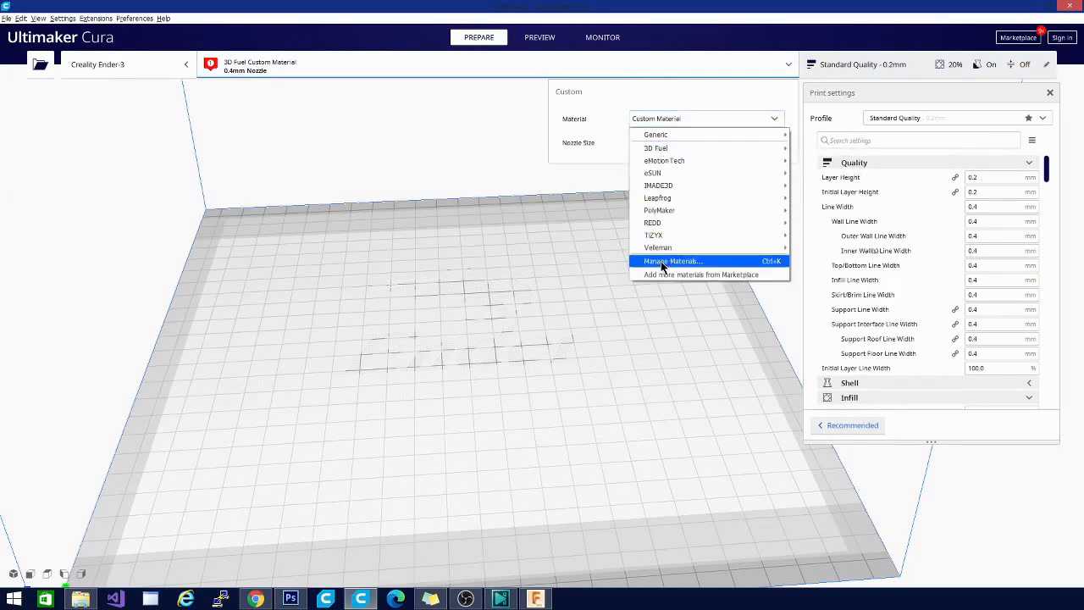
In Manage Materials, show the 3D Fuel Custom Material's print settings and enter standby temperature 180.
{"action": "left_click", "coordinate": [671, 261]}
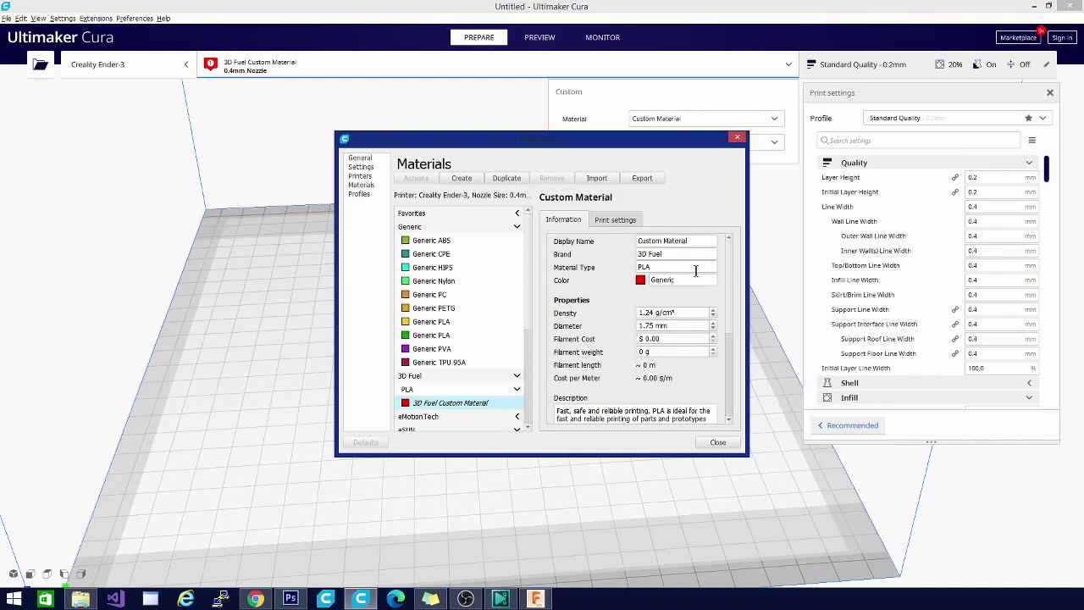
{"action": "left_click", "coordinate": [615, 219]}
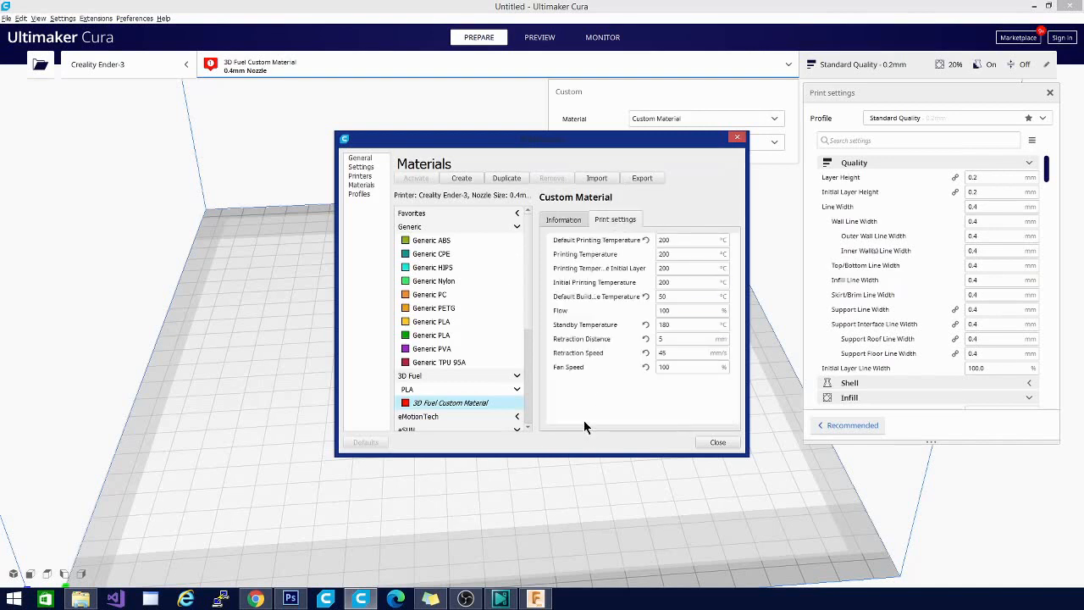
{"action": "mouse_move", "coordinate": [650, 144]}
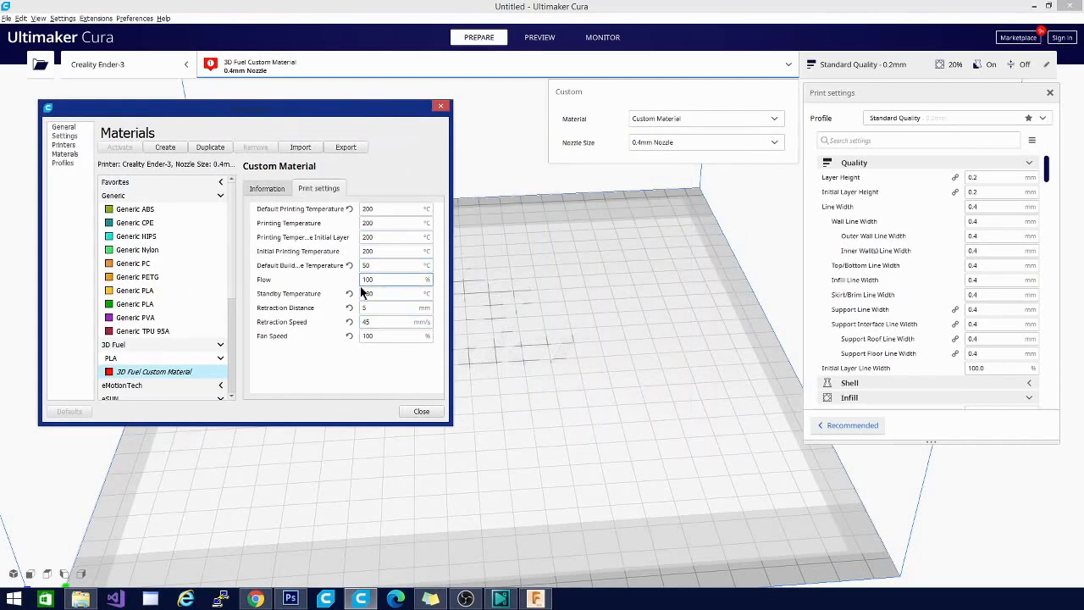
{"action": "type", "text": "180"}
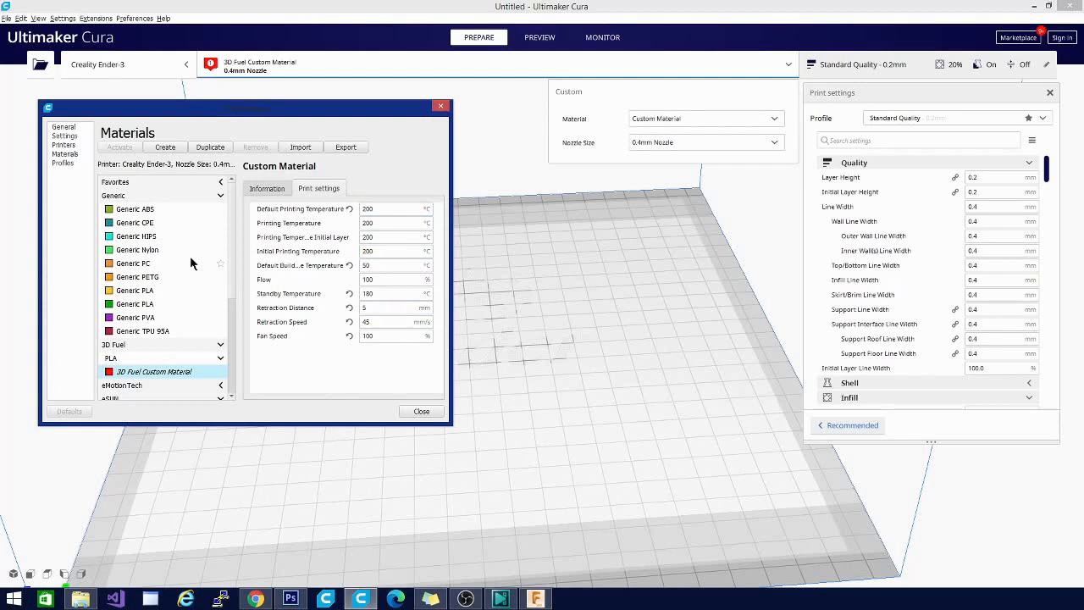
{"action": "mouse_move", "coordinate": [595, 403]}
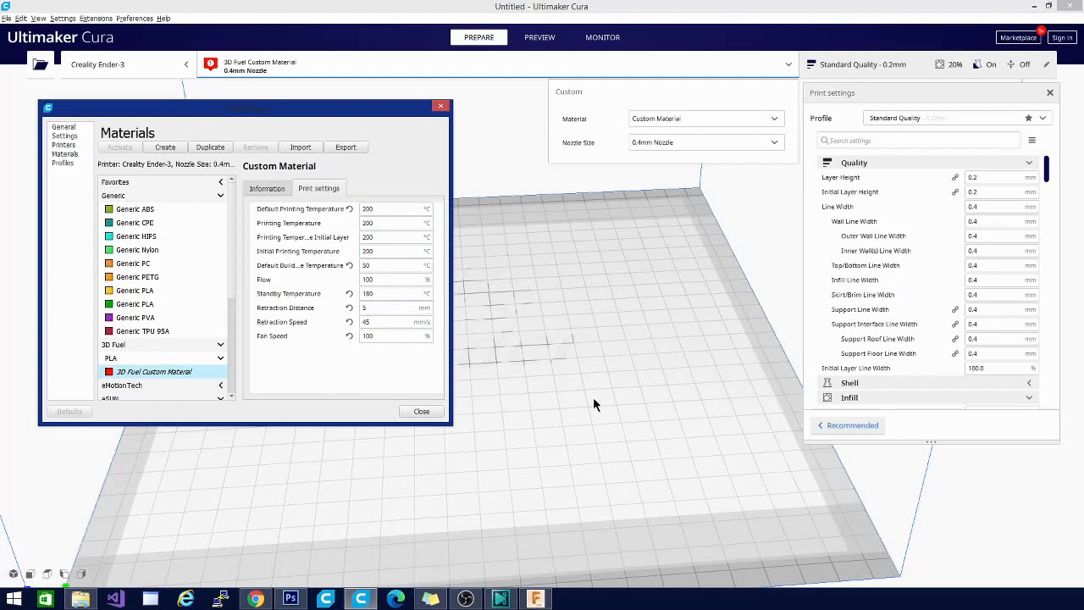
{"action": "mouse_move", "coordinate": [275, 105]}
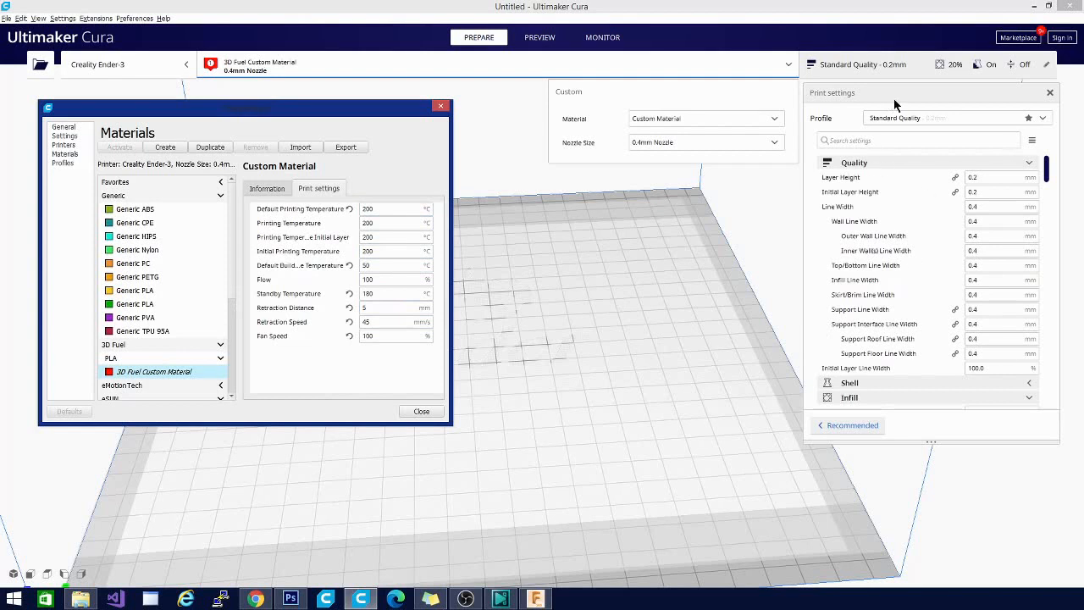
{"action": "mouse_move", "coordinate": [601, 452]}
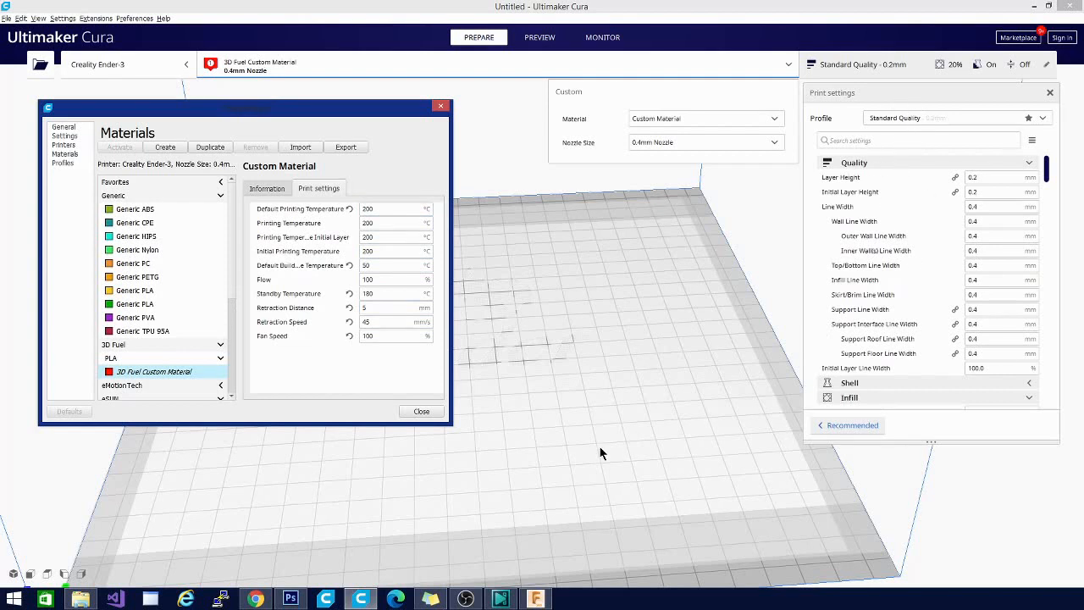
{"action": "mouse_move", "coordinate": [459, 280]}
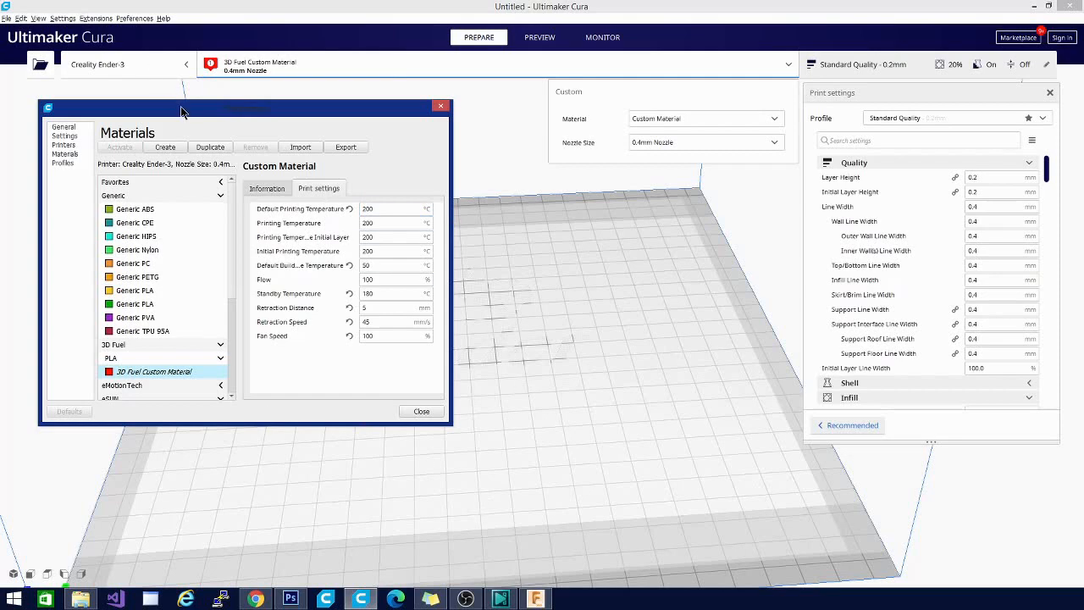
{"action": "left_click_drag", "start_coordinate": [182, 111], "coordinate": [360, 200]}
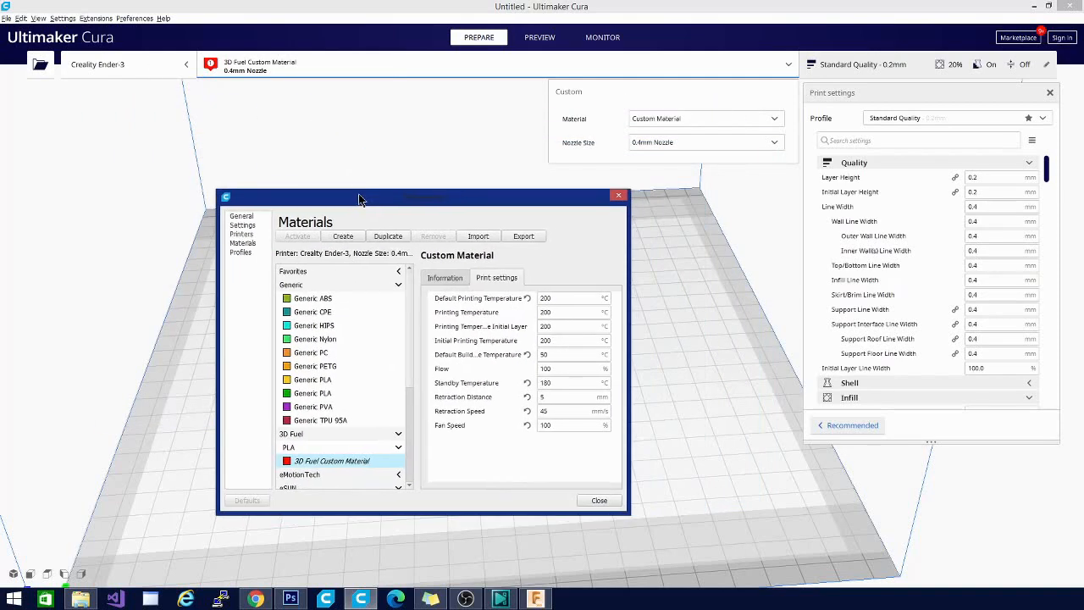
{"action": "left_click_drag", "start_coordinate": [360, 198], "coordinate": [409, 188]}
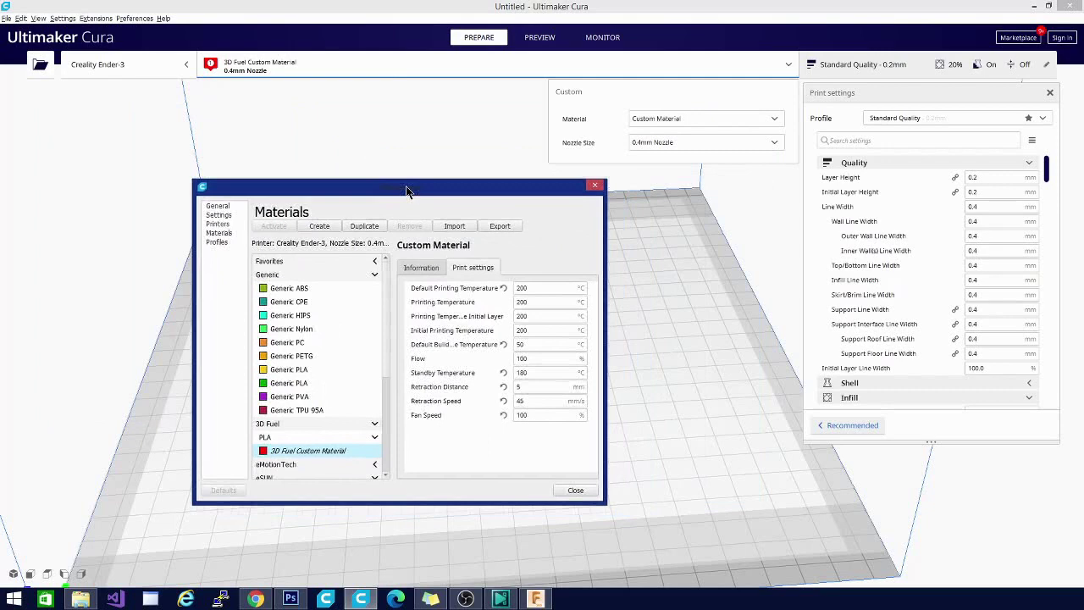
{"action": "left_click_drag", "start_coordinate": [406, 185], "coordinate": [317, 129]}
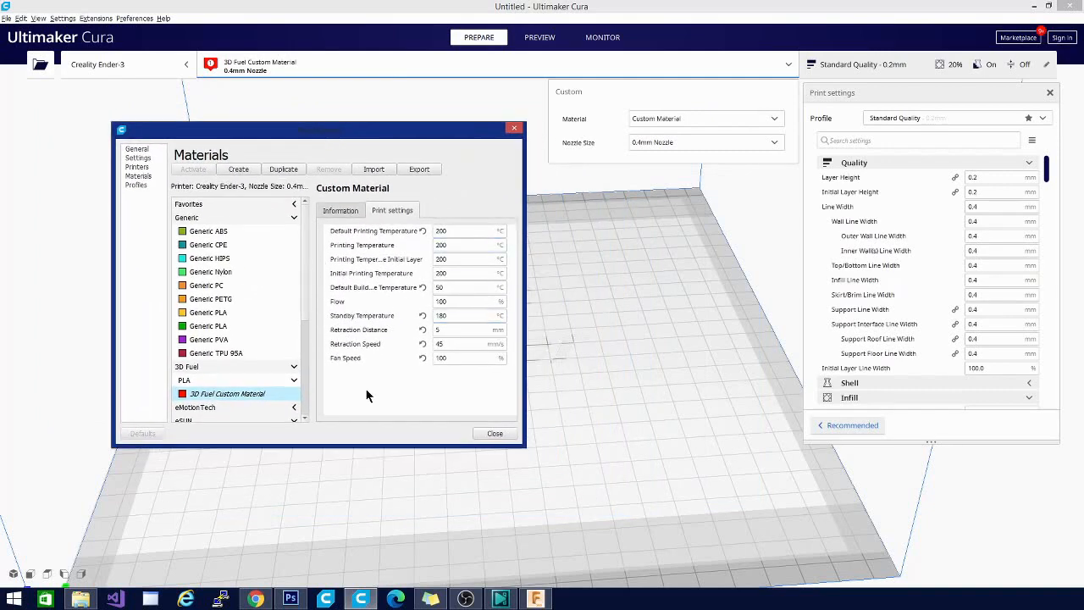
{"action": "left_click", "coordinate": [466, 273]}
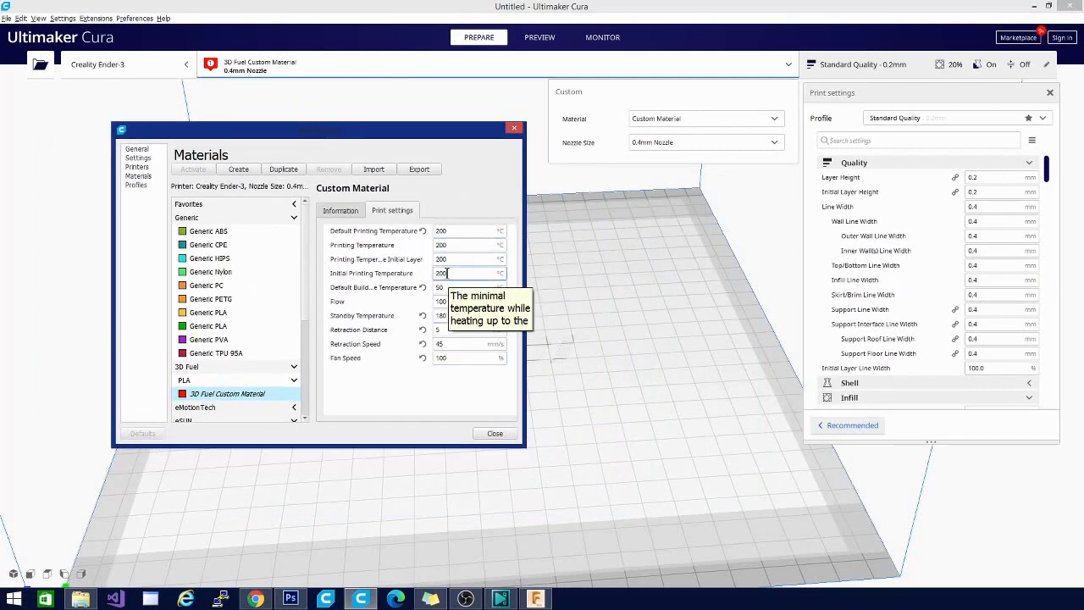
{"action": "mouse_move", "coordinate": [390, 329]}
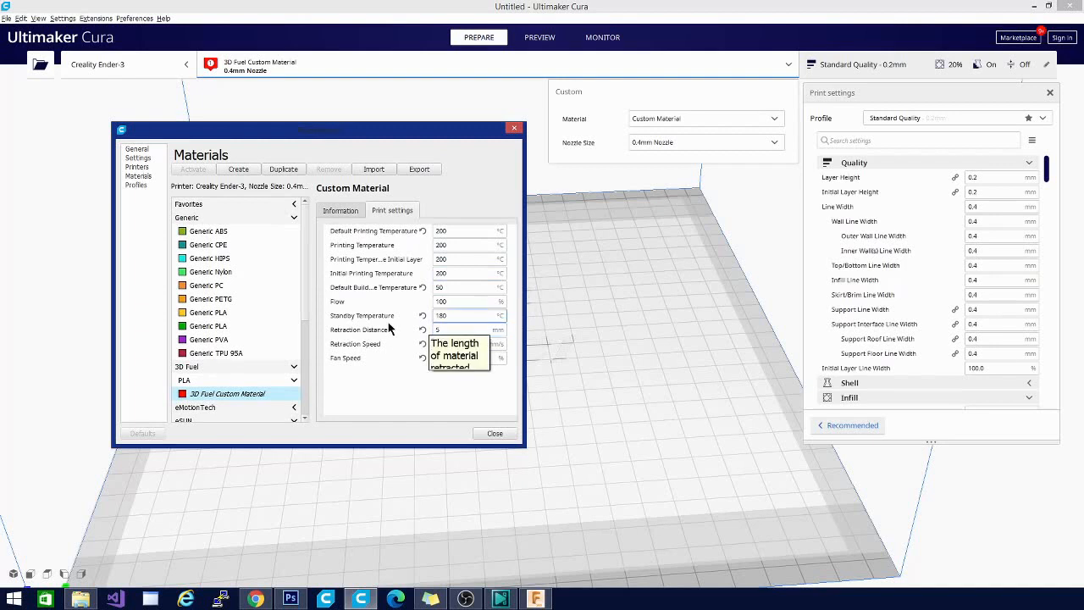
{"action": "mouse_move", "coordinate": [413, 348]}
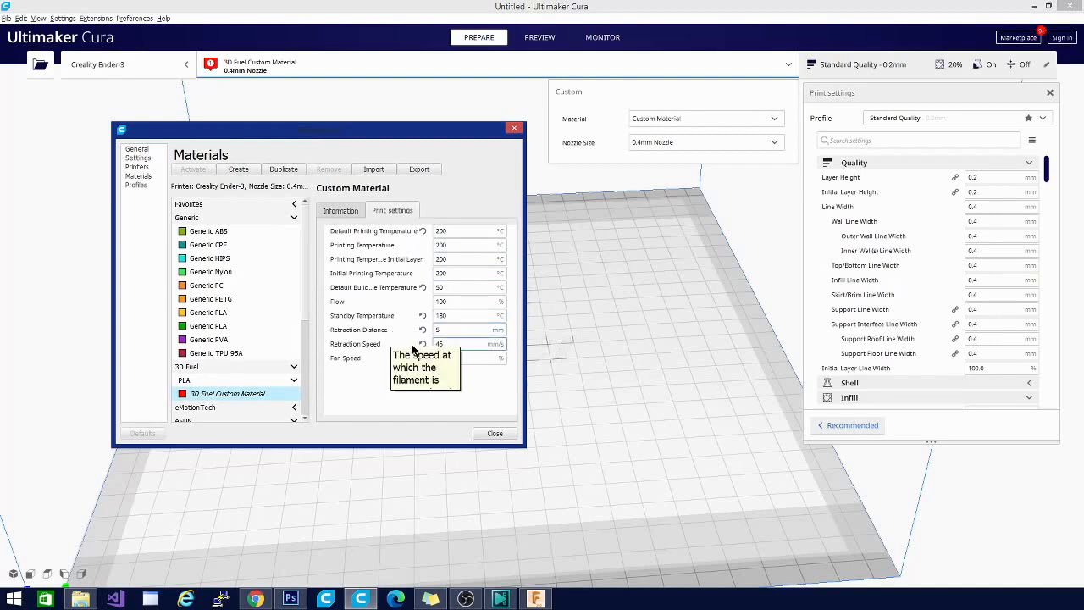
{"action": "mouse_move", "coordinate": [371, 347]}
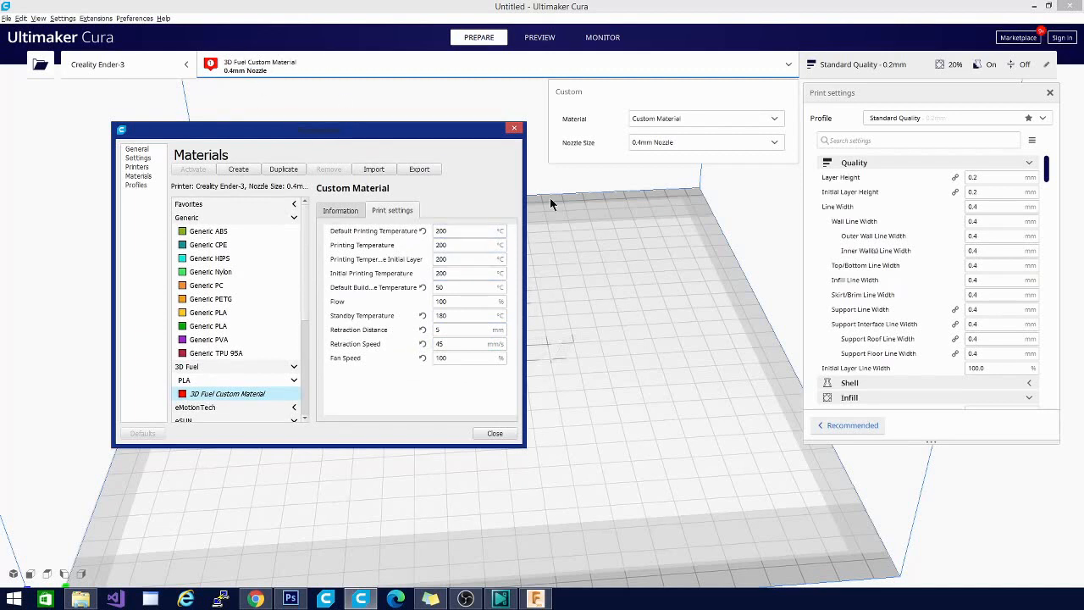
{"action": "mouse_move", "coordinate": [600, 377]}
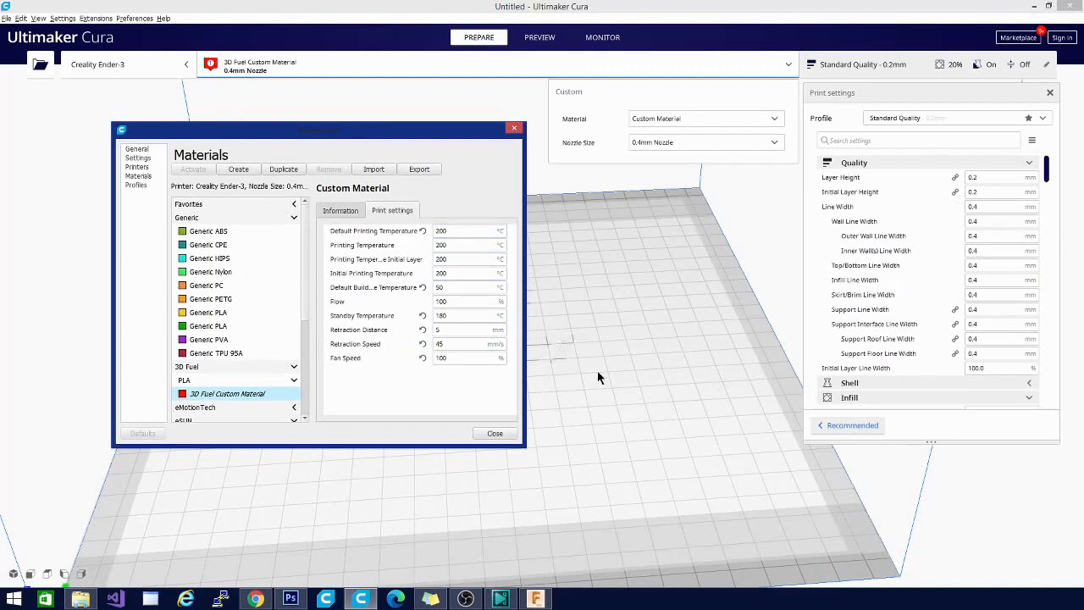
{"action": "mouse_move", "coordinate": [402, 472]}
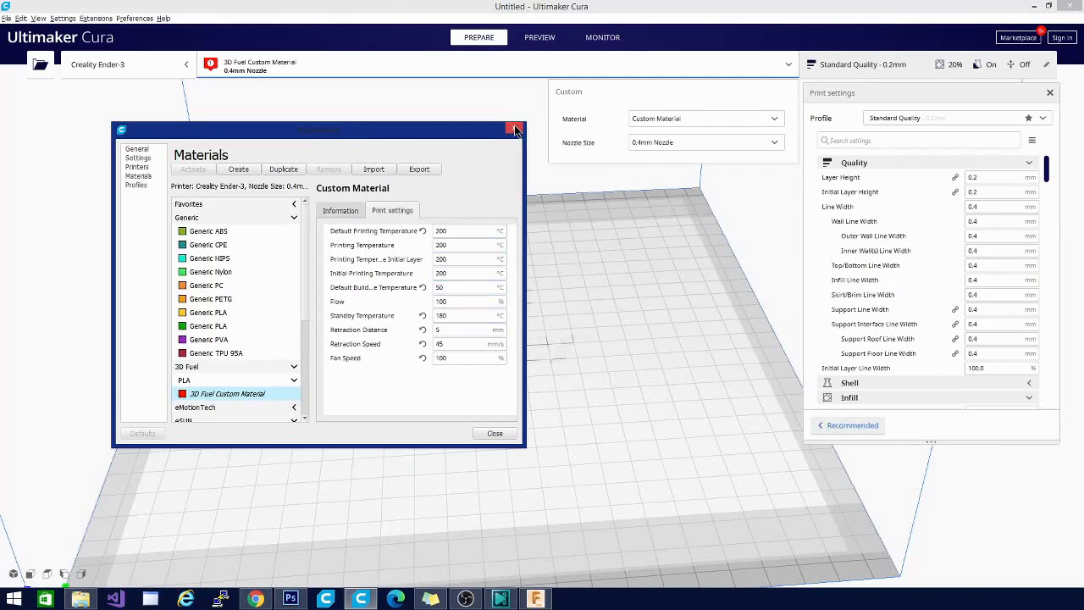
{"action": "mouse_move", "coordinate": [514, 129]}
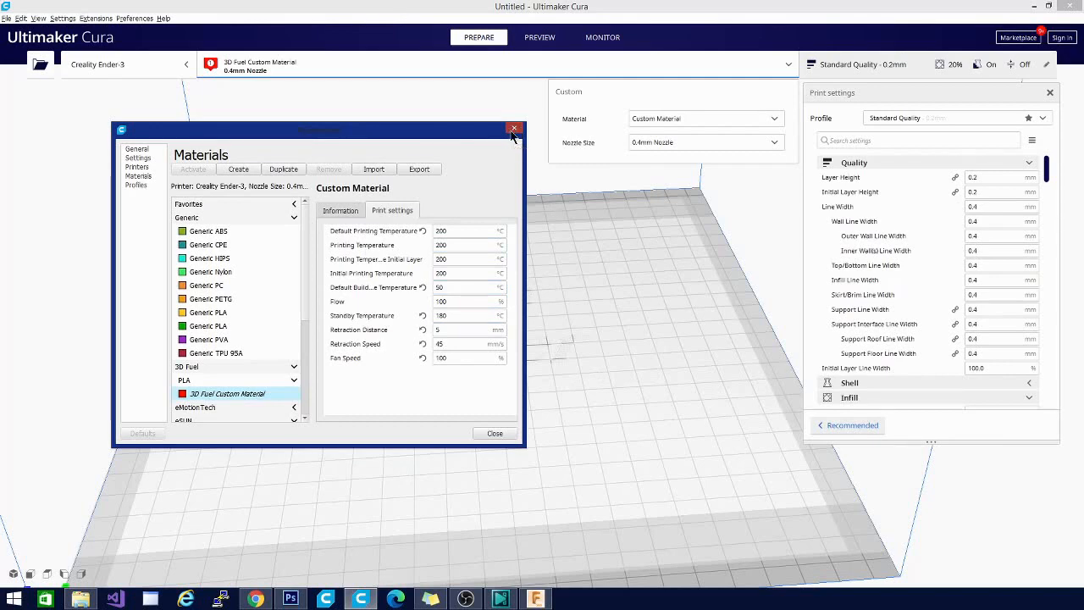
Close the materials manager and open ThingBrowser's popular Thingiverse models list.
{"action": "left_click", "coordinate": [513, 128]}
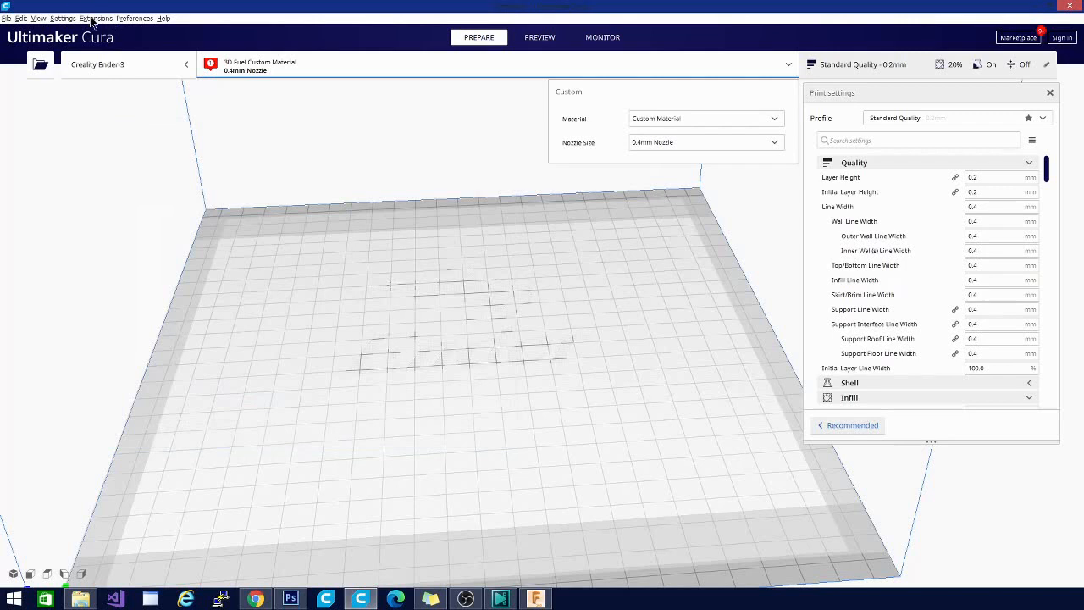
{"action": "left_click", "coordinate": [96, 18]}
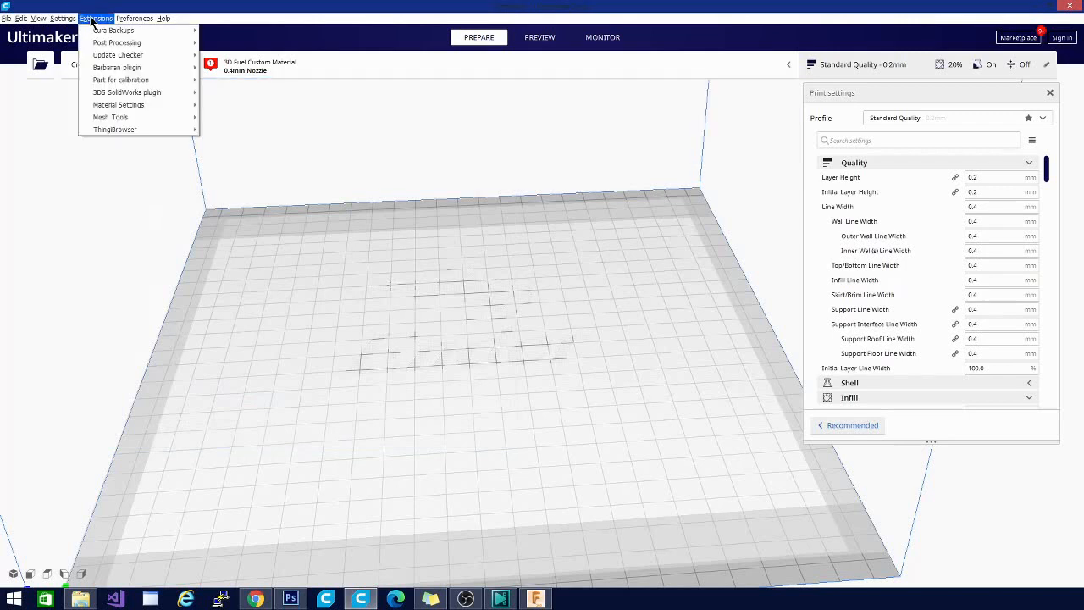
{"action": "mouse_move", "coordinate": [114, 129]}
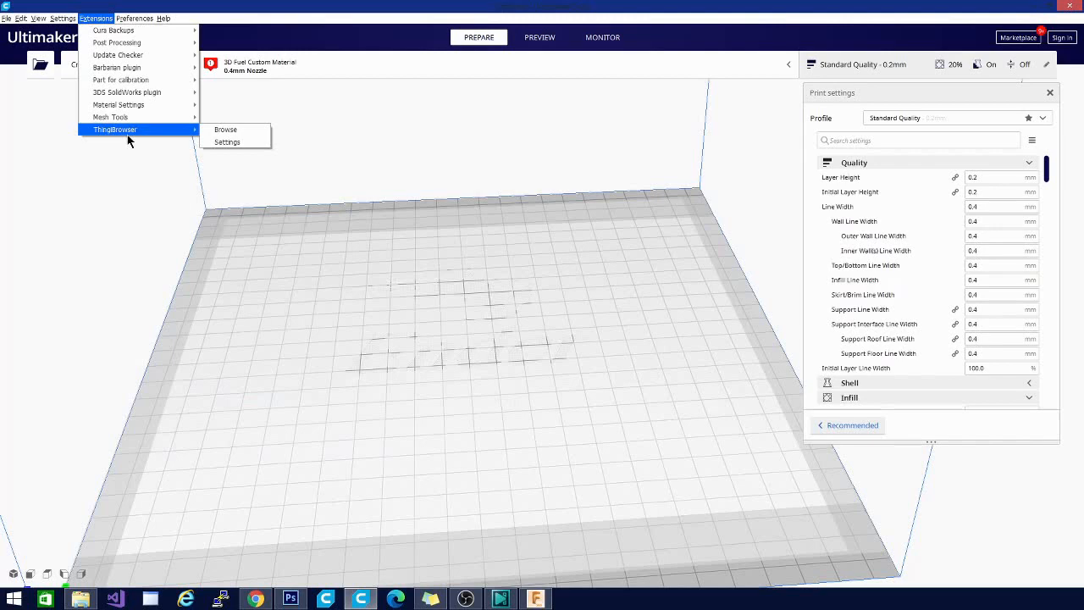
{"action": "left_click", "coordinate": [225, 129]}
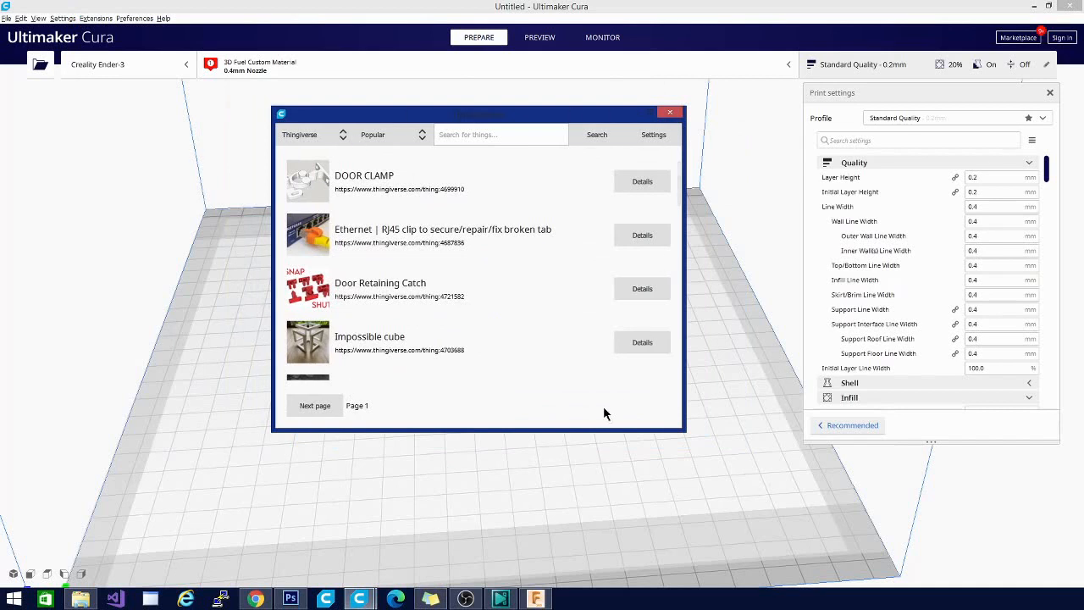
{"action": "mouse_move", "coordinate": [329, 389]}
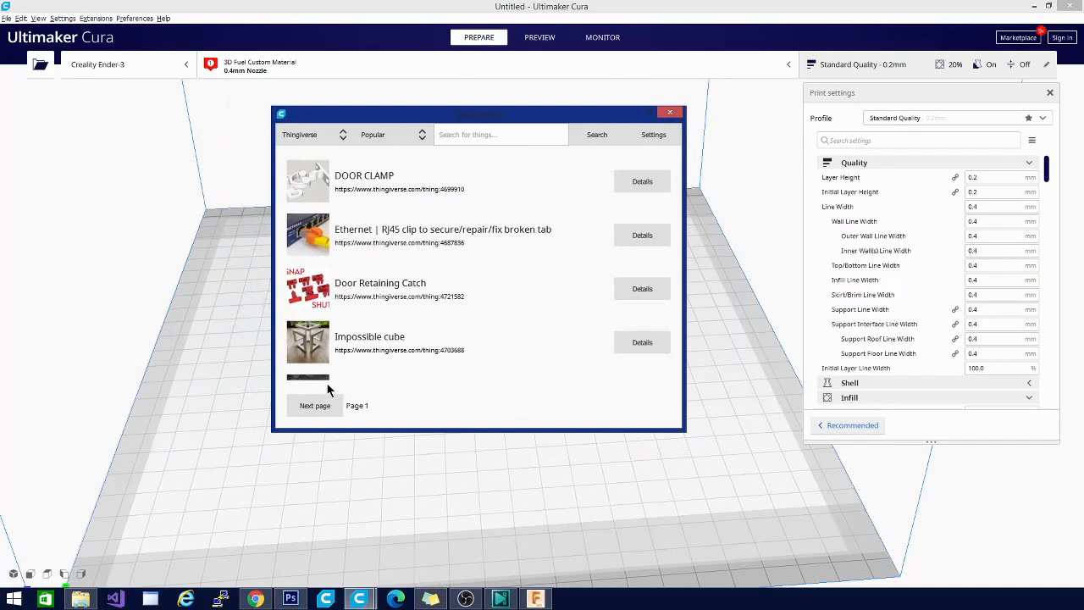
{"action": "mouse_move", "coordinate": [440, 368]}
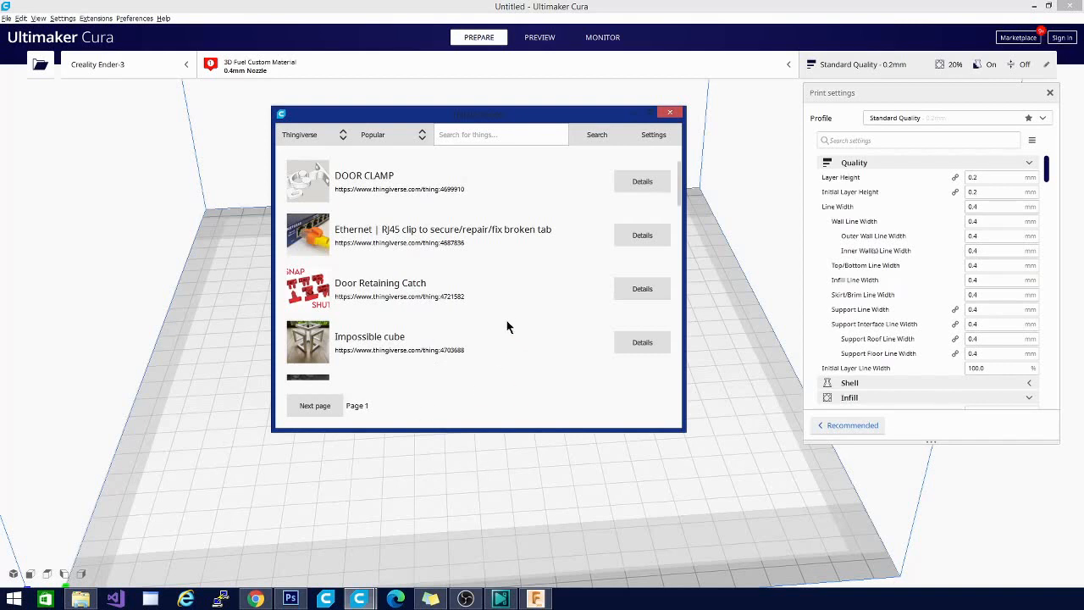
{"action": "mouse_move", "coordinate": [463, 410]}
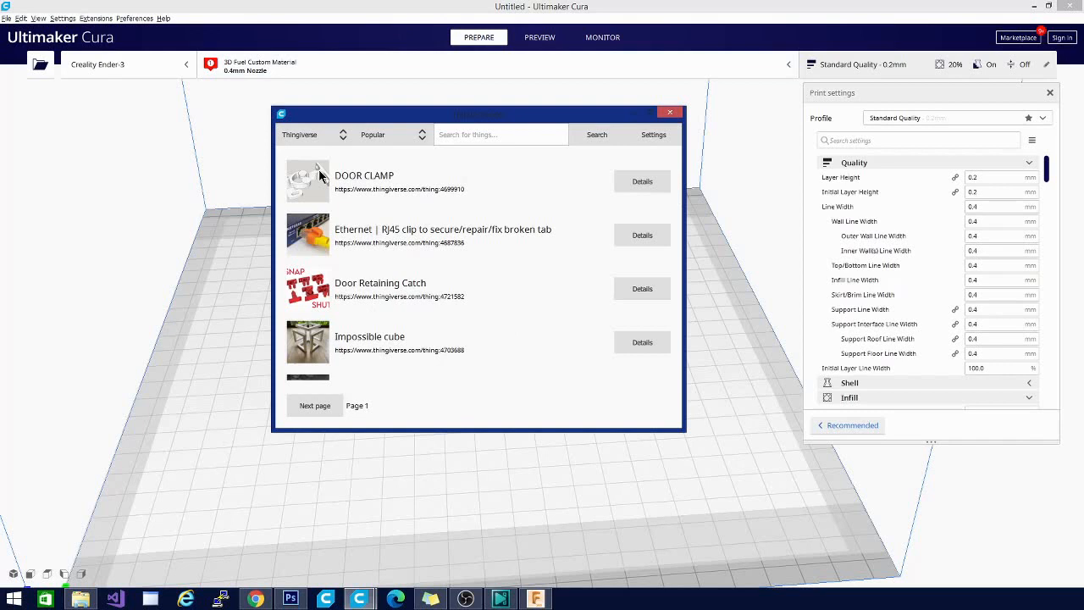
{"action": "mouse_move", "coordinate": [301, 145]}
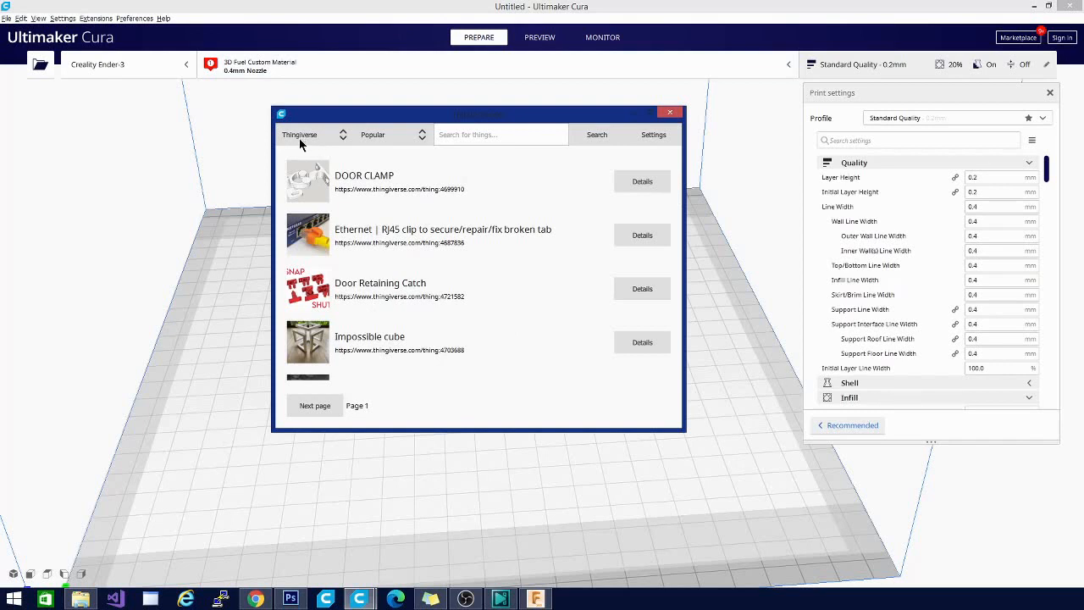
{"action": "left_click", "coordinate": [313, 134]}
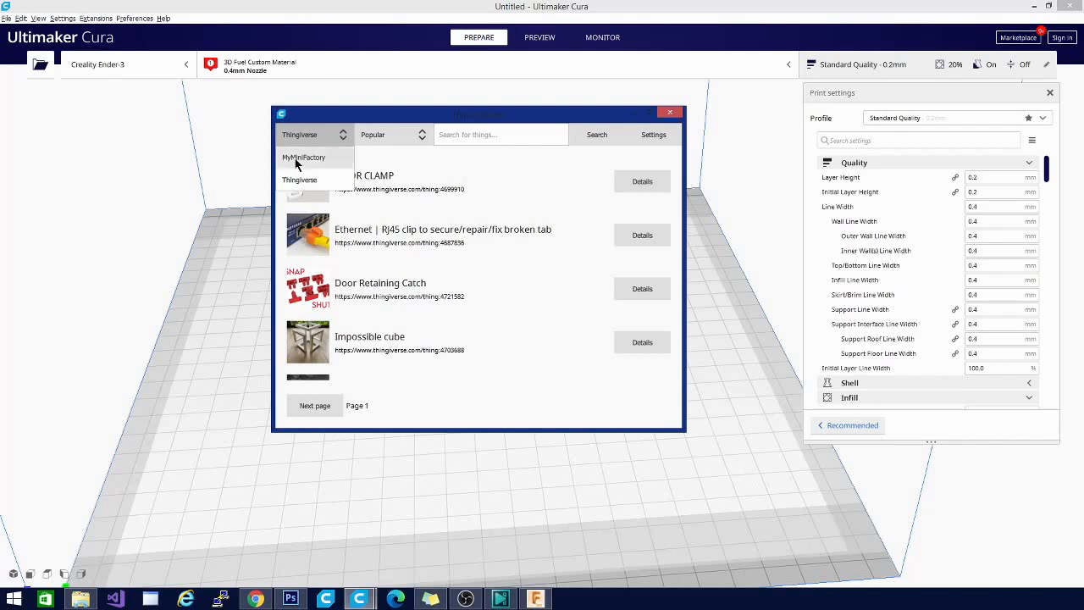
{"action": "left_click", "coordinate": [304, 157]}
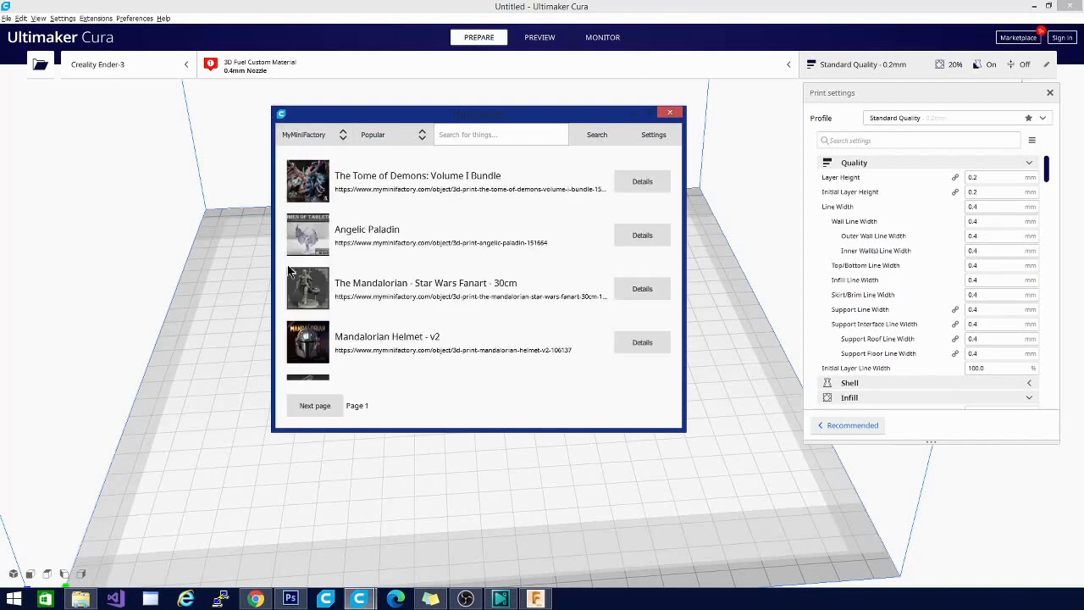
{"action": "mouse_move", "coordinate": [377, 556]}
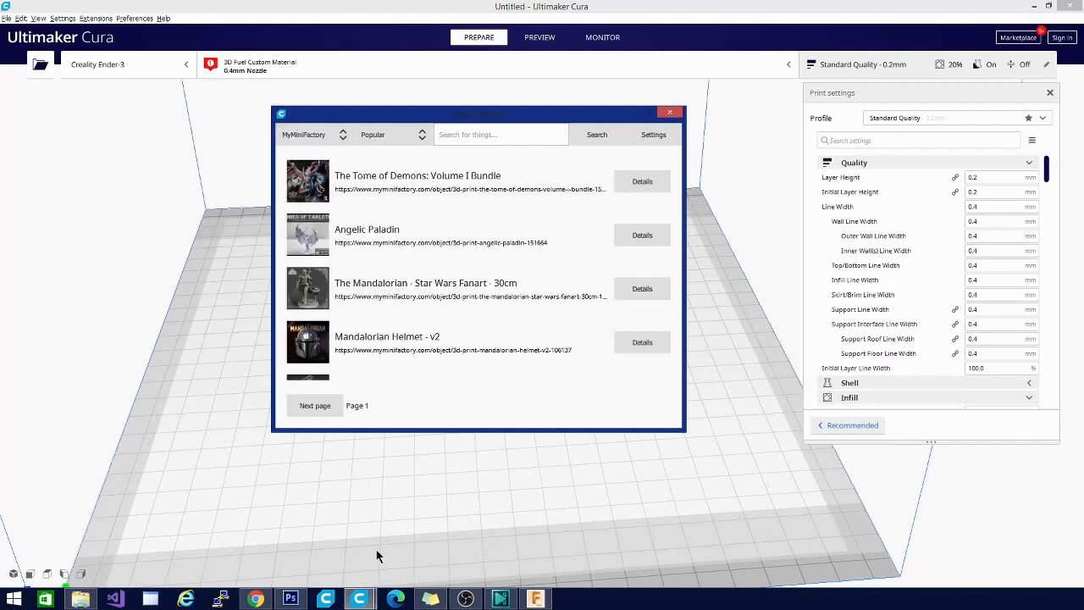
{"action": "mouse_move", "coordinate": [436, 236]}
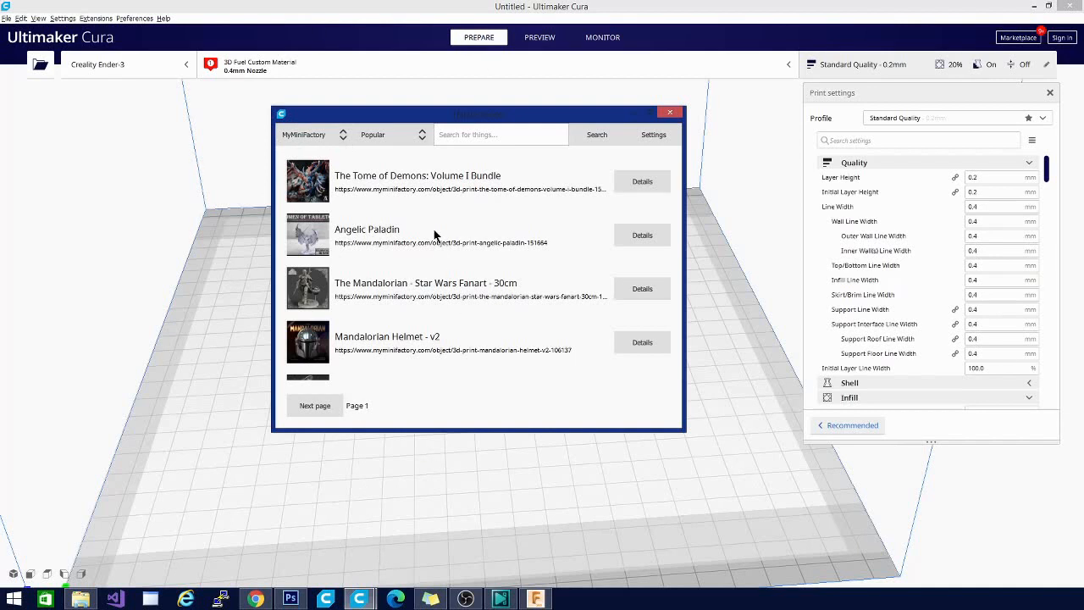
{"action": "mouse_move", "coordinate": [337, 334]}
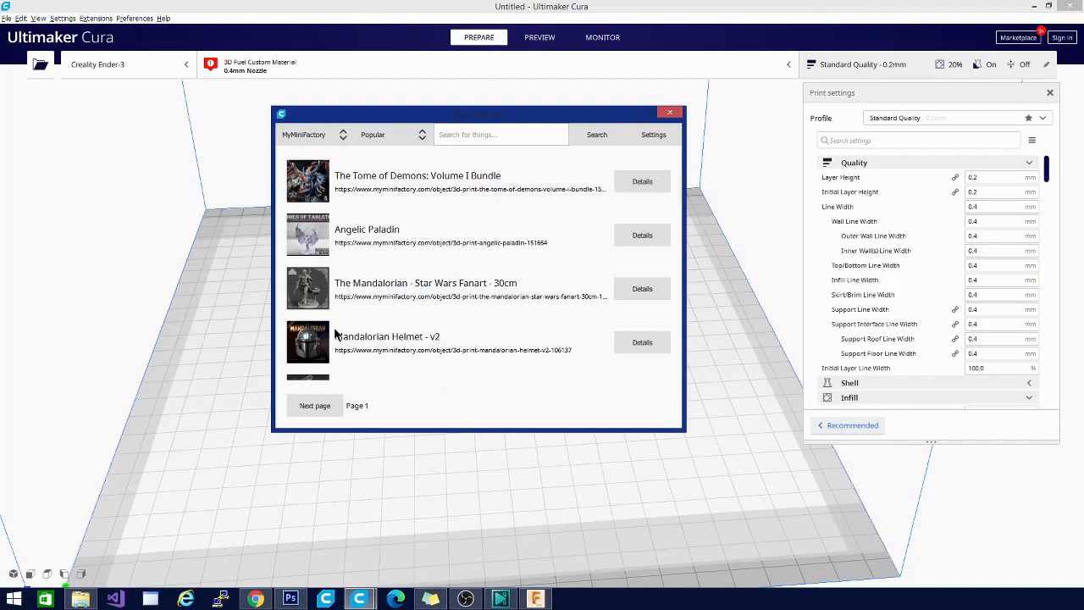
{"action": "mouse_move", "coordinate": [365, 461]}
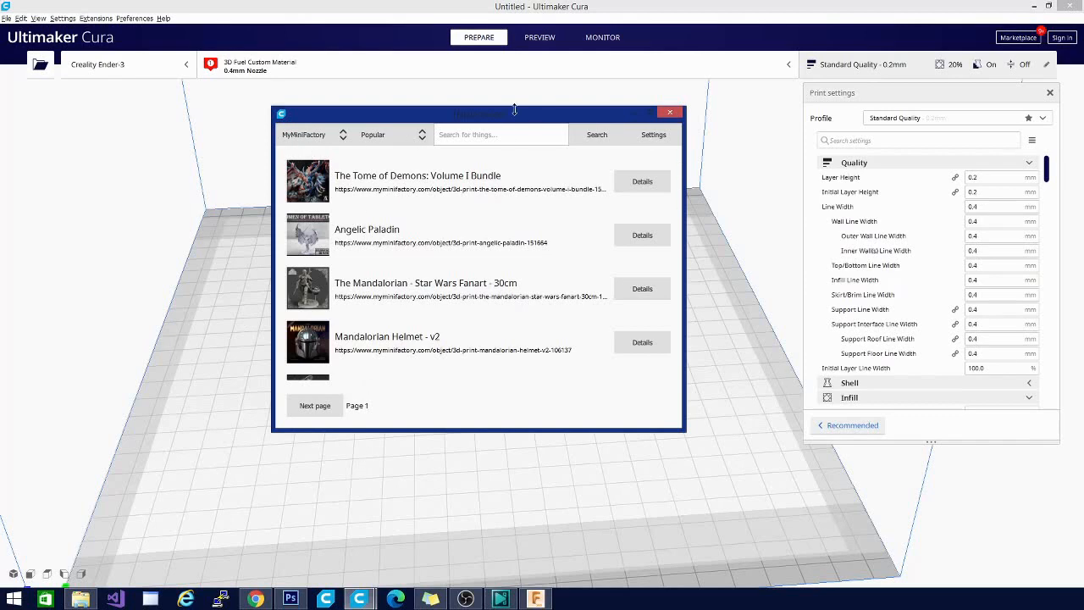
{"action": "scroll", "scroll_direction": "down", "scroll_amount": 3}
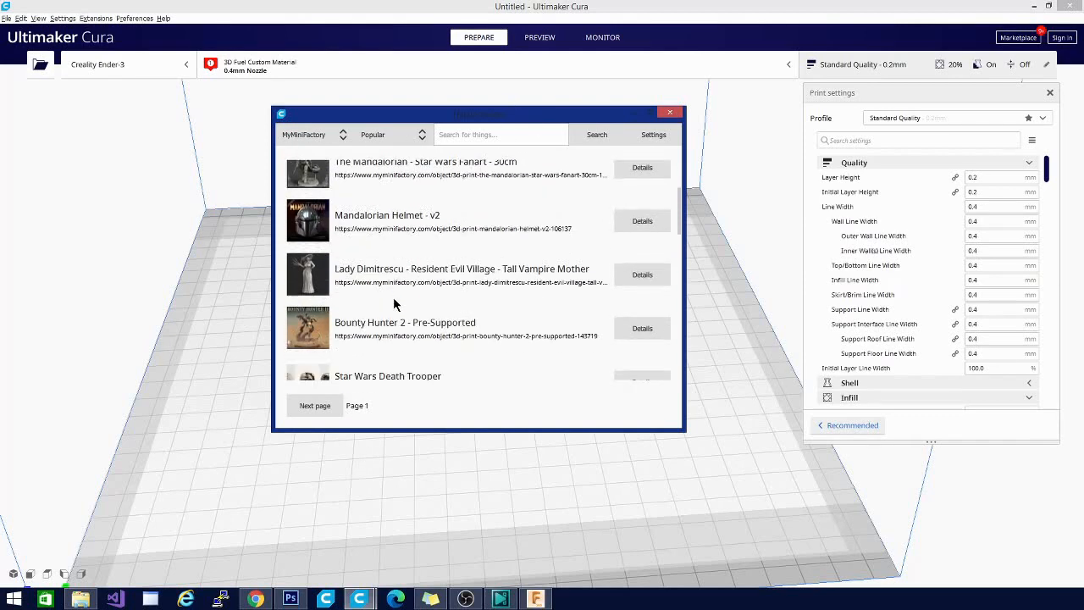
{"action": "scroll", "scroll_direction": "down", "scroll_amount": 3}
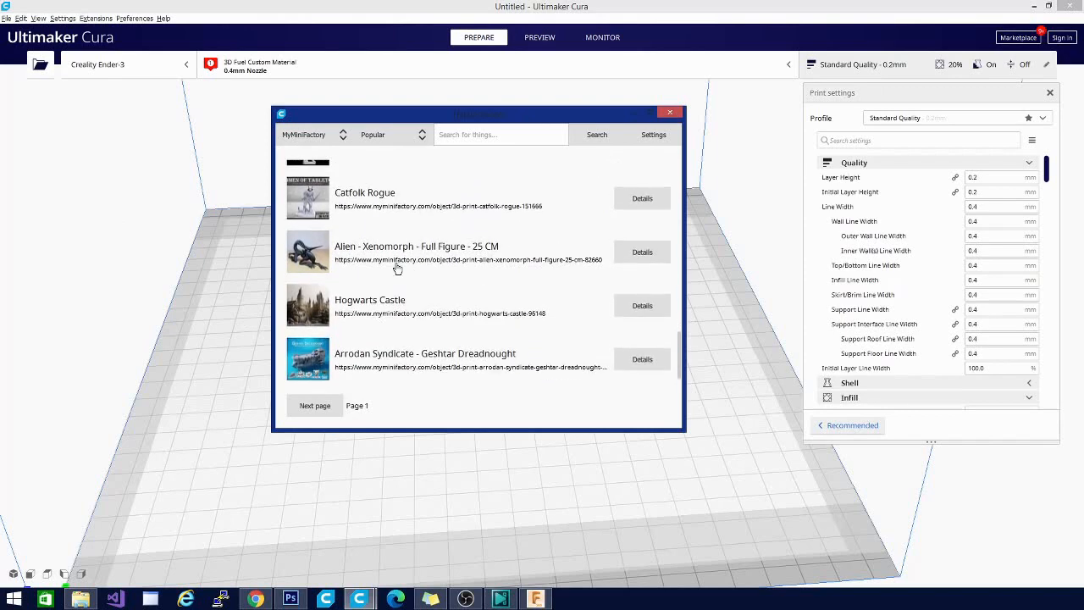
{"action": "scroll", "scroll_direction": "down", "scroll_amount": 3}
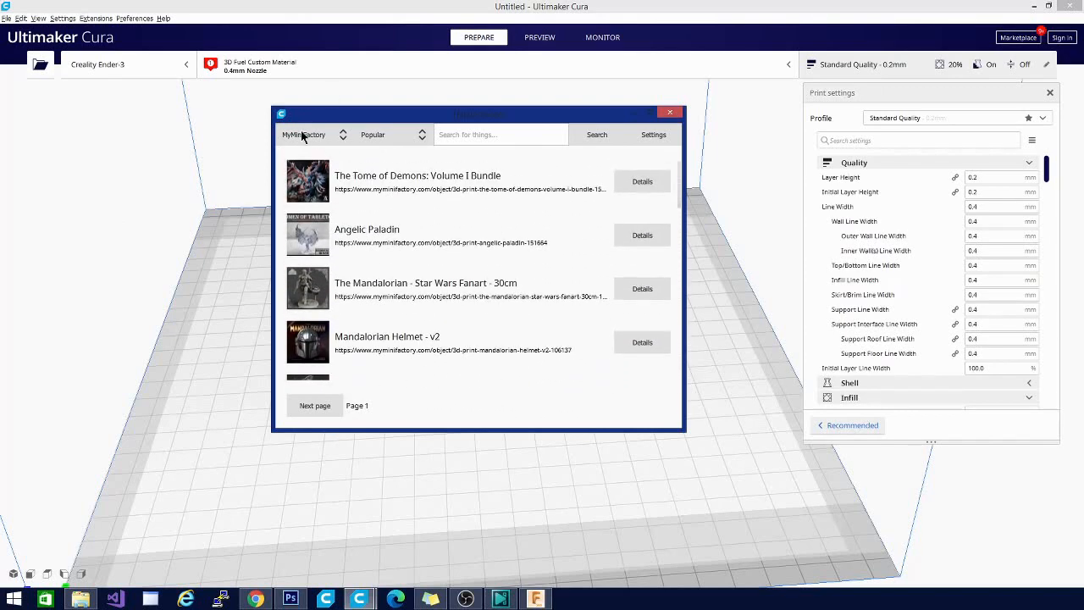
{"action": "left_click", "coordinate": [314, 134]}
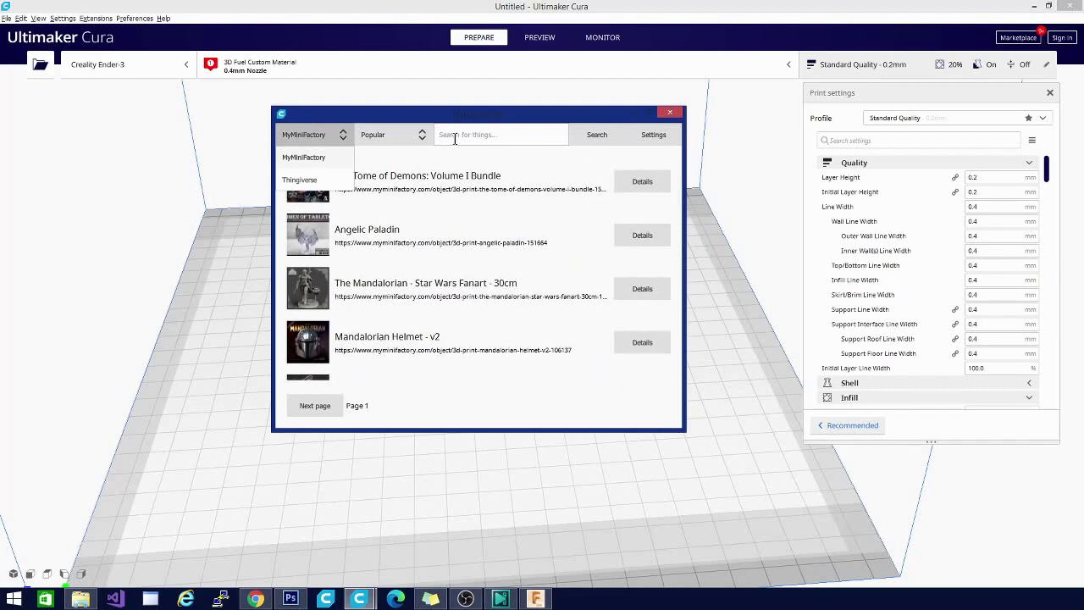
{"action": "mouse_move", "coordinate": [369, 202]}
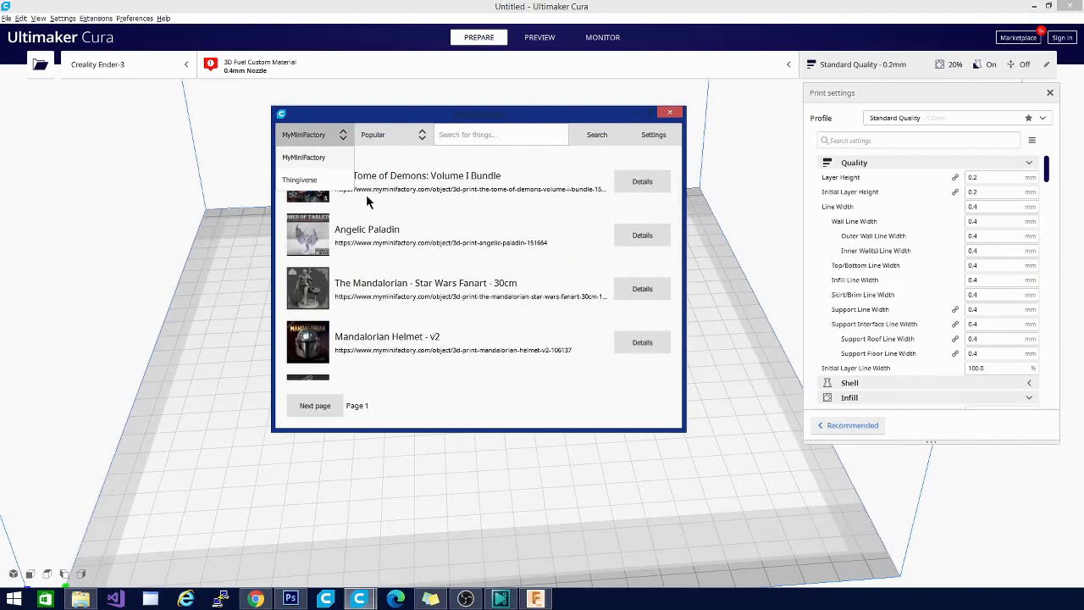
Try adding the Angelic Paladin and The Mandalorian MyMiniFactory files to the build plate.
{"action": "left_click", "coordinate": [642, 235]}
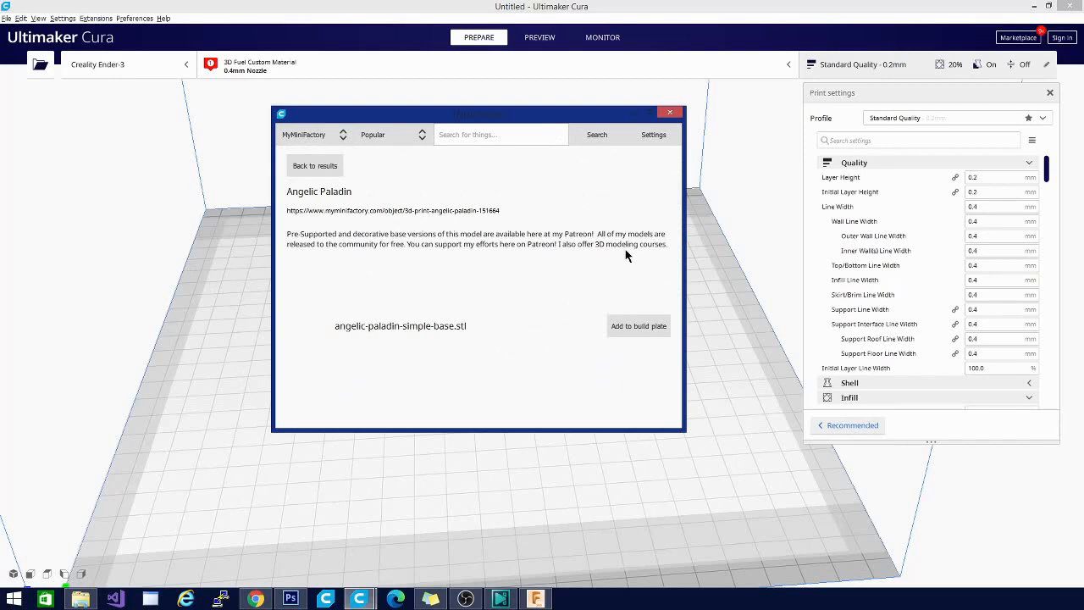
{"action": "mouse_move", "coordinate": [646, 331]}
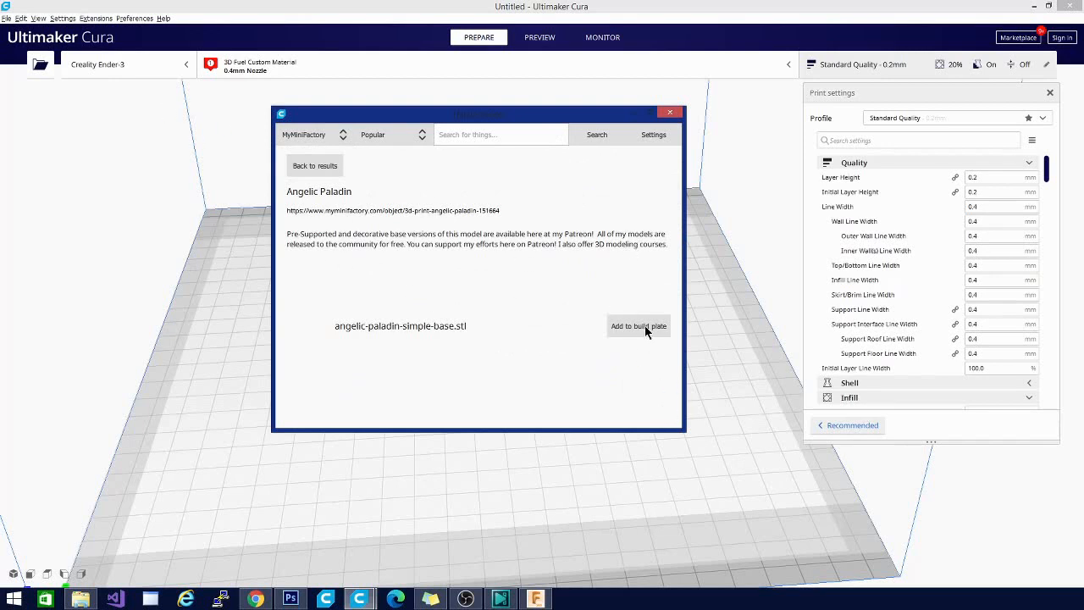
{"action": "left_click", "coordinate": [638, 325]}
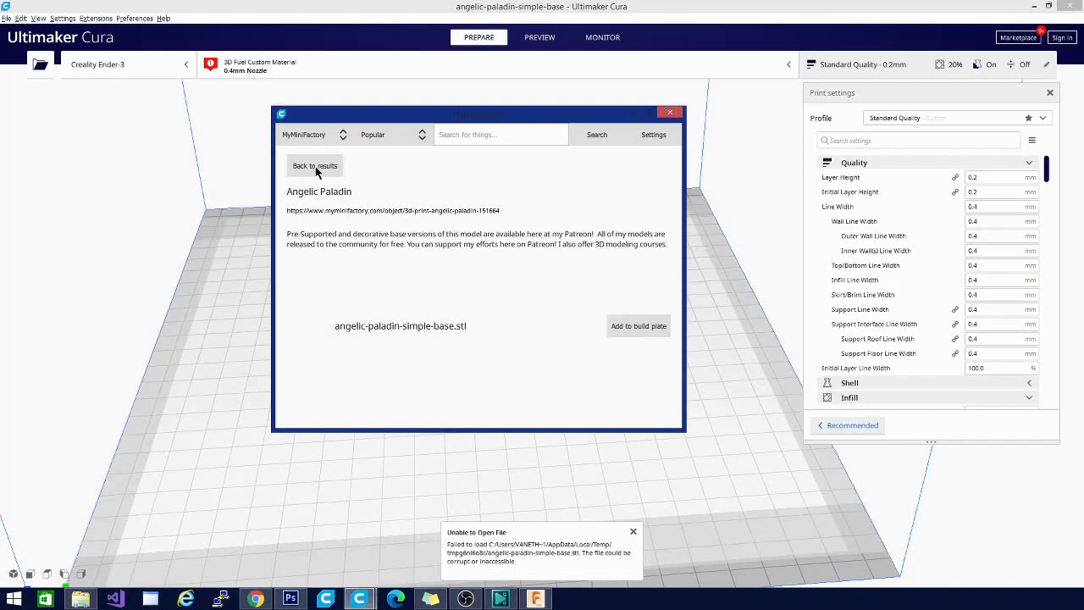
{"action": "left_click", "coordinate": [315, 165]}
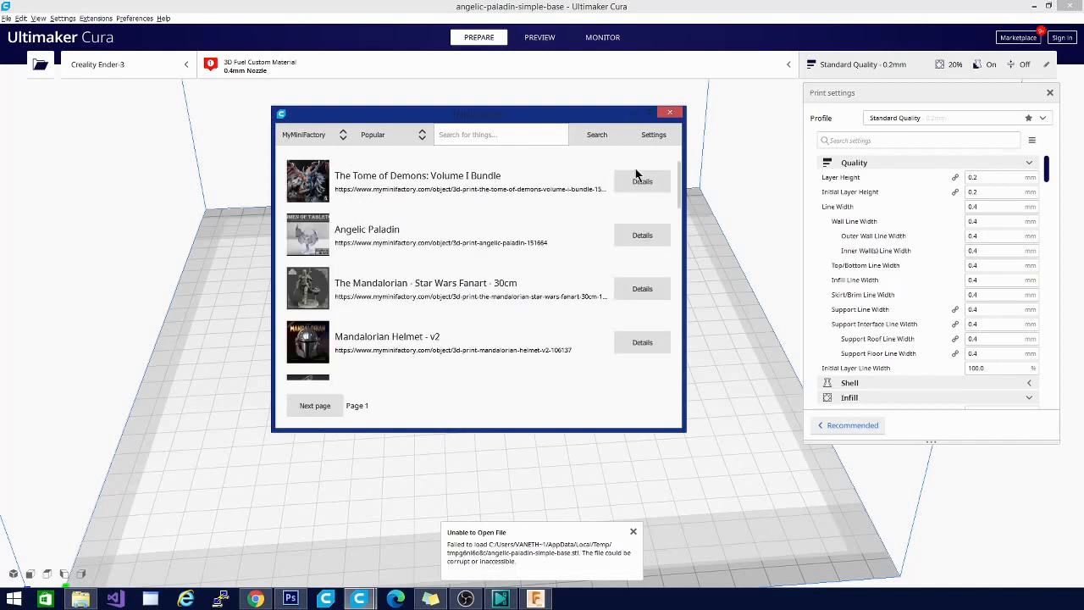
{"action": "left_click", "coordinate": [642, 288]}
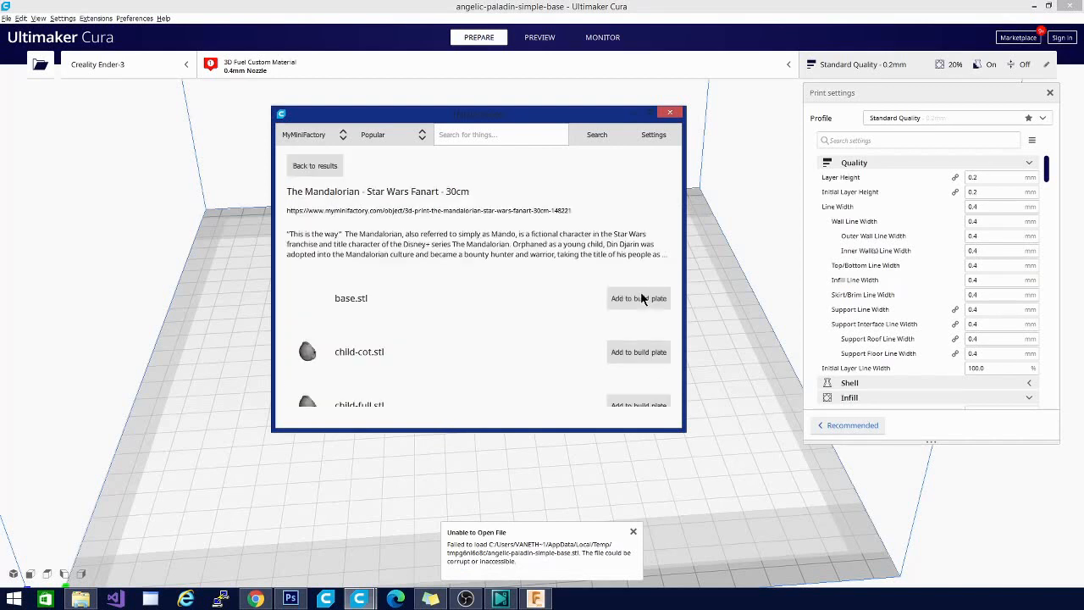
{"action": "scroll", "scroll_direction": "down", "scroll_amount": 3}
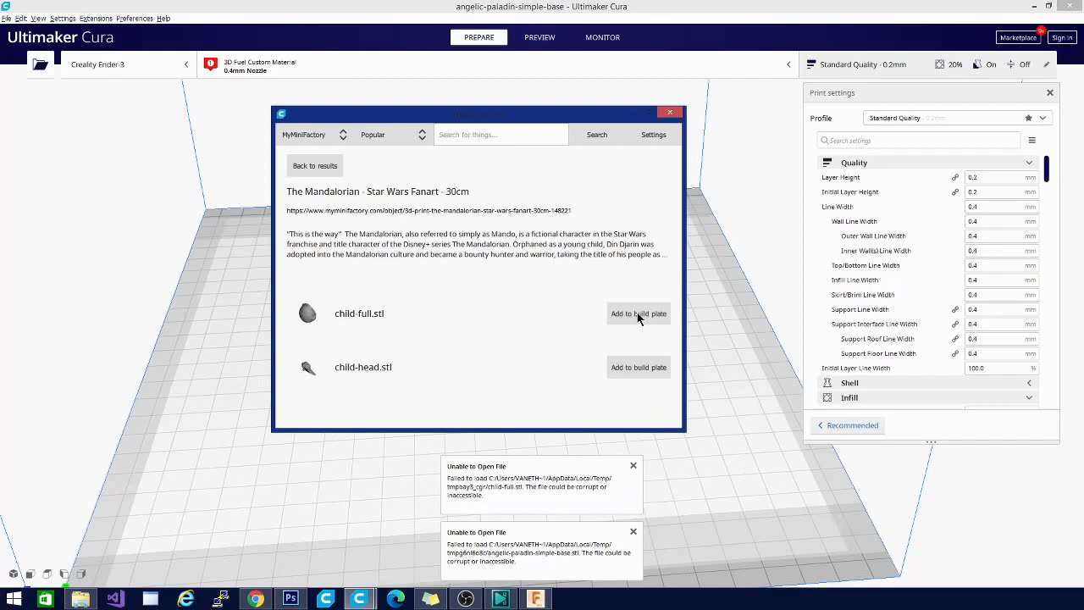
{"action": "mouse_move", "coordinate": [514, 345]}
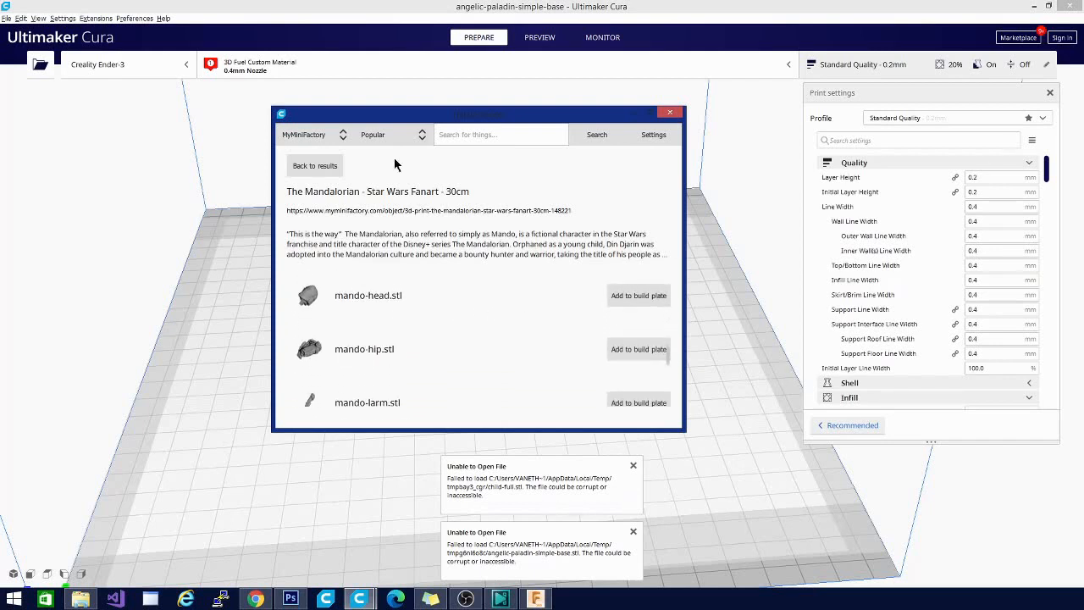
{"action": "left_click", "coordinate": [313, 134]}
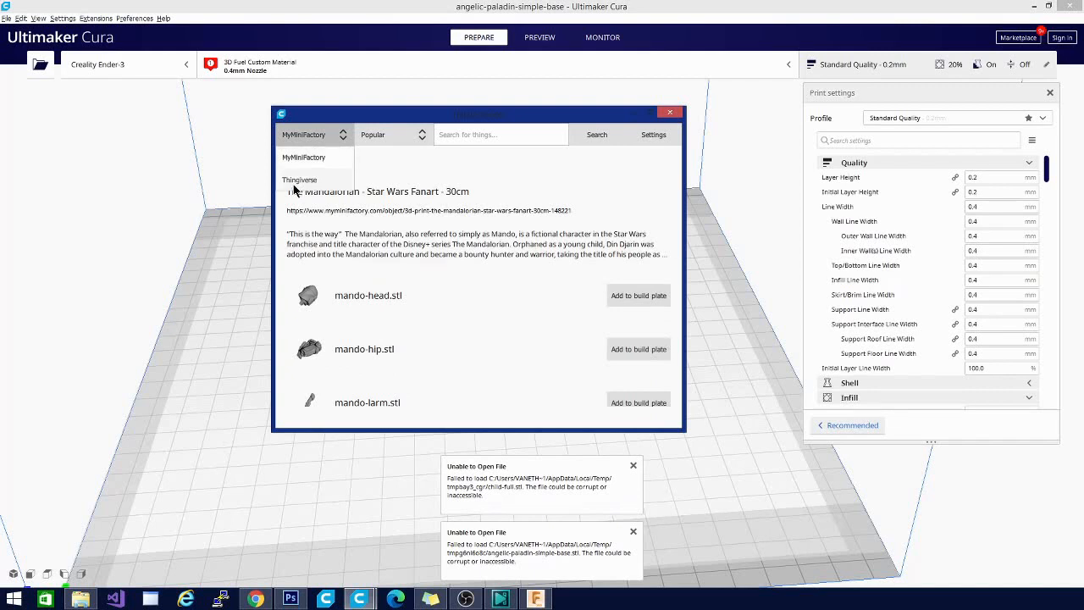
Add DOOR CLAMP's Cierre_Clamp_A.stl from Thingiverse and dismiss both file-load error notices.
{"action": "left_click", "coordinate": [299, 180]}
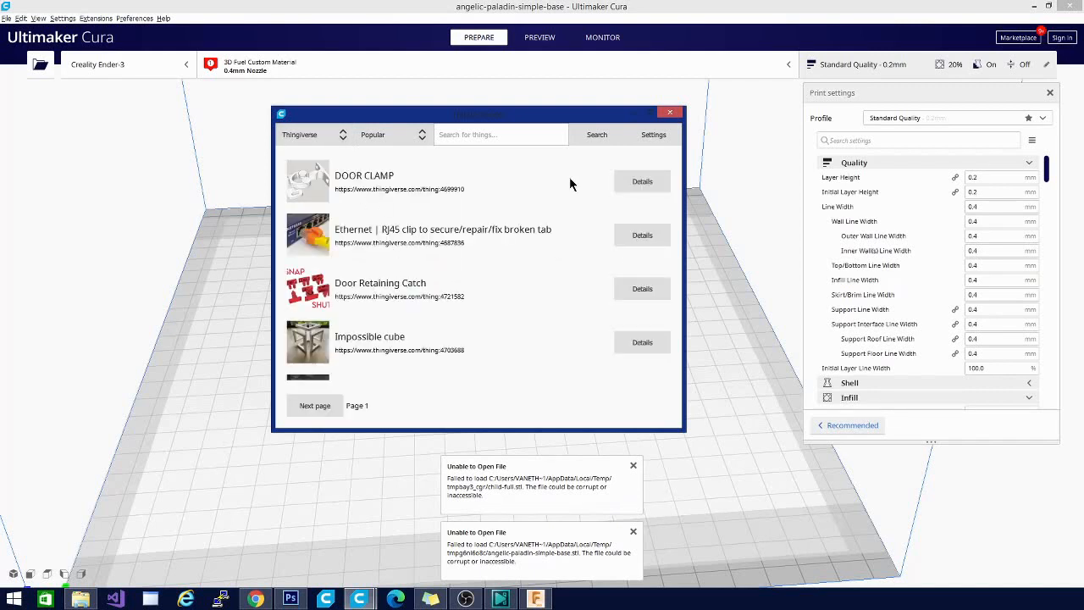
{"action": "left_click", "coordinate": [642, 181]}
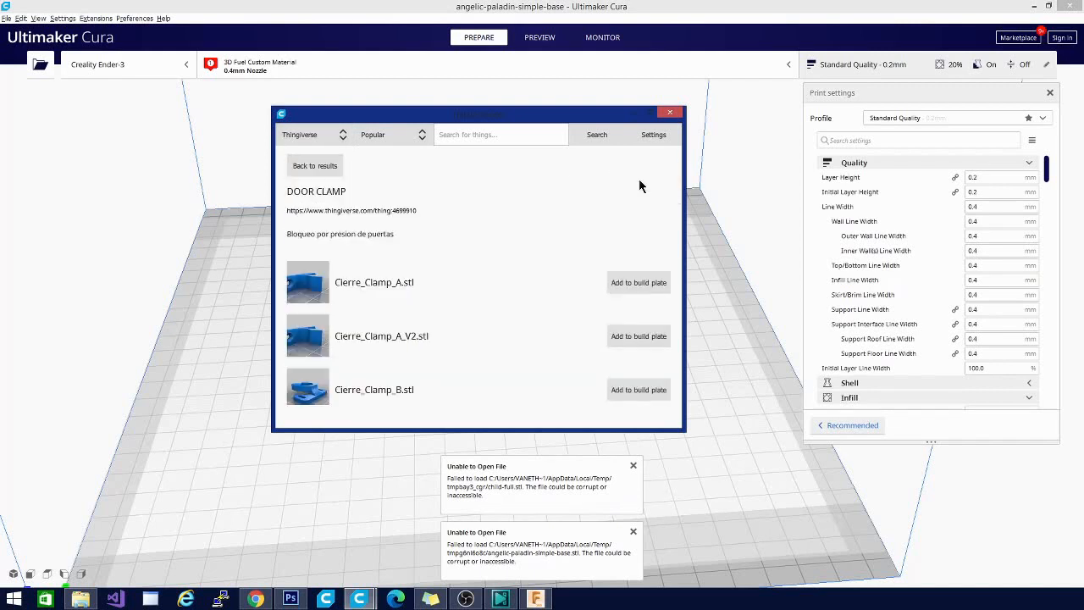
{"action": "left_click", "coordinate": [637, 282]}
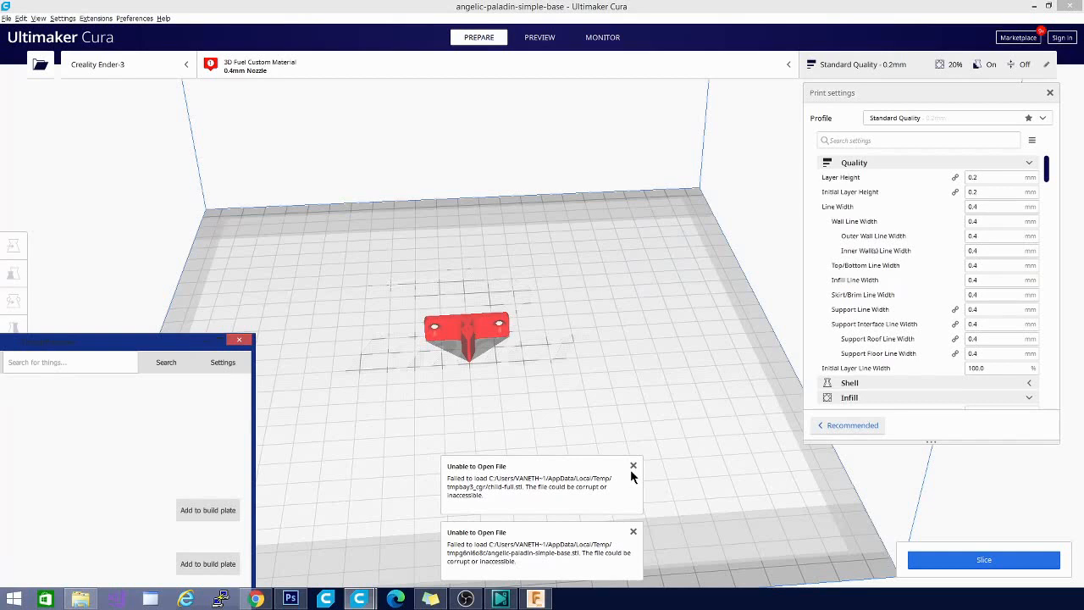
{"action": "left_click", "coordinate": [633, 465]}
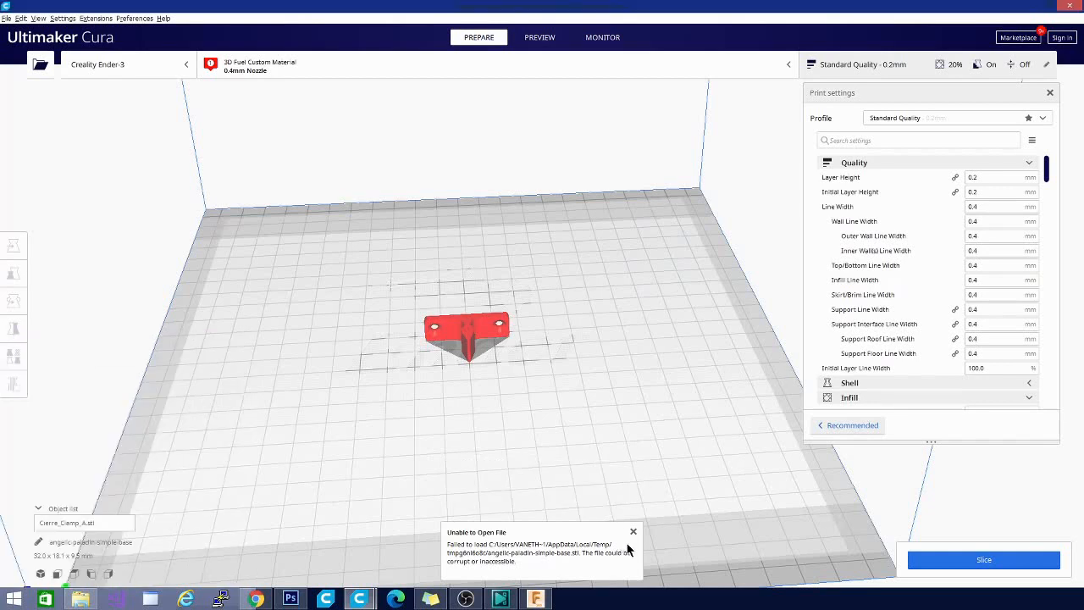
{"action": "left_click", "coordinate": [633, 531]}
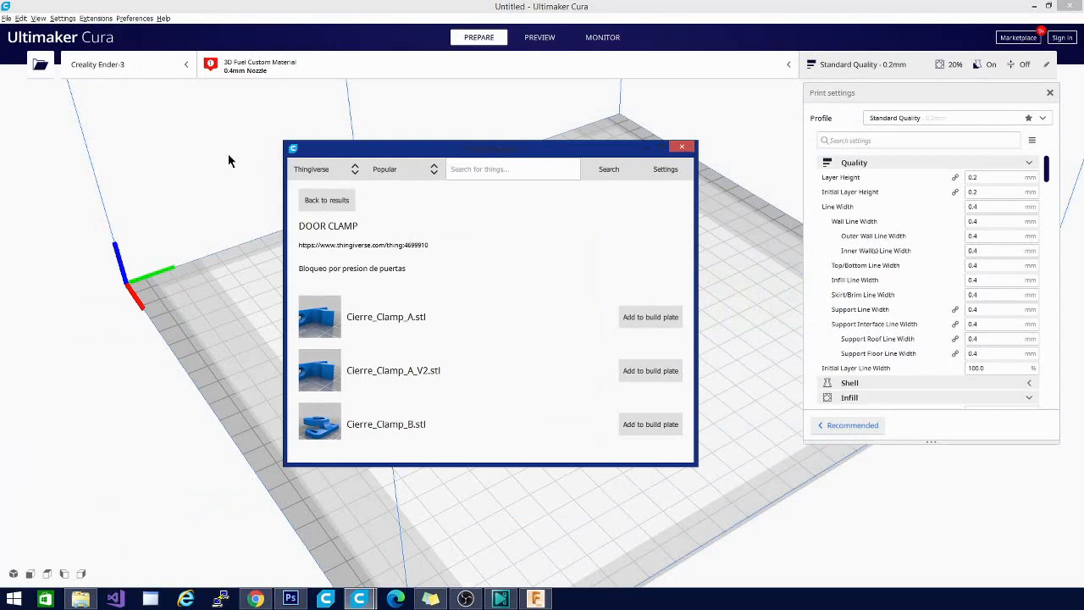
{"action": "mouse_move", "coordinate": [385, 208]}
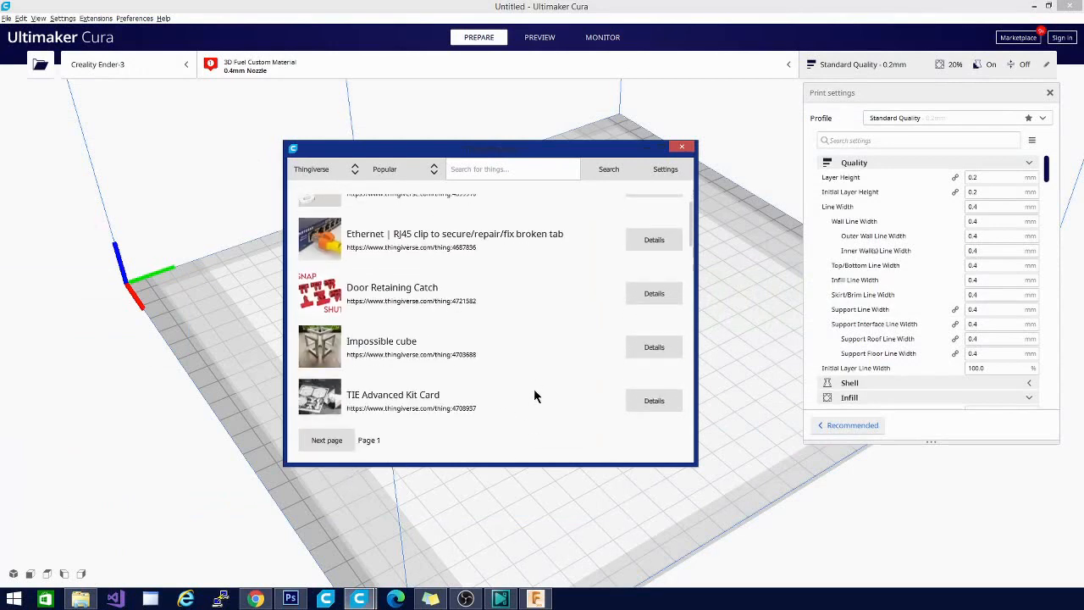
Add Impossible cube's cube_part.STL to the build plate and orbit the view.
{"action": "scroll", "scroll_direction": "down", "scroll_amount": 3}
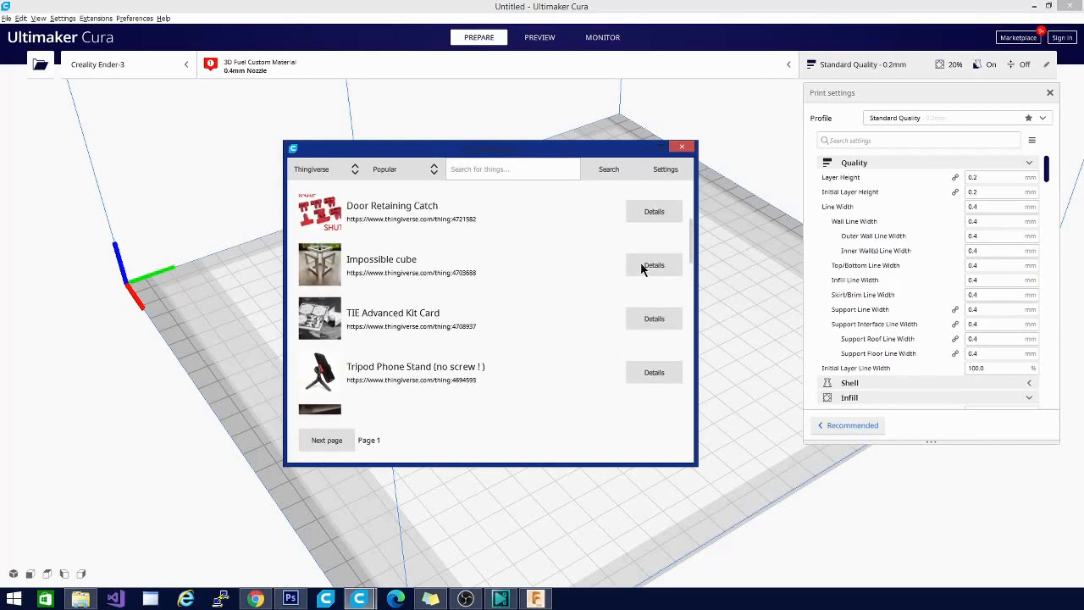
{"action": "left_click", "coordinate": [654, 264]}
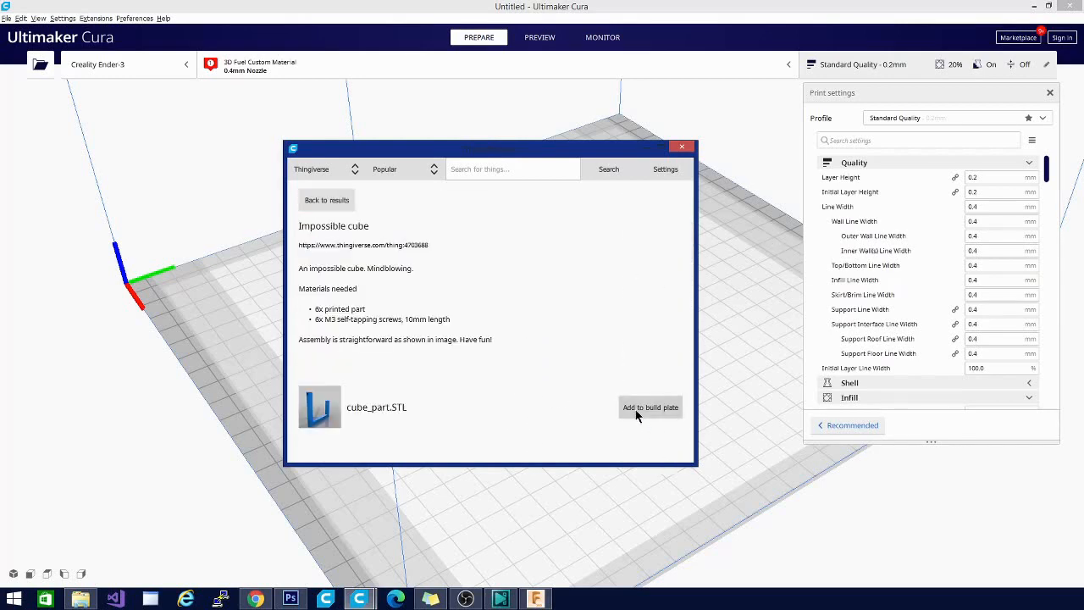
{"action": "left_click", "coordinate": [649, 407]}
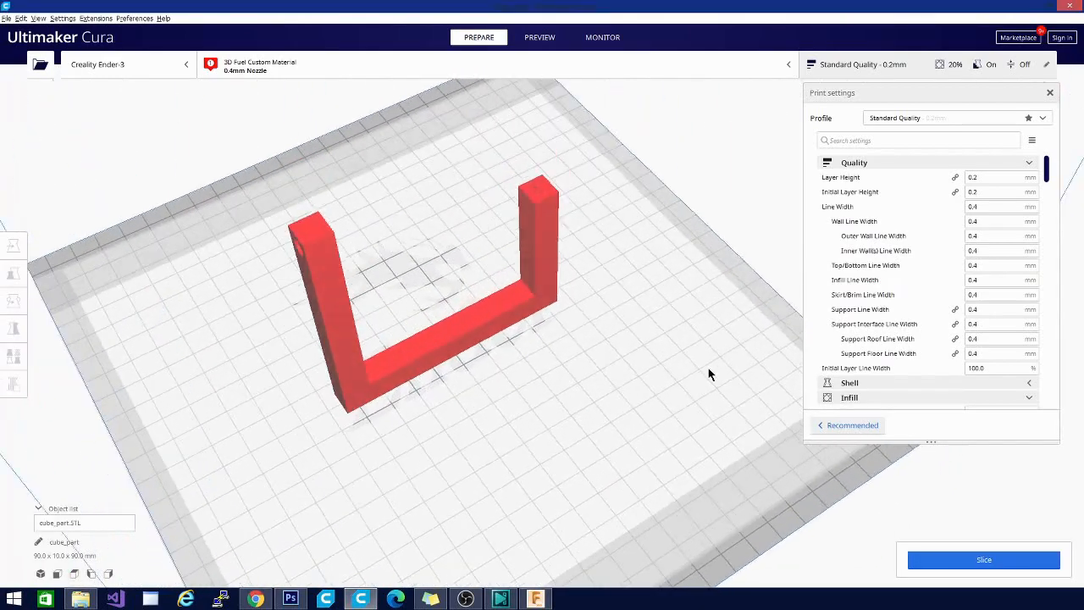
{"action": "left_click_drag", "start_coordinate": [709, 373], "coordinate": [593, 399]}
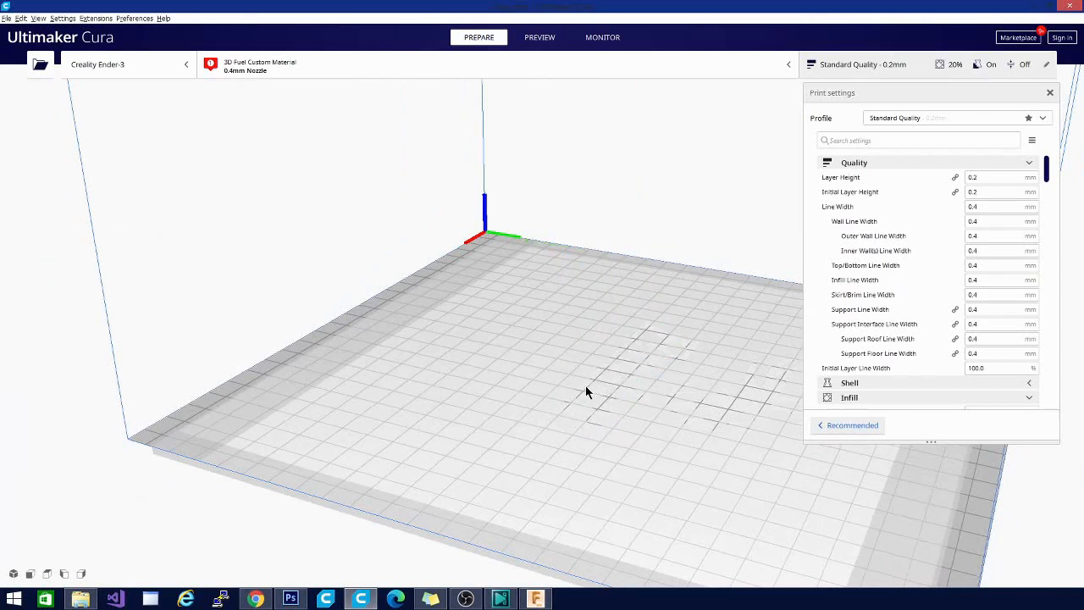
{"action": "mouse_move", "coordinate": [146, 62]}
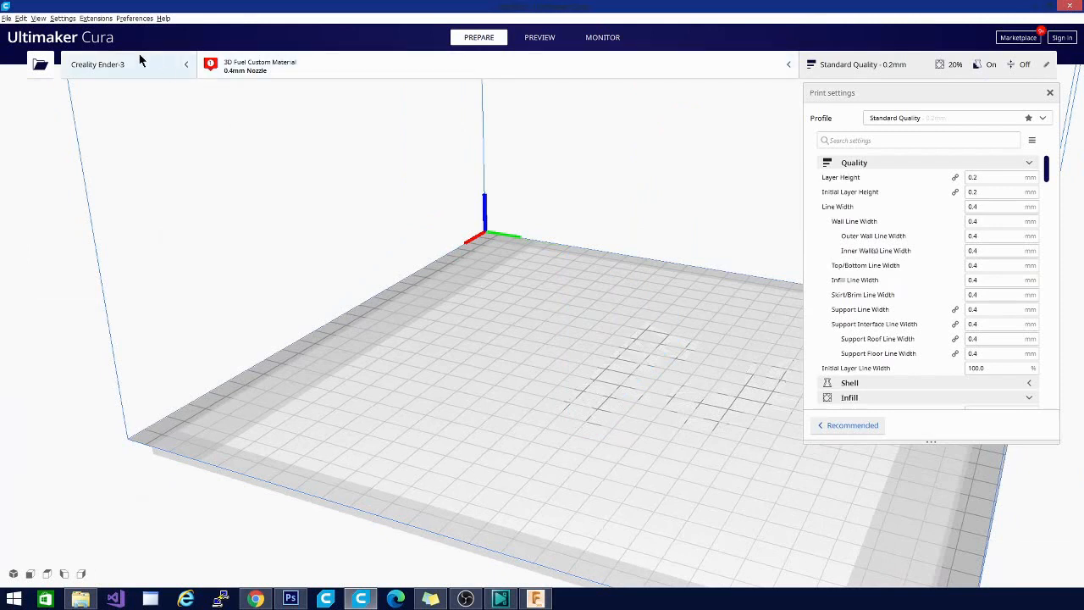
Open the Extensions menu to browse Part for calibration and ThingiBrowser entries.
{"action": "left_click", "coordinate": [100, 17]}
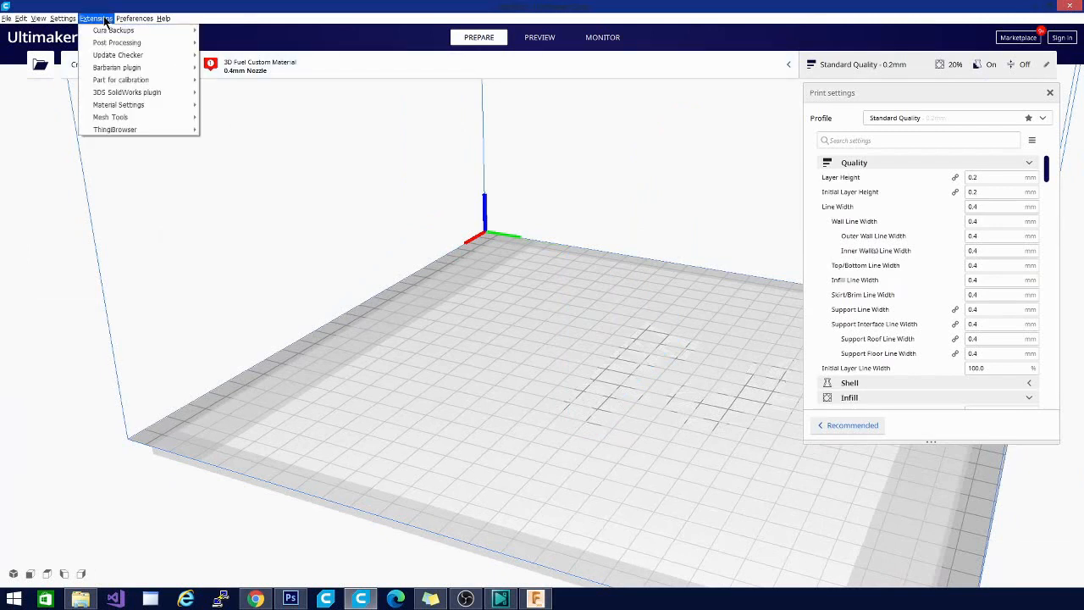
{"action": "mouse_move", "coordinate": [117, 67]}
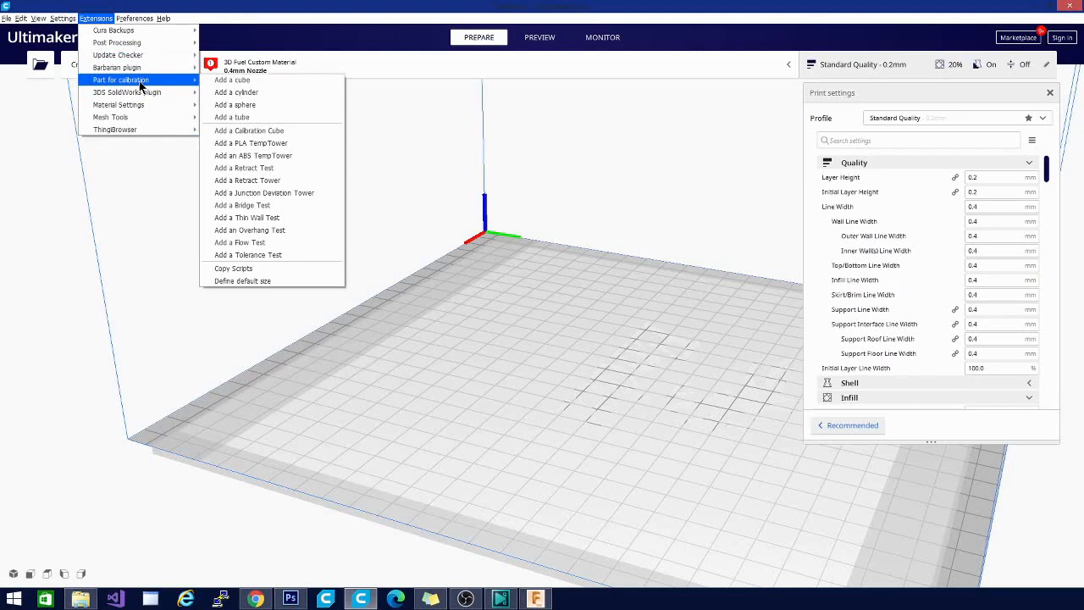
{"action": "mouse_move", "coordinate": [114, 128]}
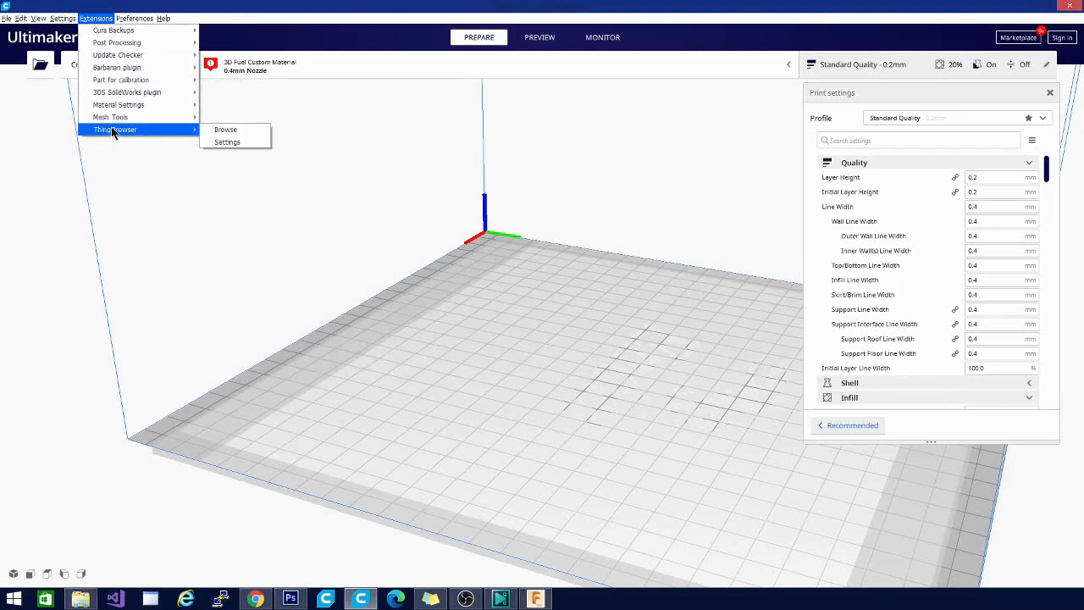
{"action": "mouse_move", "coordinate": [123, 136]}
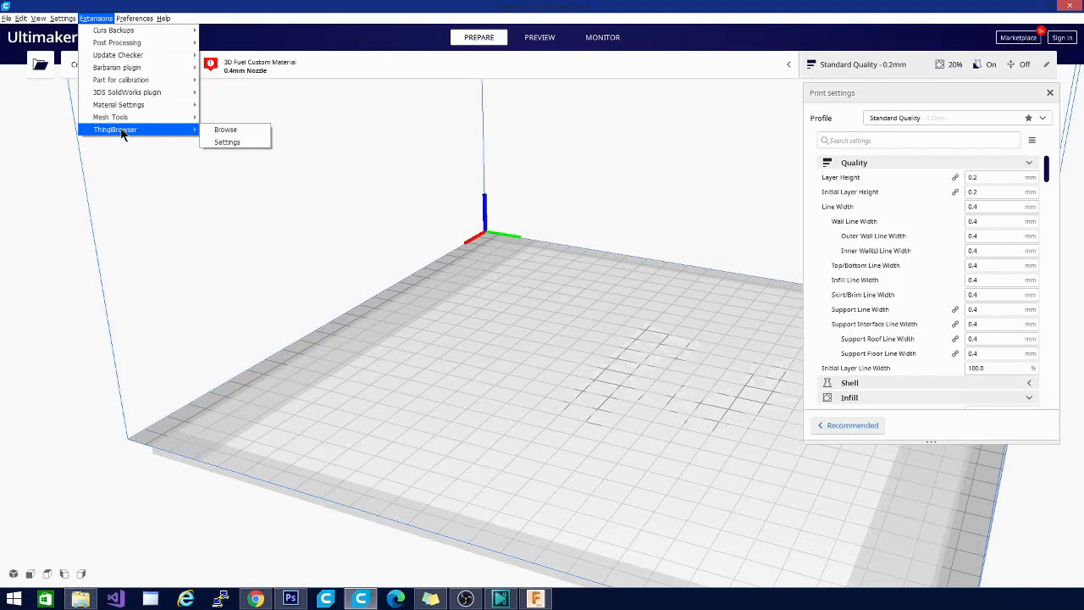
{"action": "mouse_move", "coordinate": [157, 146]}
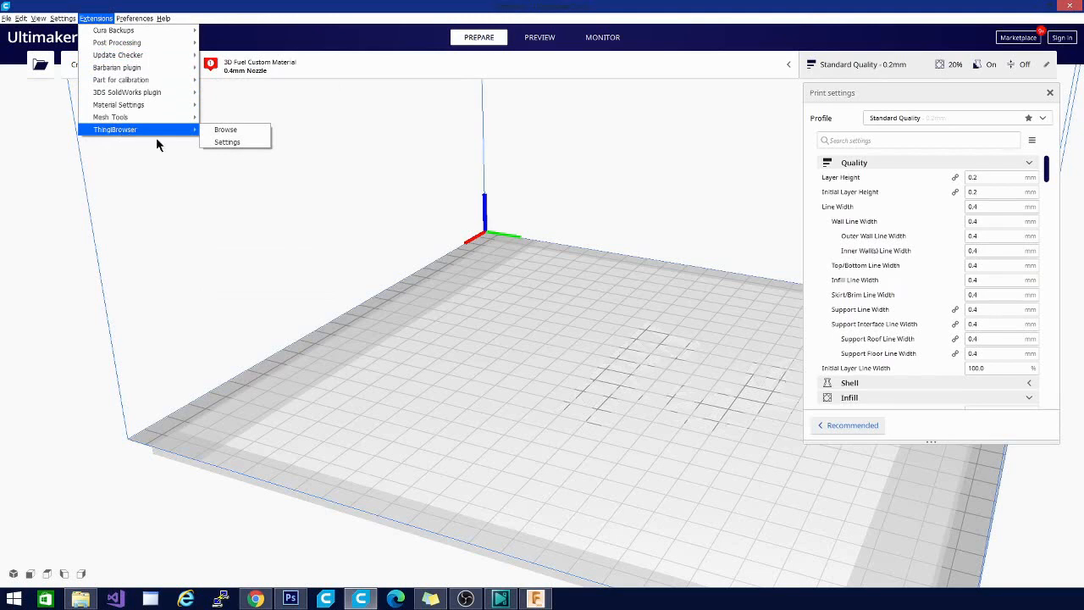
{"action": "mouse_move", "coordinate": [93, 138]}
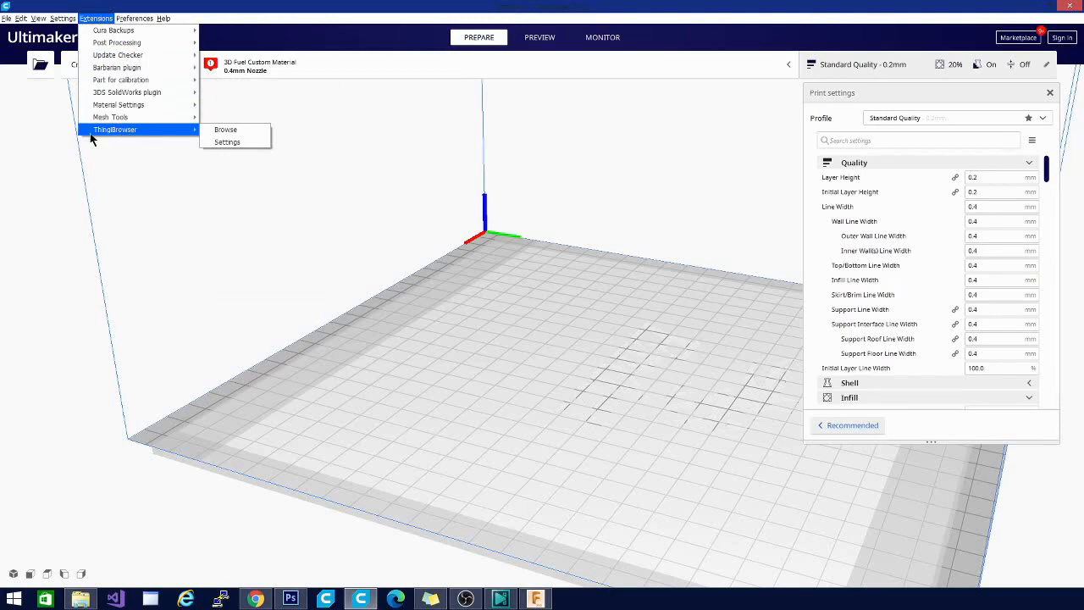
{"action": "mouse_move", "coordinate": [110, 117]}
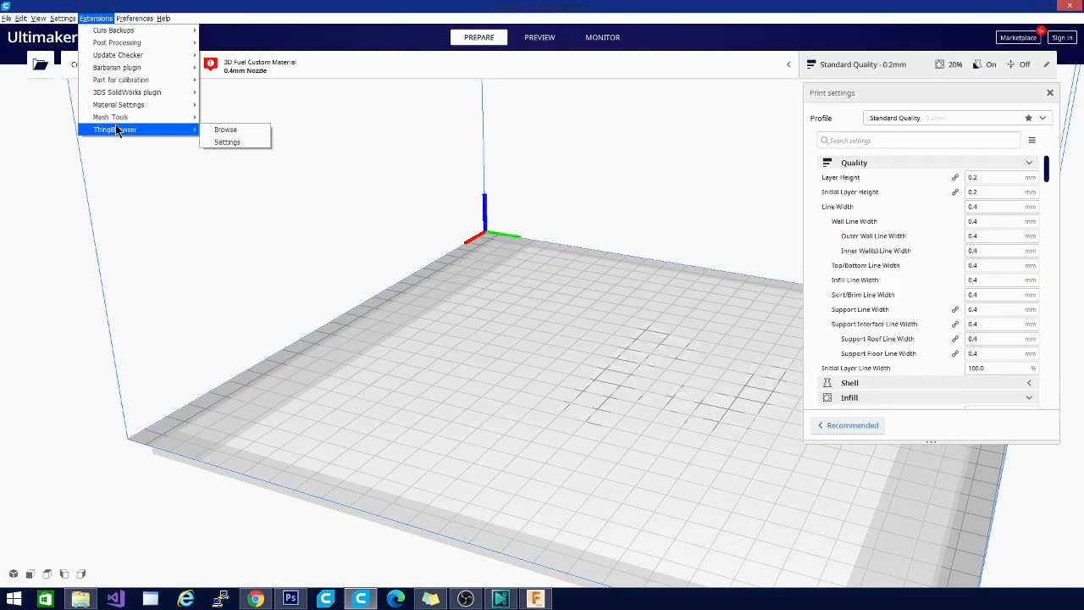
{"action": "mouse_move", "coordinate": [110, 116]}
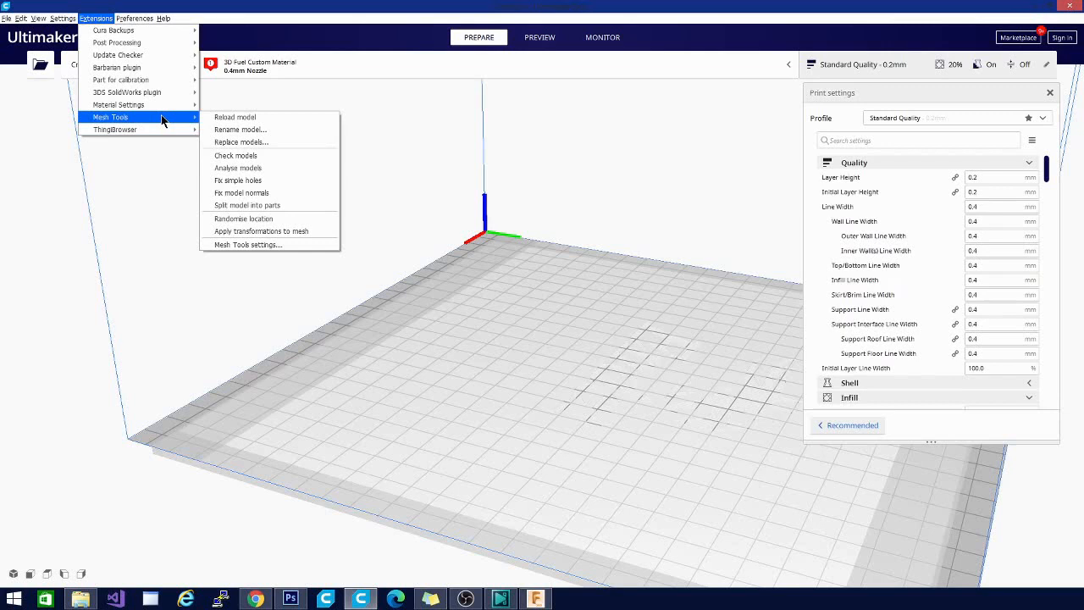
{"action": "mouse_move", "coordinate": [178, 123]}
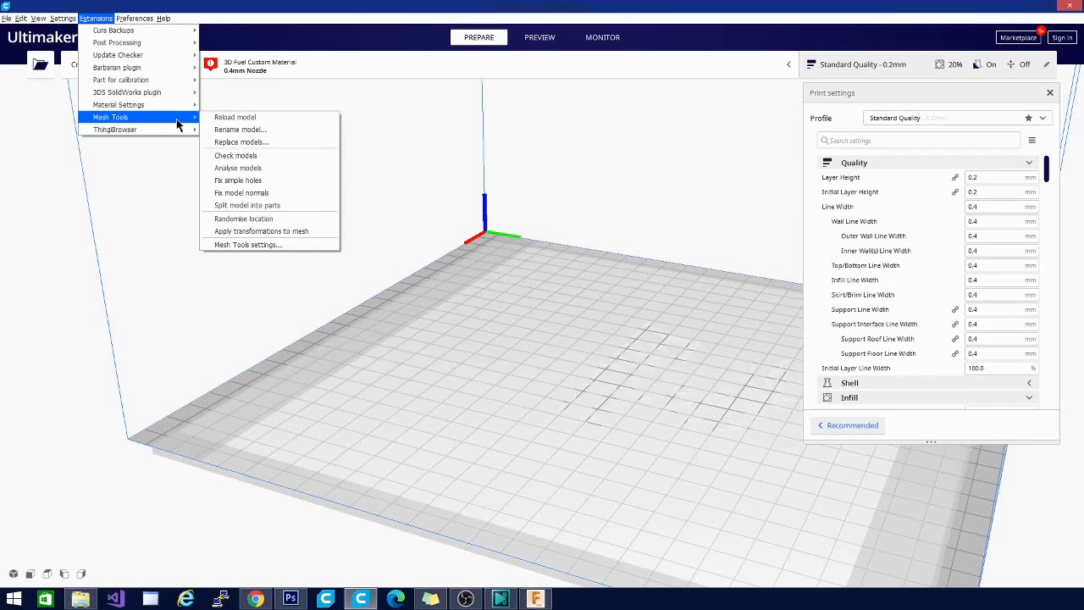
{"action": "mouse_move", "coordinate": [240, 170]}
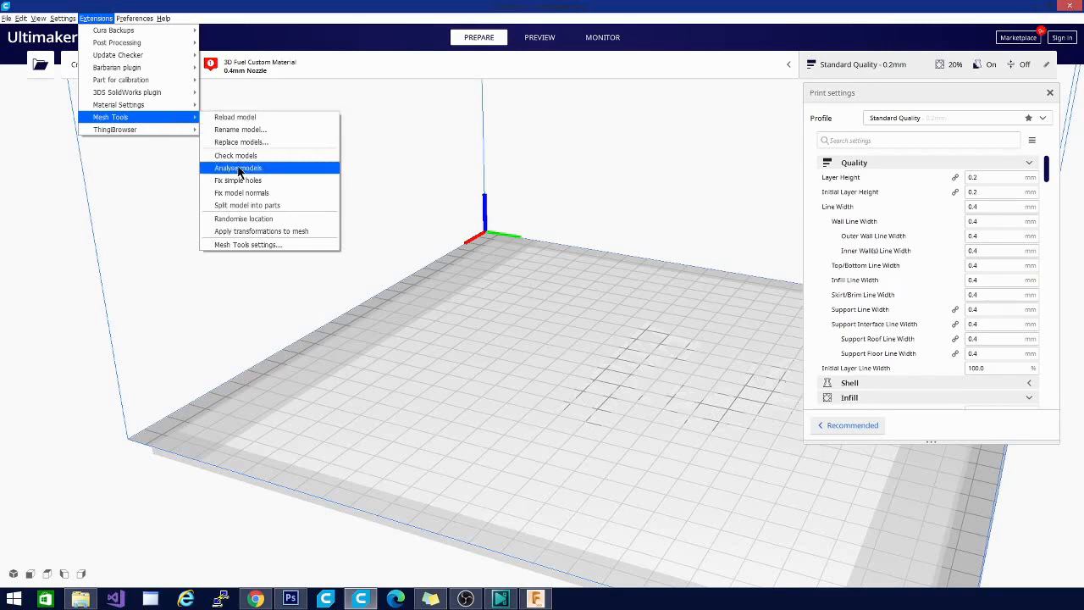
{"action": "mouse_move", "coordinate": [247, 167]}
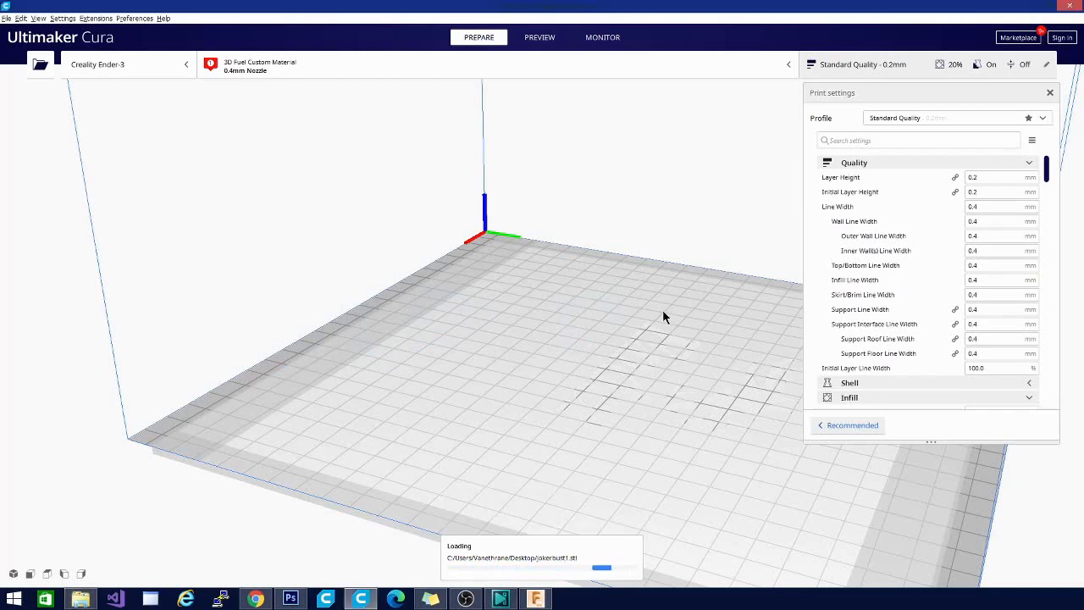
{"action": "mouse_move", "coordinate": [560, 351]}
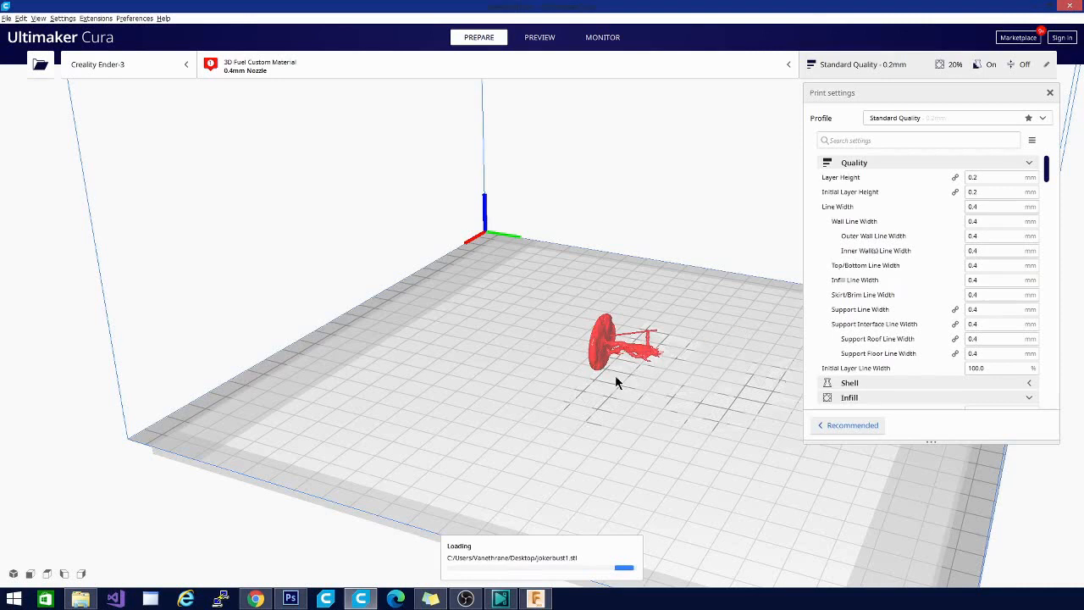
{"action": "mouse_move", "coordinate": [609, 360]}
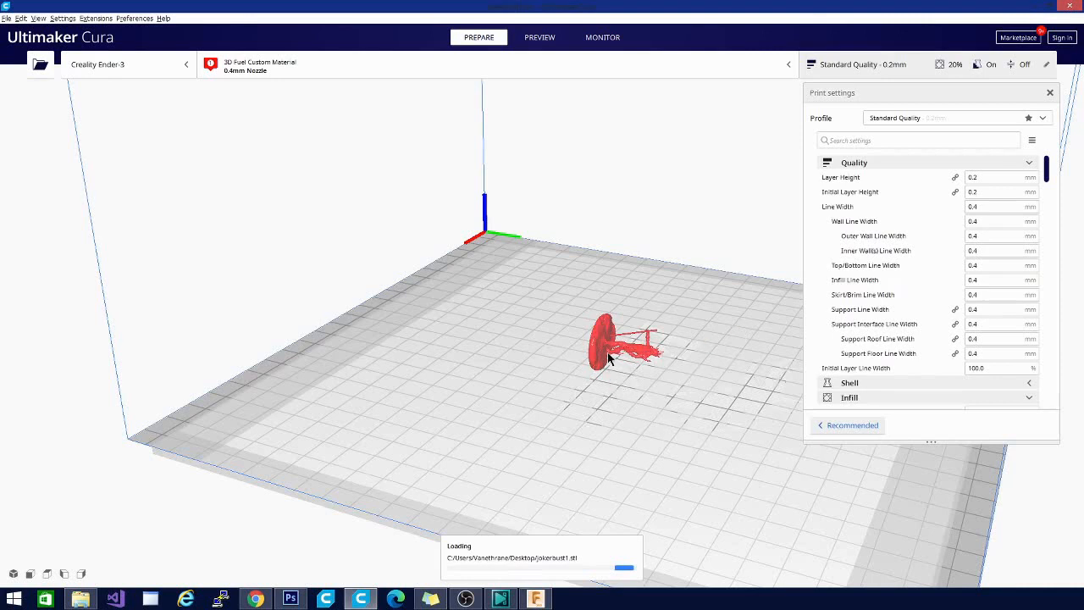
{"action": "mouse_move", "coordinate": [746, 366]}
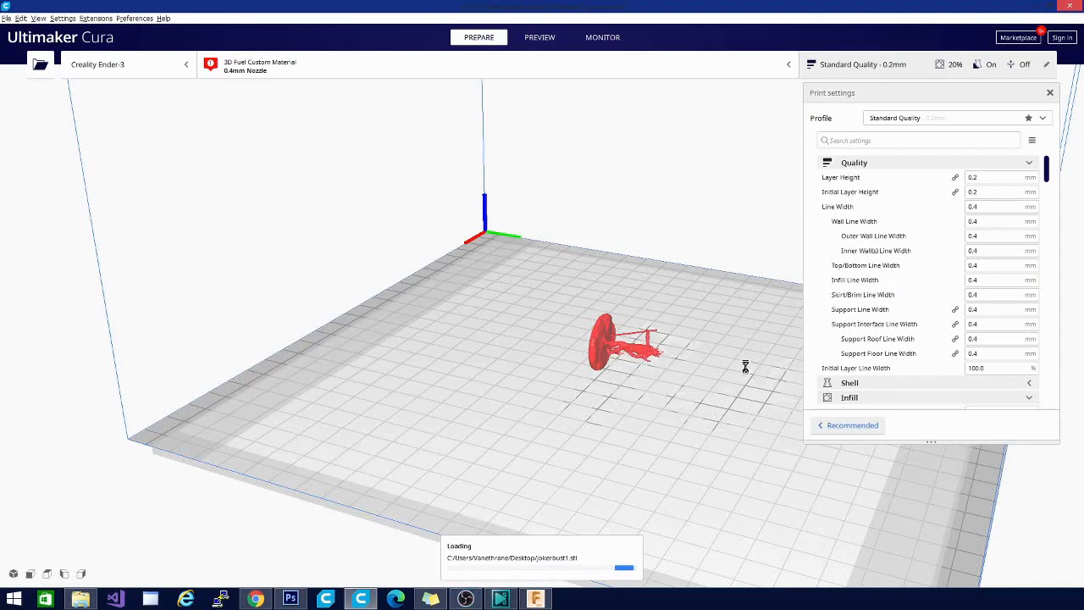
{"action": "mouse_move", "coordinate": [569, 466]}
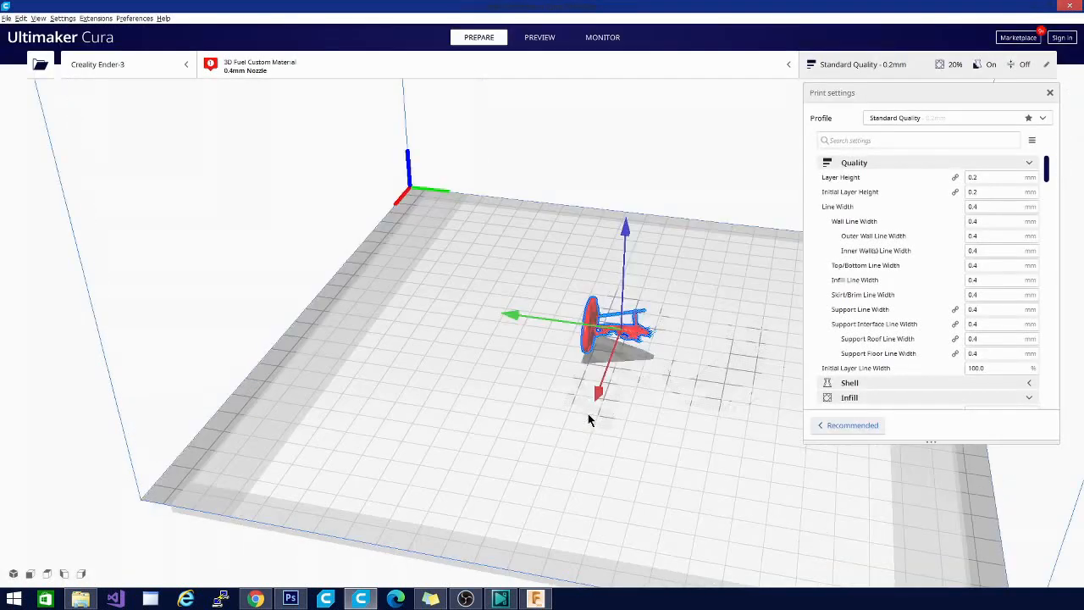
Select the daedramain model already on the build plate.
{"action": "left_click", "coordinate": [616, 326]}
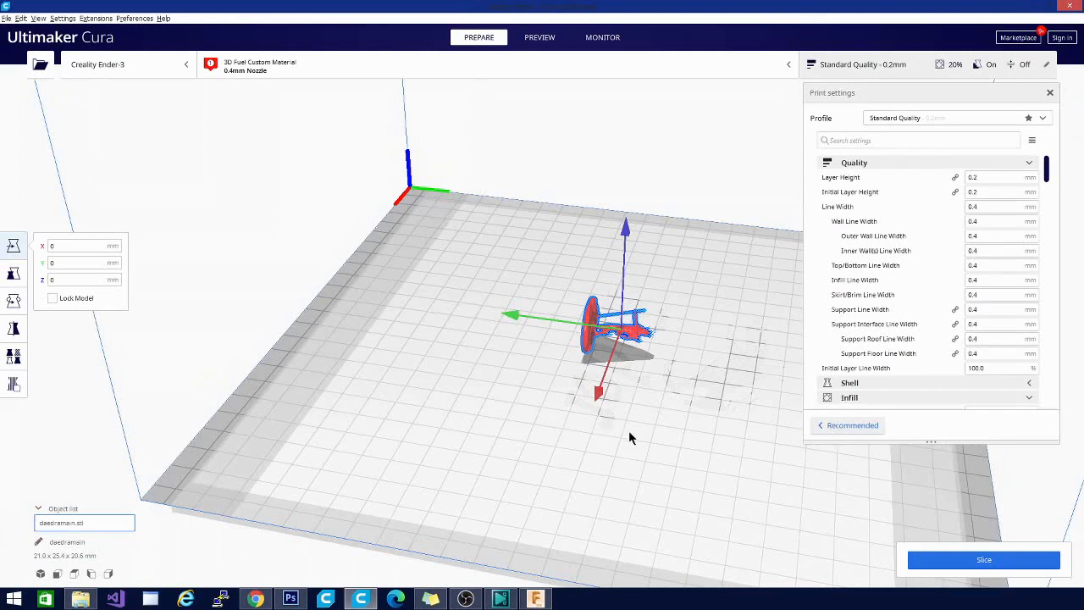
{"action": "mouse_move", "coordinate": [603, 473]}
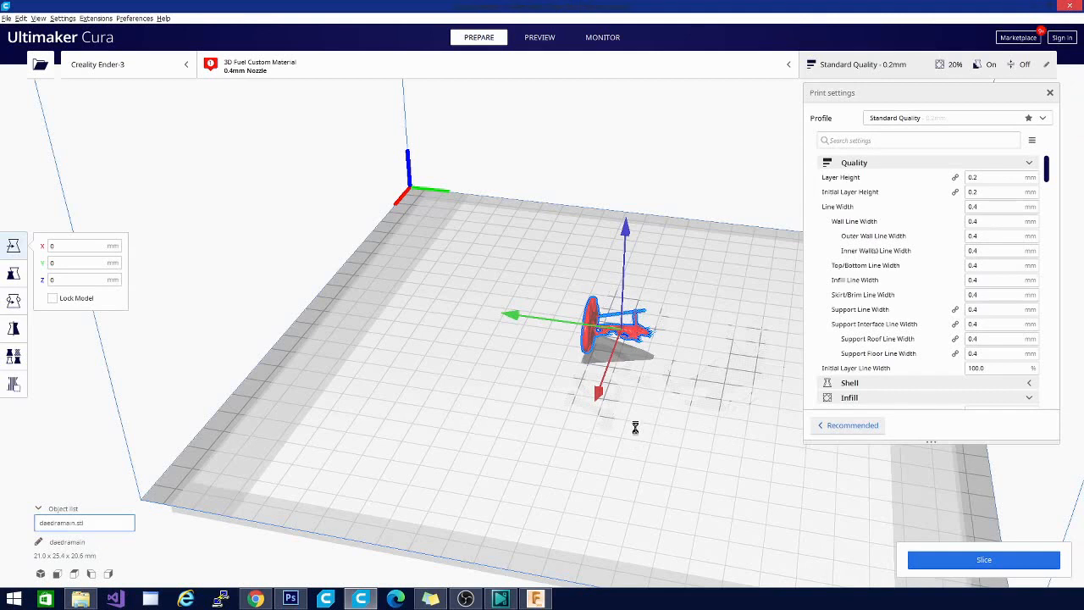
{"action": "mouse_move", "coordinate": [366, 196]}
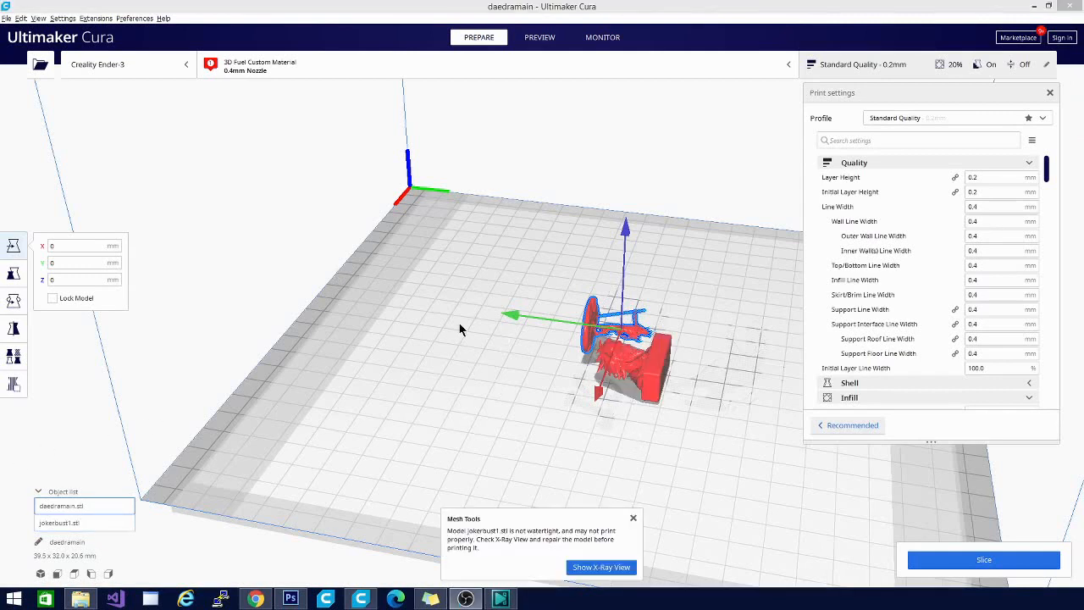
{"action": "mouse_move", "coordinate": [439, 351]}
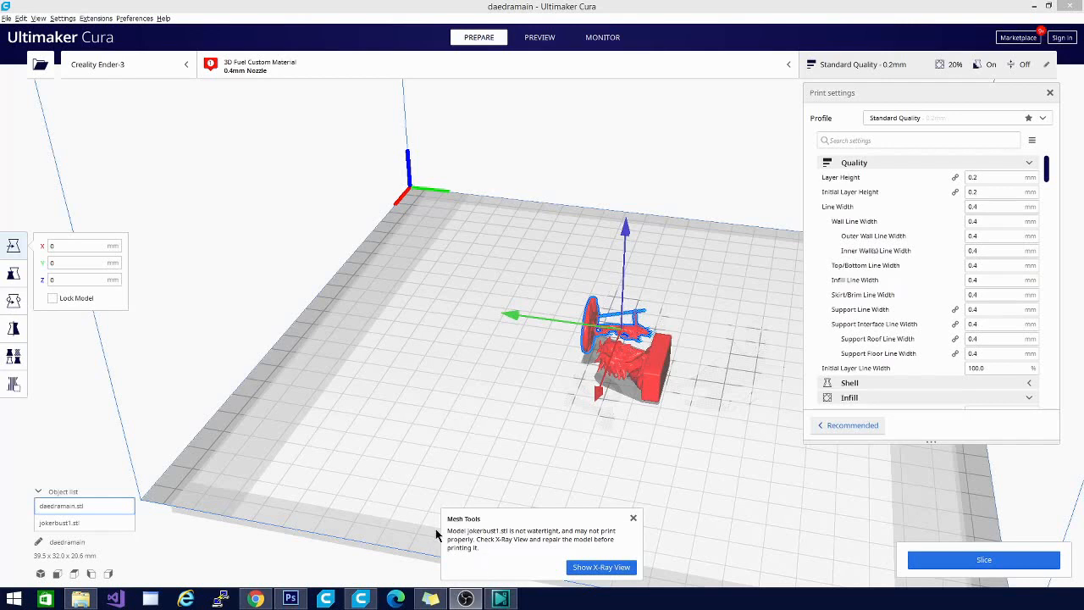
{"action": "mouse_move", "coordinate": [459, 584]}
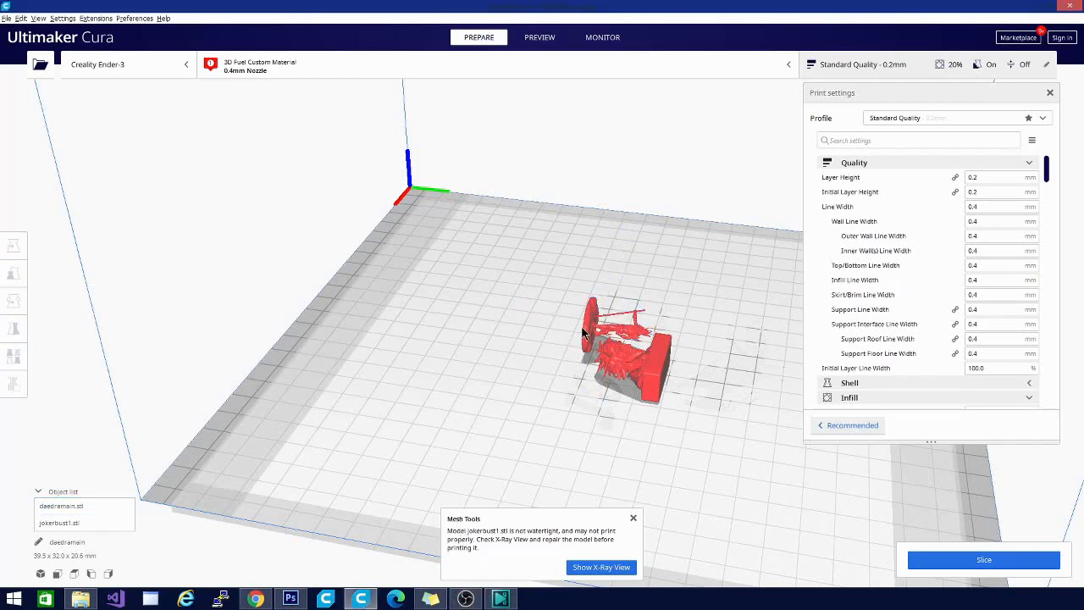
{"action": "mouse_move", "coordinate": [595, 329]}
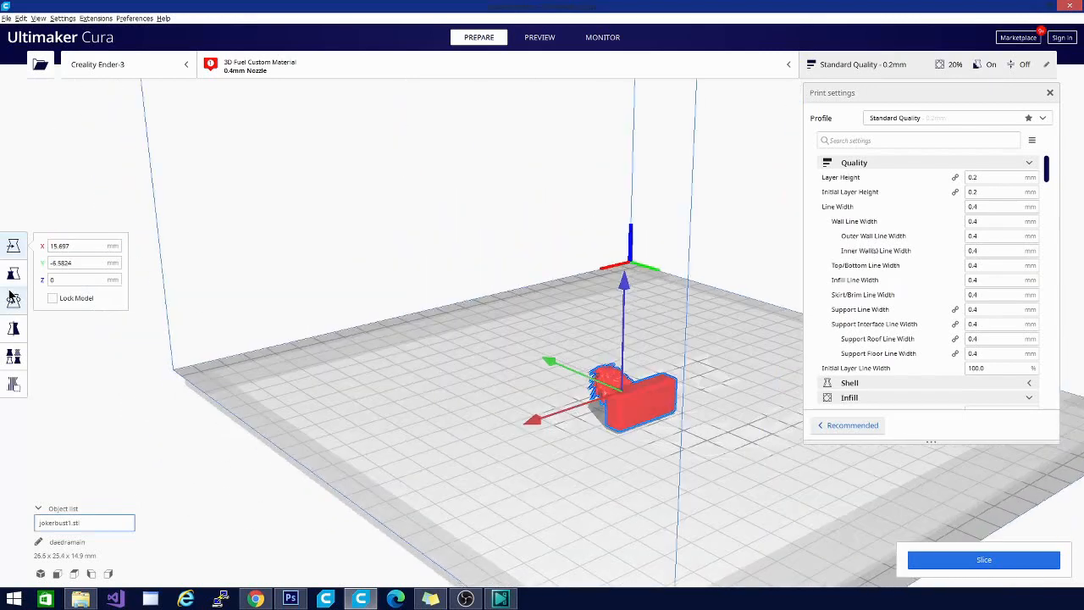
Rotate the Joker bust with the Rotate tool to 29.0 x 28.5 x 22.6 mm.
{"action": "left_click", "coordinate": [13, 301]}
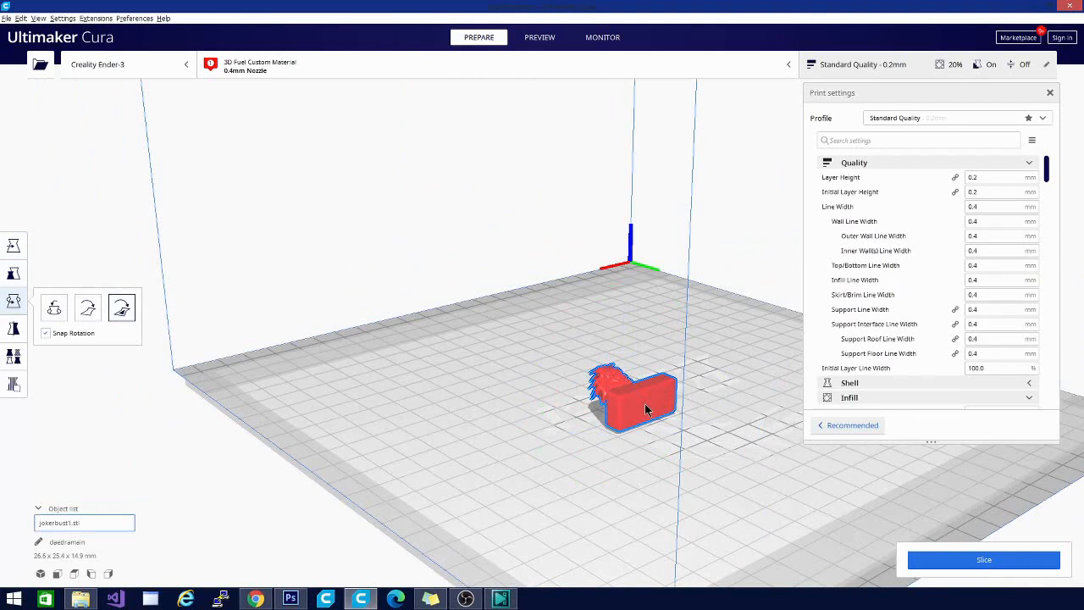
{"action": "mouse_move", "coordinate": [441, 485]}
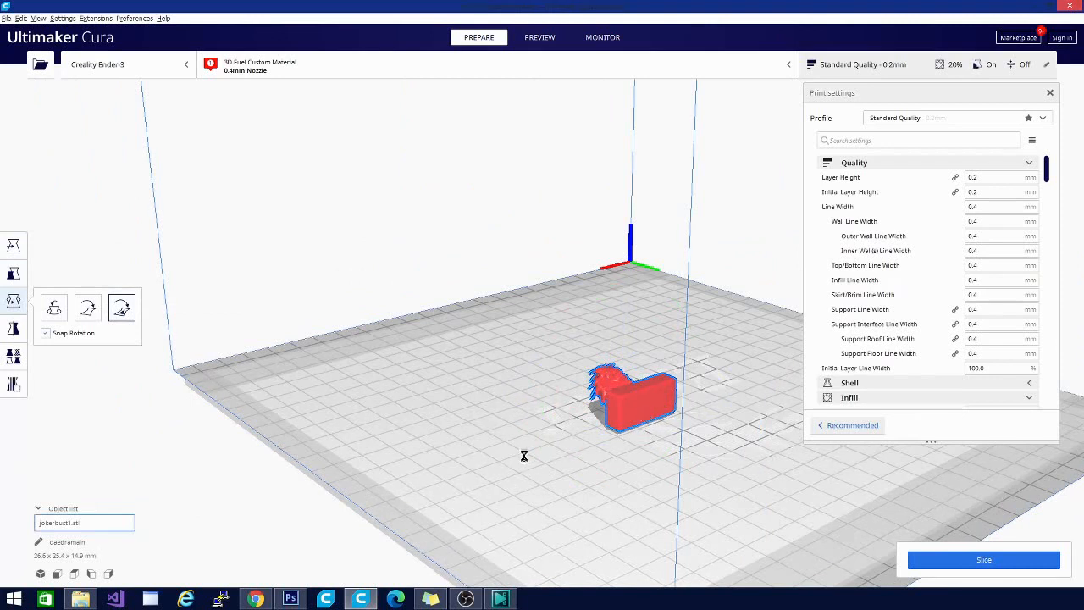
{"action": "mouse_move", "coordinate": [535, 437]}
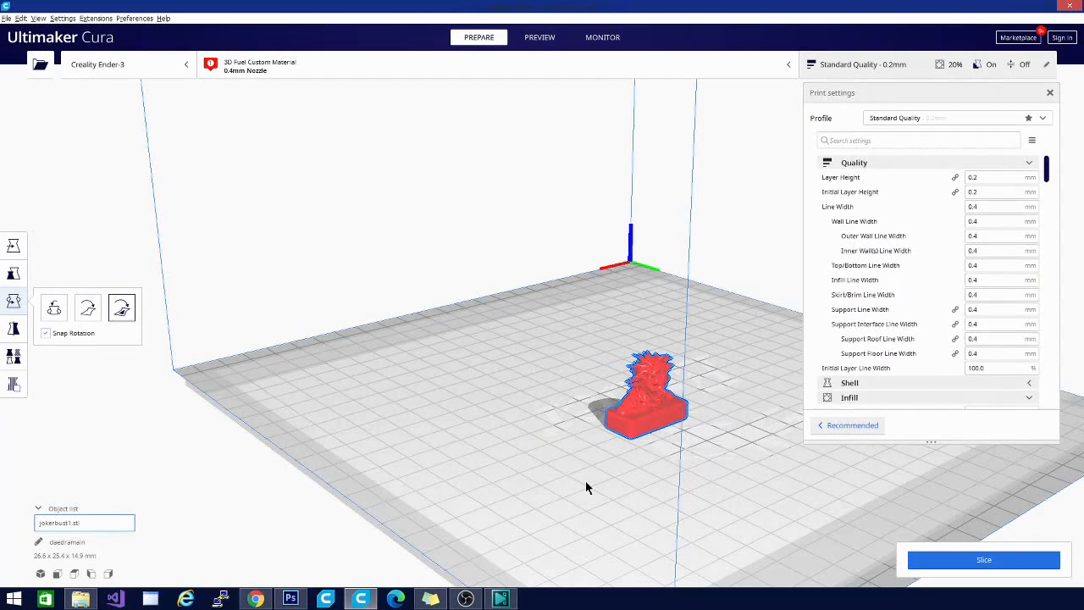
{"action": "mouse_move", "coordinate": [681, 490]}
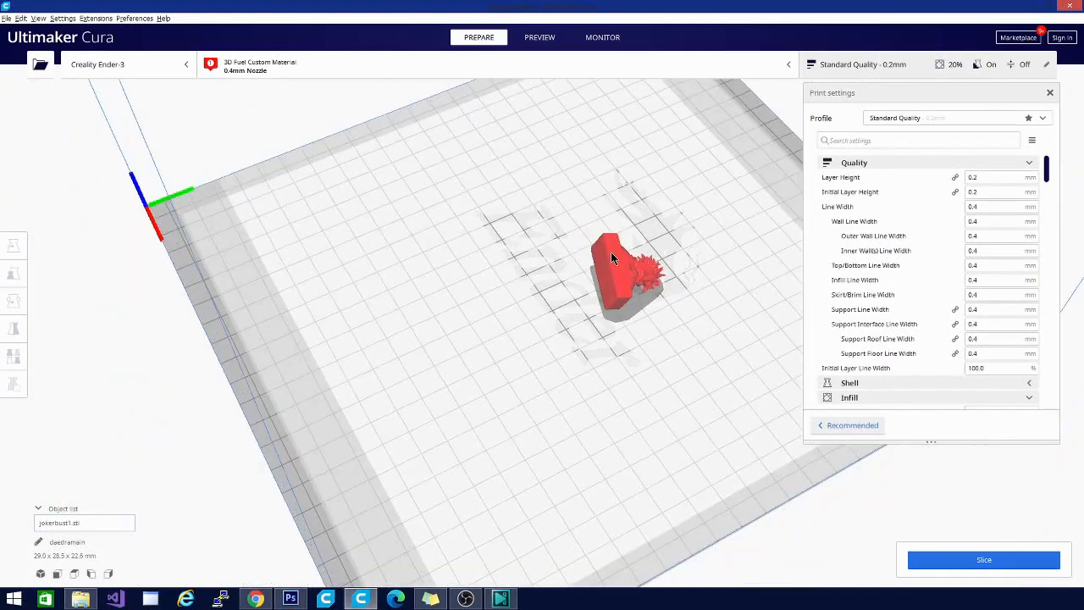
{"action": "left_click", "coordinate": [13, 301]}
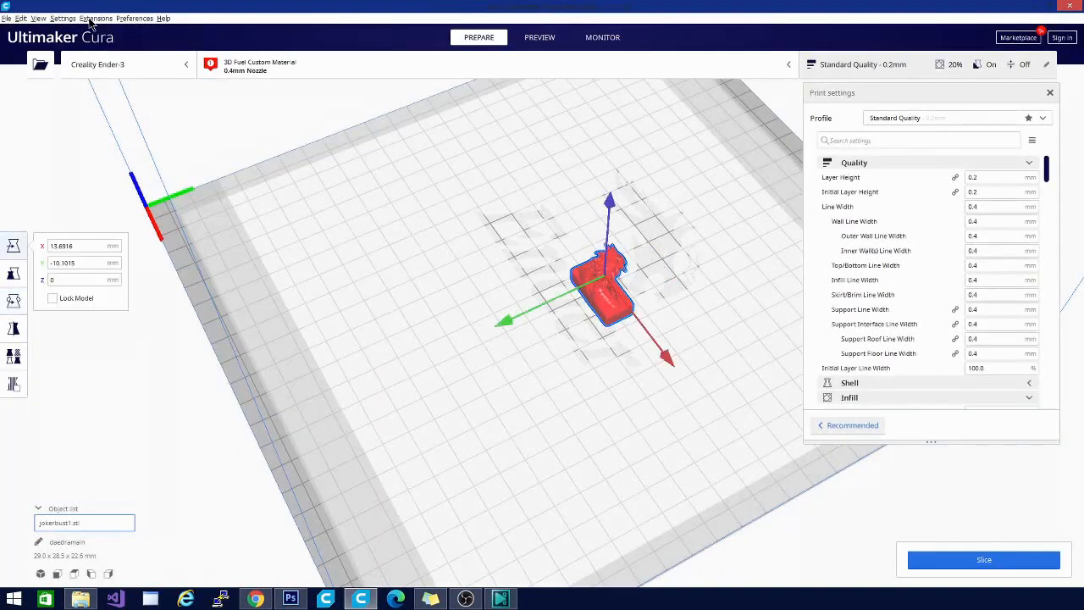
Run Mesh Tools' Check models on the Joker bust.
{"action": "left_click", "coordinate": [96, 18]}
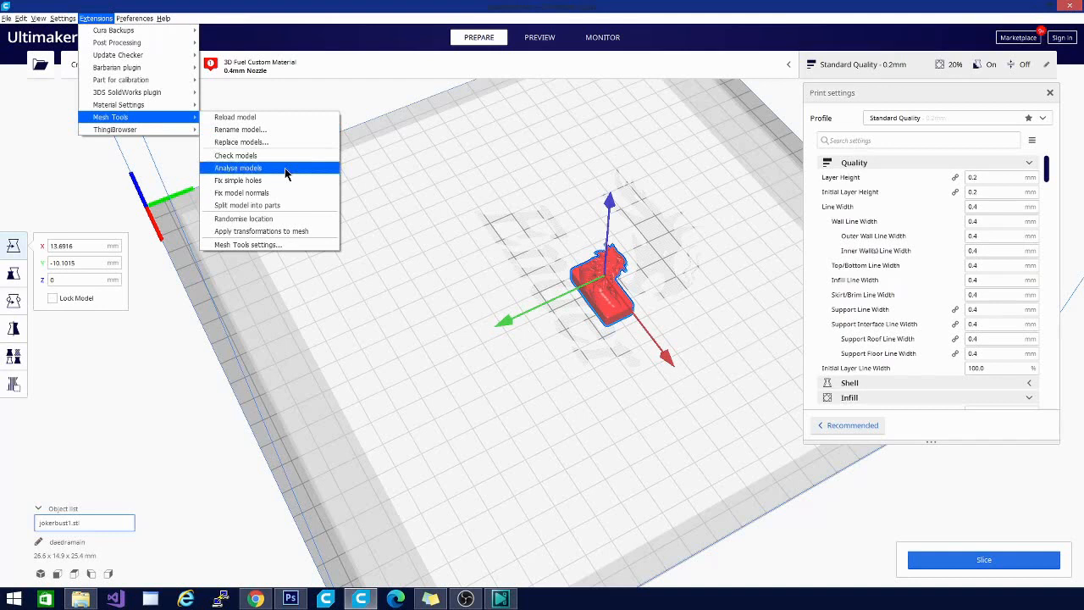
{"action": "mouse_move", "coordinate": [270, 158]}
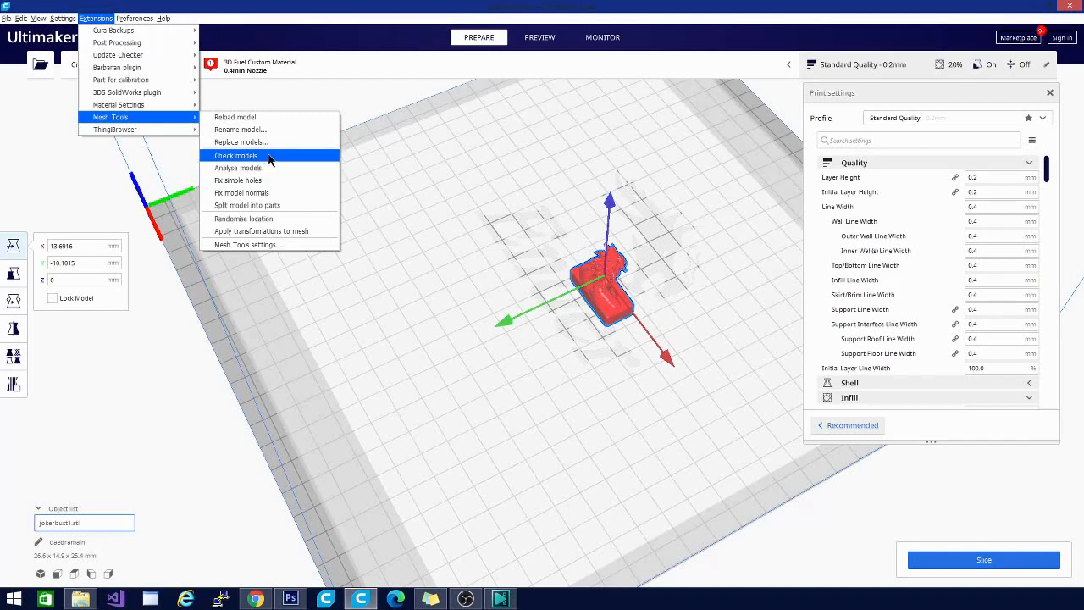
{"action": "left_click", "coordinate": [775, 231]}
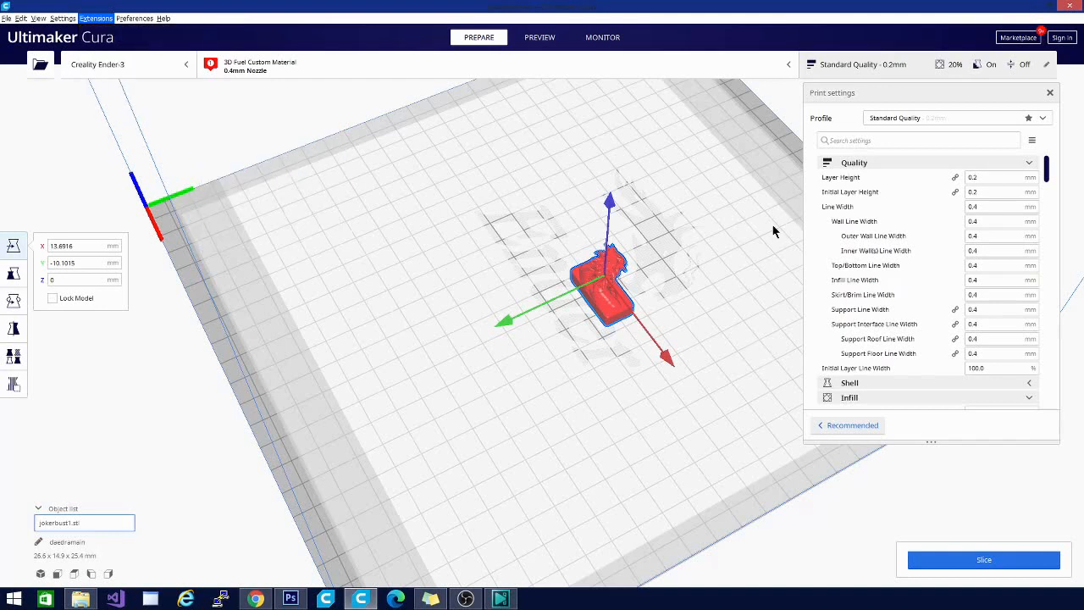
{"action": "mouse_move", "coordinate": [774, 233]}
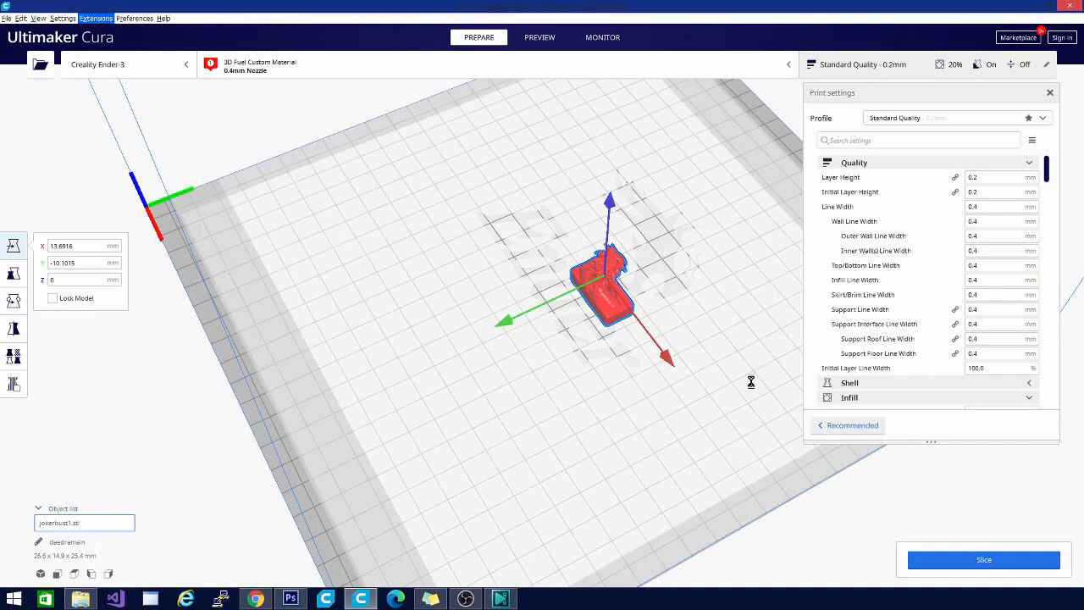
{"action": "mouse_move", "coordinate": [748, 384]}
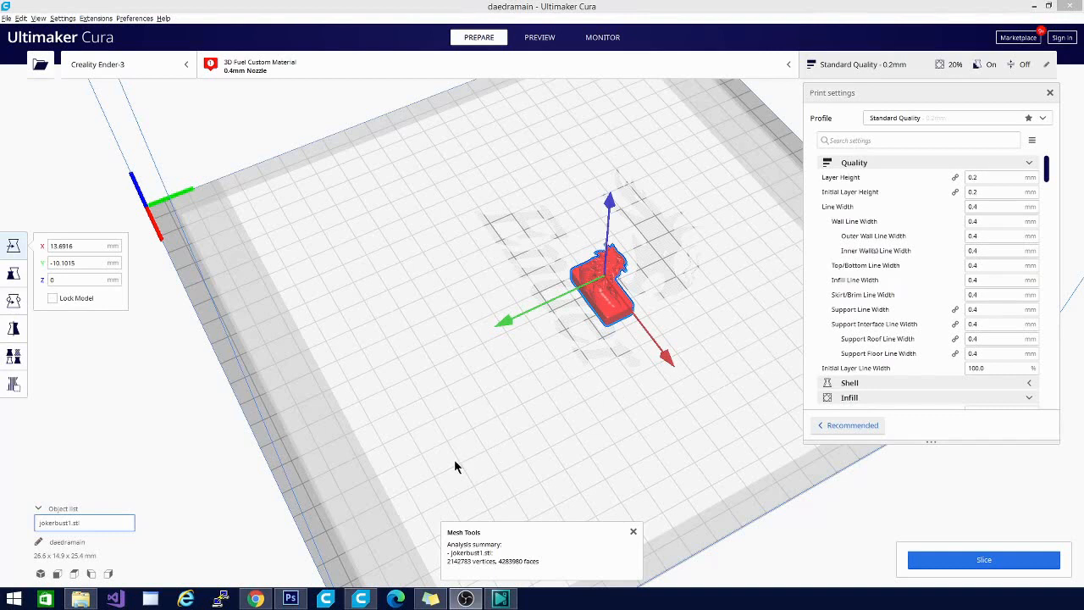
{"action": "mouse_move", "coordinate": [440, 570]}
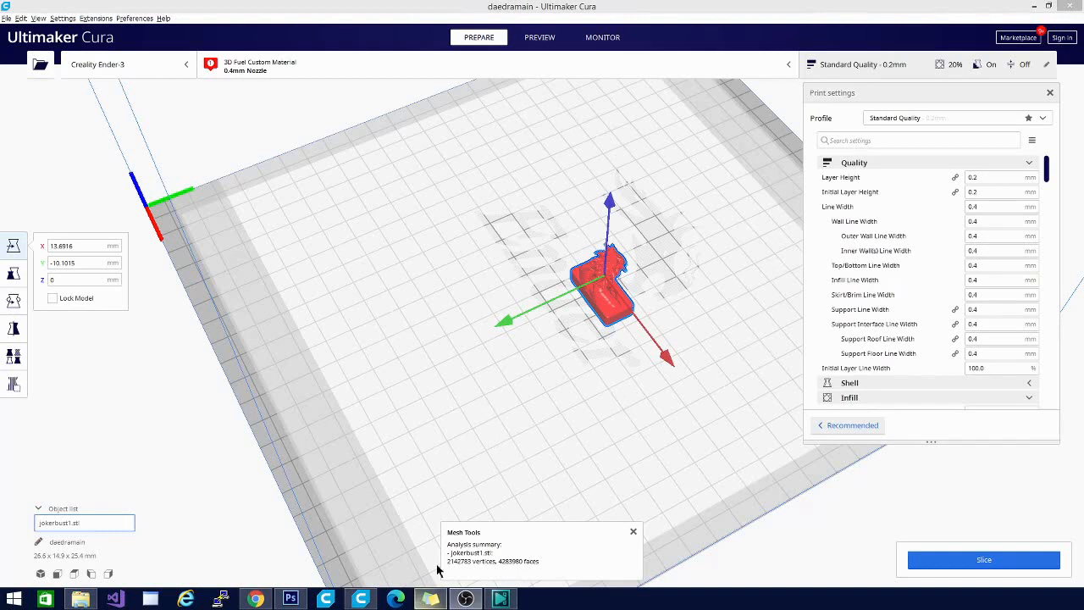
{"action": "mouse_move", "coordinate": [521, 569]}
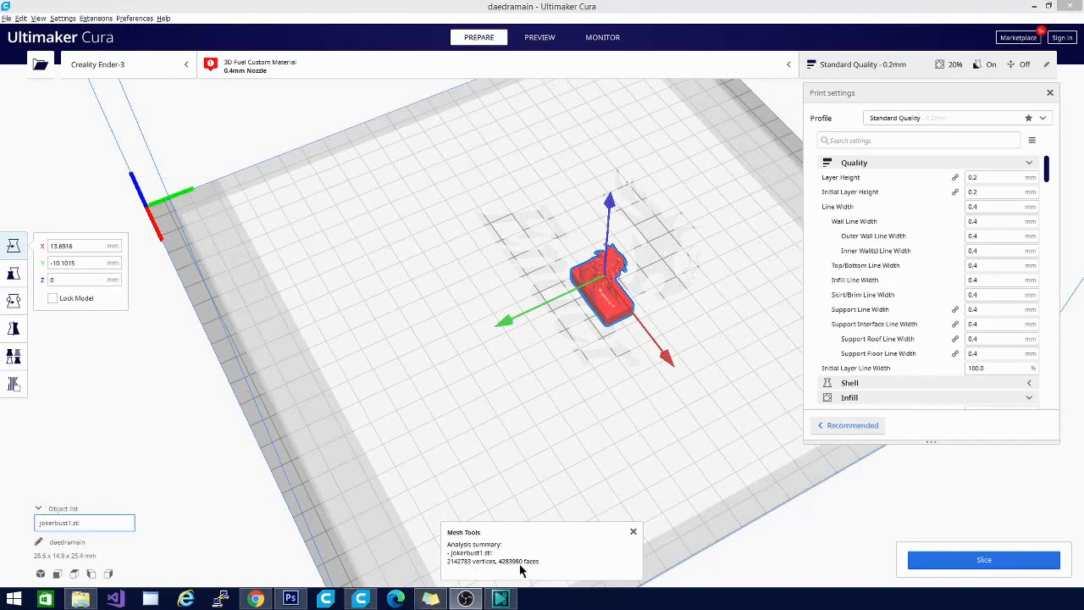
{"action": "mouse_move", "coordinate": [603, 511]}
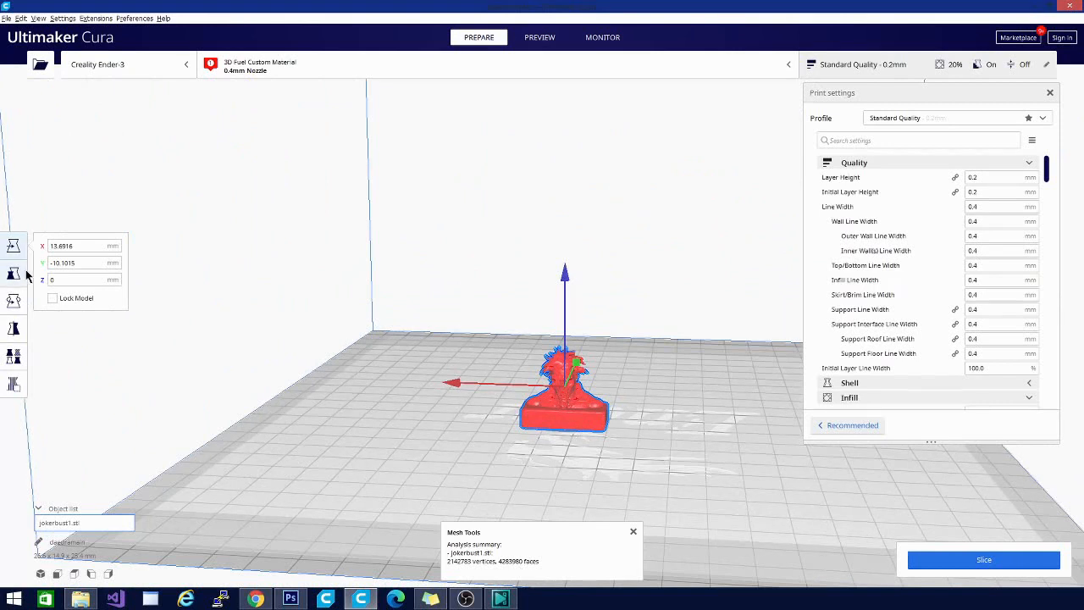
Scale the Joker bust to 1000% in X, reaching 213.2 x 119.2 x 203.2 mm.
{"action": "left_click", "coordinate": [10, 273]}
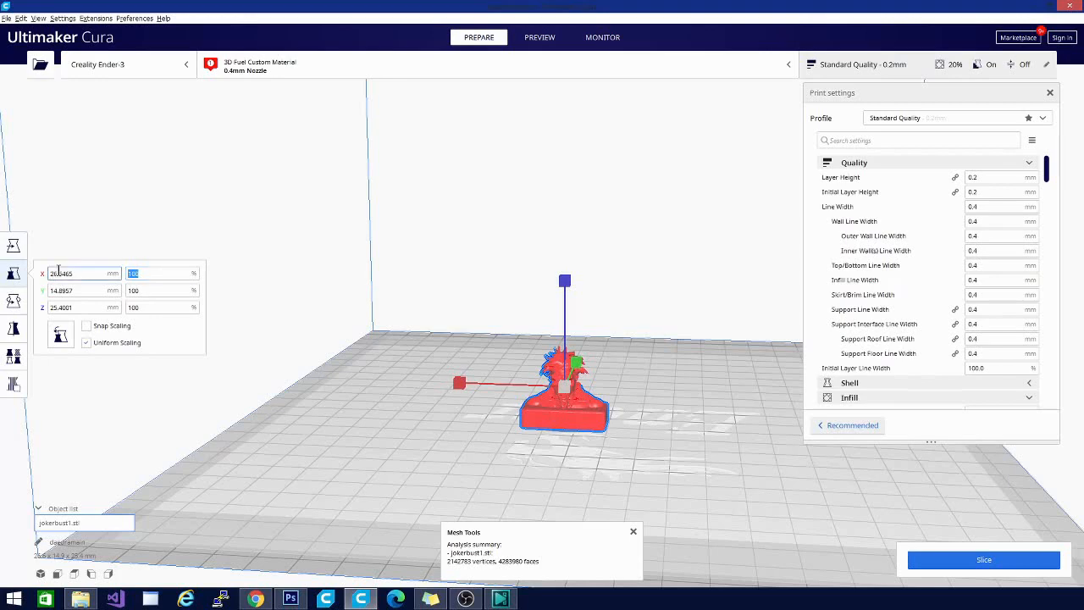
{"action": "type", "text": "1000"}
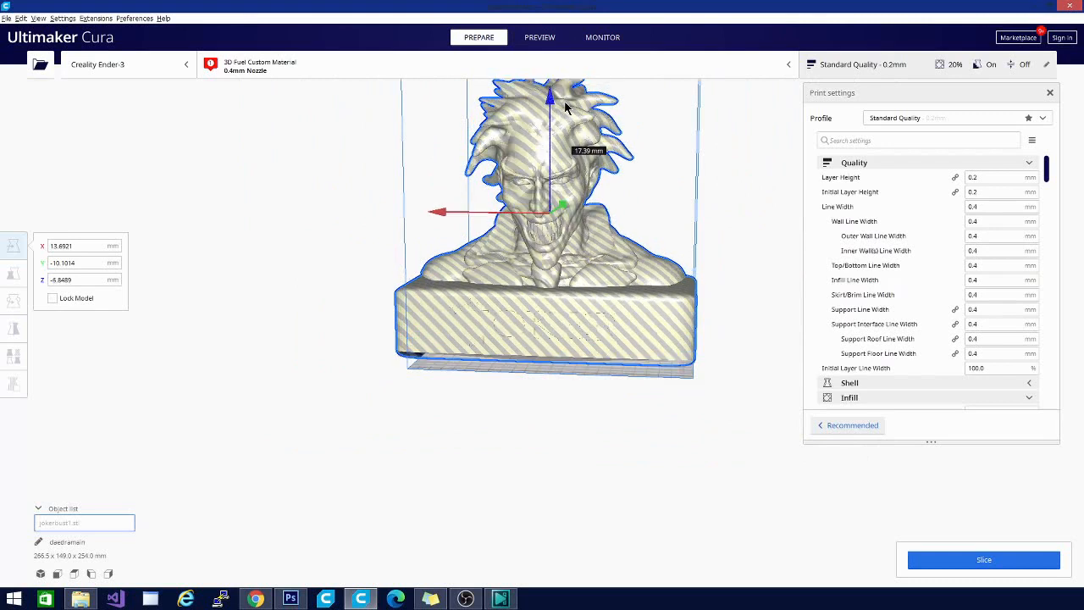
{"action": "left_click", "coordinate": [13, 273]}
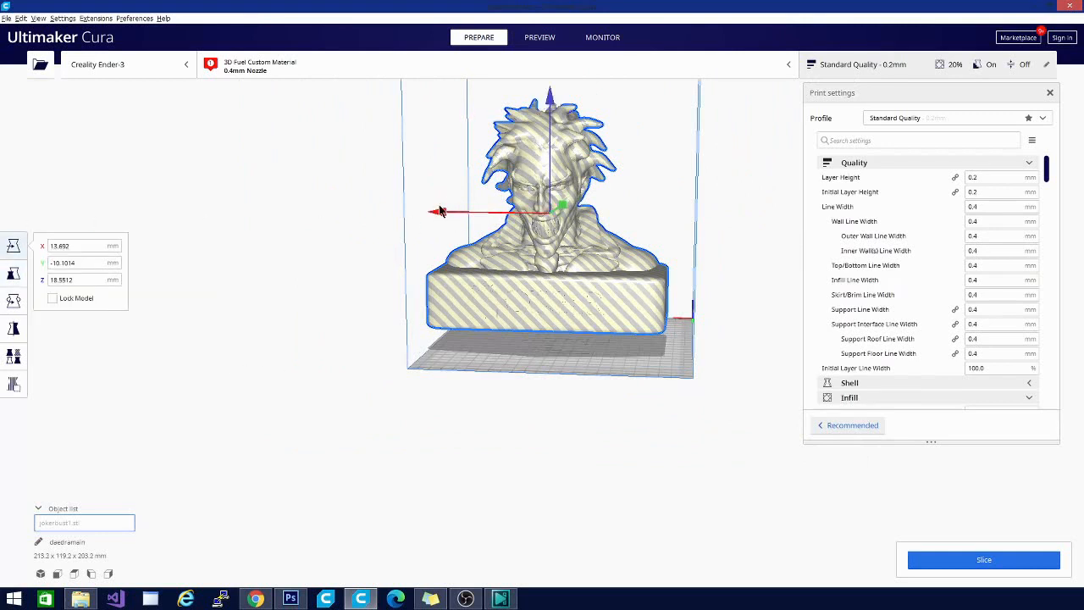
Slide the Joker bust along the X axis with two move-arrow drags.
{"action": "left_click_drag", "start_coordinate": [440, 211], "coordinate": [463, 215]}
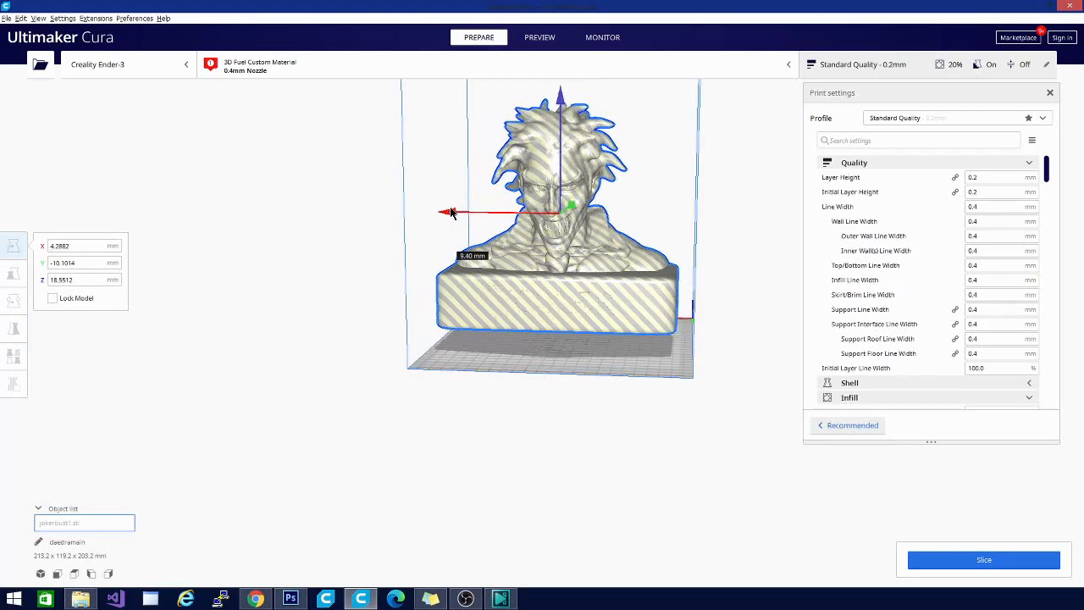
{"action": "left_click_drag", "start_coordinate": [449, 212], "coordinate": [457, 213]}
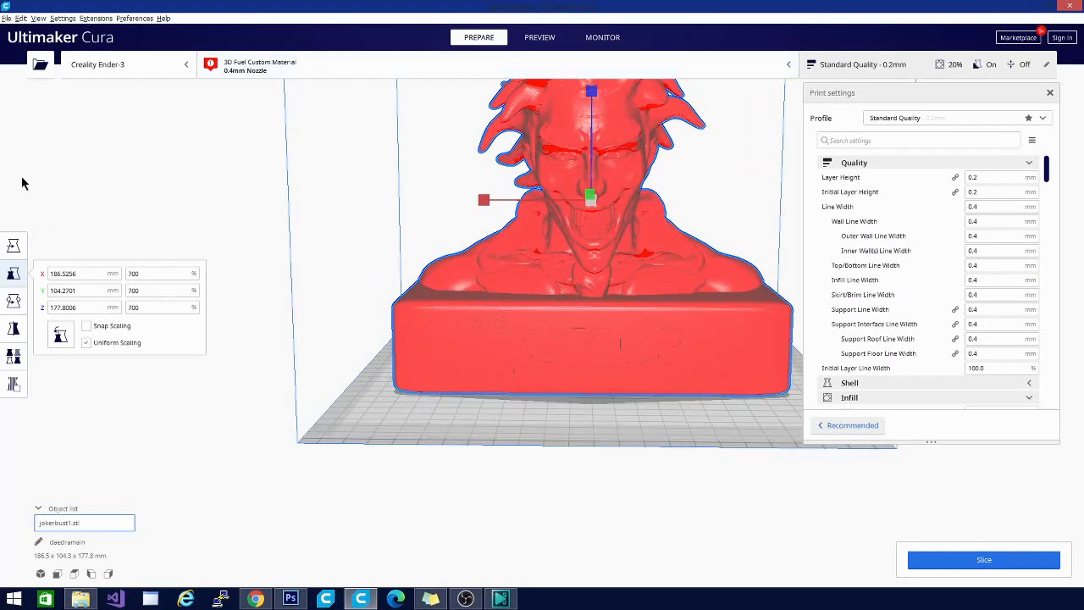
Slice the 700% Joker bust in the Preview stage.
{"action": "left_click", "coordinate": [95, 17]}
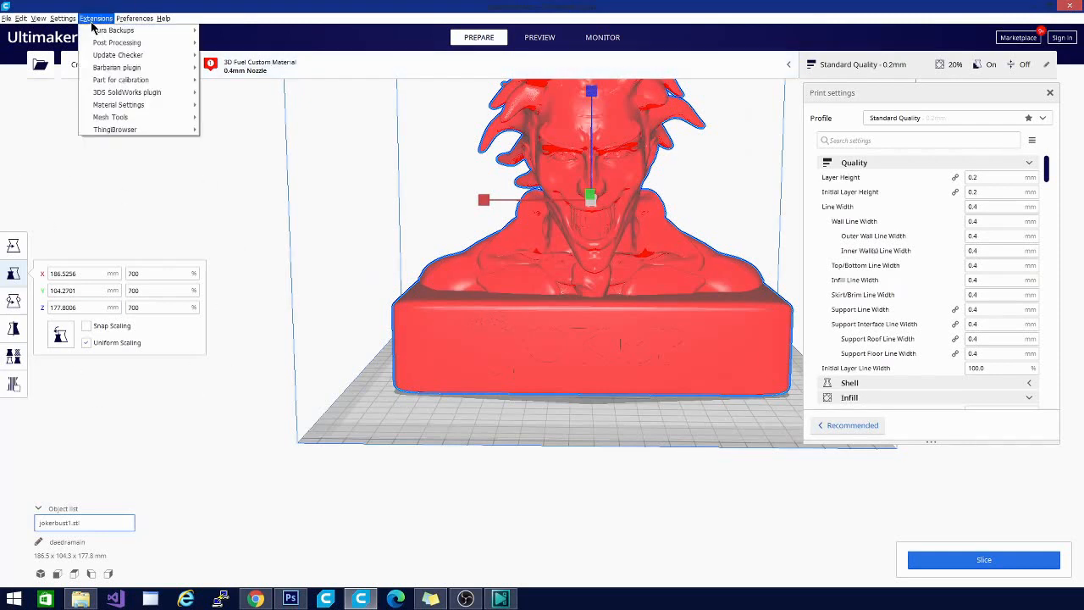
{"action": "mouse_move", "coordinate": [110, 117]}
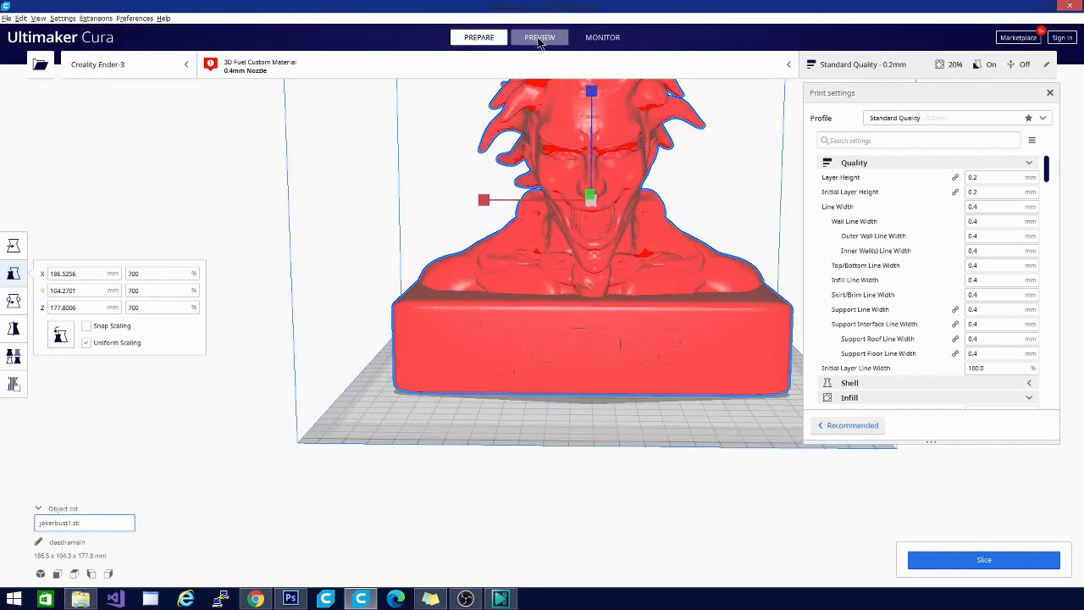
{"action": "left_click", "coordinate": [539, 36]}
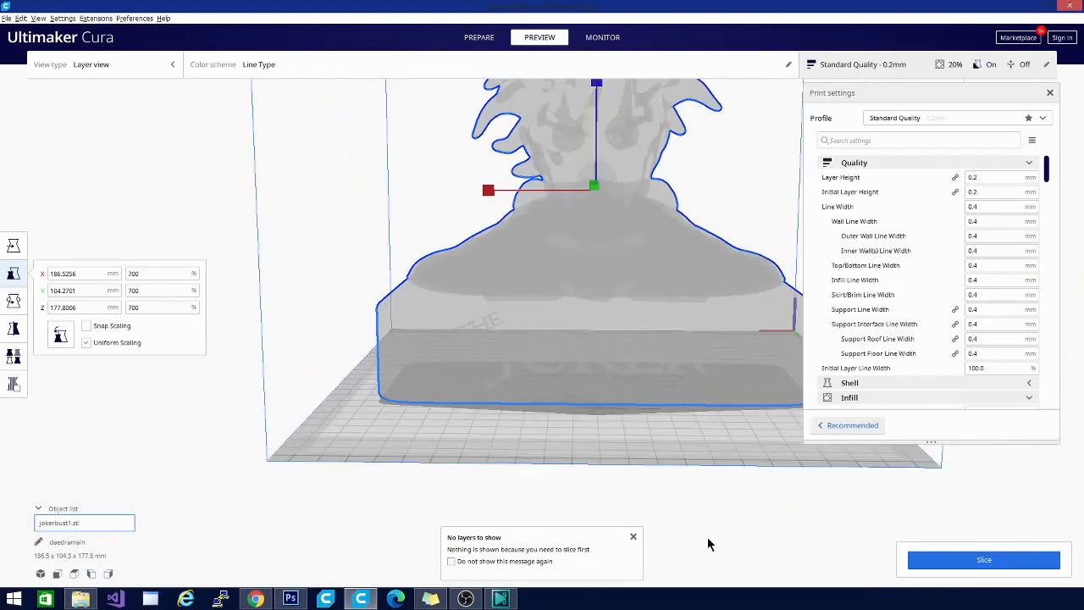
{"action": "left_click", "coordinate": [984, 559]}
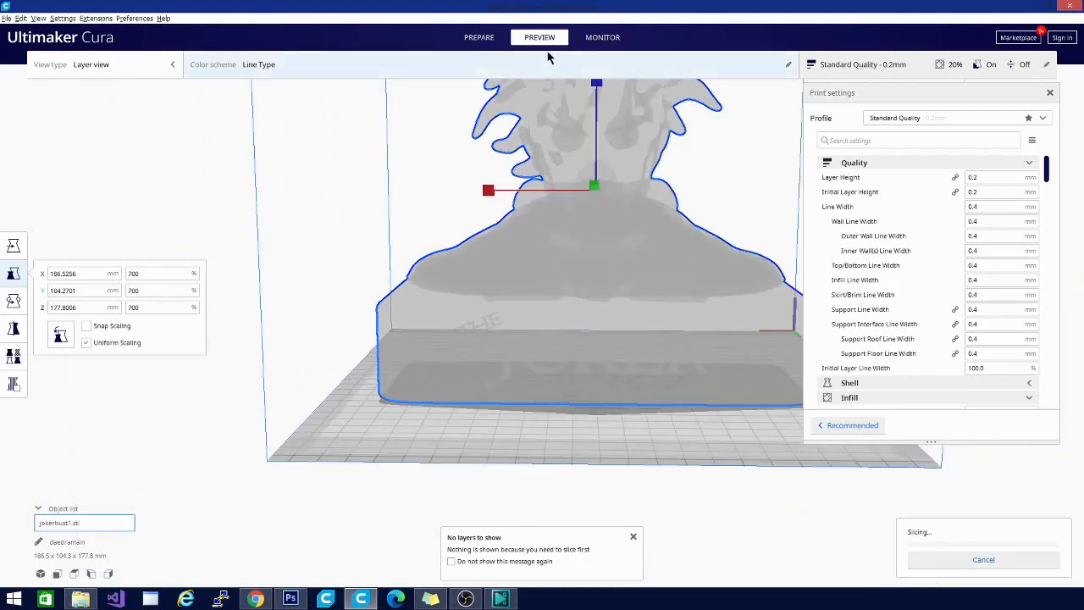
{"action": "mouse_move", "coordinate": [108, 76]}
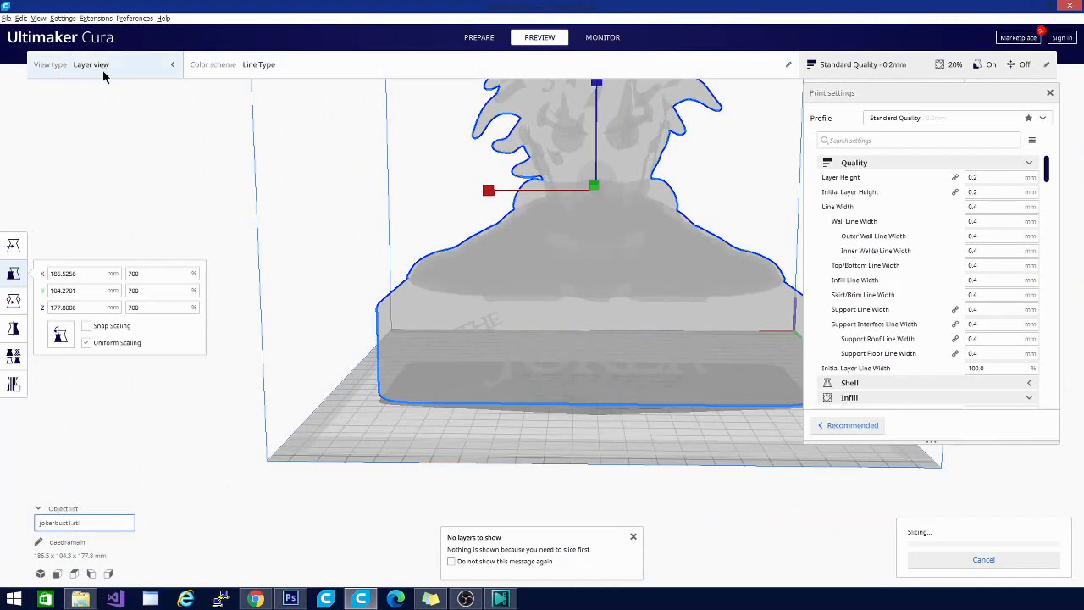
{"action": "mouse_move", "coordinate": [407, 478]}
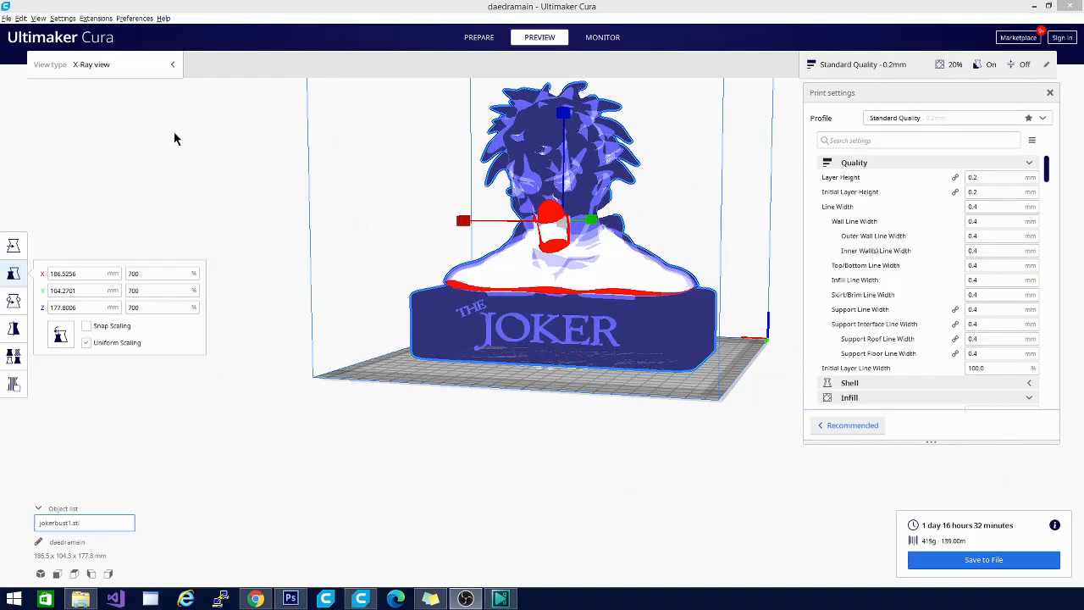
{"action": "mouse_move", "coordinate": [777, 201]}
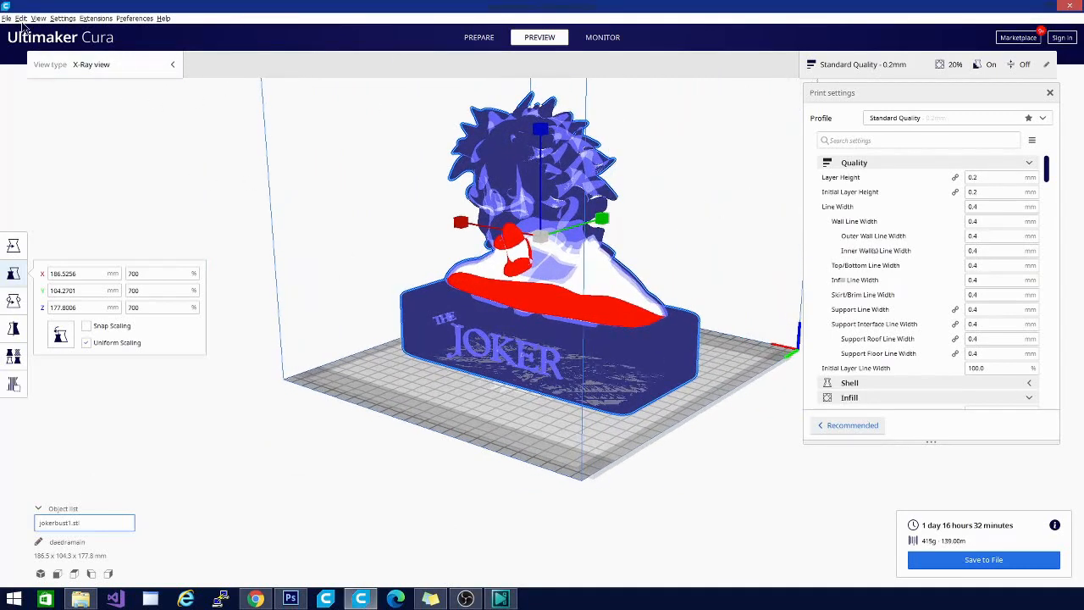
Run Mesh Tools' Fix simple holes on the bust mesh.
{"action": "left_click", "coordinate": [95, 18]}
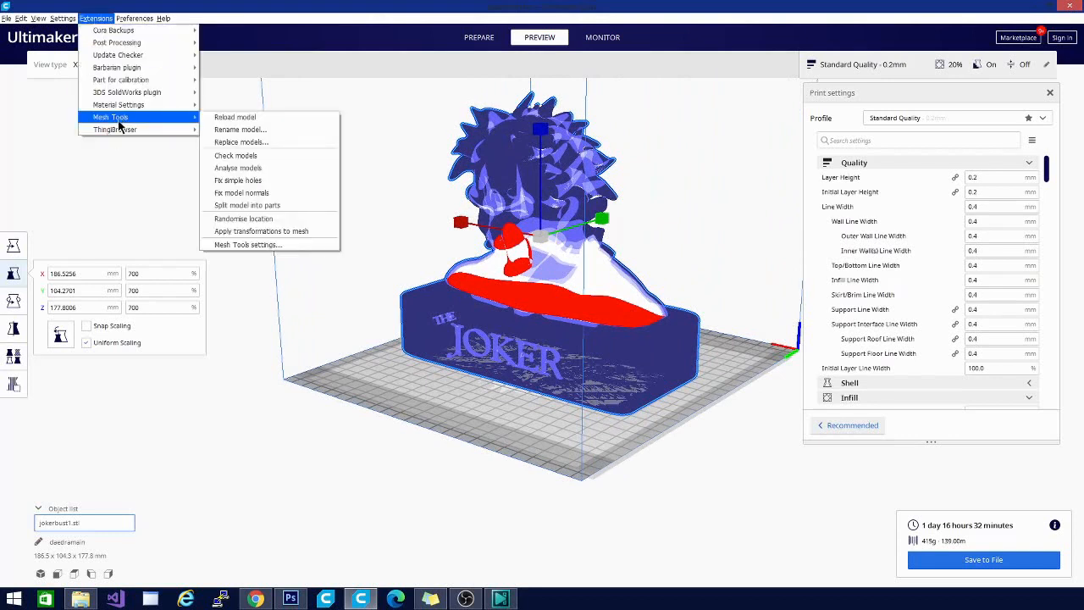
{"action": "mouse_move", "coordinate": [299, 154]}
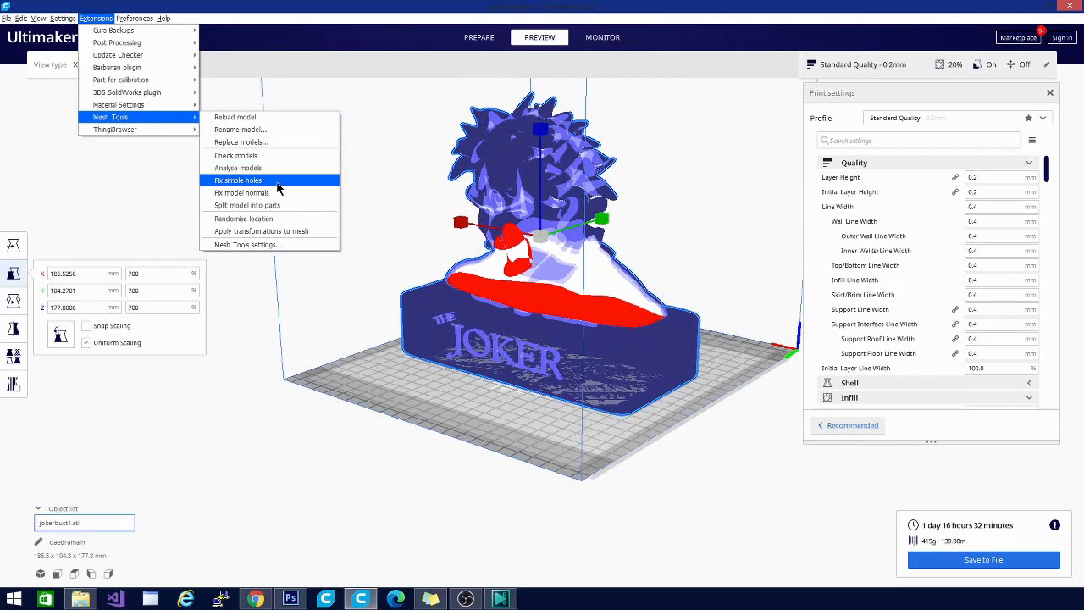
{"action": "mouse_move", "coordinate": [275, 183]}
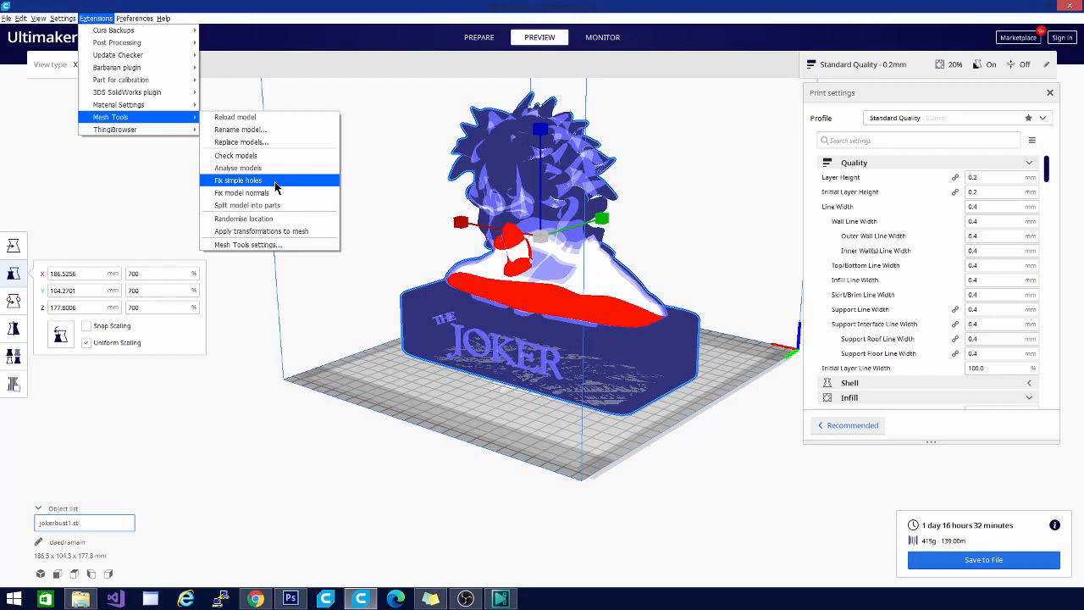
{"action": "left_click", "coordinate": [238, 180]}
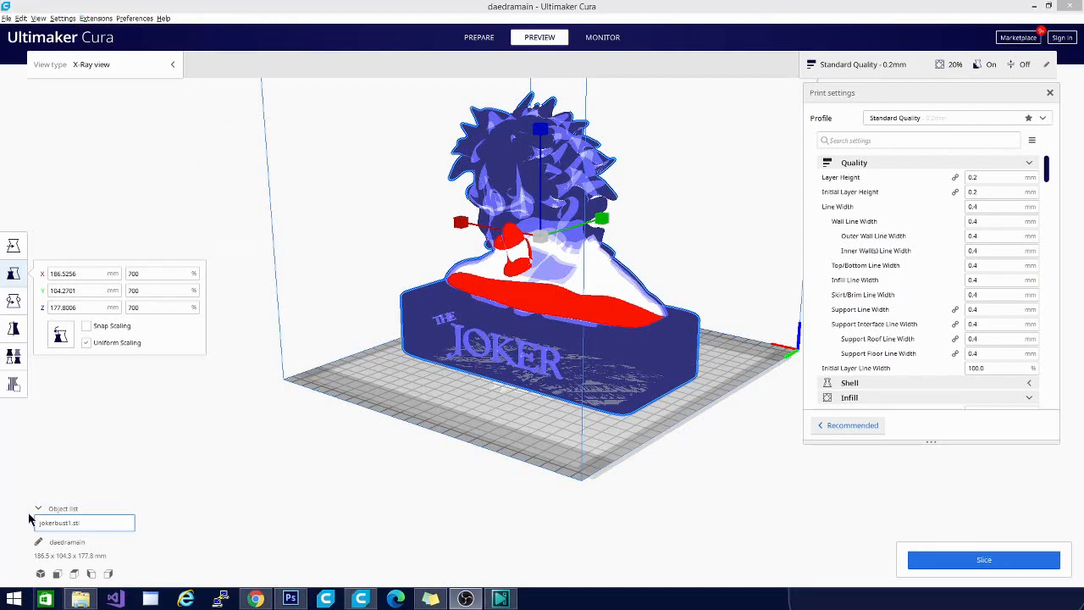
{"action": "mouse_move", "coordinate": [408, 335]}
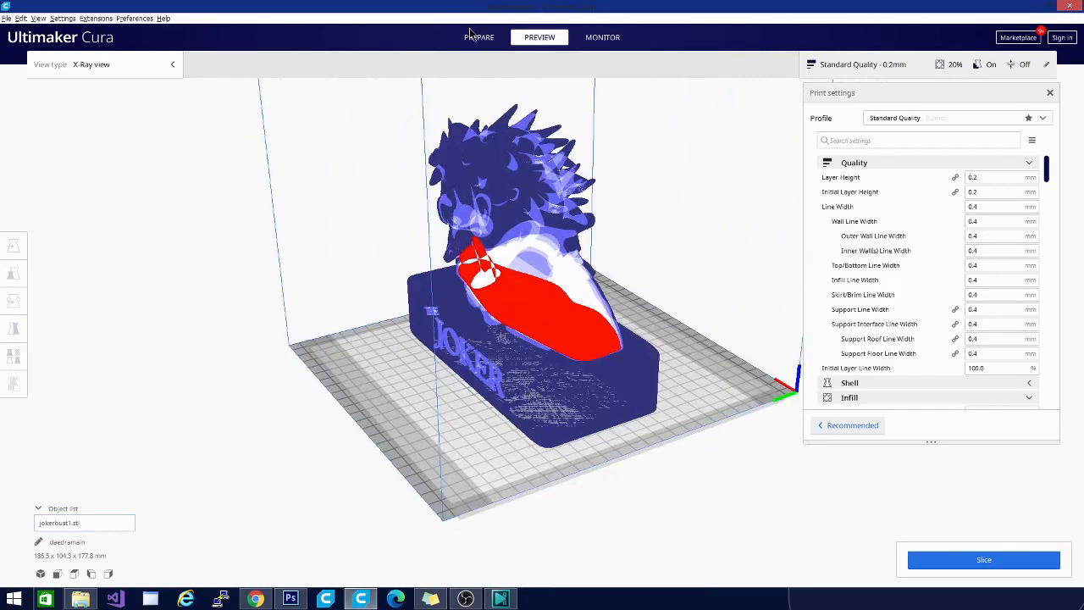
Return to Prepare, orbit around the 700% bust, and reopen the Extensions menu.
{"action": "left_click", "coordinate": [478, 36]}
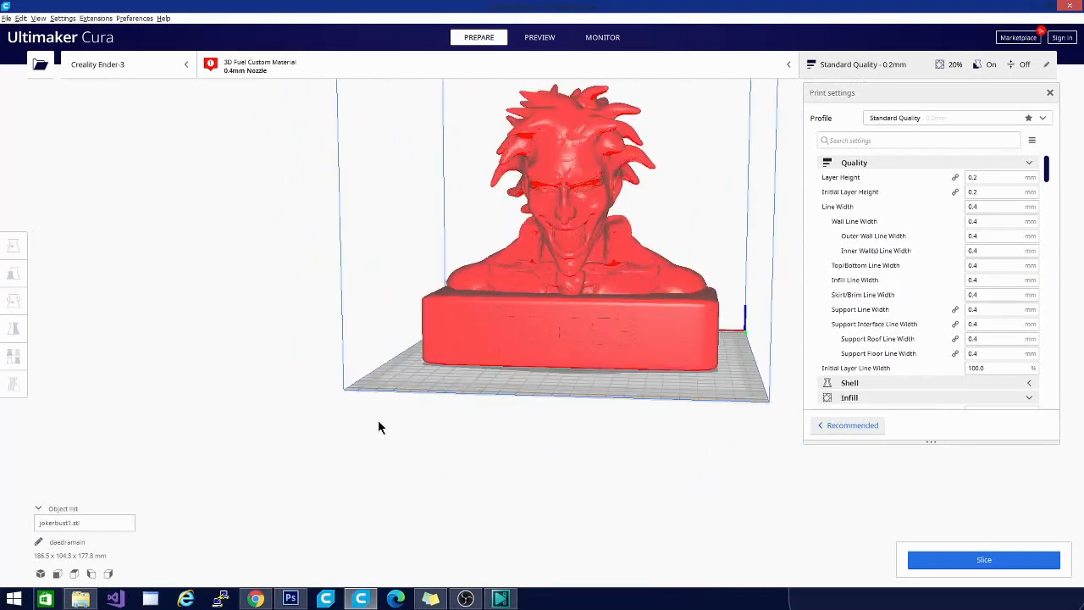
{"action": "mouse_move", "coordinate": [707, 411]}
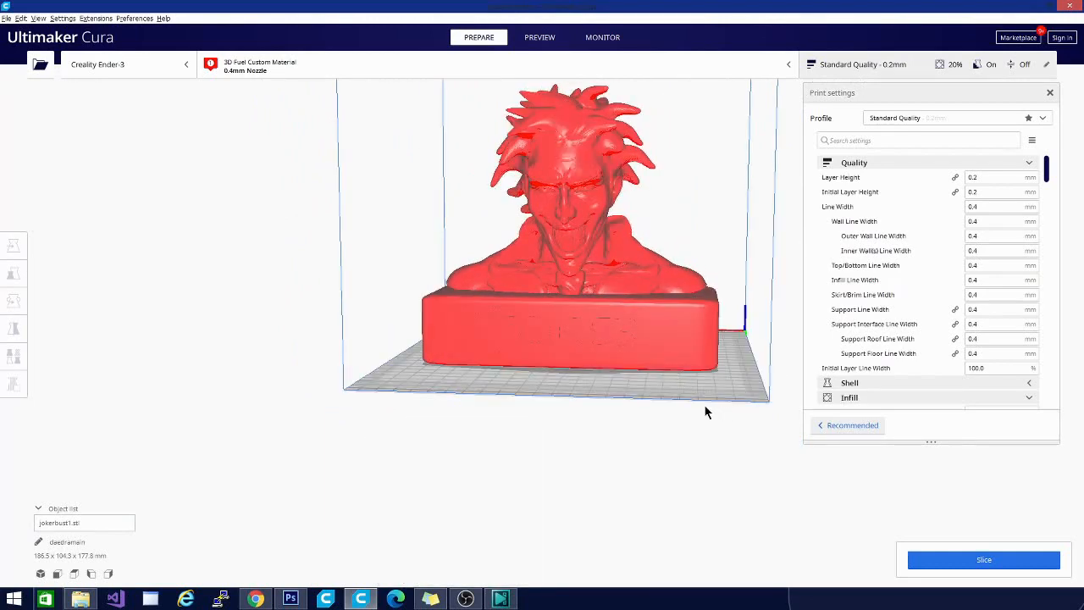
{"action": "left_click_drag", "start_coordinate": [708, 411], "coordinate": [532, 407]}
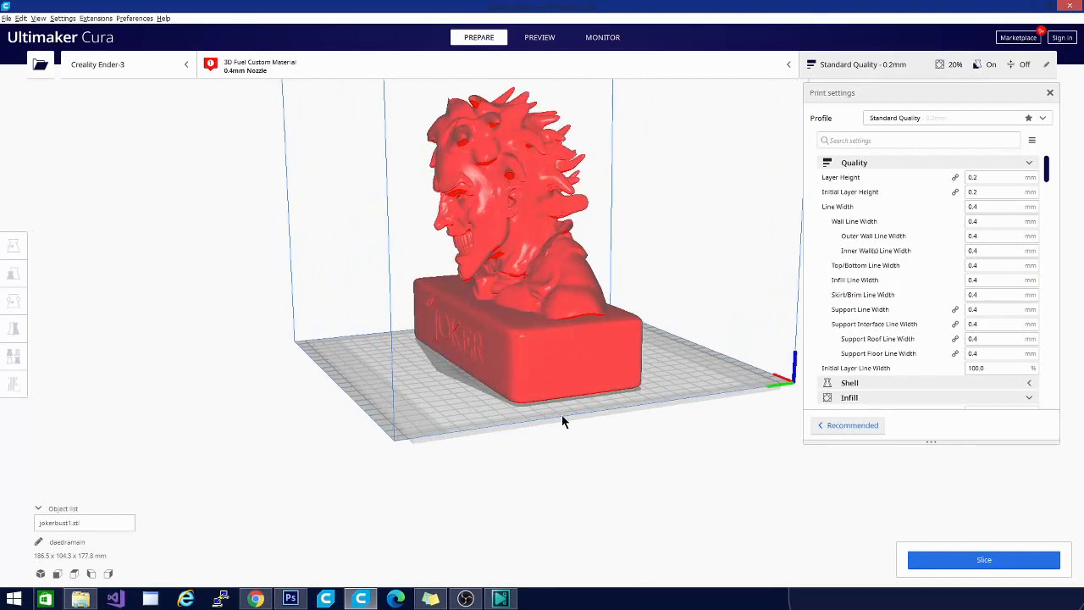
{"action": "left_click_drag", "start_coordinate": [563, 421], "coordinate": [474, 445]}
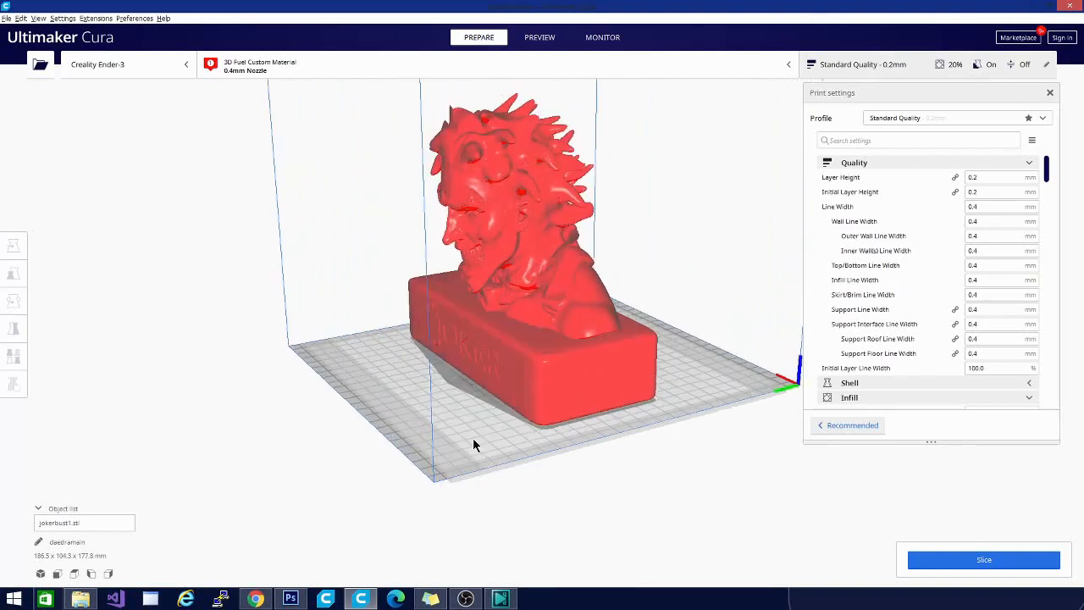
{"action": "left_click", "coordinate": [96, 17]}
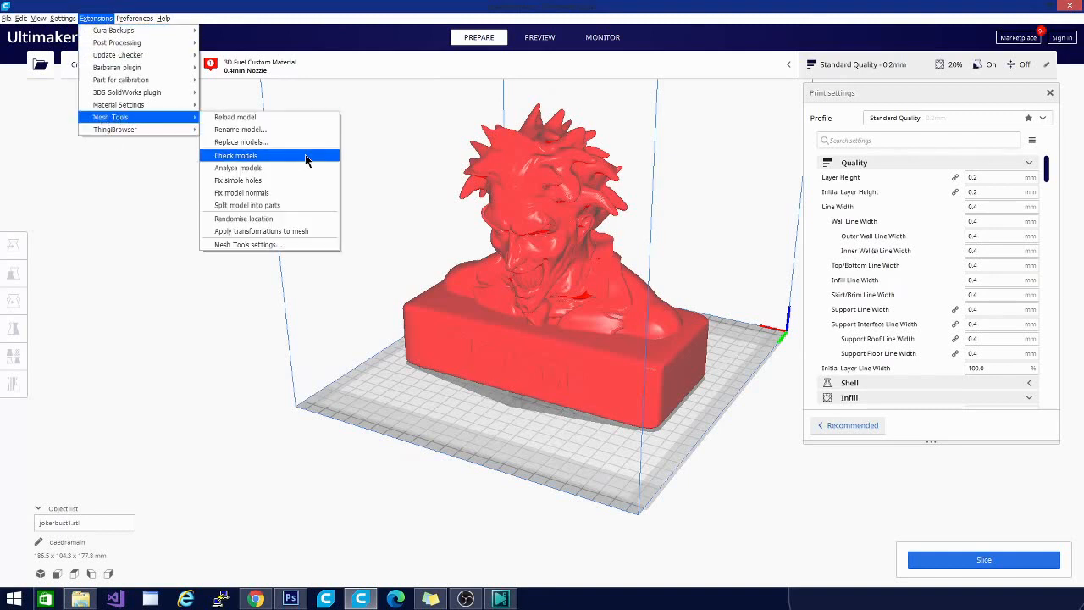
{"action": "mouse_move", "coordinate": [258, 180]}
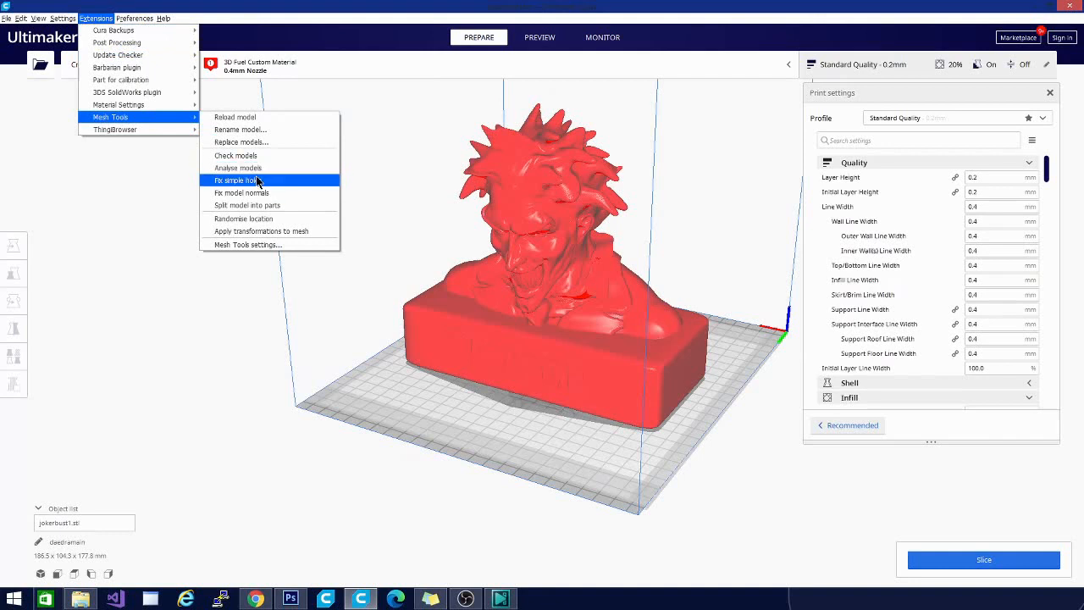
Attempt the Mesh Tools simple-hole repair, which asks for a model selection first.
{"action": "left_click", "coordinate": [235, 179]}
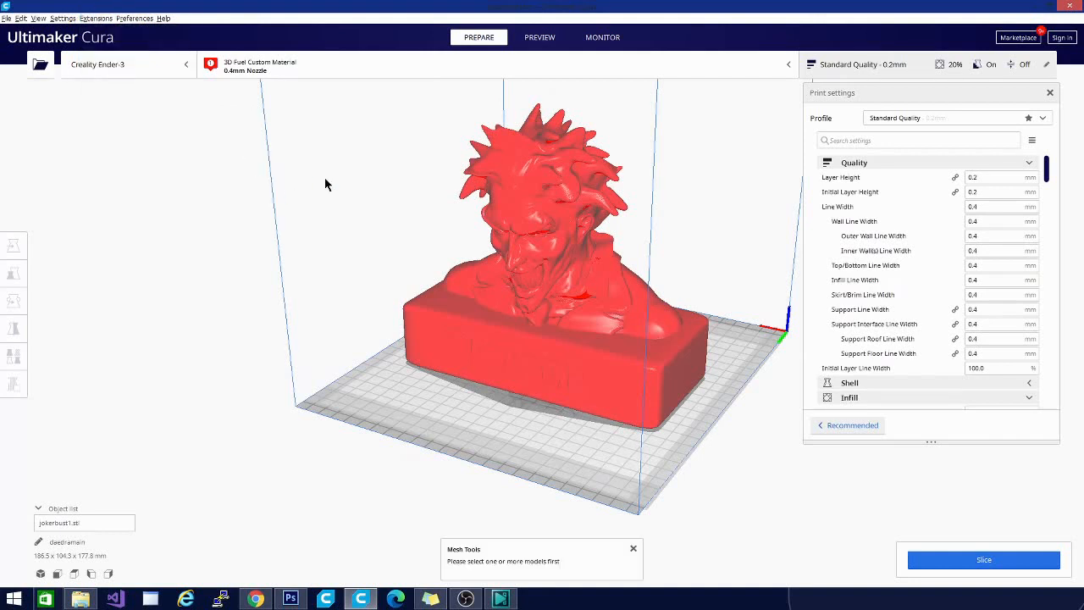
{"action": "mouse_move", "coordinate": [506, 243]}
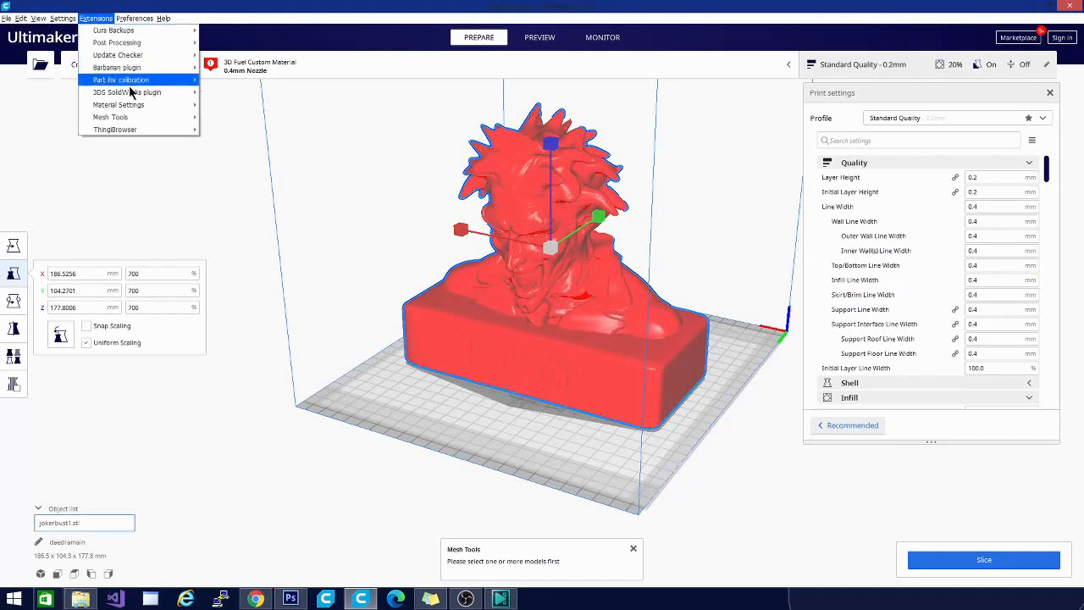
{"action": "mouse_move", "coordinate": [230, 115]}
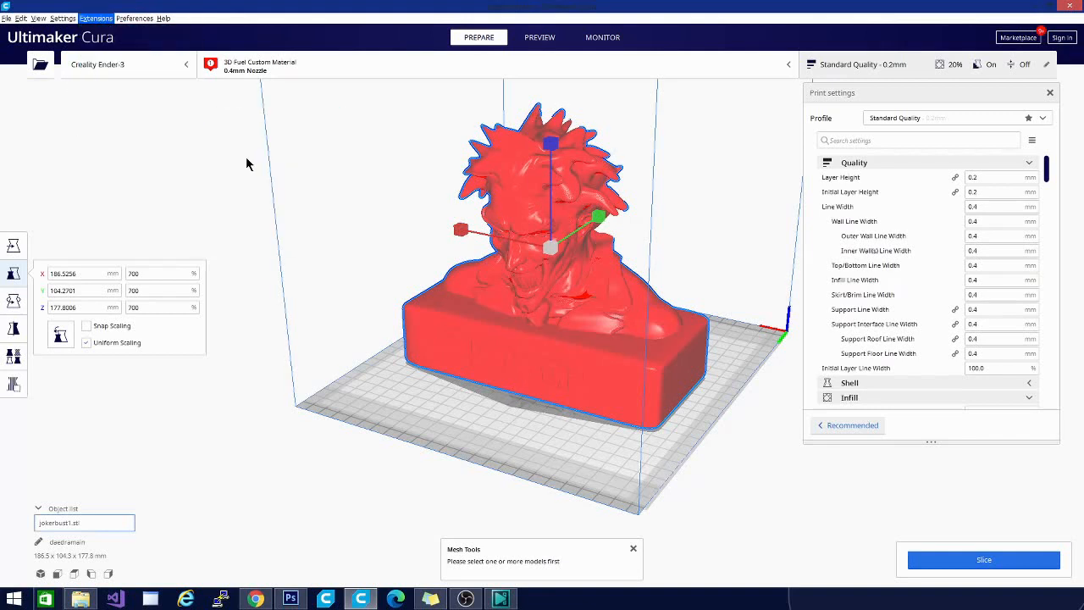
{"action": "mouse_move", "coordinate": [401, 455]}
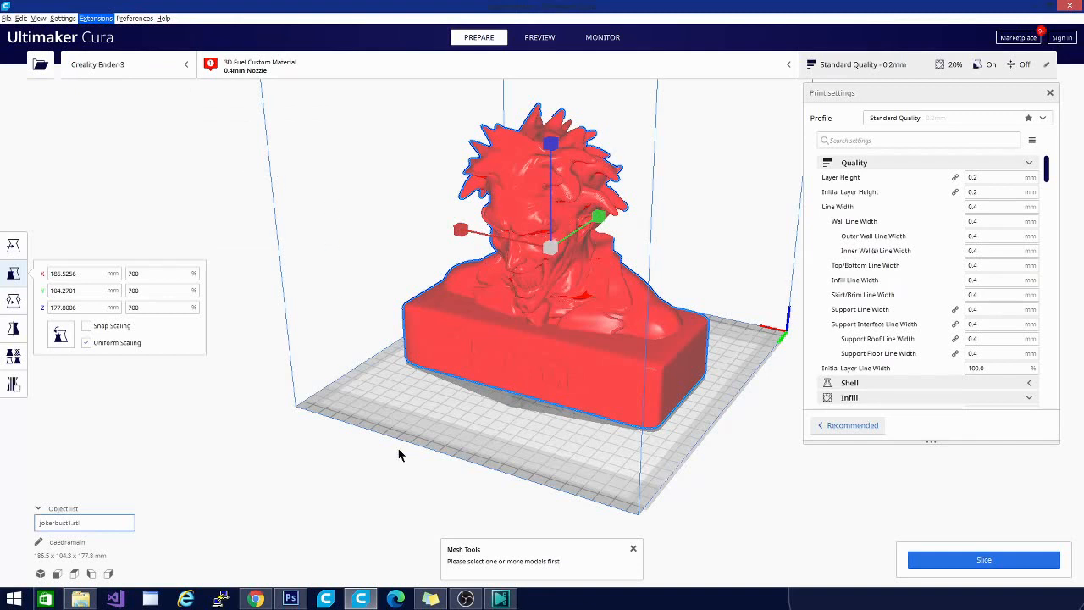
{"action": "mouse_move", "coordinate": [227, 449]}
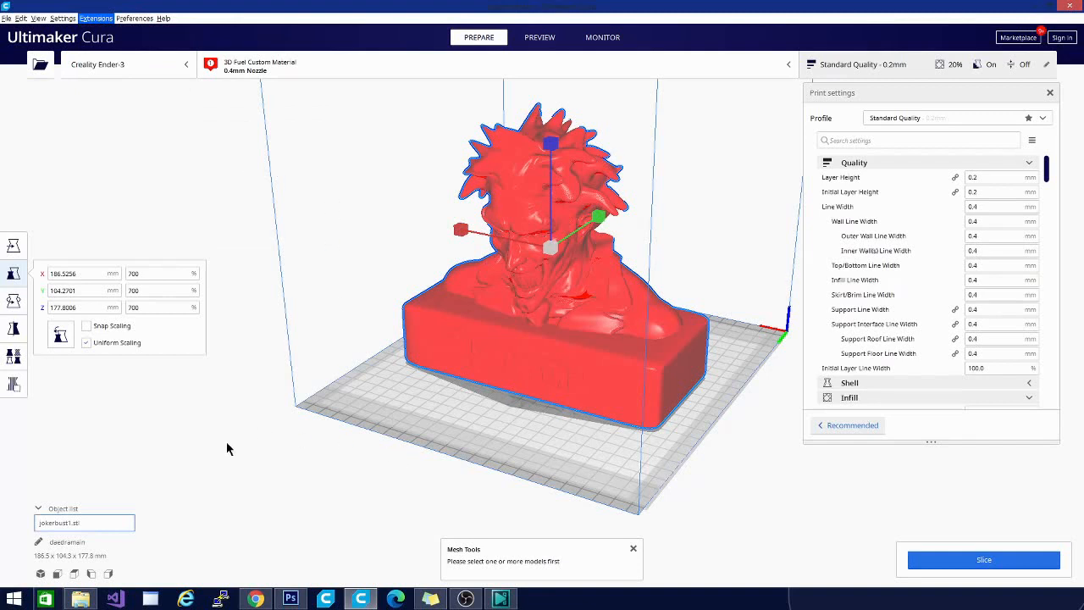
{"action": "mouse_move", "coordinate": [582, 457]}
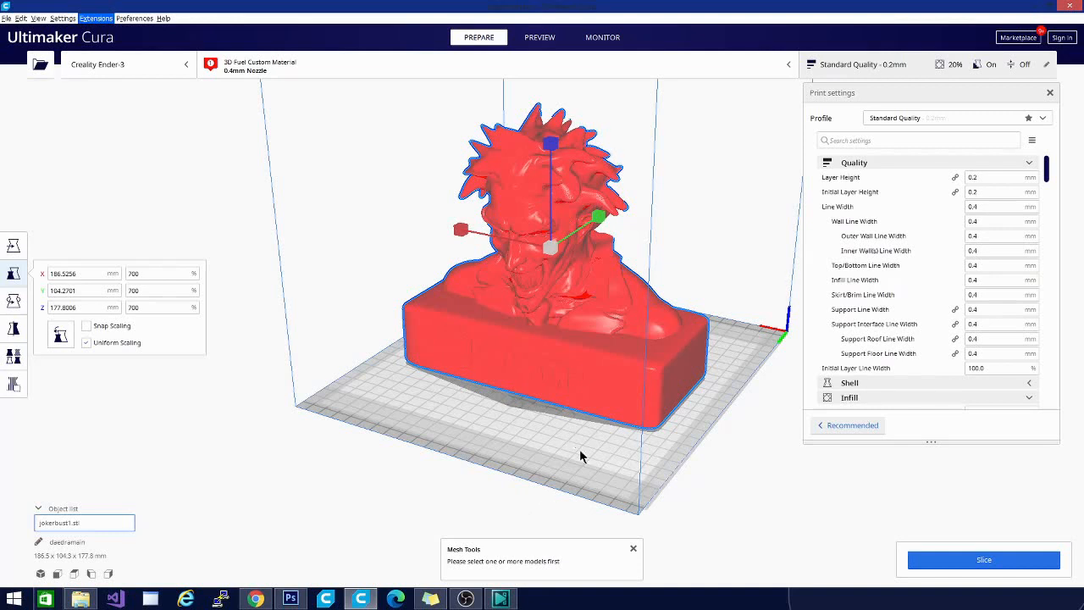
{"action": "mouse_move", "coordinate": [558, 432]}
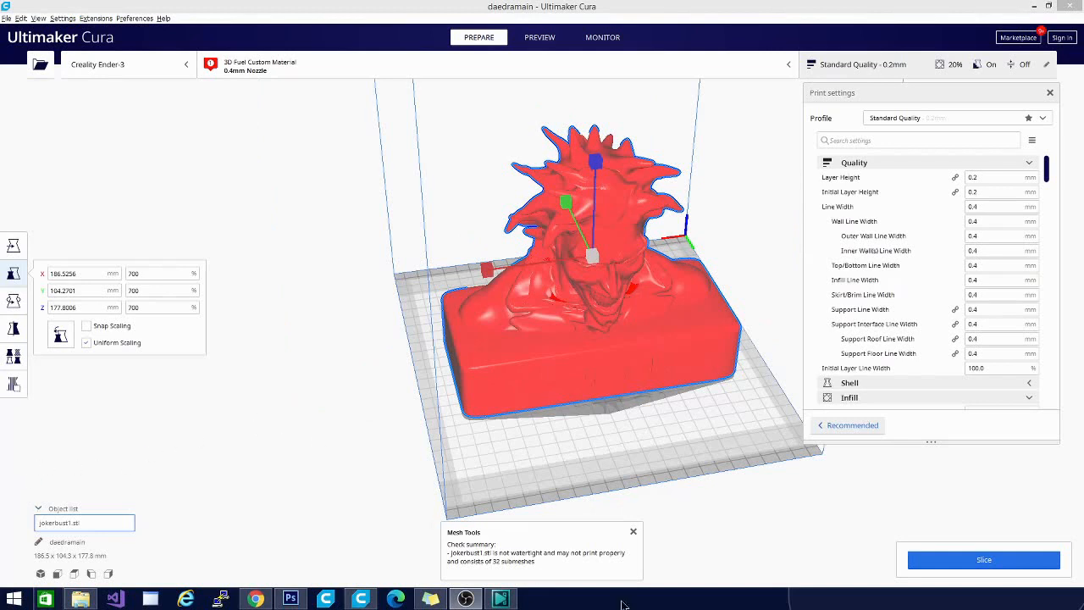
{"action": "mouse_move", "coordinate": [586, 570]}
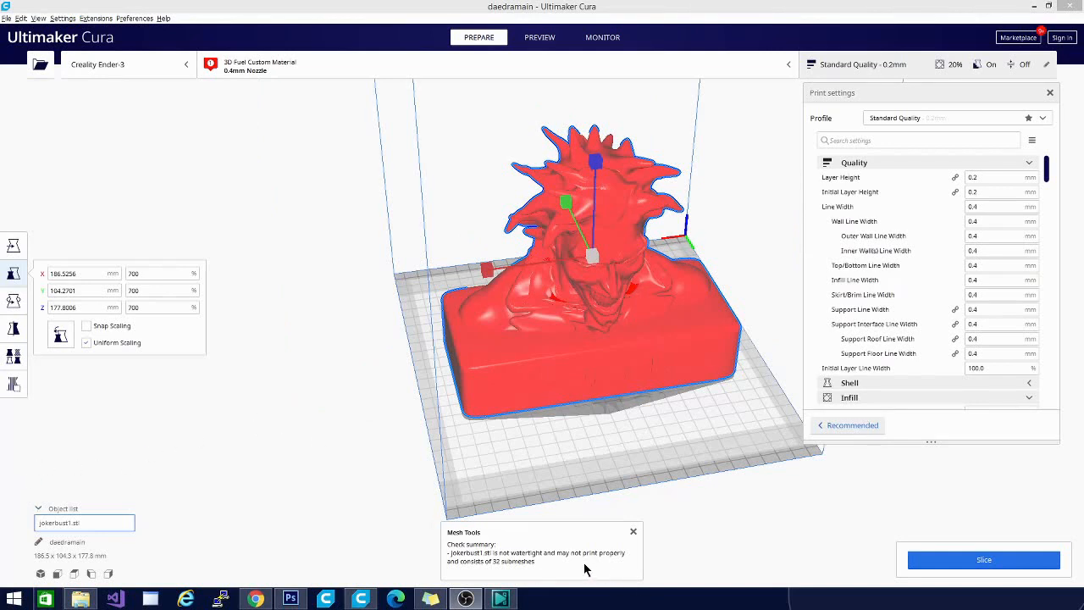
{"action": "mouse_move", "coordinate": [581, 567]}
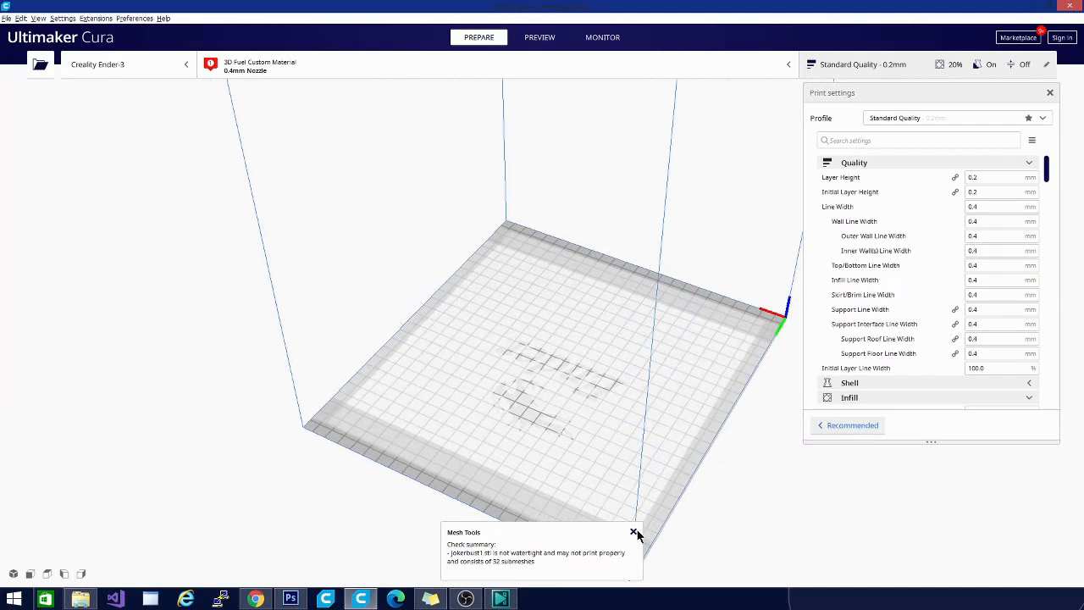
Dismiss the mesh check summary and reopen the Extensions menu.
{"action": "left_click", "coordinate": [634, 533]}
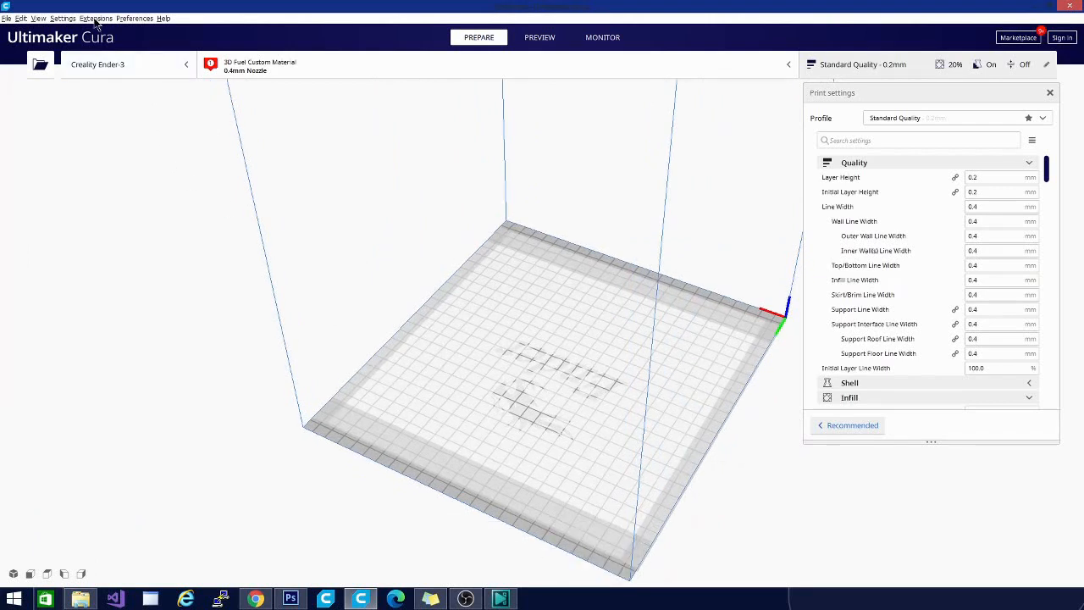
{"action": "left_click", "coordinate": [96, 18]}
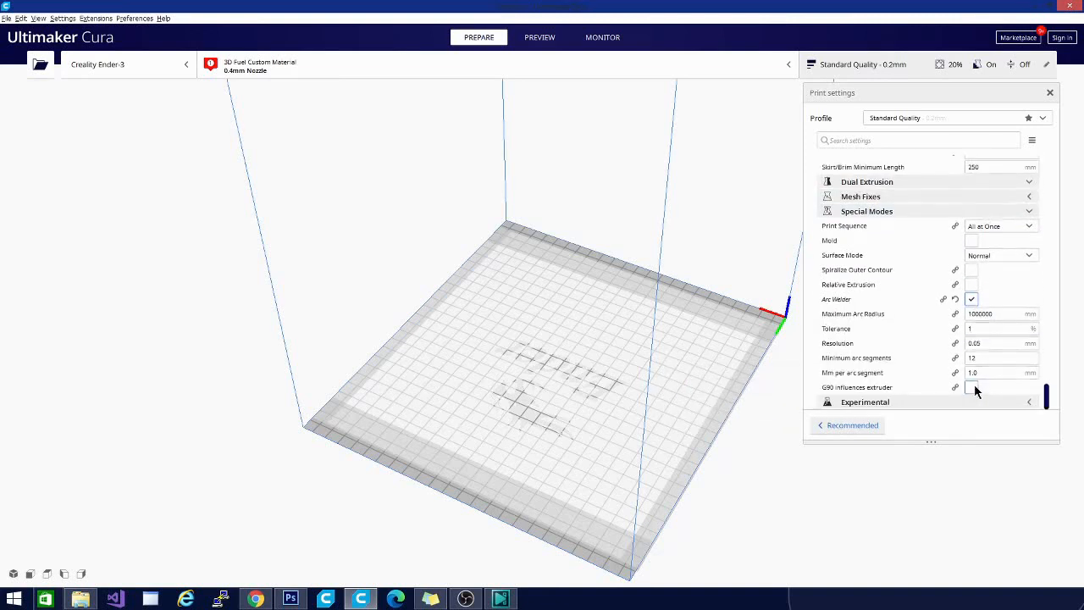
{"action": "mouse_move", "coordinate": [972, 299]}
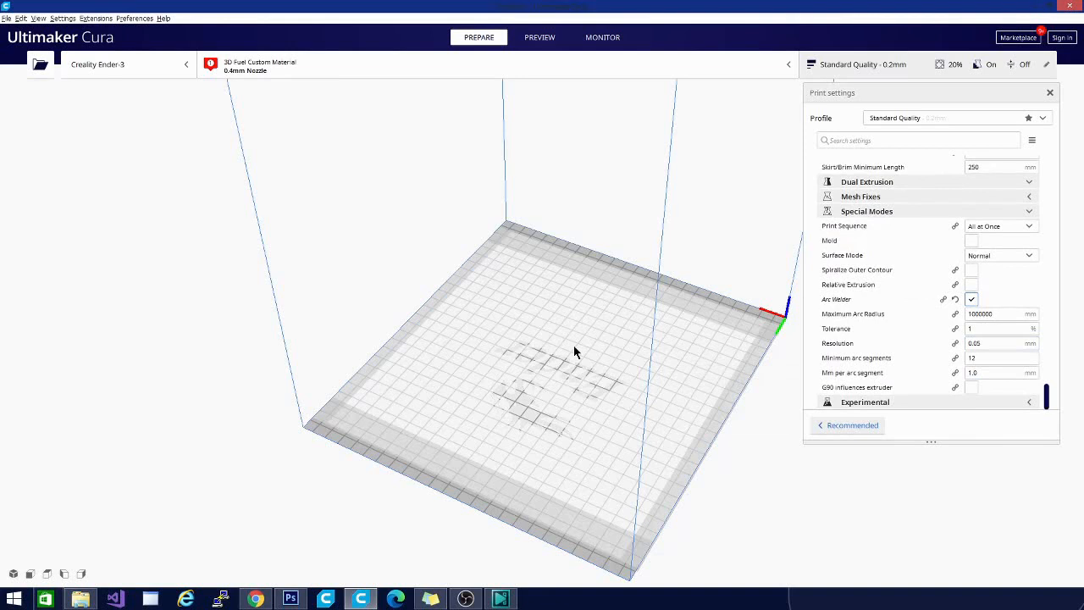
{"action": "mouse_move", "coordinate": [437, 467]}
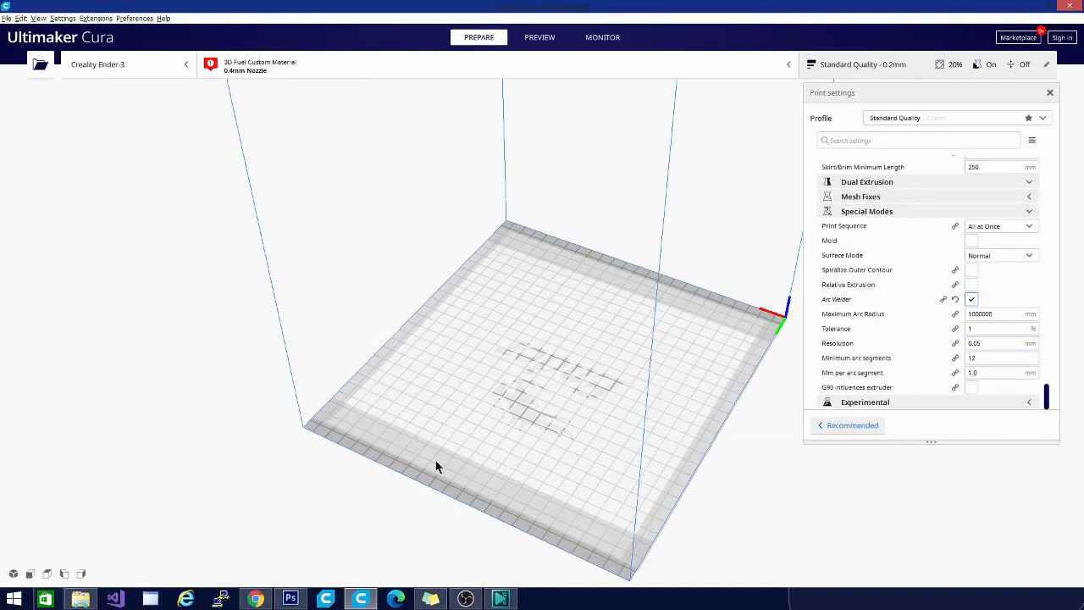
{"action": "mouse_move", "coordinate": [454, 420]}
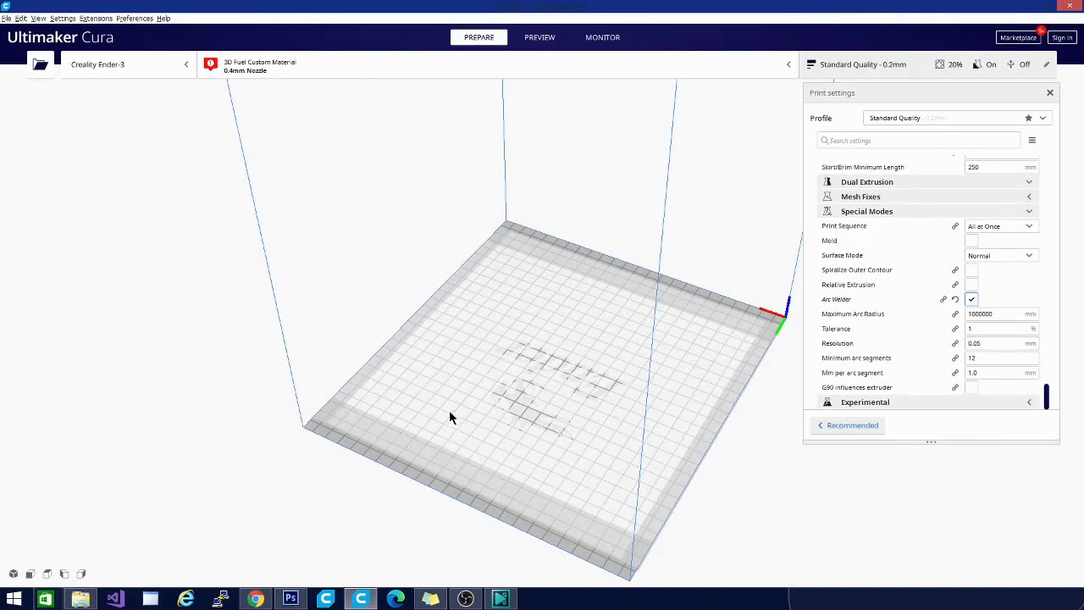
{"action": "mouse_move", "coordinate": [474, 438]}
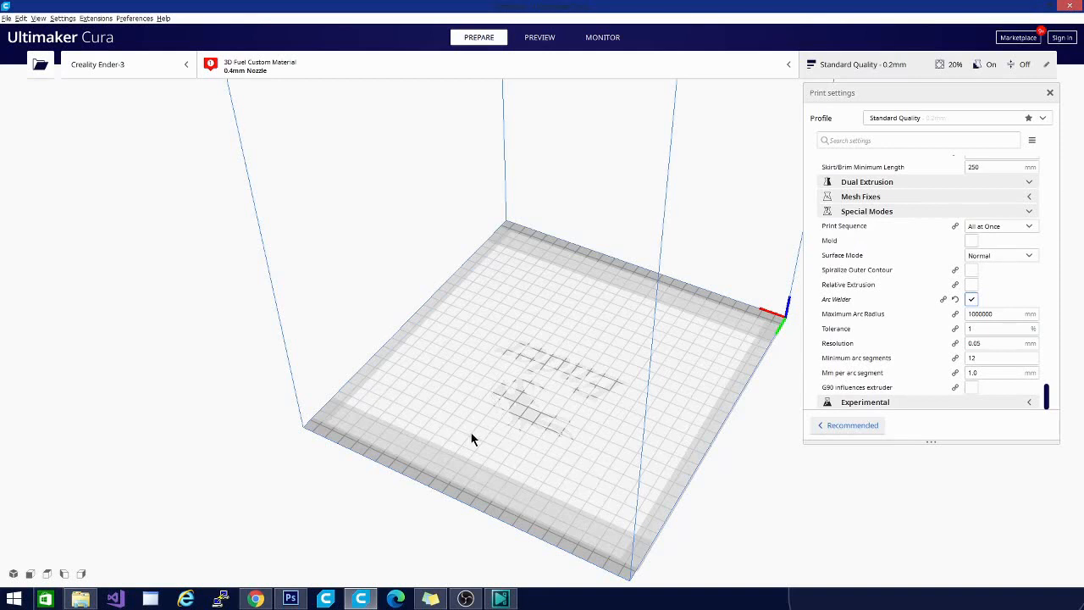
{"action": "mouse_move", "coordinate": [434, 424]}
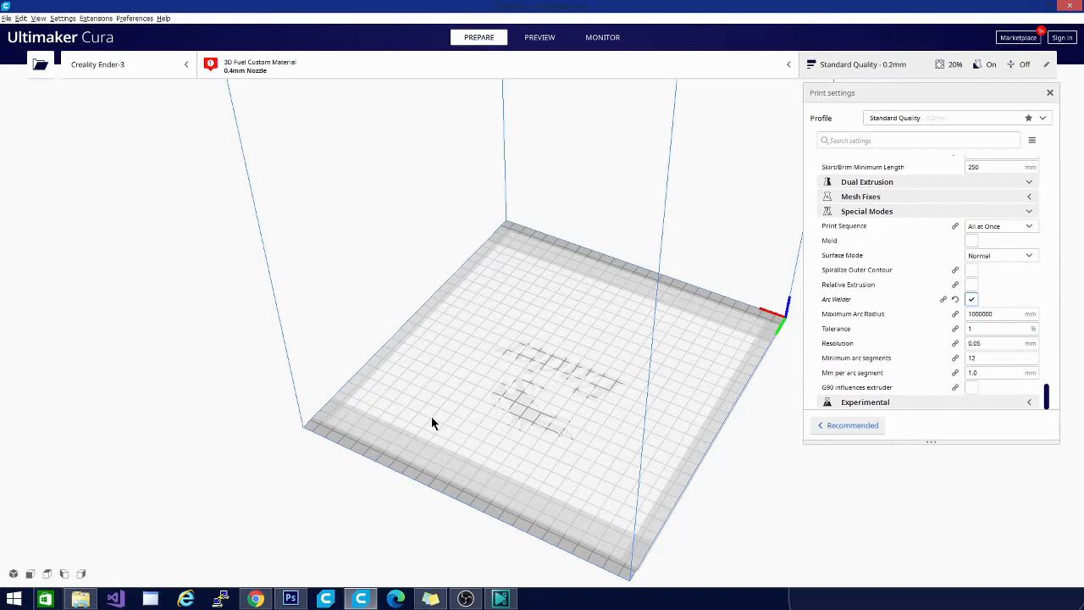
{"action": "mouse_move", "coordinate": [589, 427]}
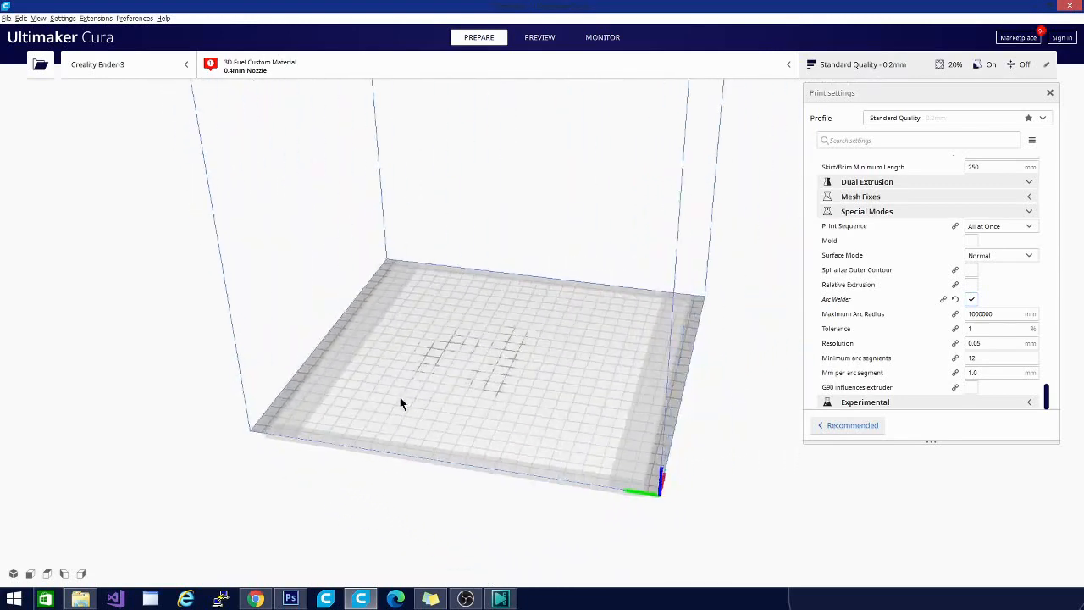
{"action": "left_click_drag", "start_coordinate": [403, 404], "coordinate": [691, 395]}
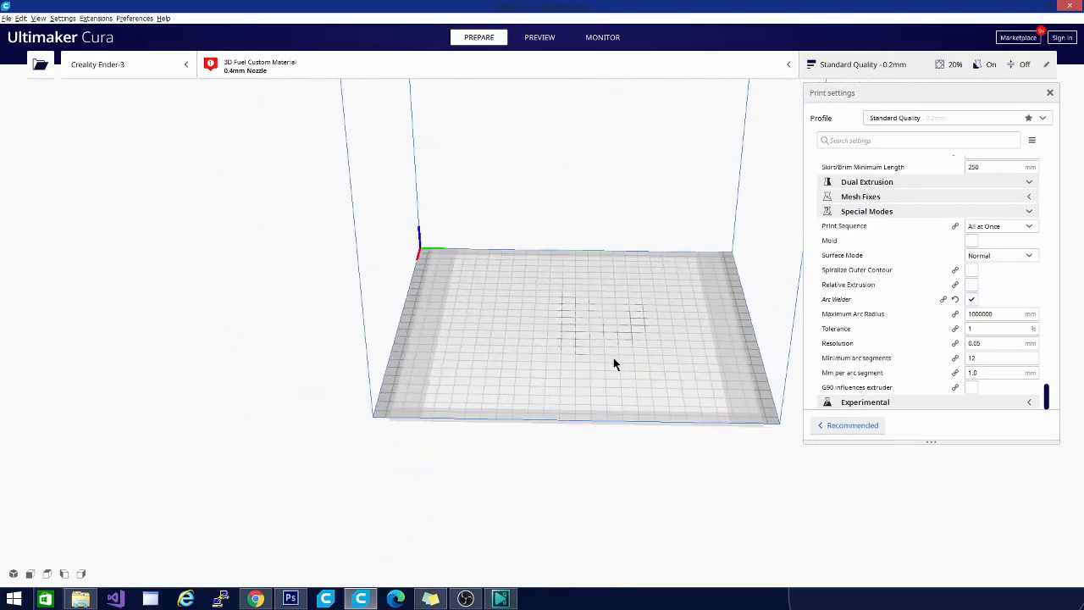
{"action": "right_click", "coordinate": [603, 372]}
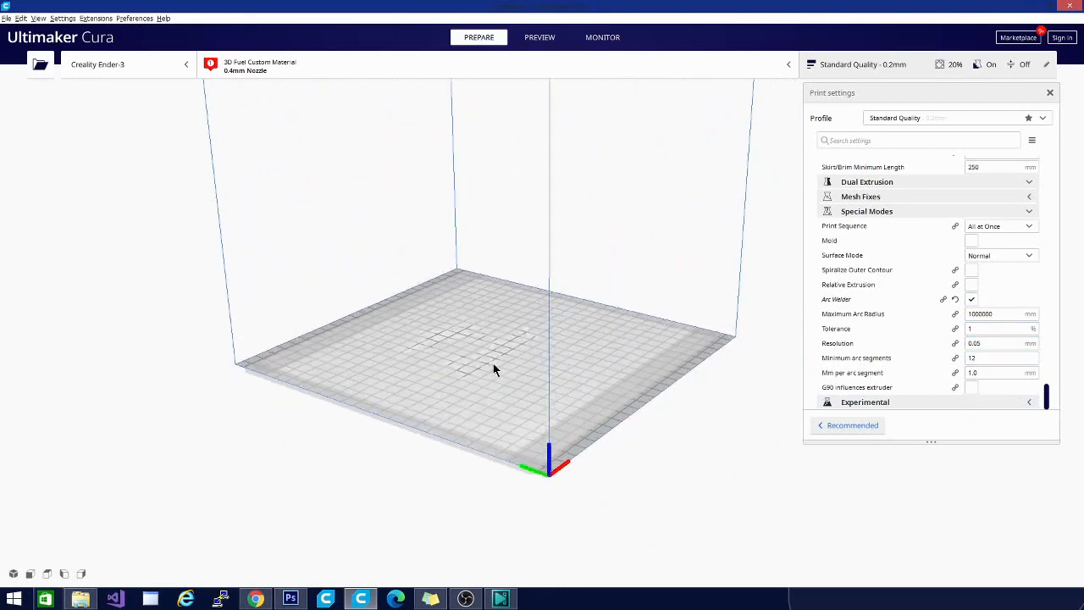
{"action": "left_click_drag", "start_coordinate": [496, 369], "coordinate": [657, 470]}
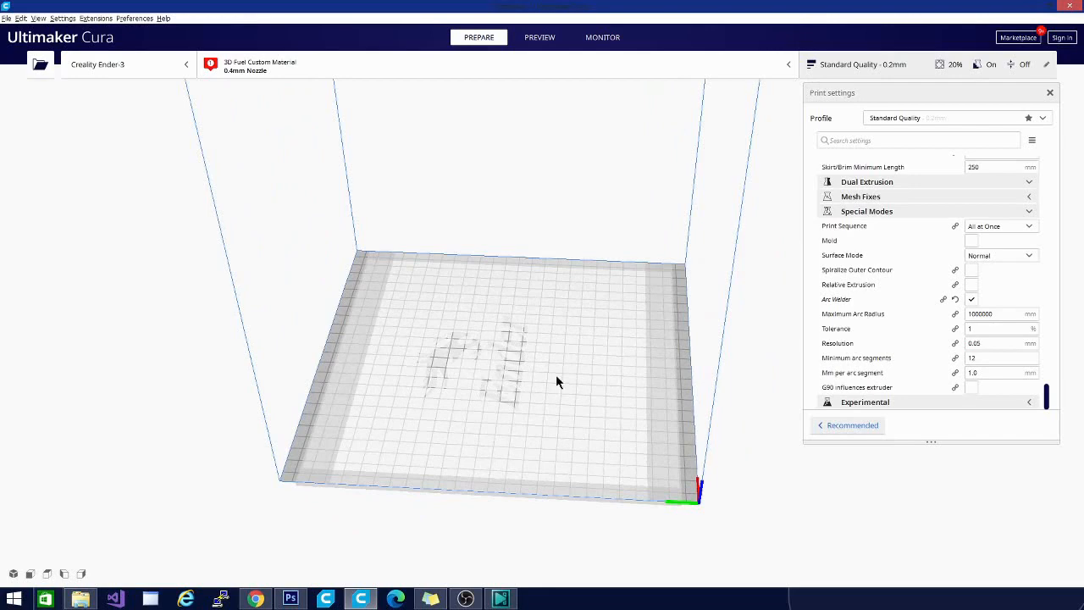
{"action": "left_click_drag", "start_coordinate": [557, 382], "coordinate": [403, 344]}
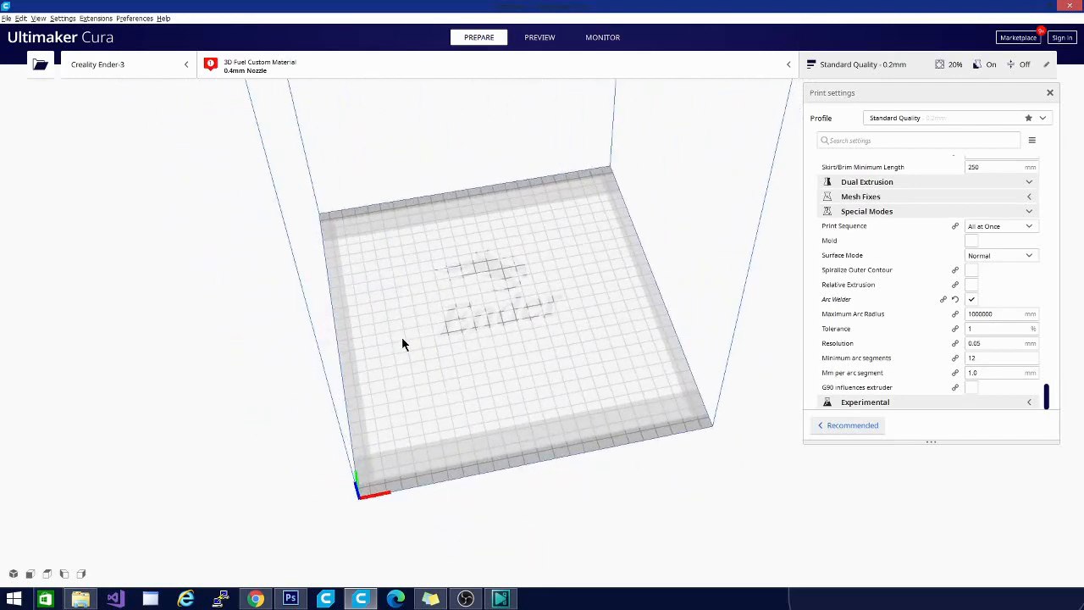
{"action": "left_click_drag", "start_coordinate": [402, 343], "coordinate": [542, 379]}
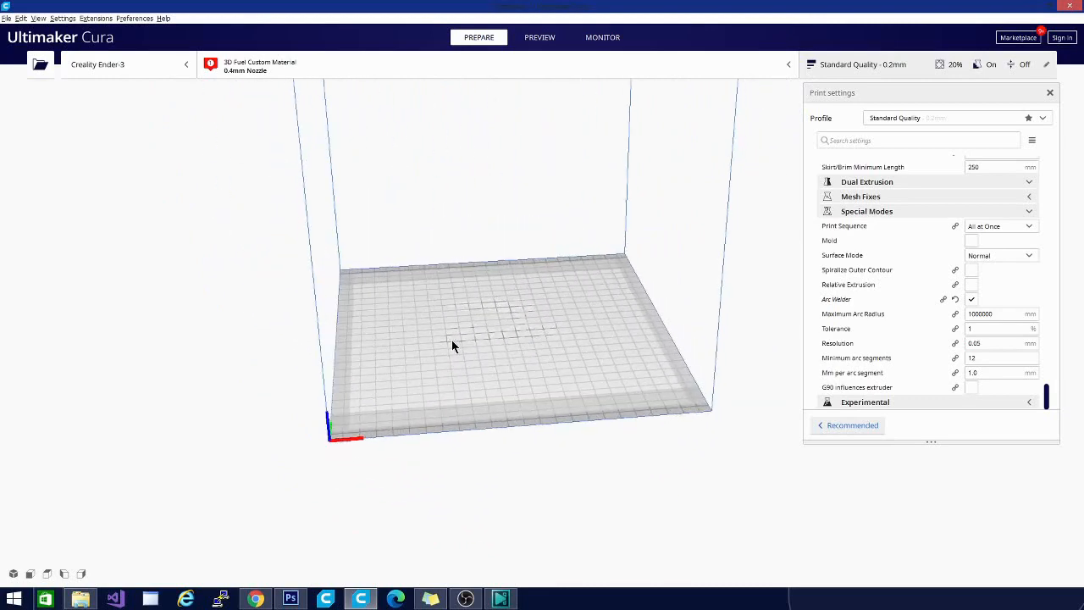
{"action": "mouse_move", "coordinate": [507, 345]}
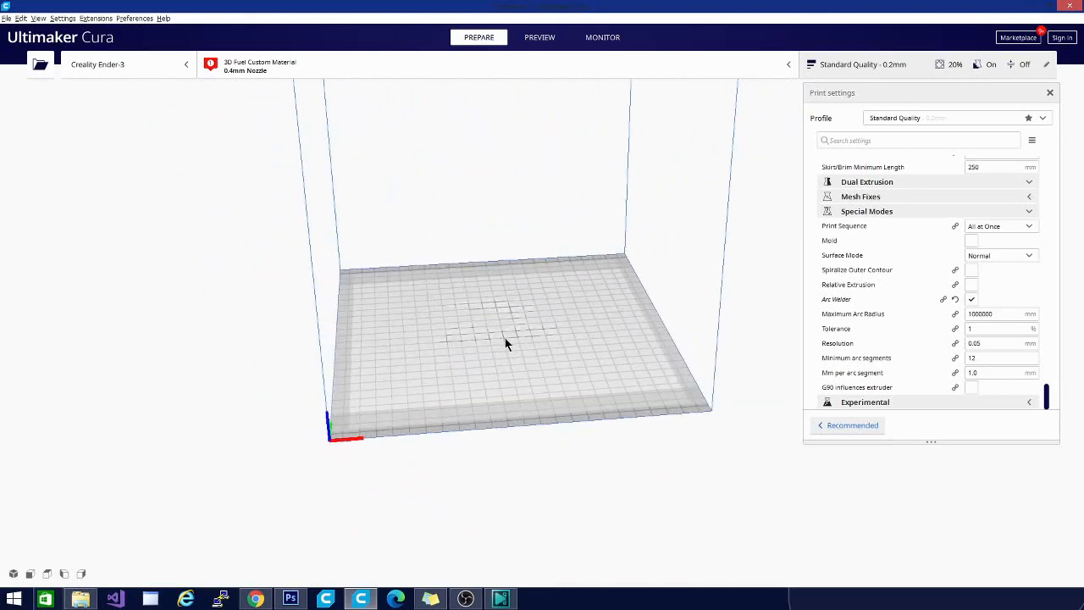
{"action": "mouse_move", "coordinate": [164, 441]}
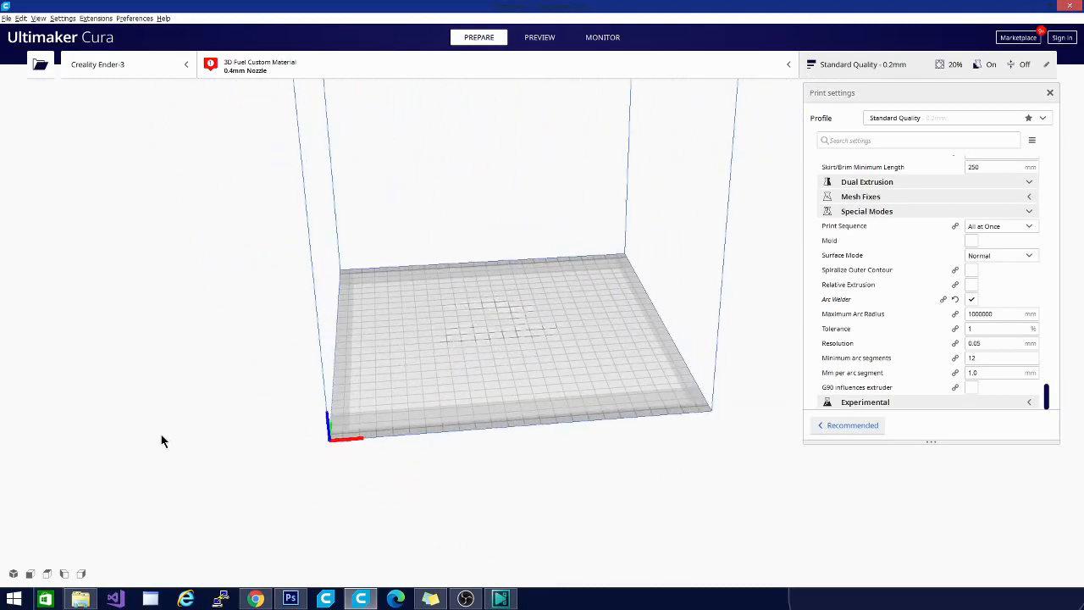